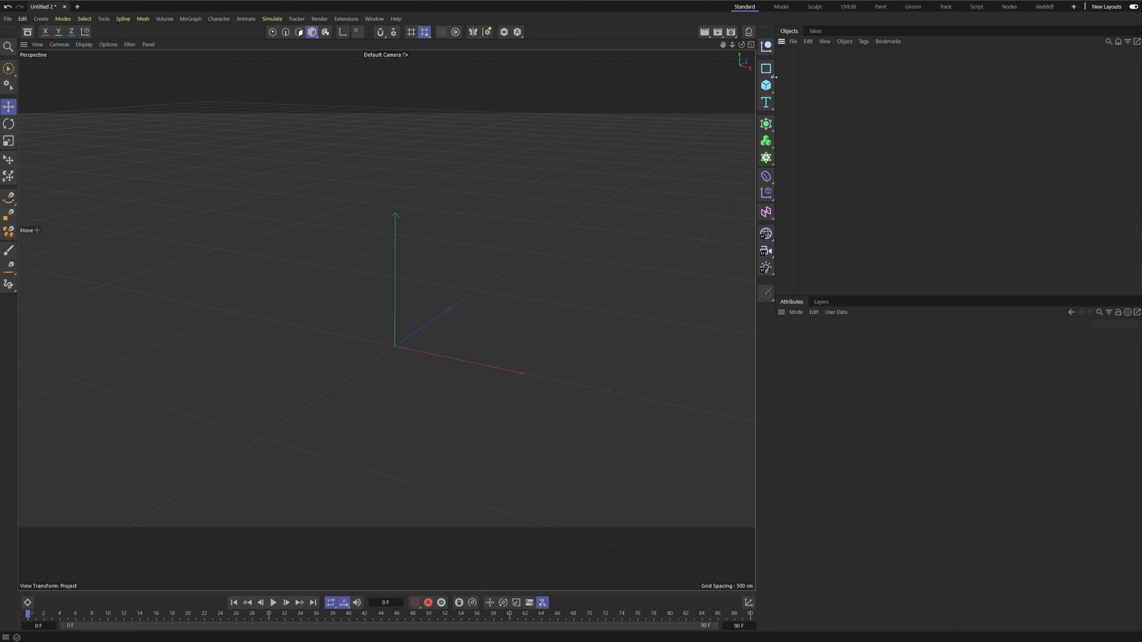
# Step: Add a Platonic solid from the primitives list and return to Model mode
pyautogui.click(766, 85)
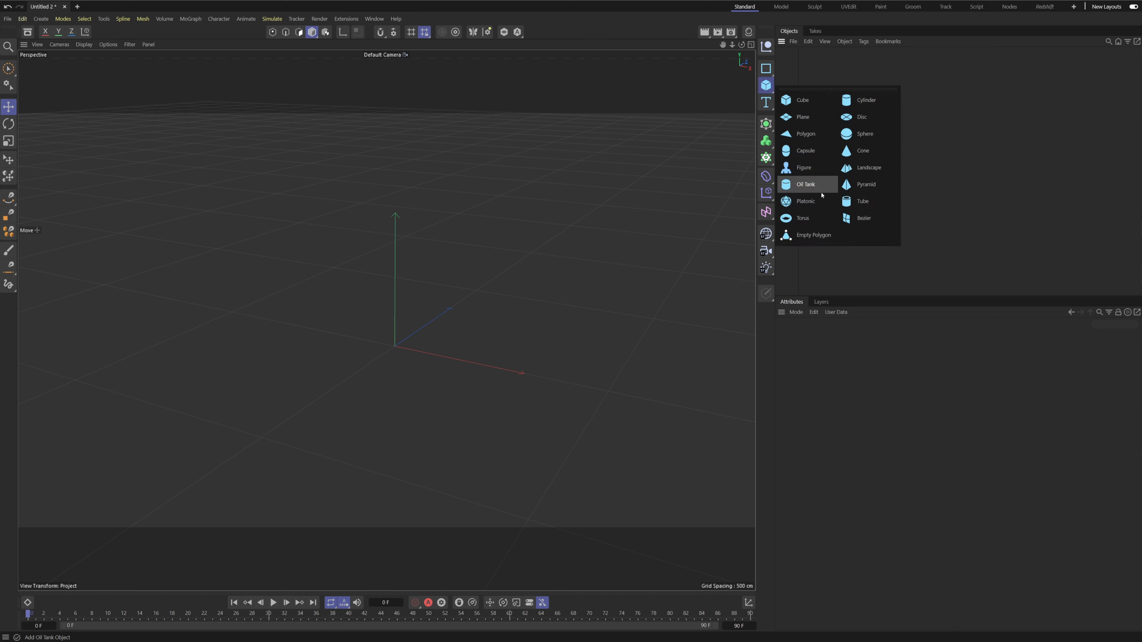
pyautogui.click(805, 201)
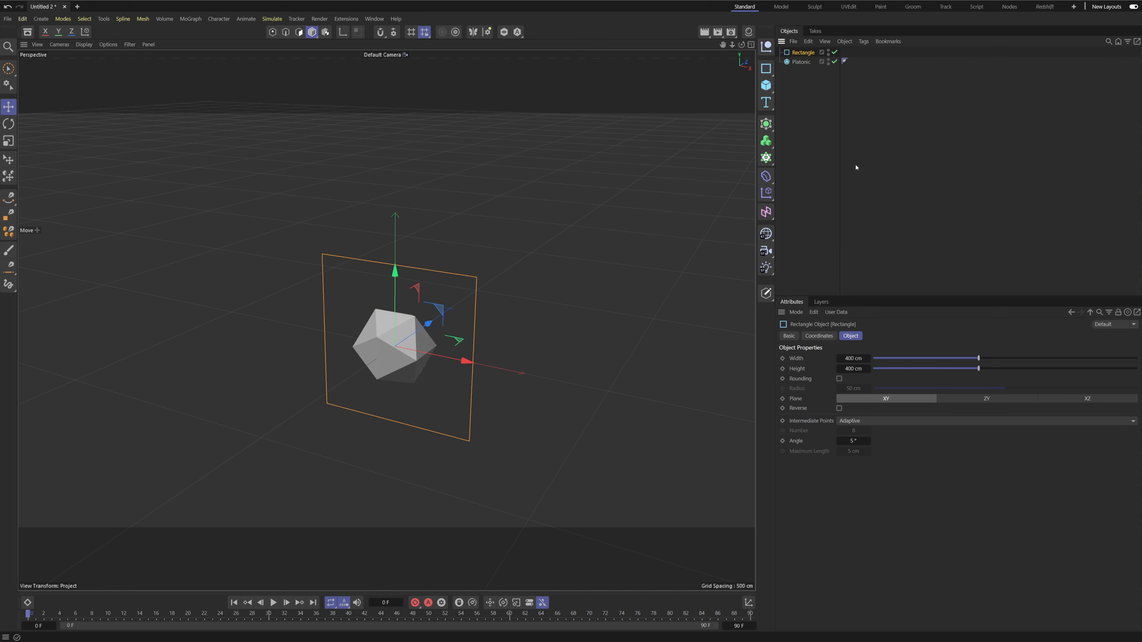
pyautogui.moveTo(411, 368)
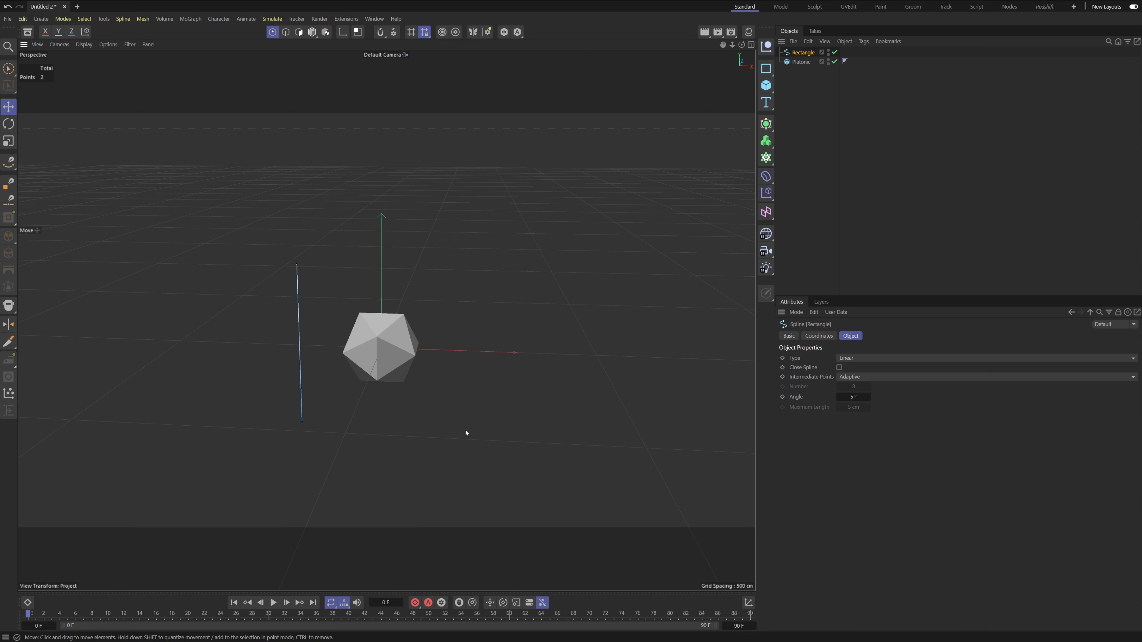
pyautogui.click(313, 32)
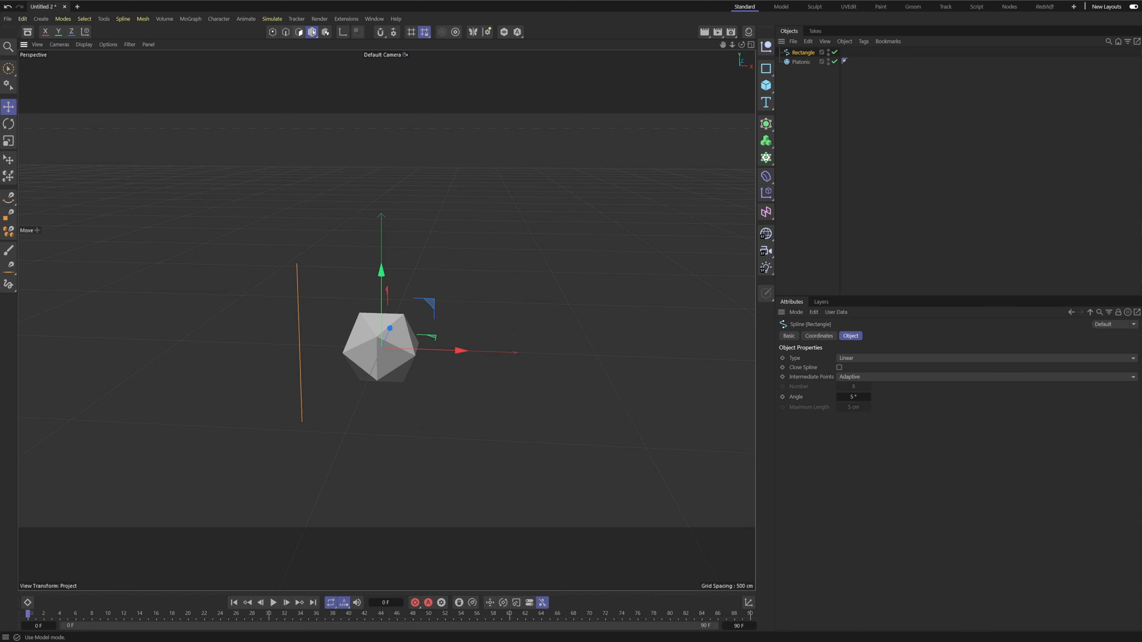
# Step: Move the line away from the solid and run Center Axis via the Commander
pyautogui.moveTo(459, 351); pyautogui.dragTo(332, 346)
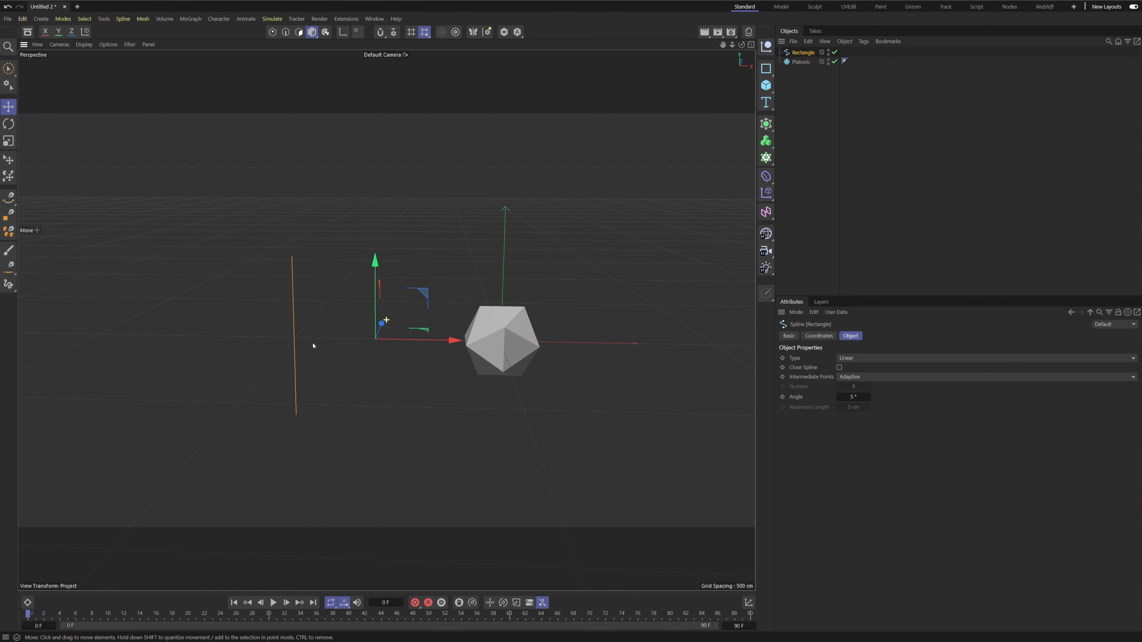
pyautogui.moveTo(356, 386)
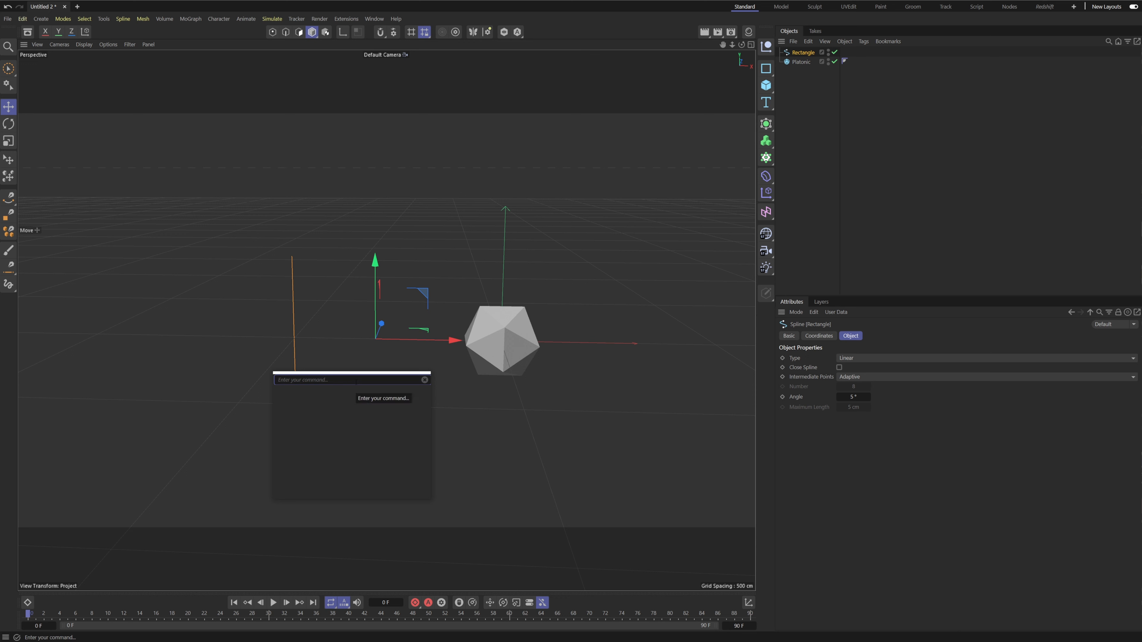
pyautogui.write('x')
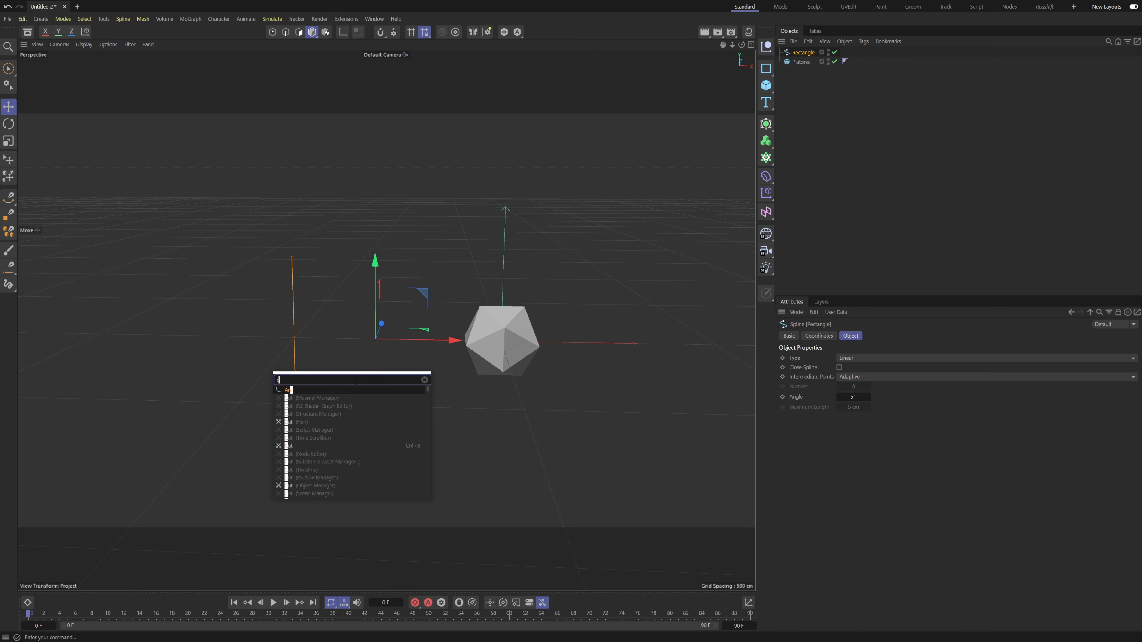
pyautogui.write('center a')
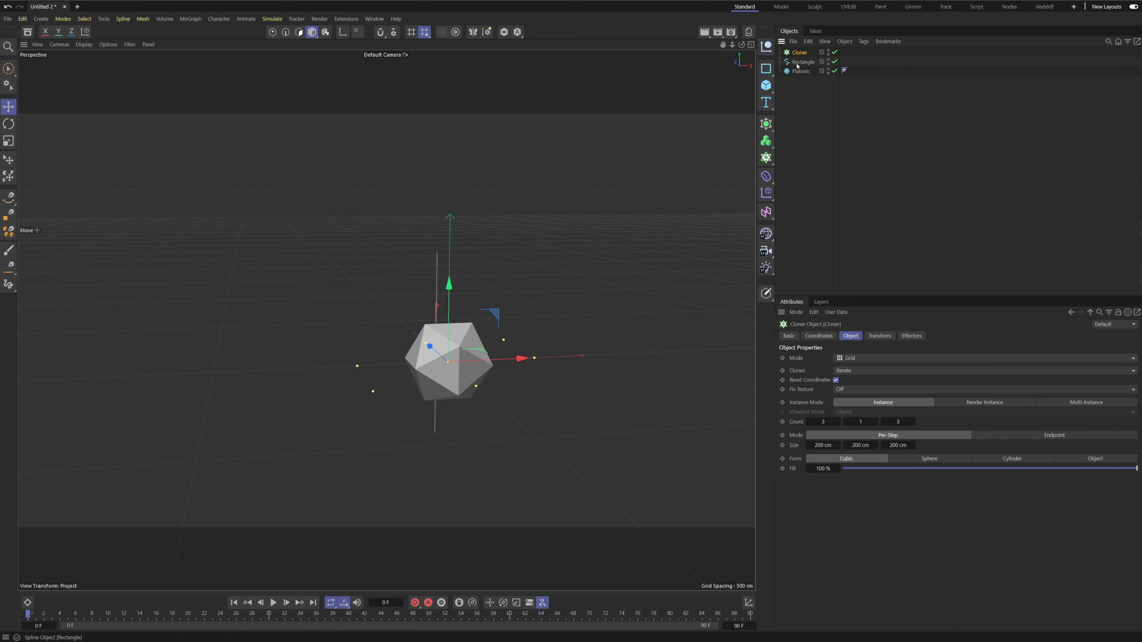
# Step: Rename the line object inside the Cloner to 'Spline'
pyautogui.click(804, 62)
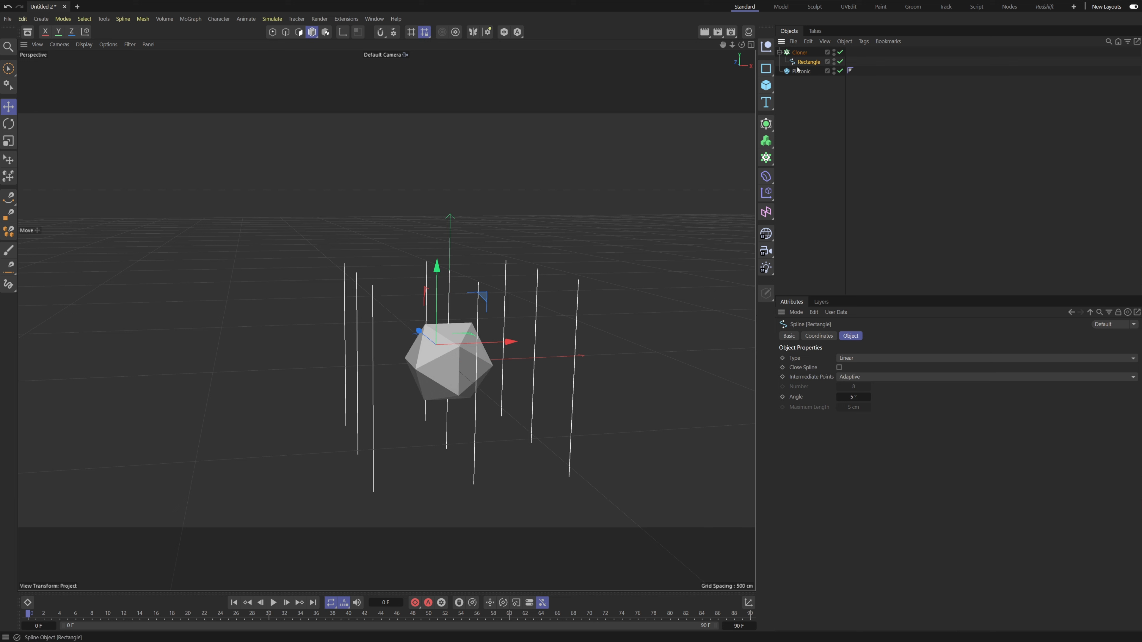
pyautogui.doubleClick(809, 62)
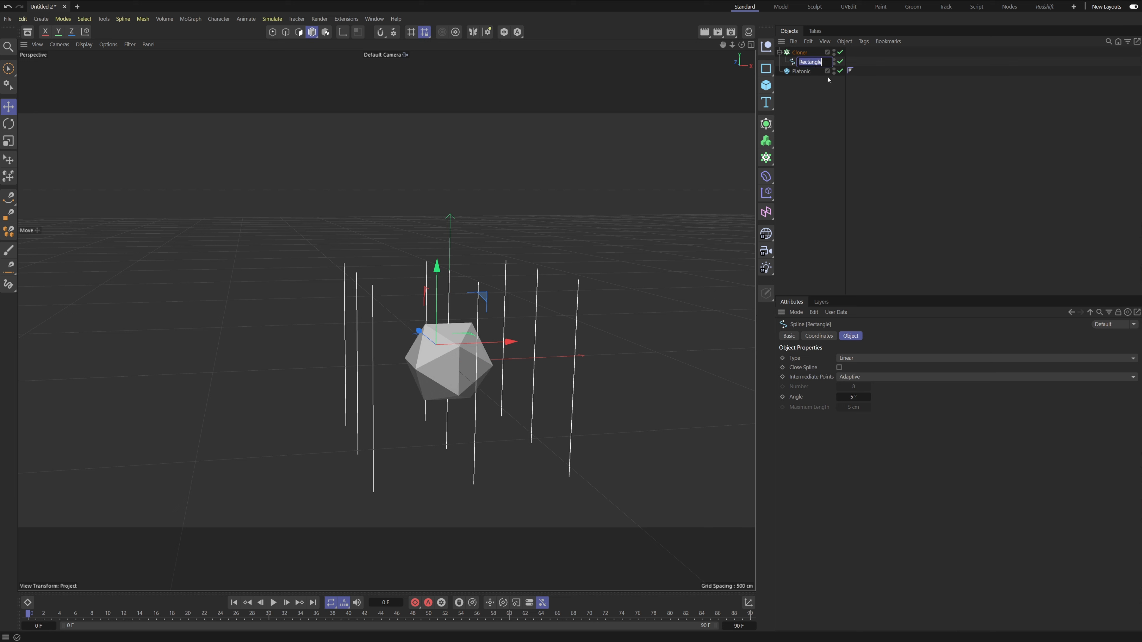
pyautogui.write('Spline')
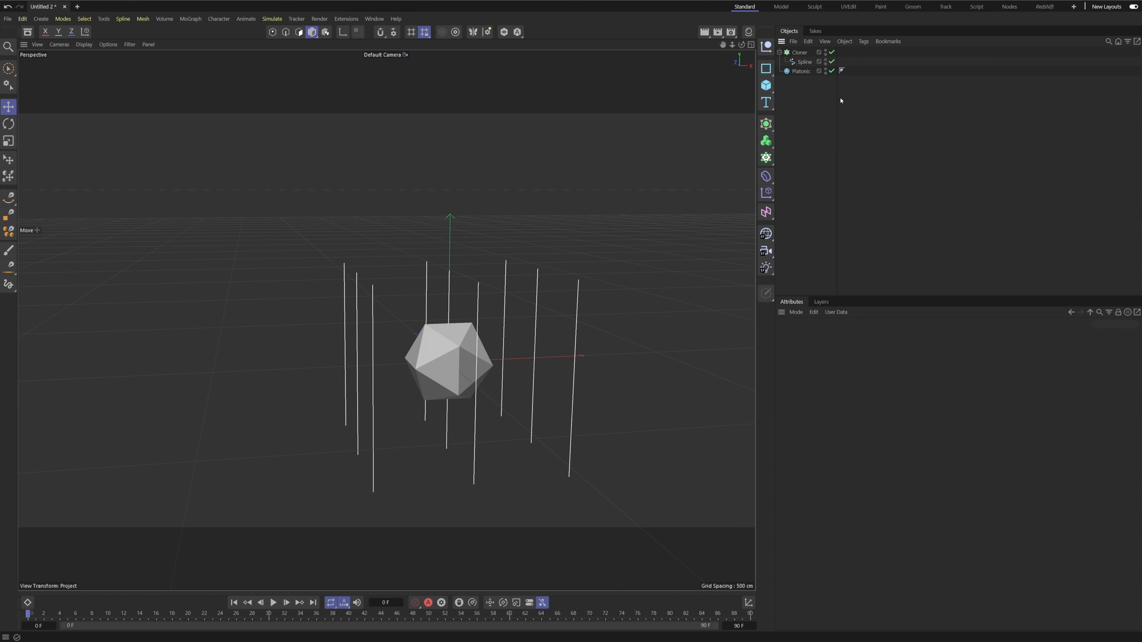
# Step: Set the Cloner to Object mode so copies distribute over the Platonic solid
pyautogui.click(800, 53)
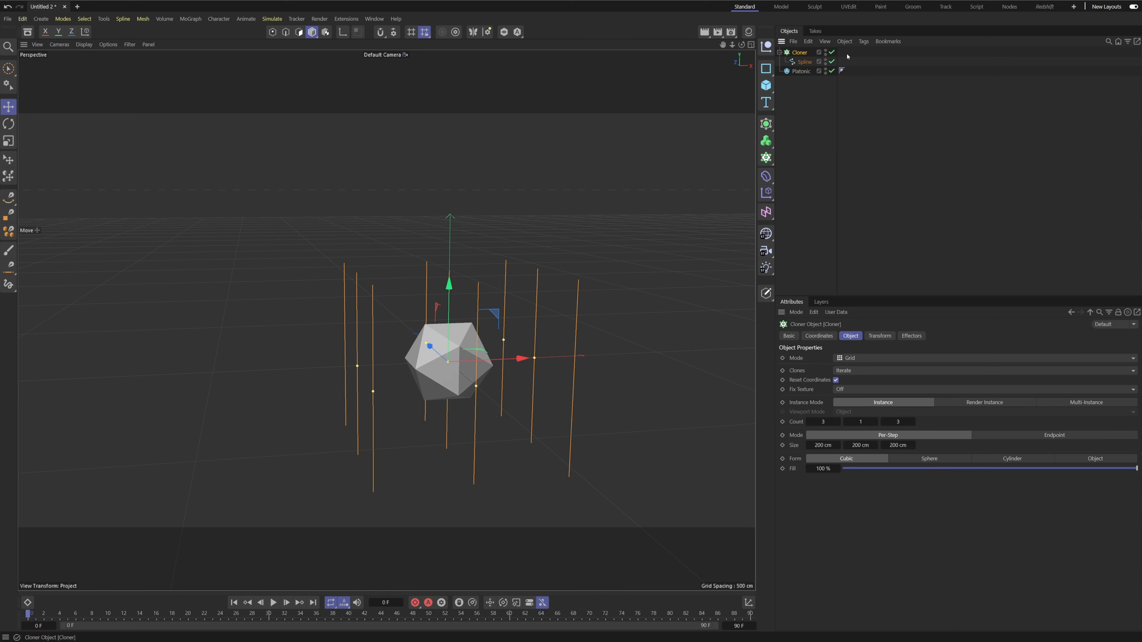
pyautogui.click(984, 364)
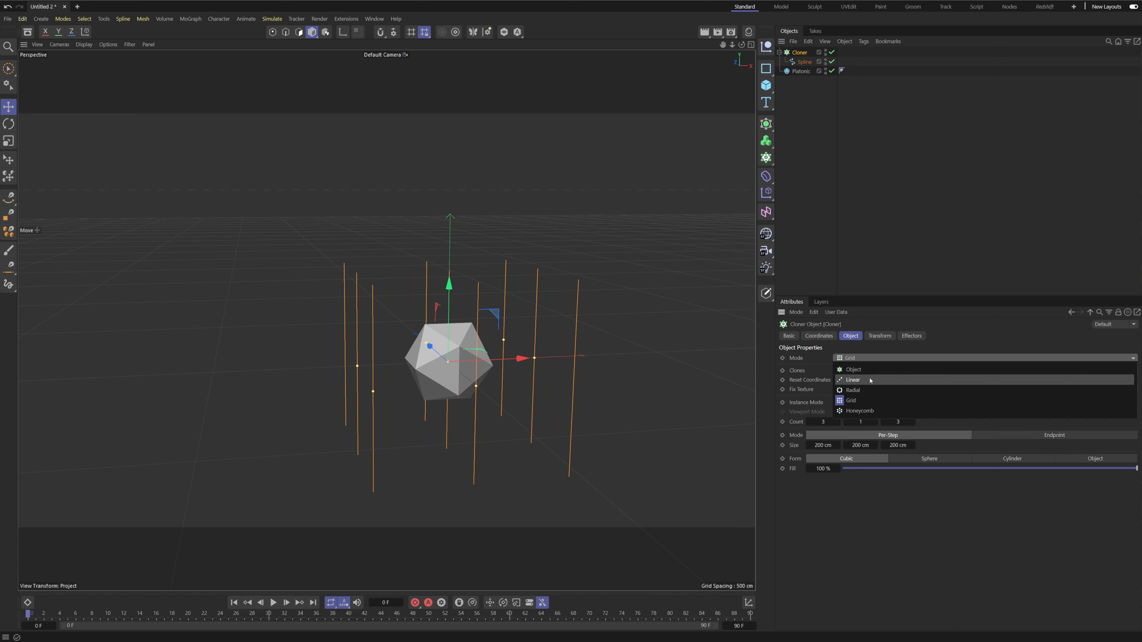
pyautogui.click(853, 370)
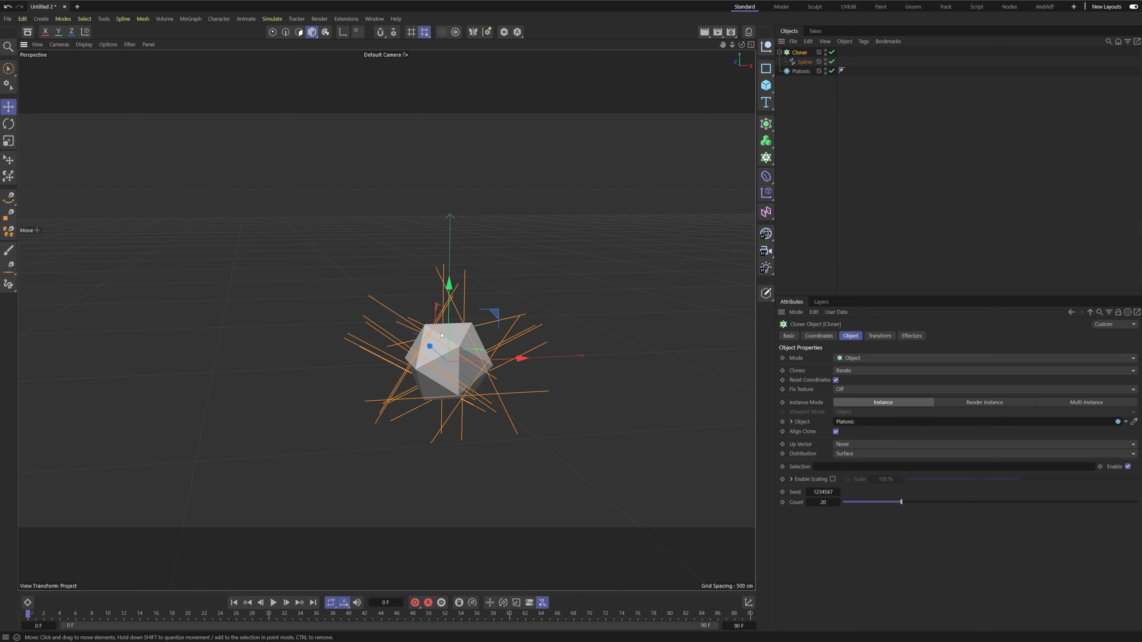
# Step: Increase the clones' pitch rotation (R.P) in the Cloner's Transform settings
pyautogui.click(880, 335)
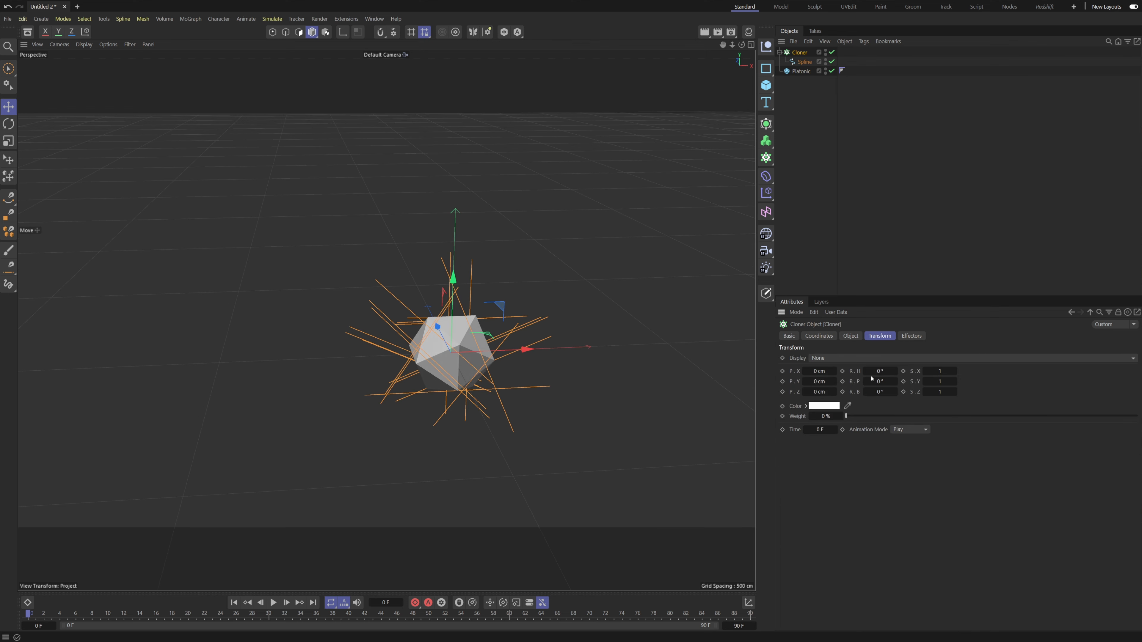
pyautogui.click(881, 382)
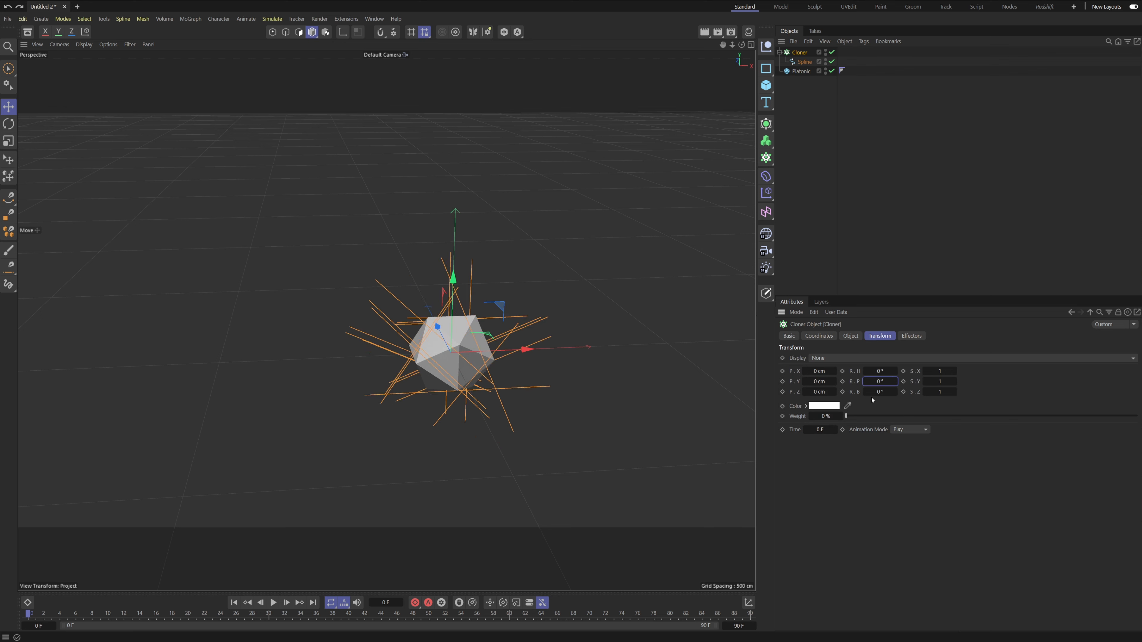
pyautogui.click(880, 371)
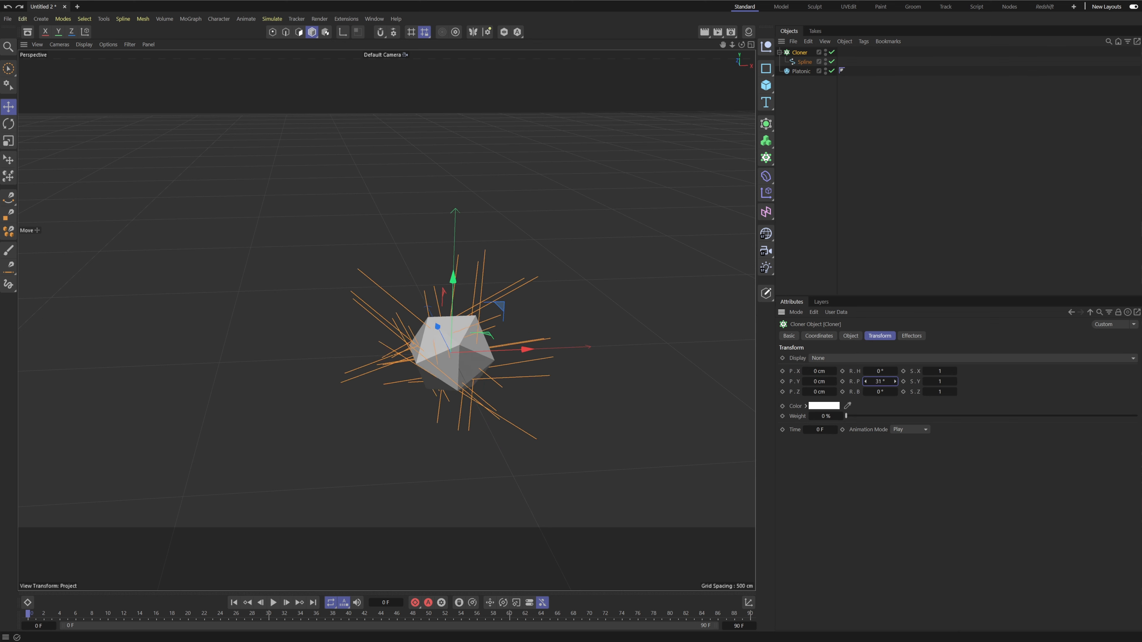
pyautogui.moveTo(882, 381); pyautogui.dragTo(892, 380)
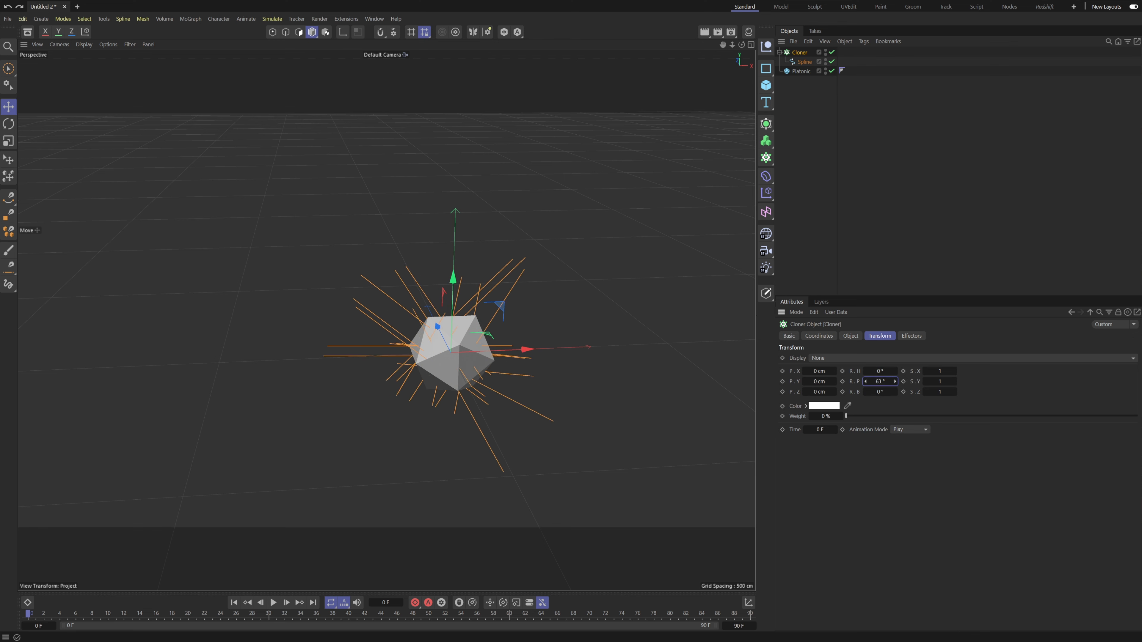
# Step: Set the Cloner distribution to Vertex so clones sit on the solid's vertices
pyautogui.click(851, 336)
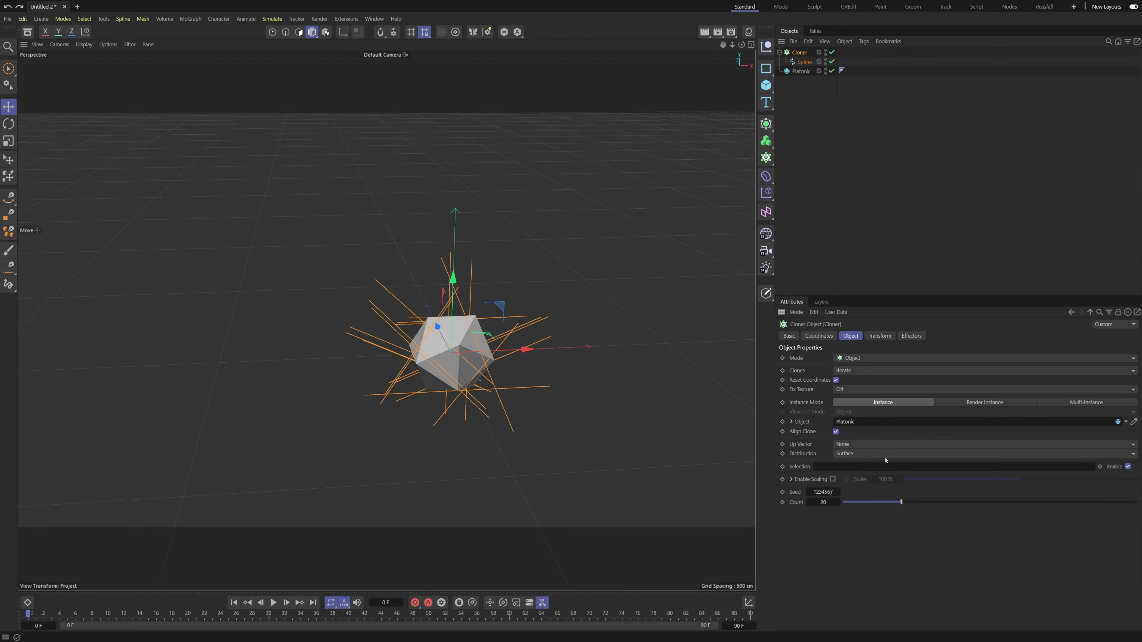
pyautogui.click(852, 454)
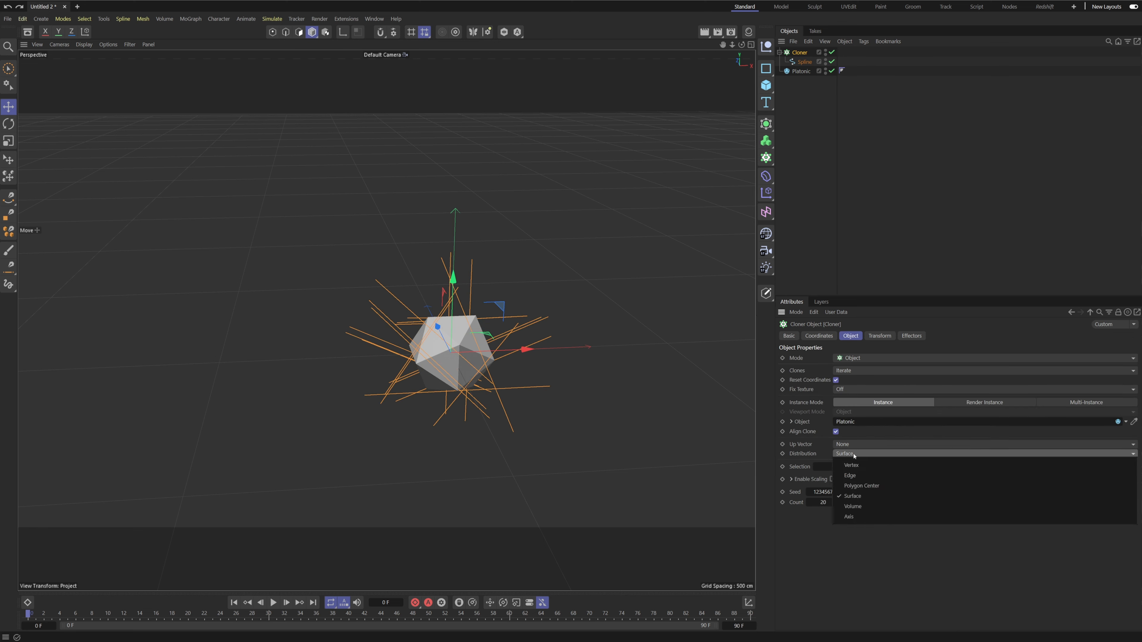
pyautogui.click(852, 465)
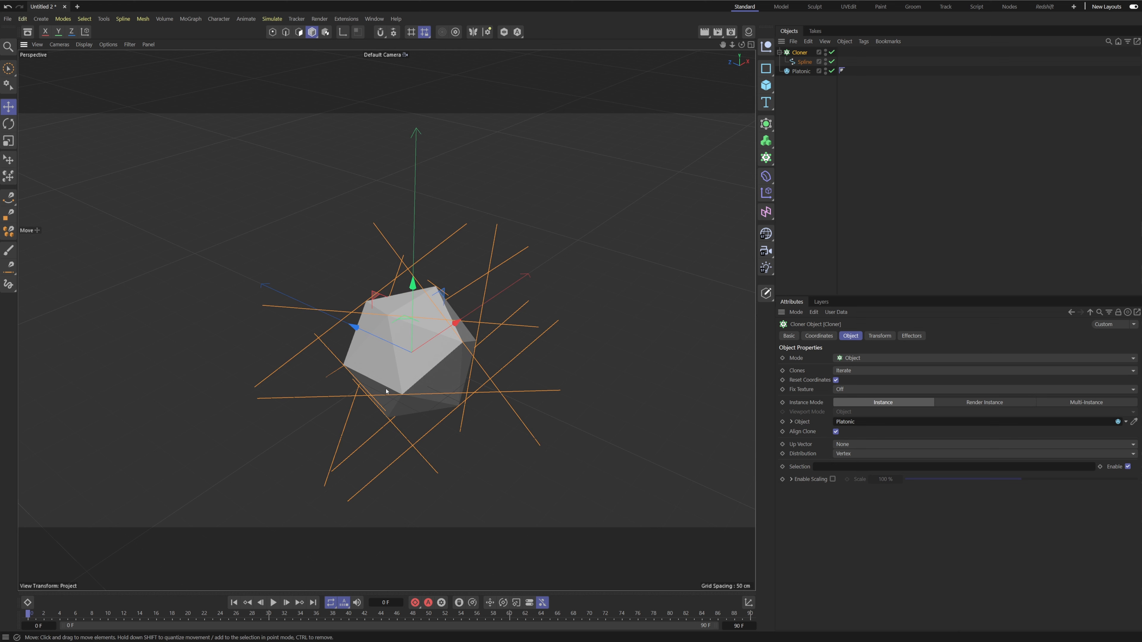
pyautogui.click(879, 336)
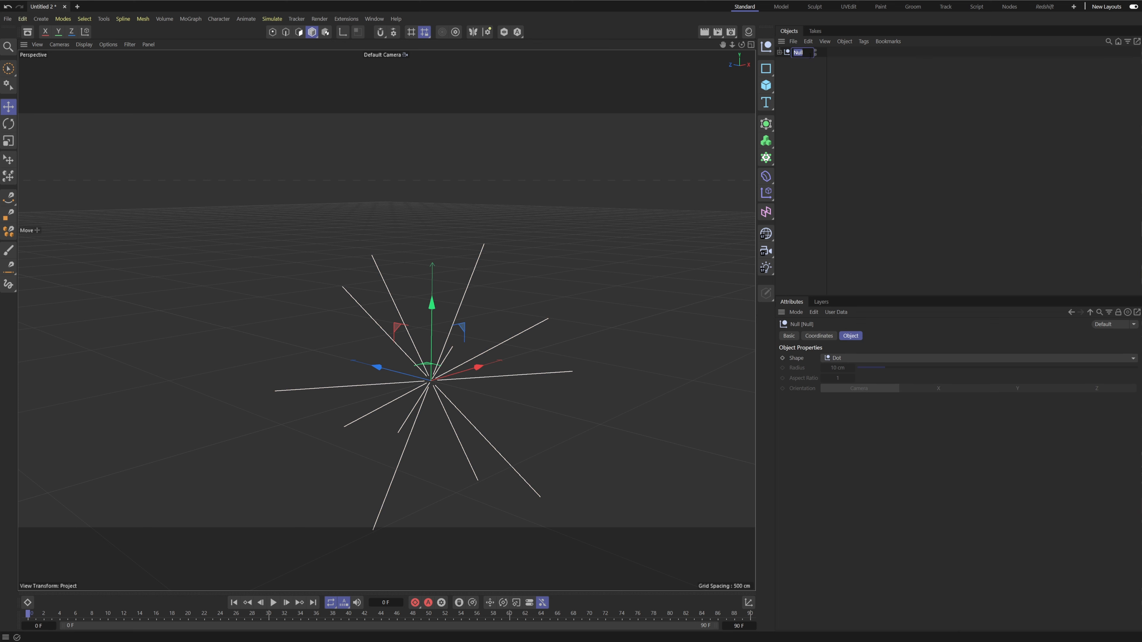
# Step: Add a Field Force driven by the Spline field and choose its velocity type
pyautogui.write('Spline')
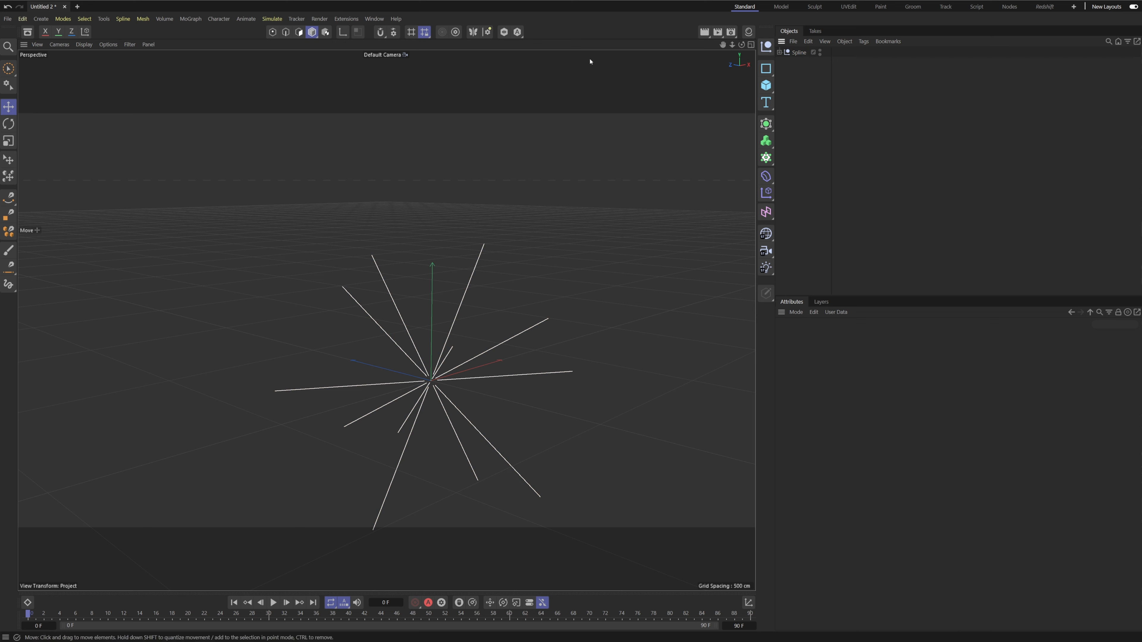
pyautogui.click(272, 18)
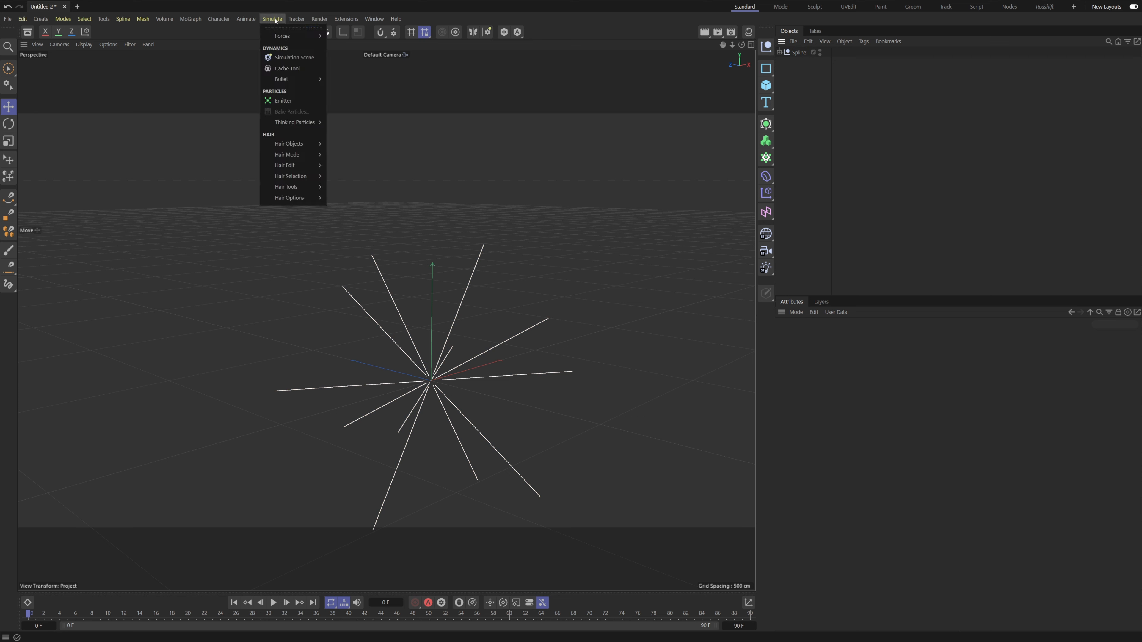
pyautogui.moveTo(282, 36)
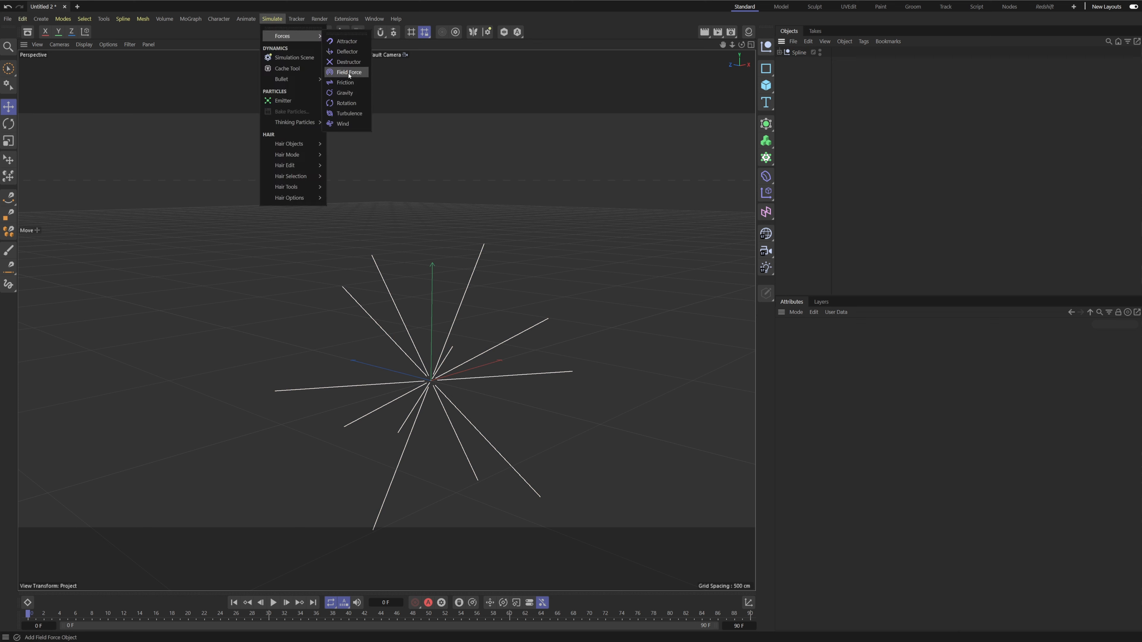
pyautogui.click(346, 72)
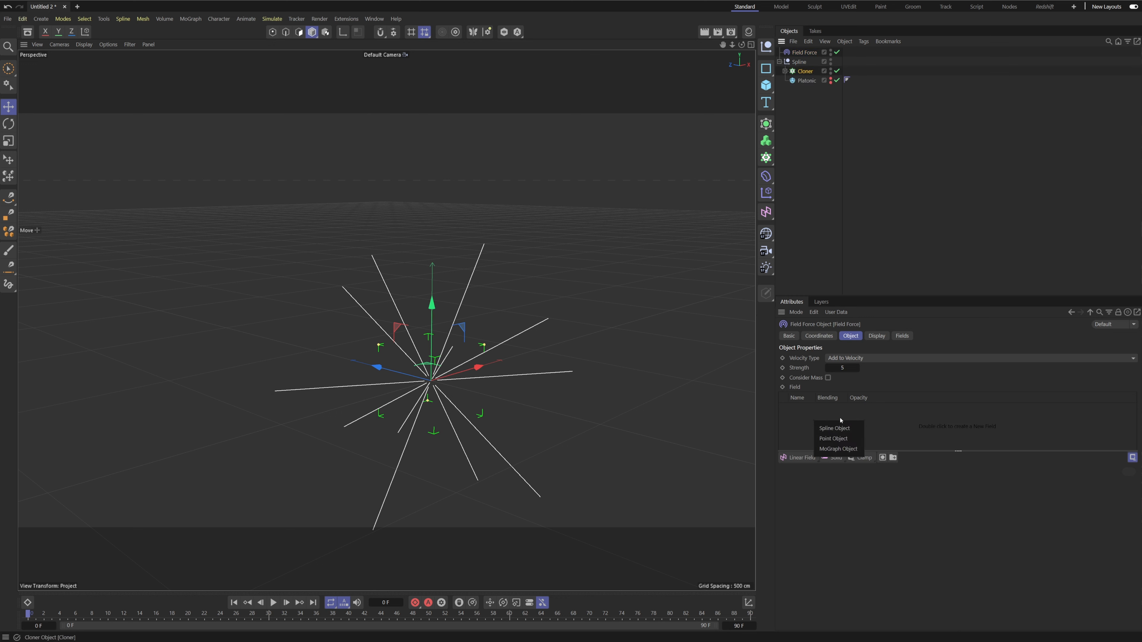
pyautogui.moveTo(846, 433)
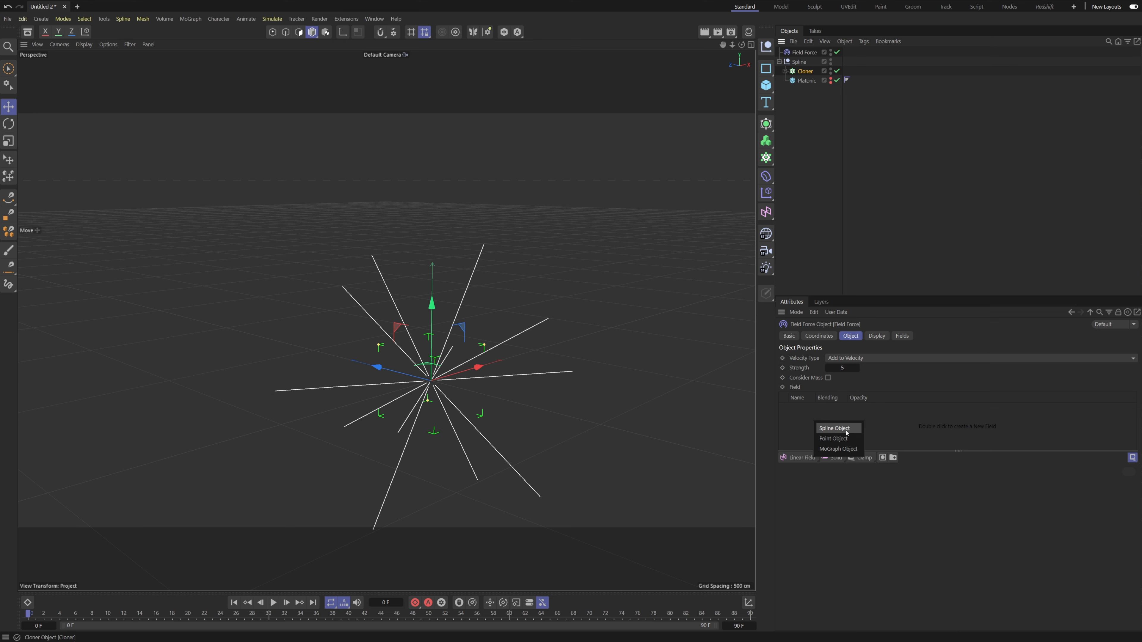
pyautogui.click(838, 449)
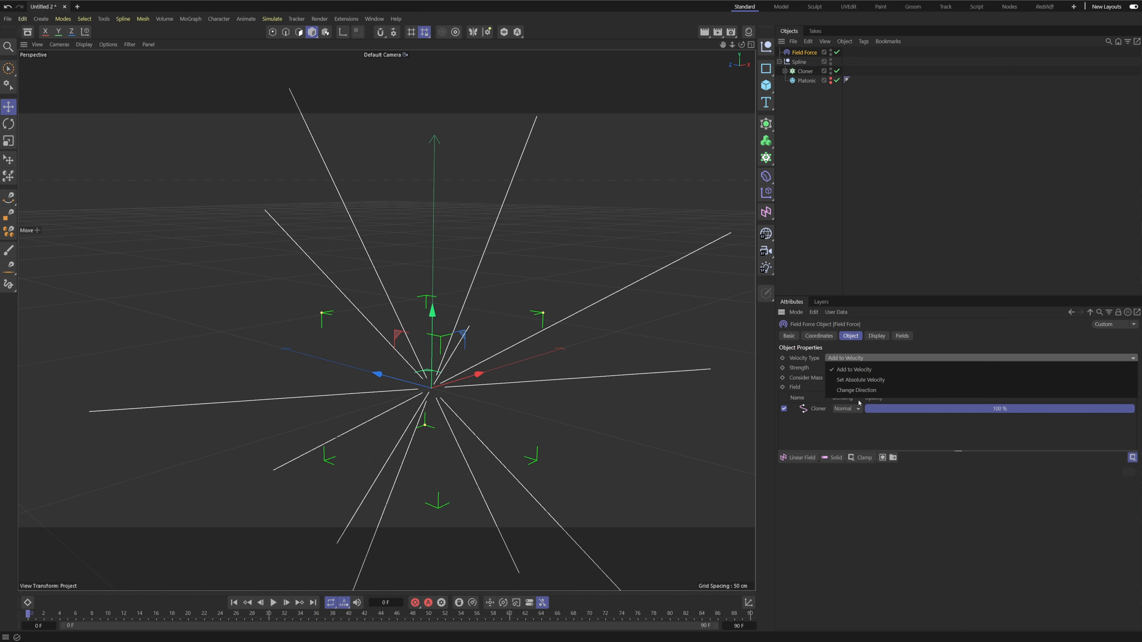
pyautogui.click(857, 390)
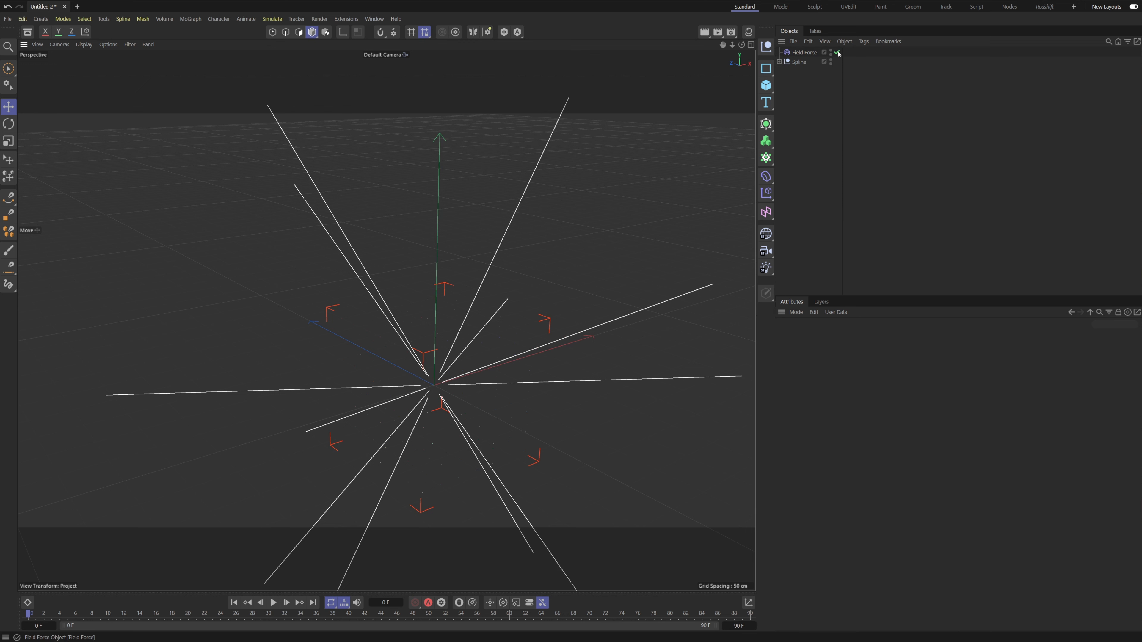
# Step: Add an Emitter sized 10 cm with 360° by 180° angles and preview the spray
pyautogui.click(837, 52)
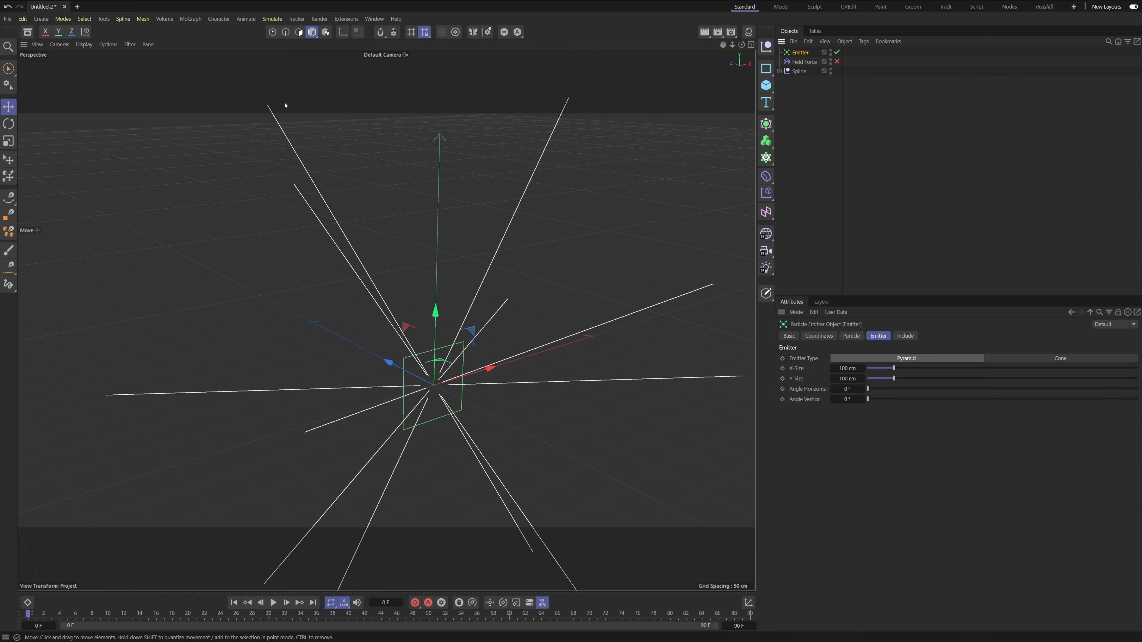
pyautogui.click(847, 368)
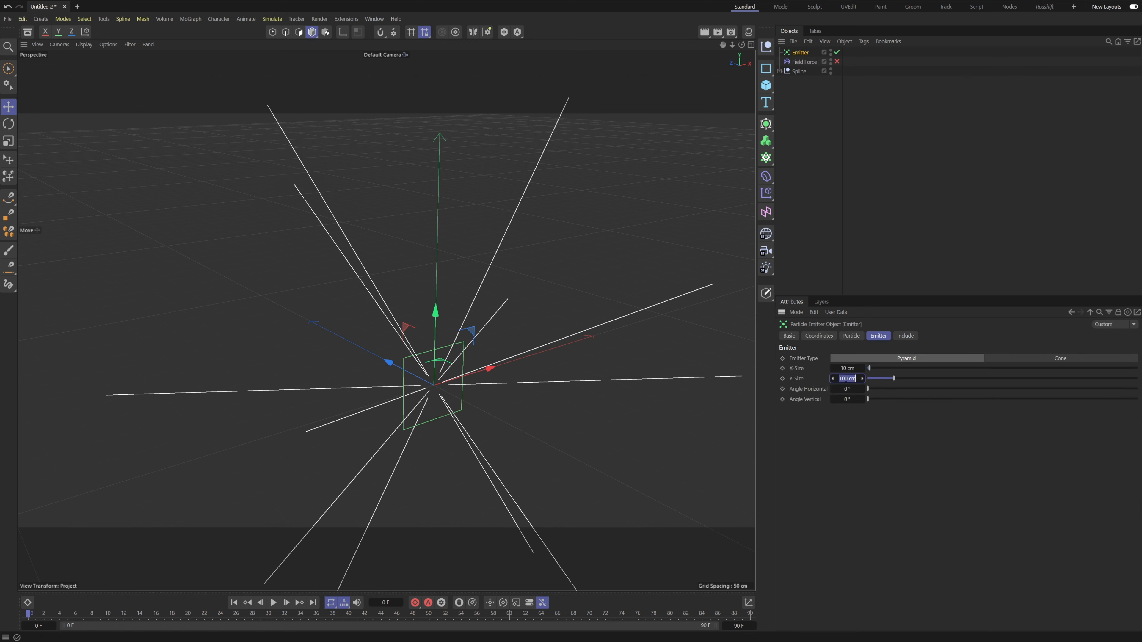
pyautogui.write('10 cm')
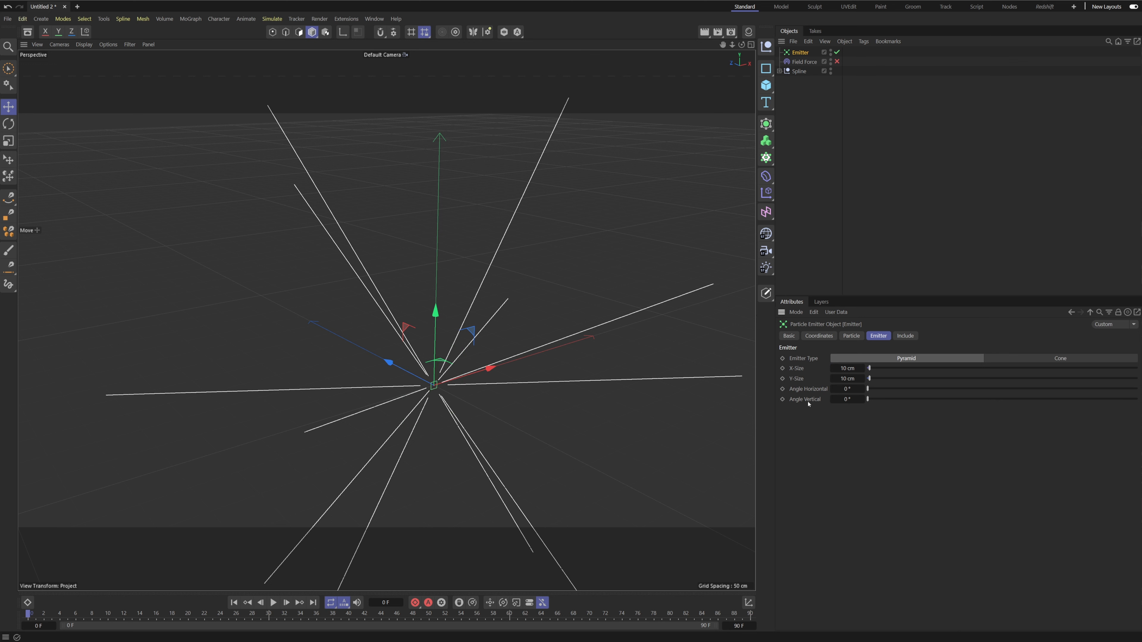
pyautogui.moveTo(868, 388); pyautogui.dragTo(1137, 388)
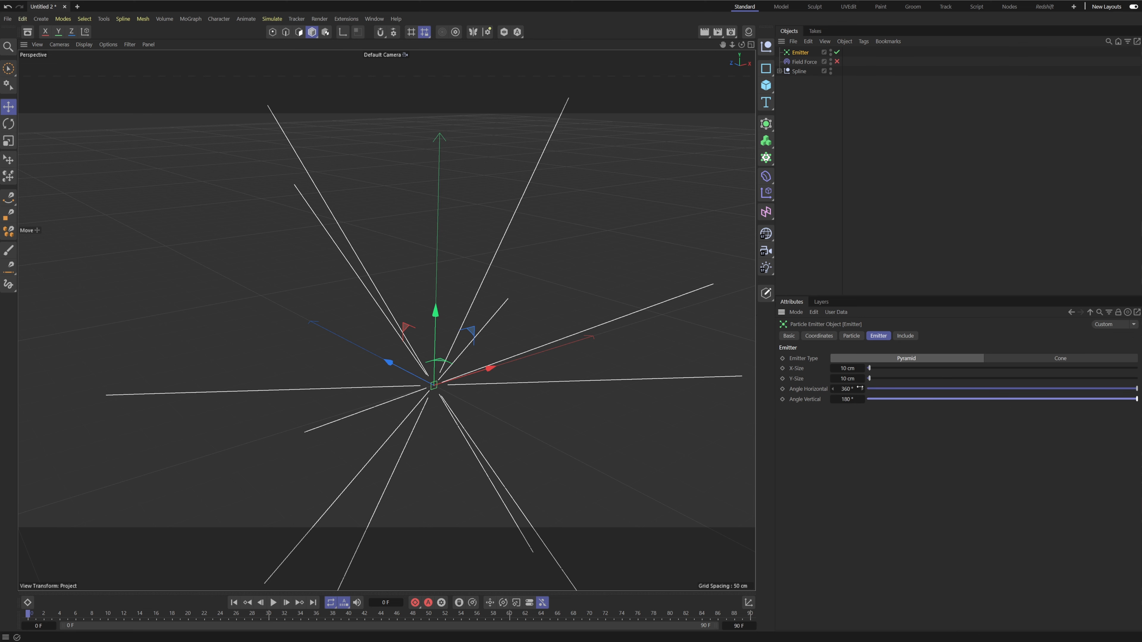
pyautogui.click(274, 602)
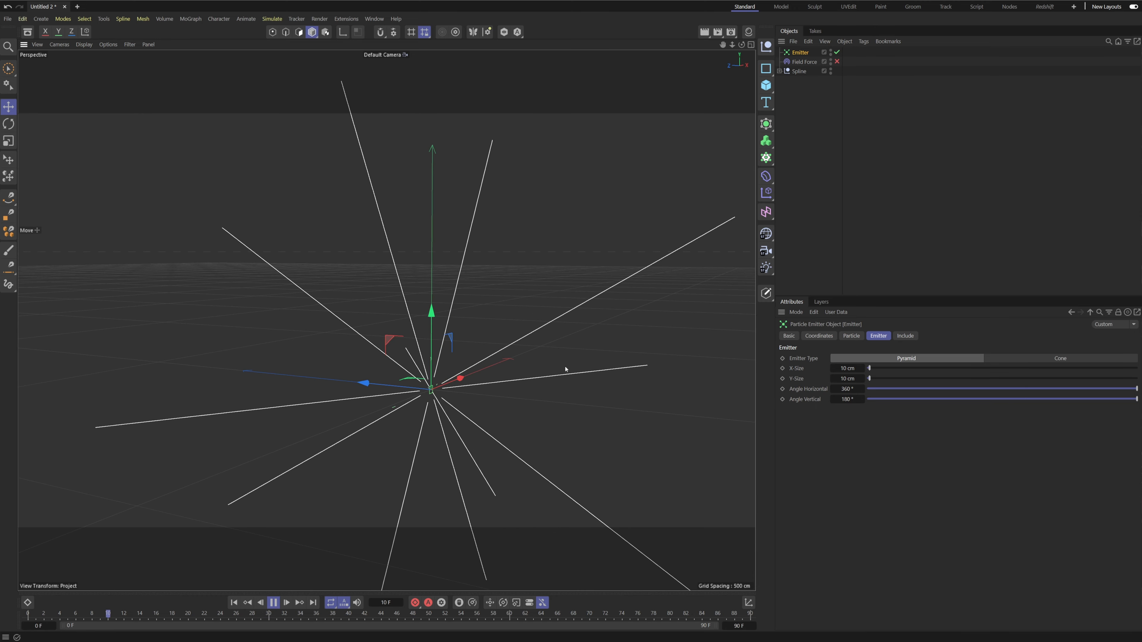
pyautogui.click(851, 336)
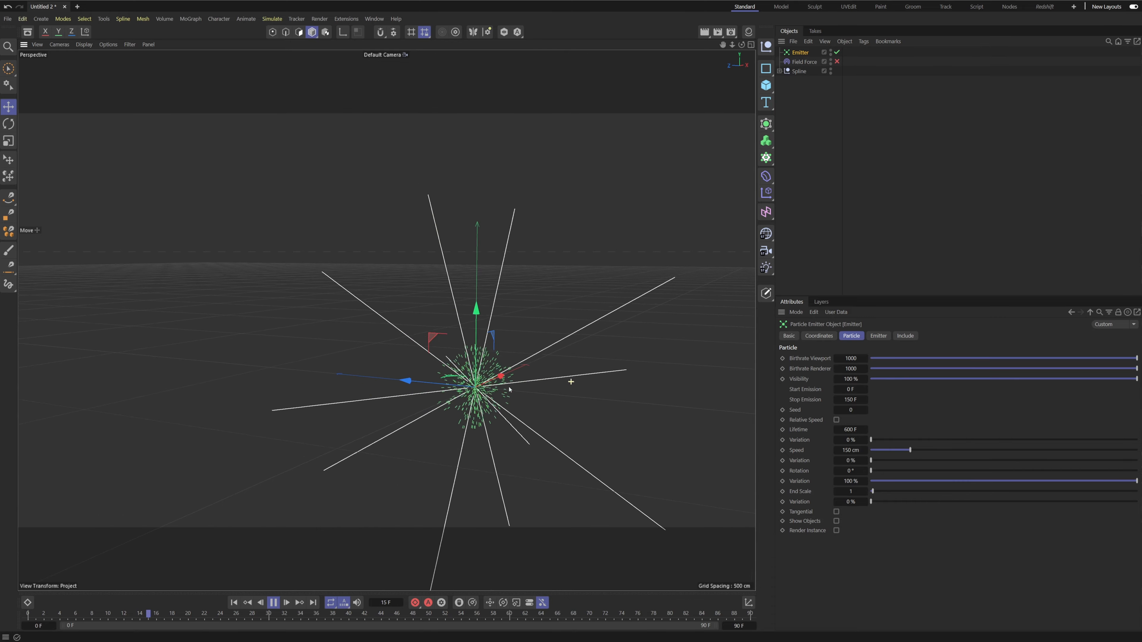
# Step: Set birthrates to 100000 with Stop Emission at 1 F and preview the burst
pyautogui.click(286, 603)
pyautogui.write('00')
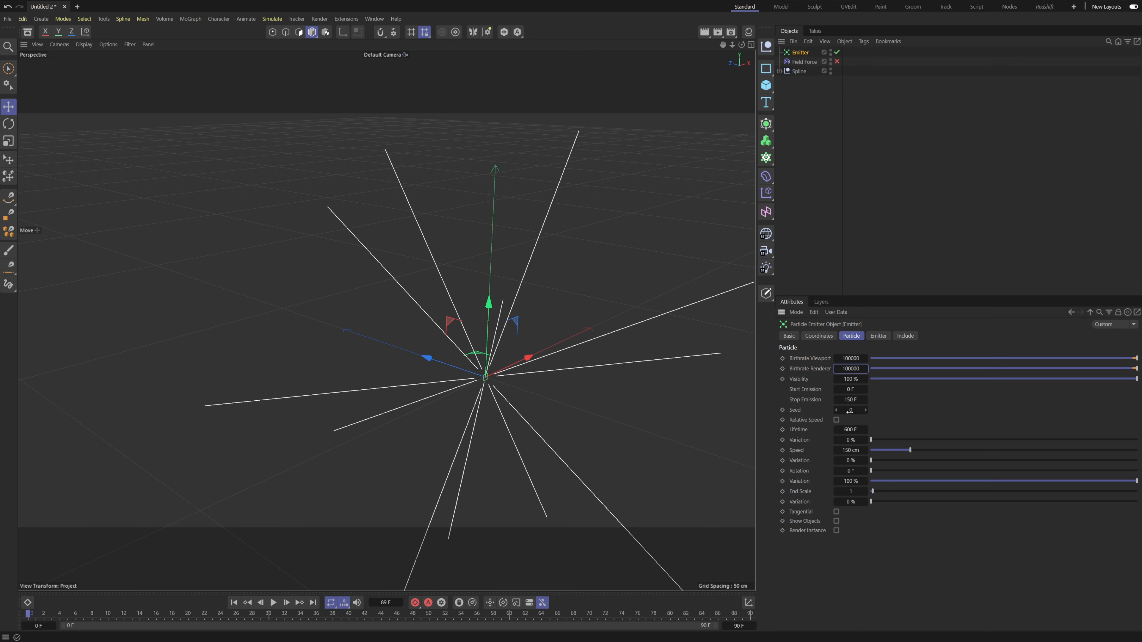
pyautogui.click(851, 399)
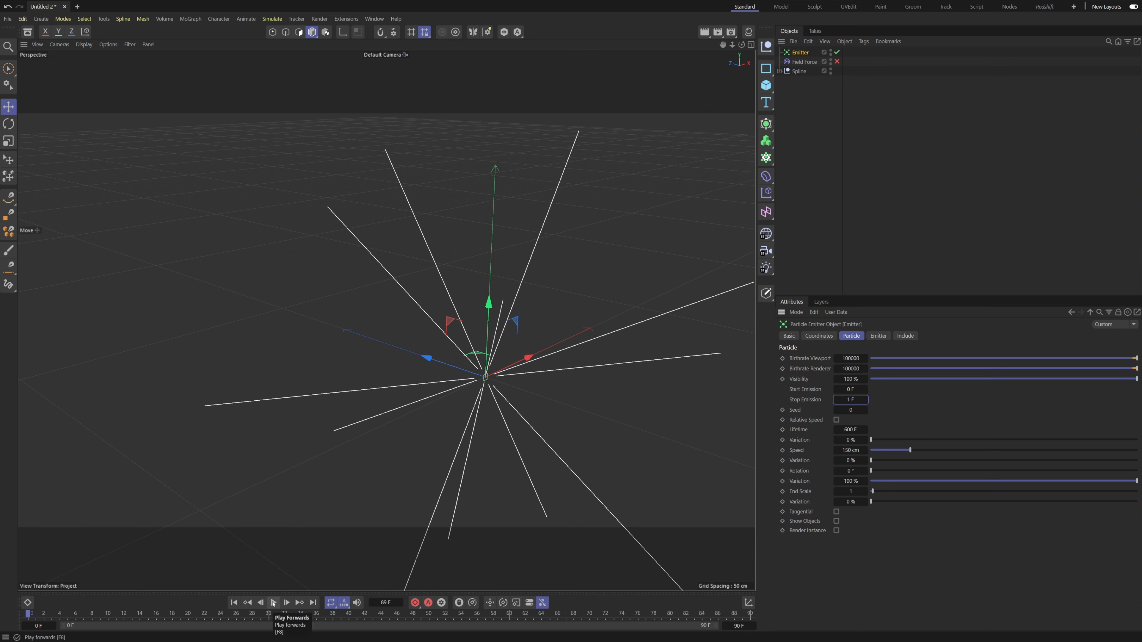
pyautogui.click(273, 602)
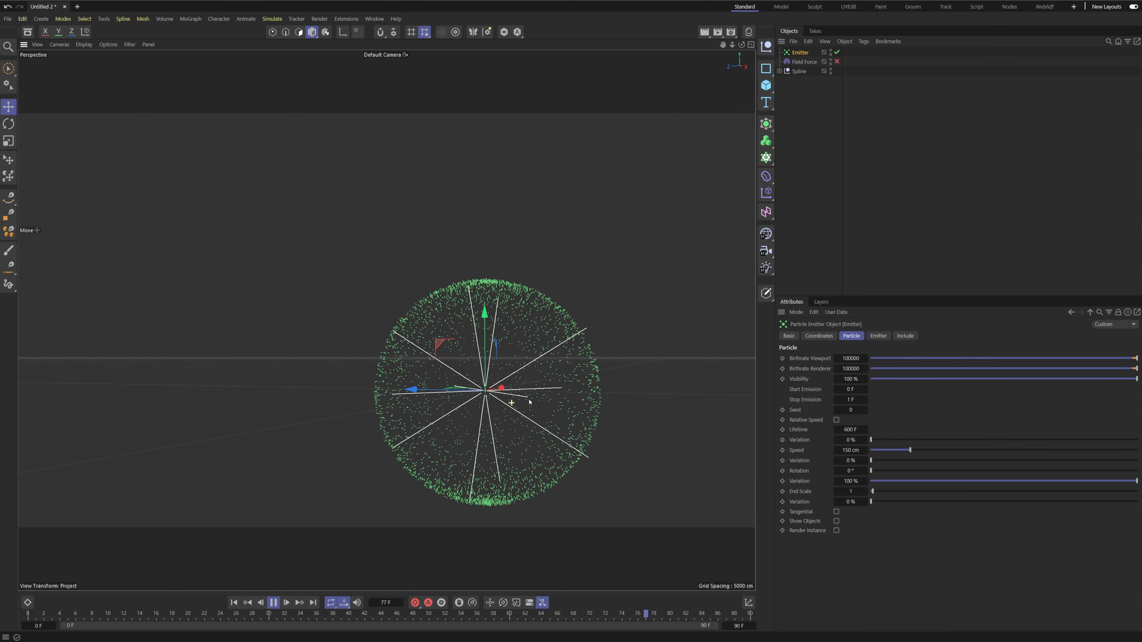
pyautogui.click(389, 614)
pyautogui.write('-90')
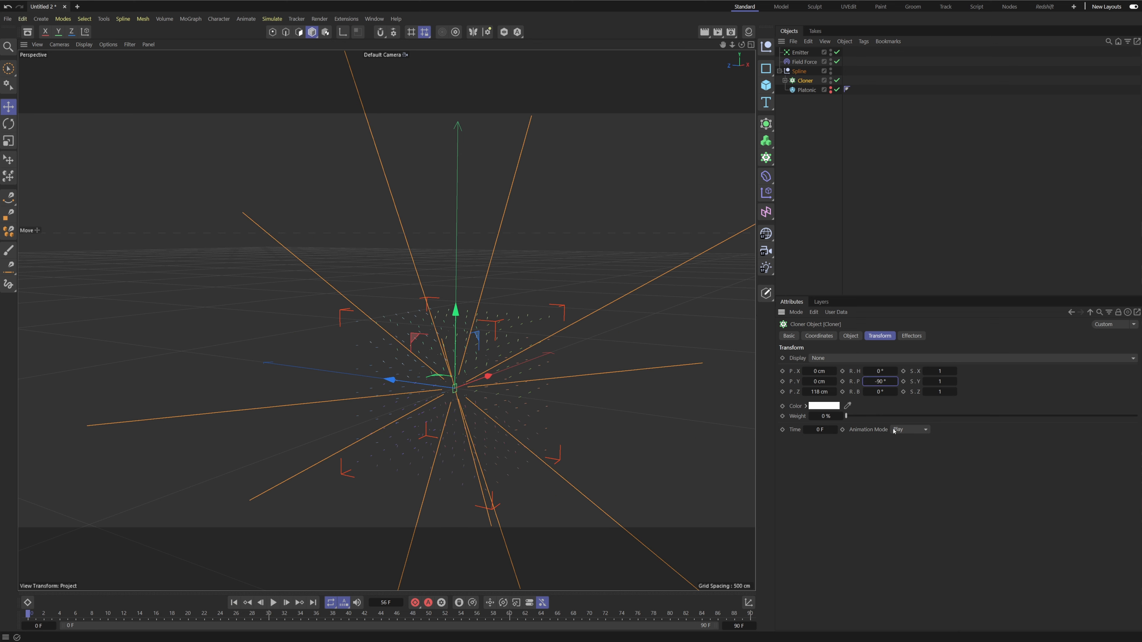
# Step: Set clone animation to Play, then give particles 15 cm speed with 100% variation
pyautogui.click(274, 602)
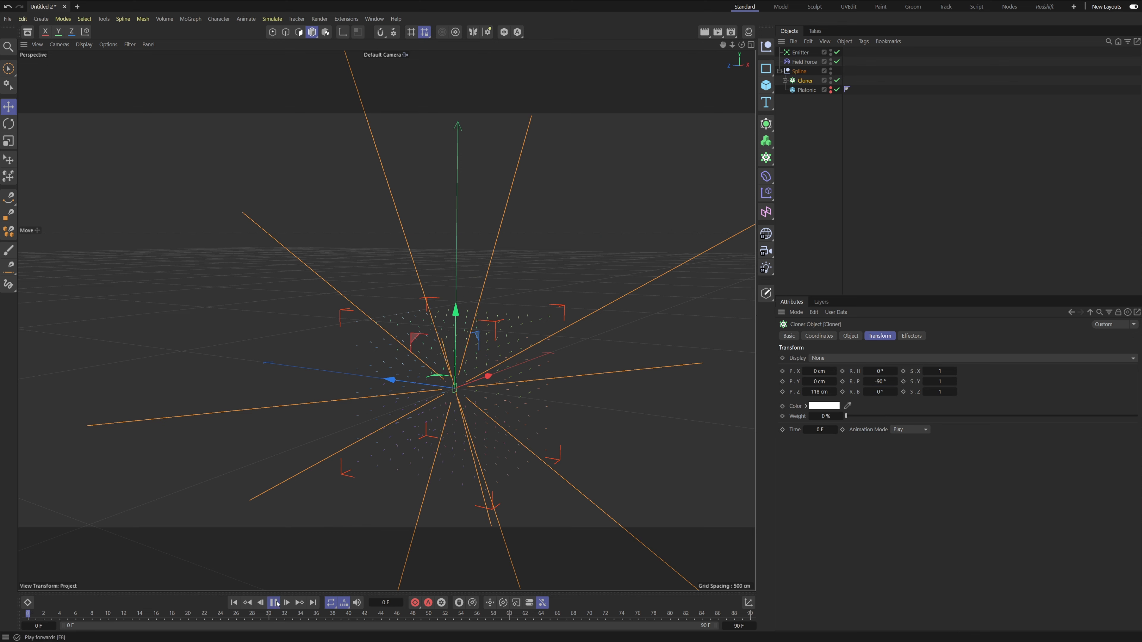
pyautogui.click(272, 603)
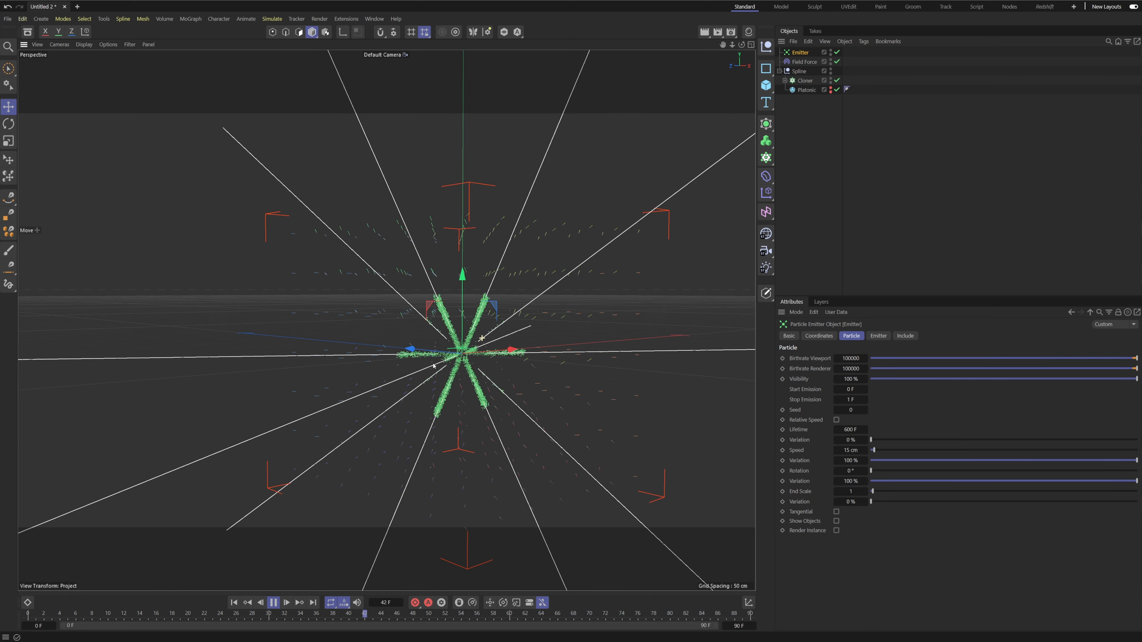
pyautogui.click(116, 613)
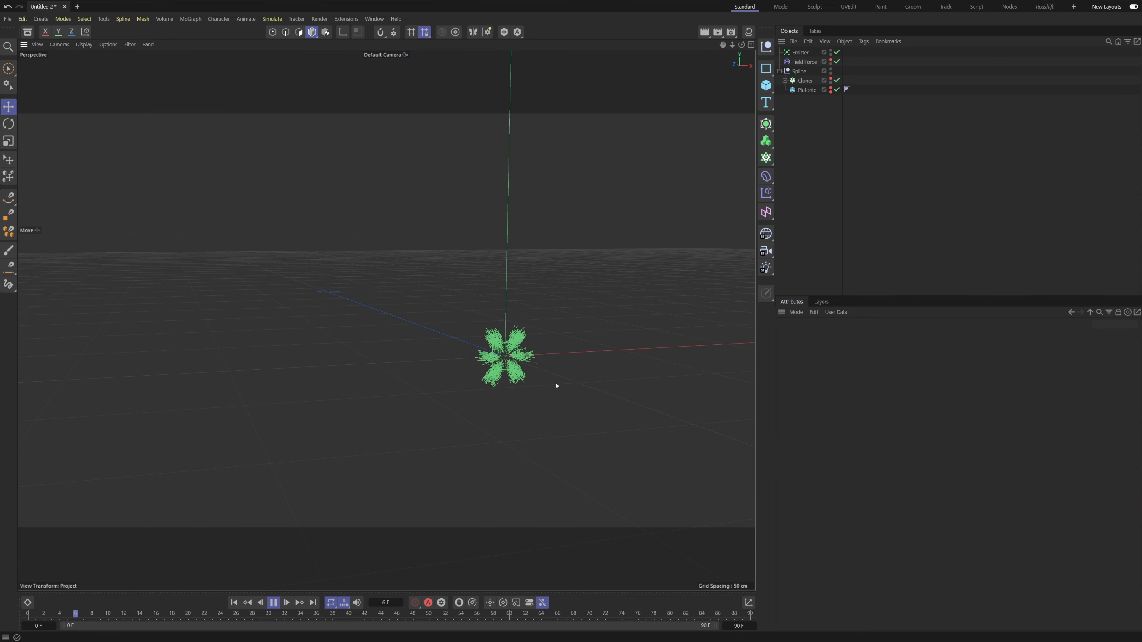
# Step: Copy and paste the Emitter to create Emitter.1 in the Object Manager
pyautogui.click(274, 603)
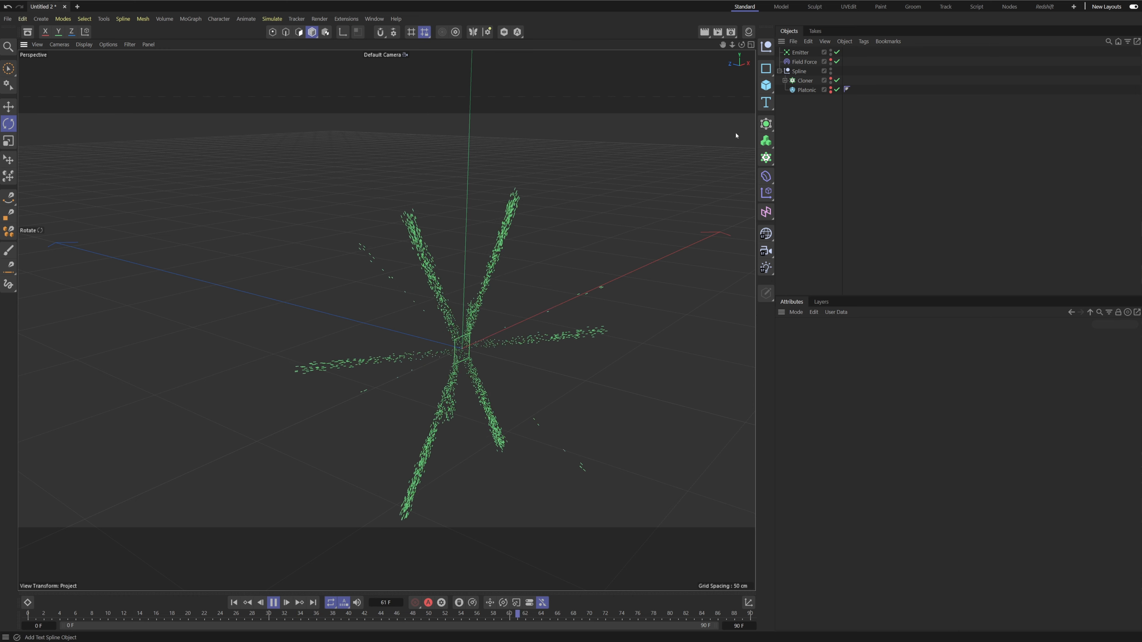
pyautogui.click(799, 52)
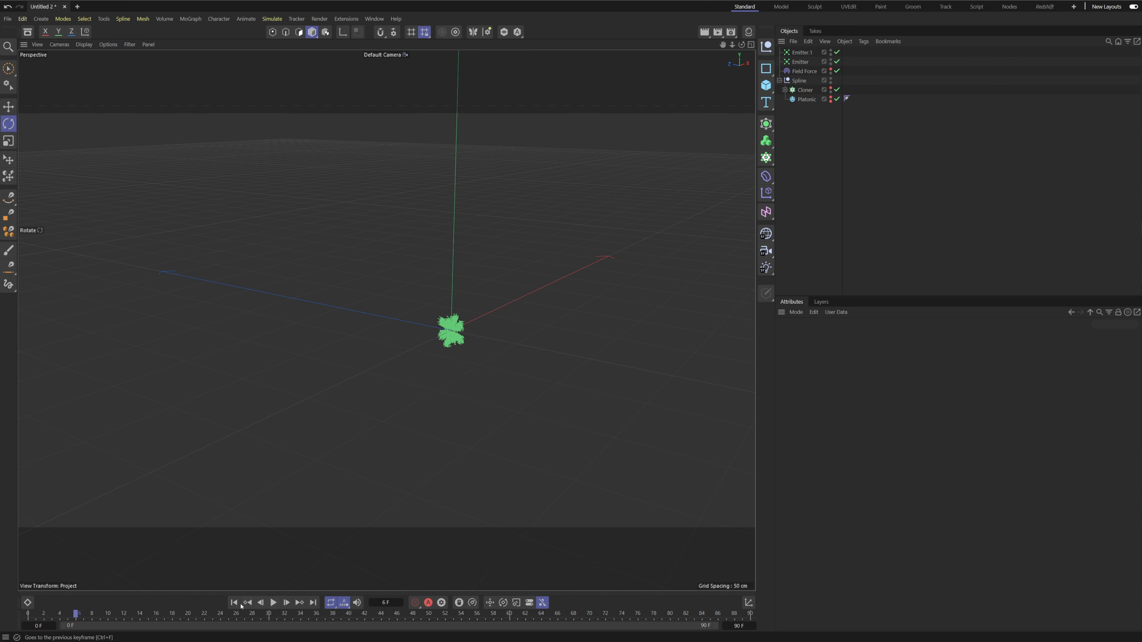
# Step: Add a Turbulence force and preview its effect on the particle burst
pyautogui.click(273, 19)
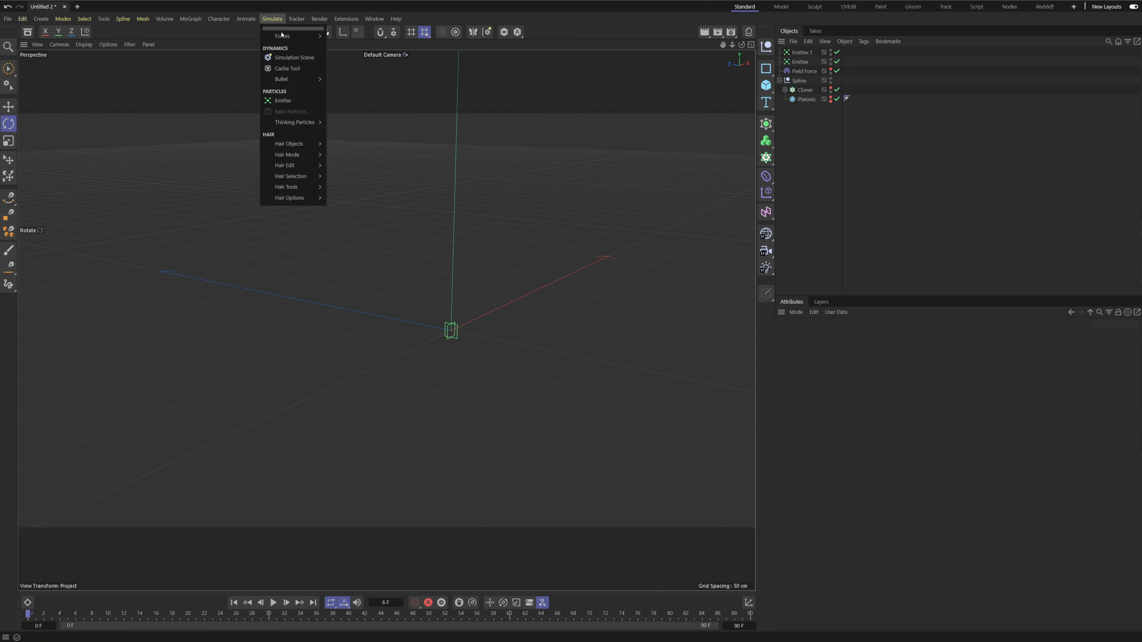
pyautogui.moveTo(282, 35)
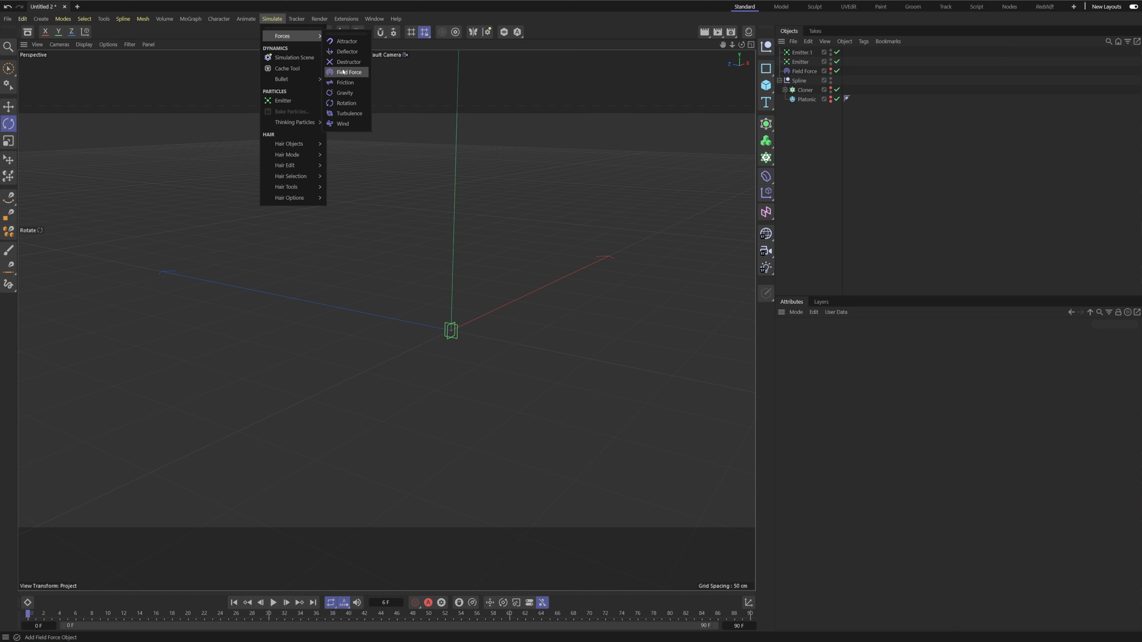
pyautogui.click(351, 113)
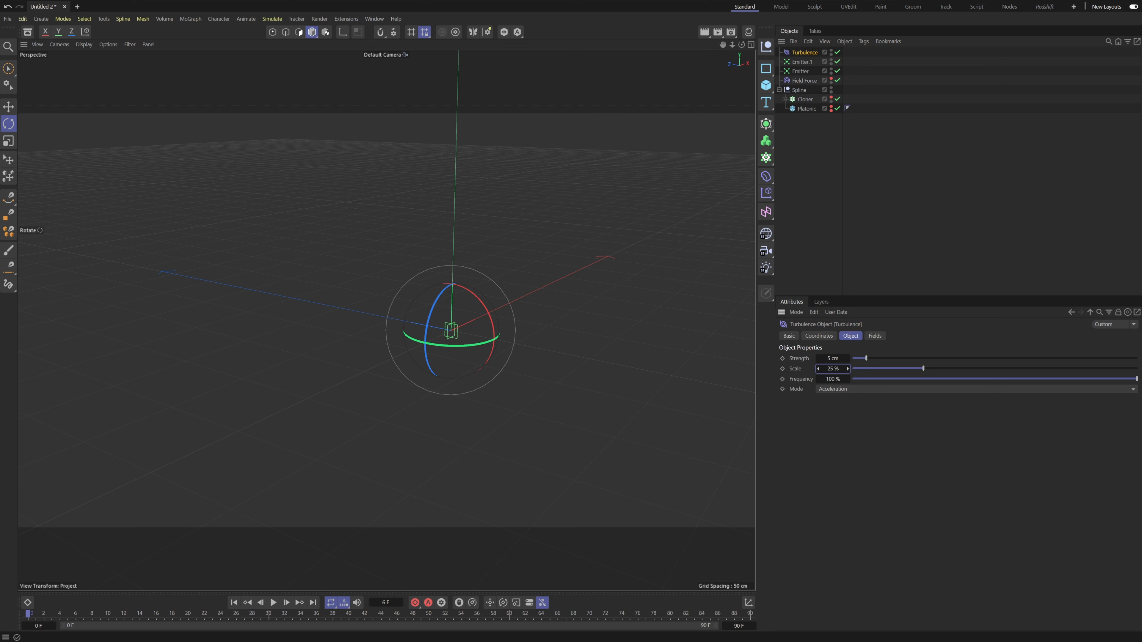
pyautogui.click(833, 369)
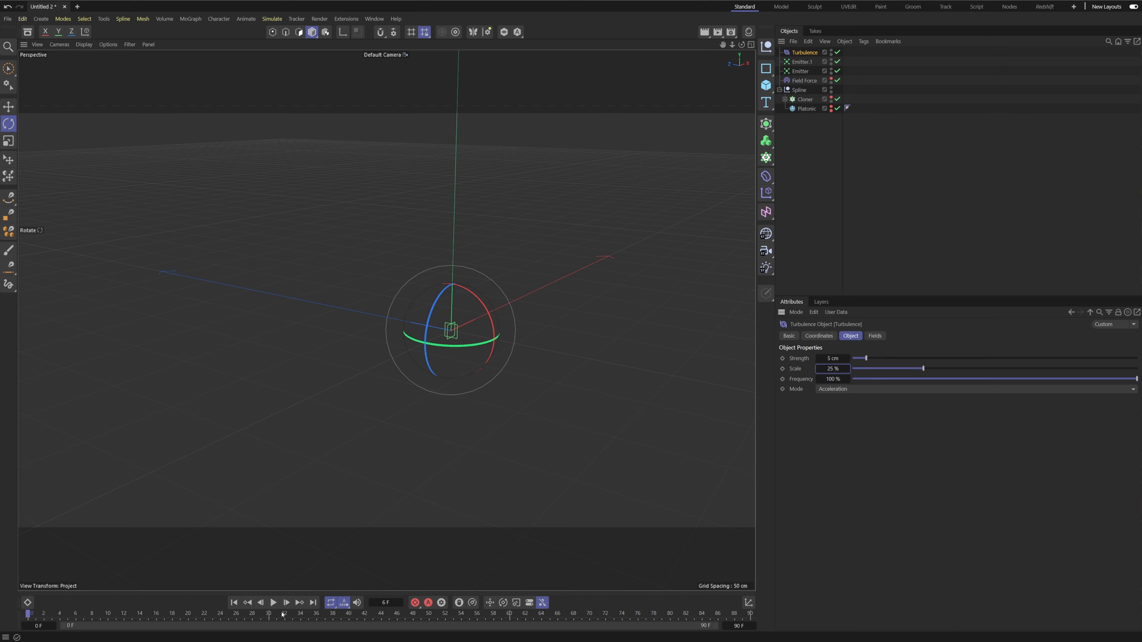
pyautogui.click(274, 602)
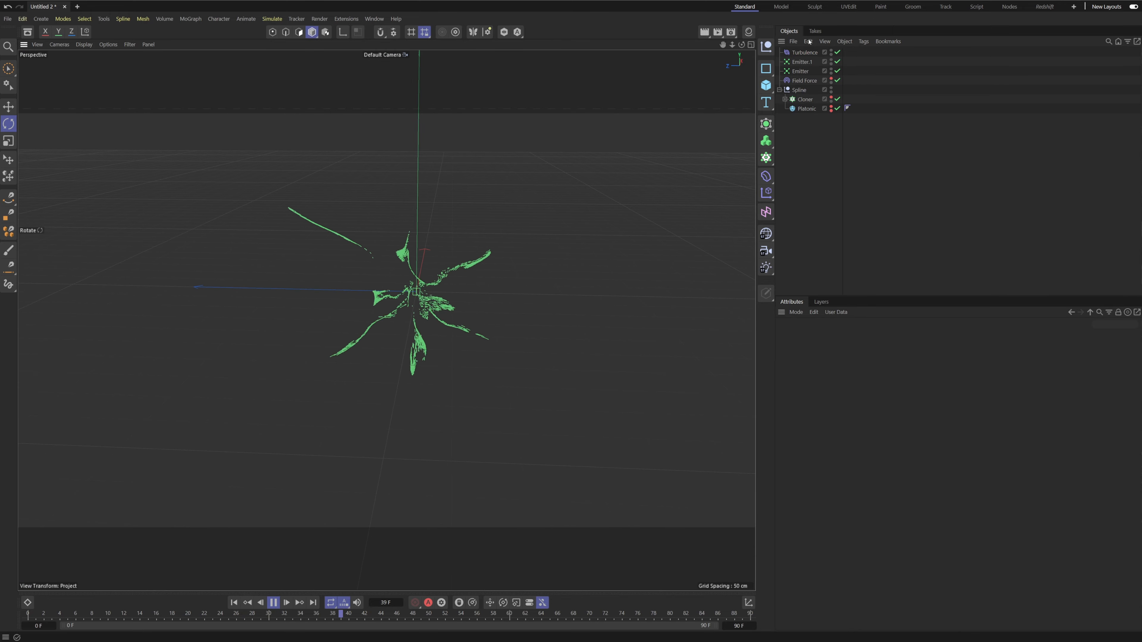
# Step: Set Turbulence strength to 100 cm and scale to 5%, then replay the wiggling trails
pyautogui.click(805, 52)
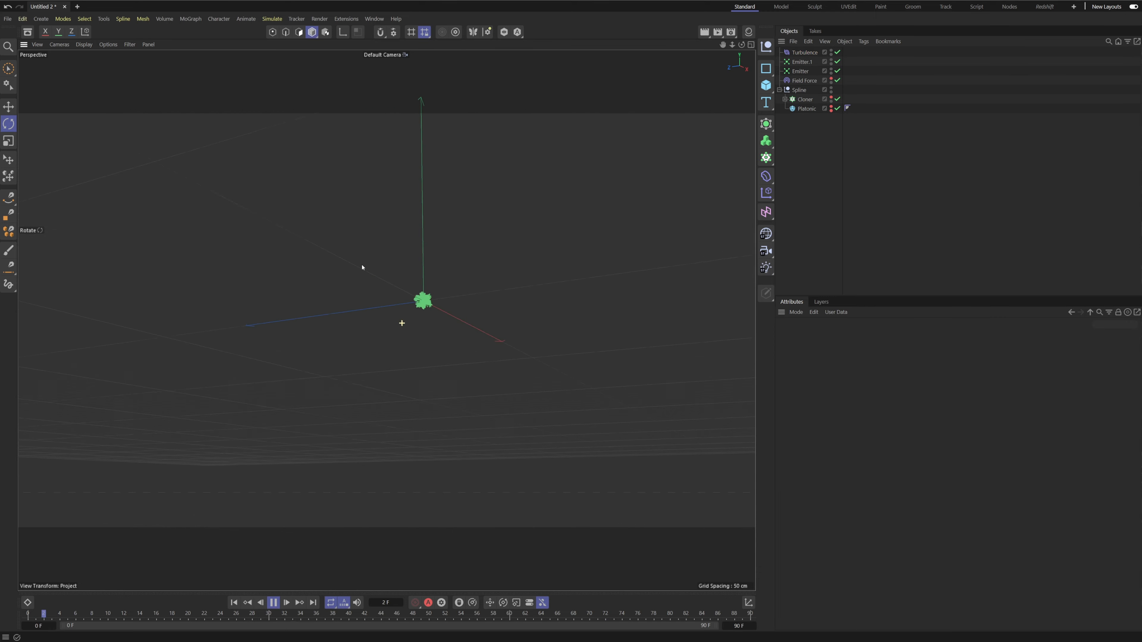
pyautogui.click(273, 603)
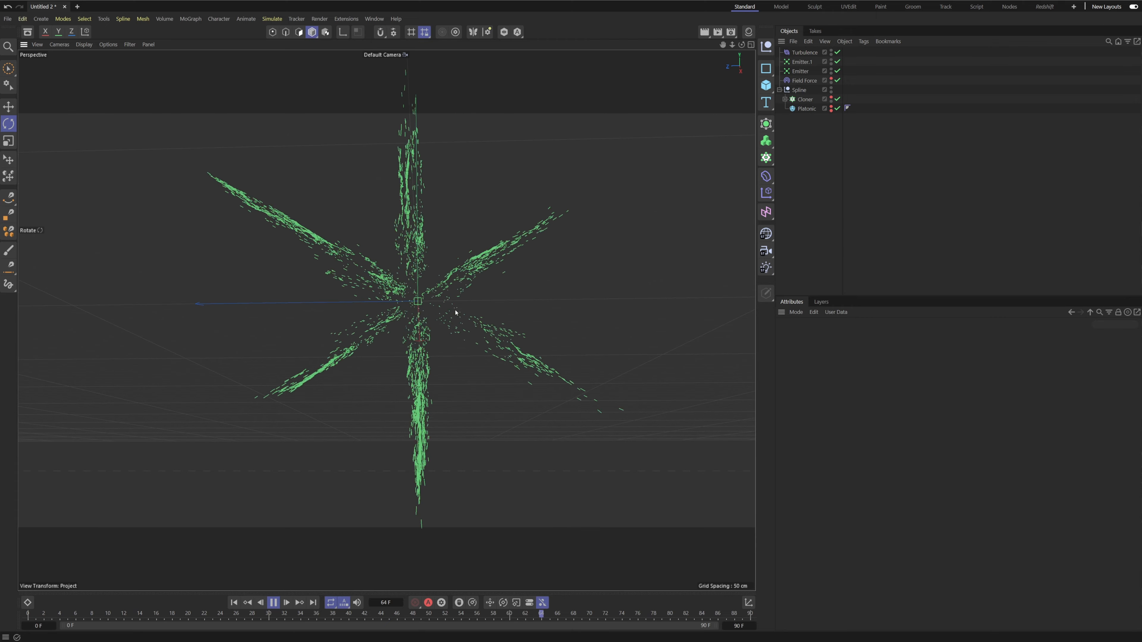
pyautogui.click(804, 53)
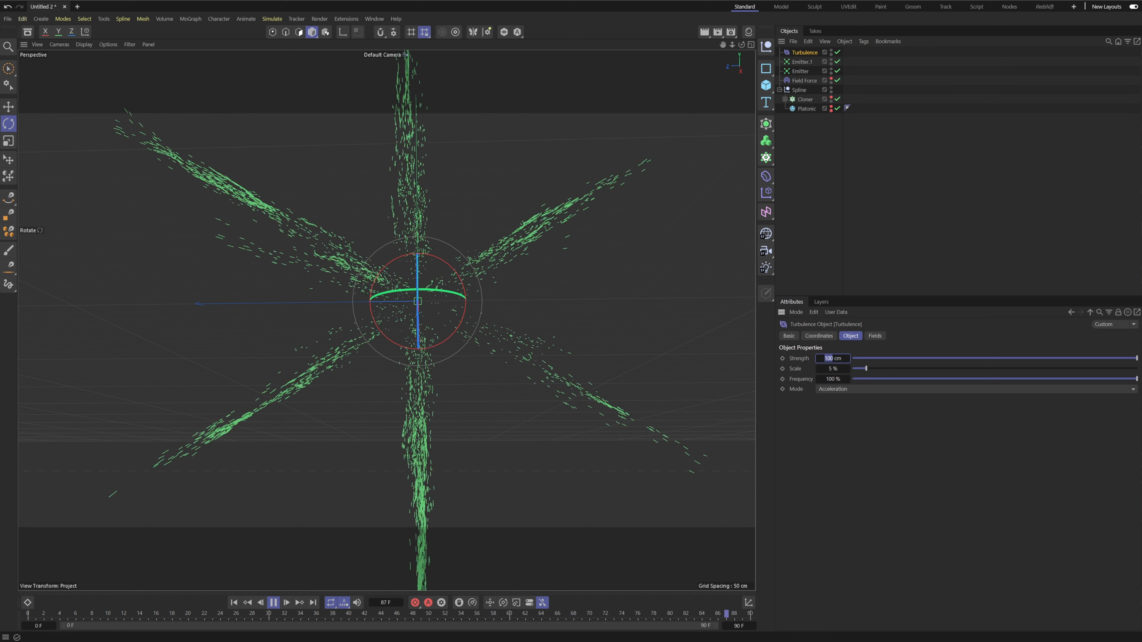
pyautogui.moveTo(1136, 358); pyautogui.dragTo(924, 357)
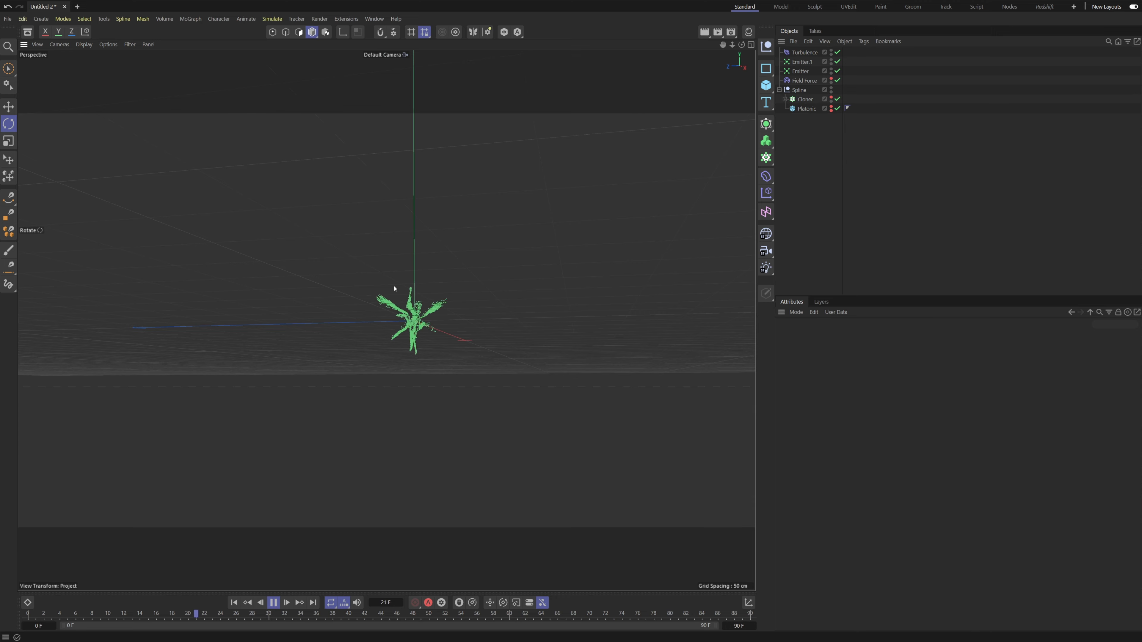
pyautogui.click(273, 602)
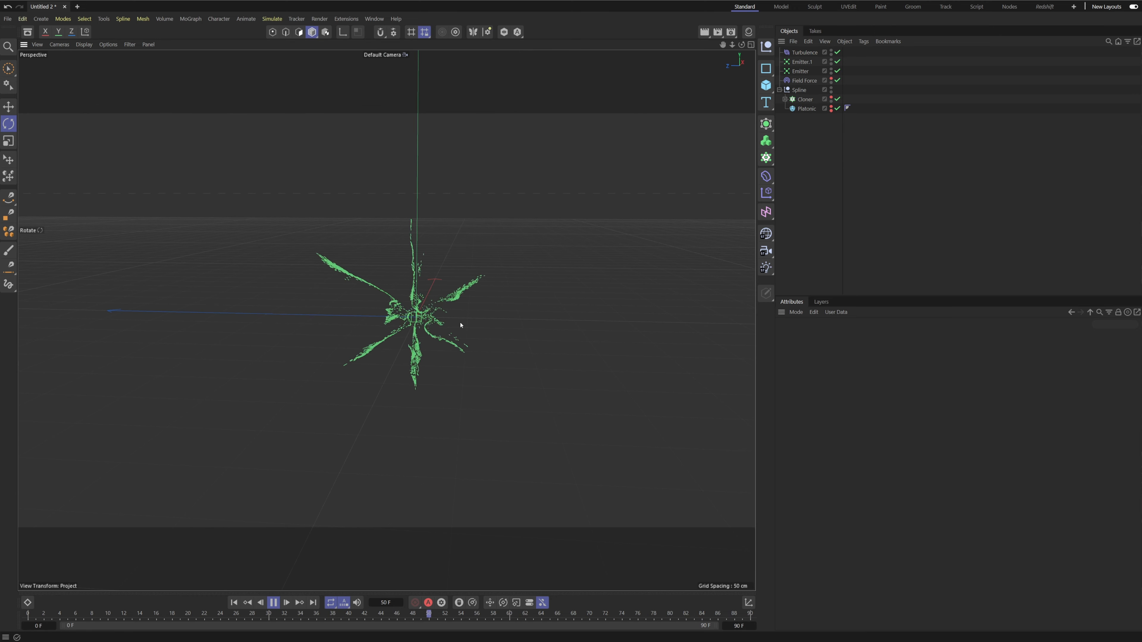
pyautogui.click(807, 108)
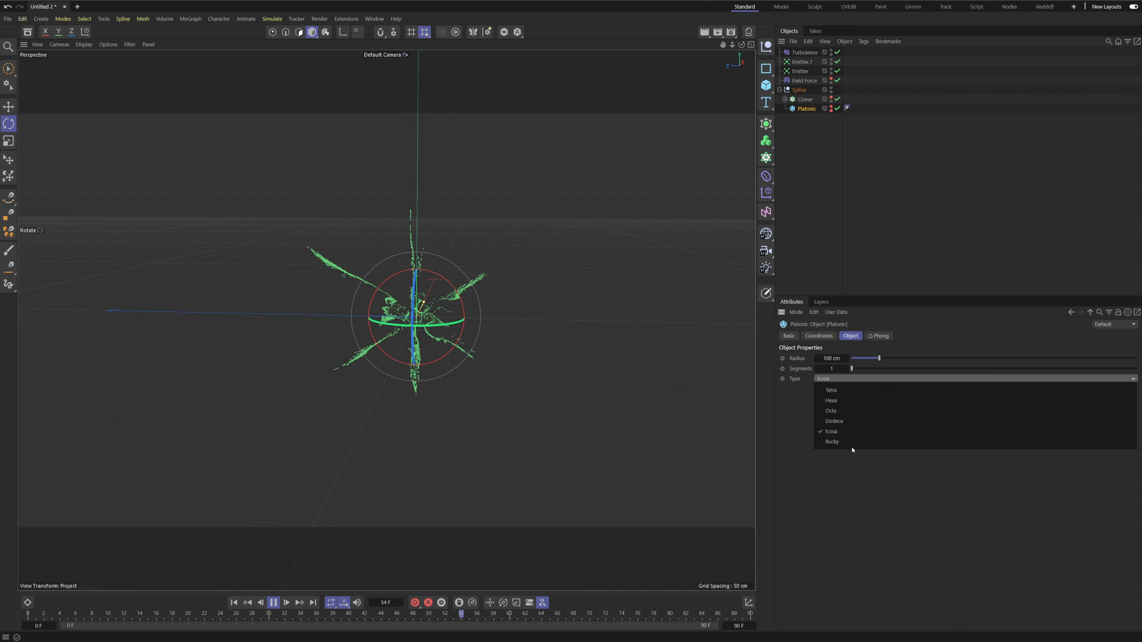
pyautogui.click(832, 442)
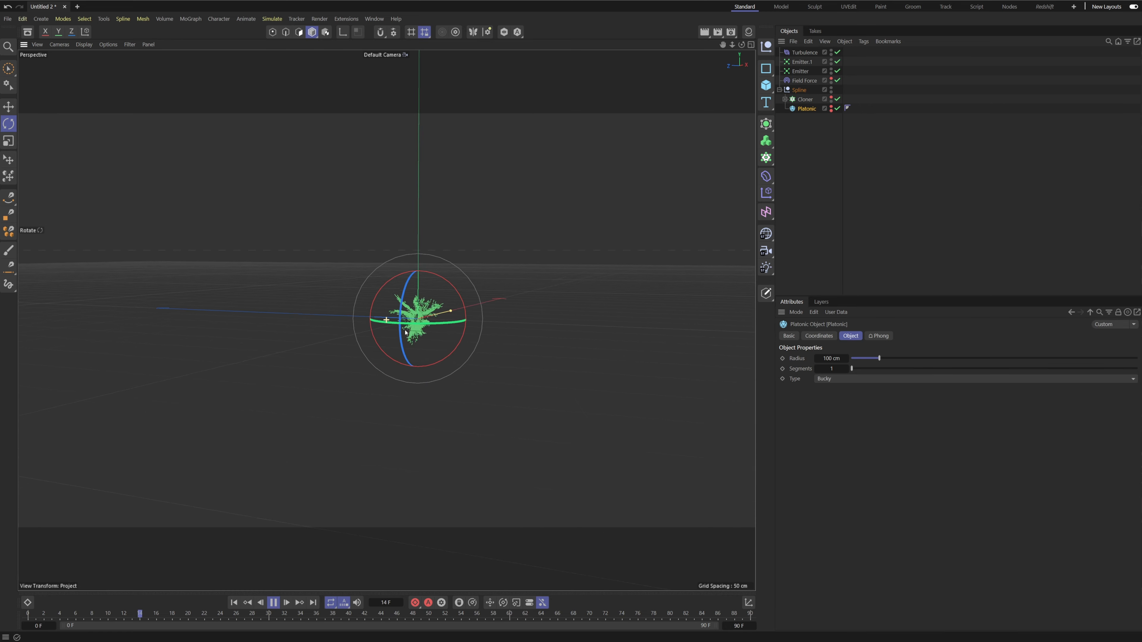
pyautogui.click(274, 603)
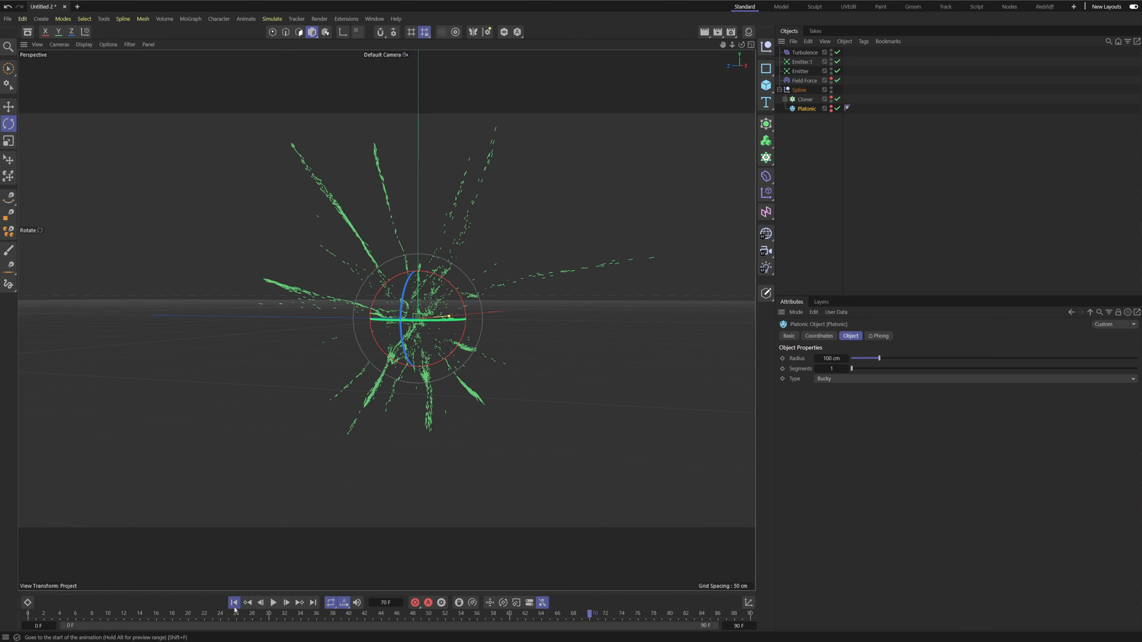
pyautogui.click(274, 603)
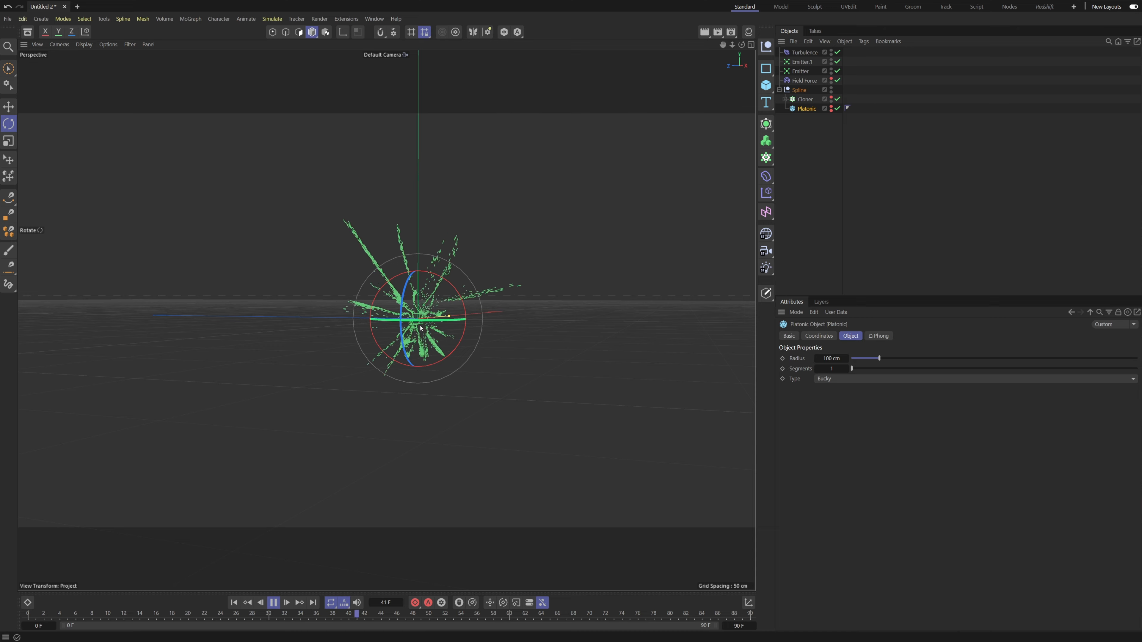
pyautogui.click(801, 71)
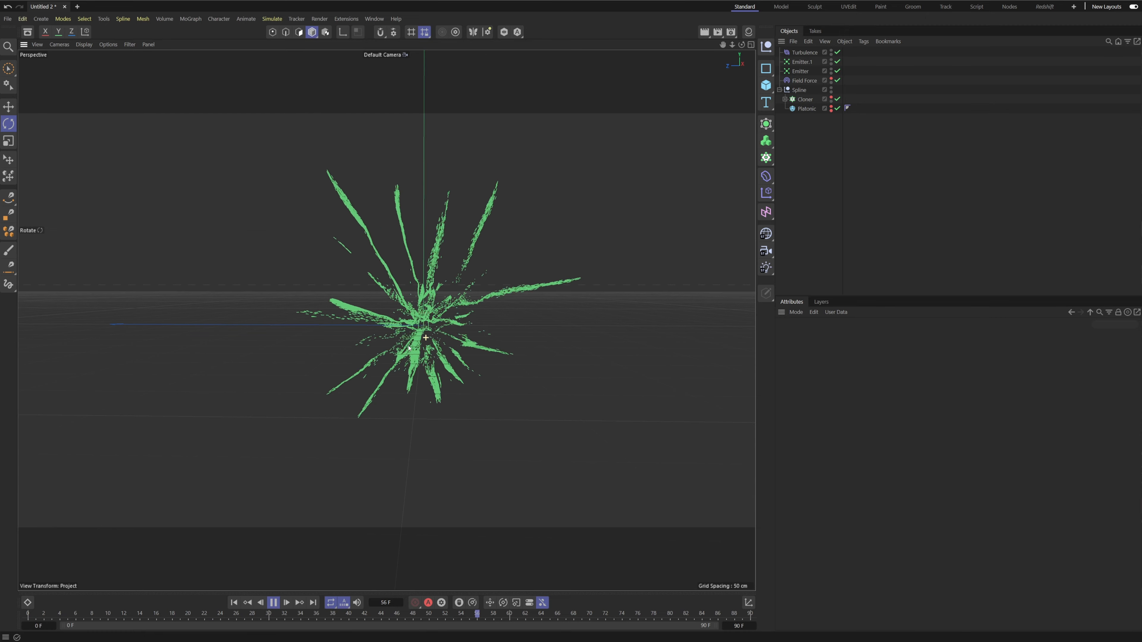
pyautogui.click(130, 44)
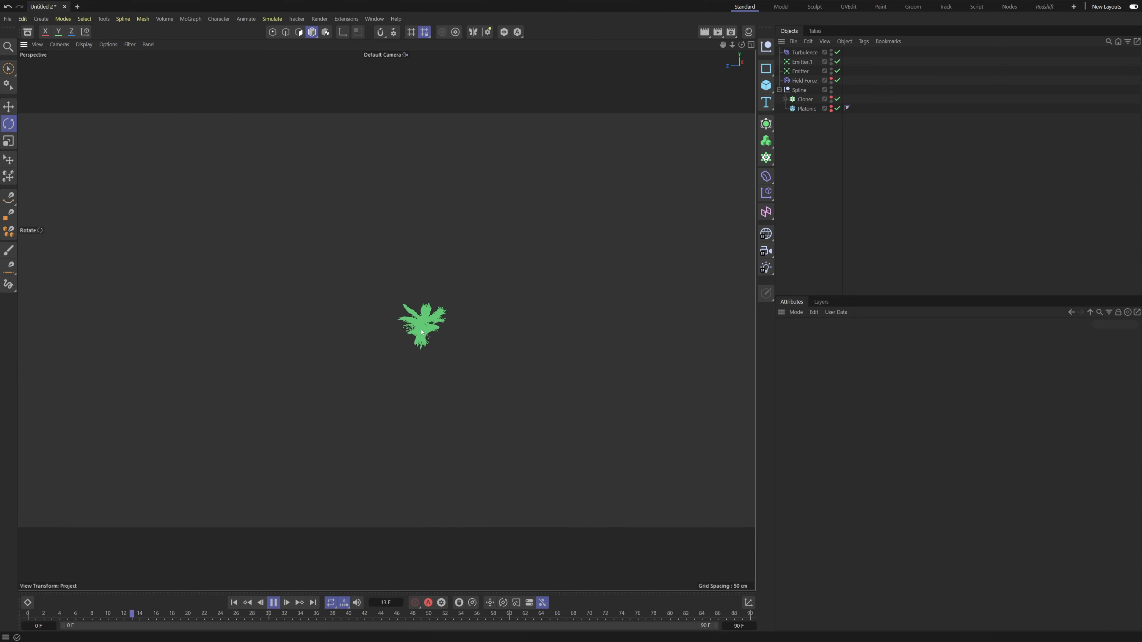
pyautogui.click(273, 604)
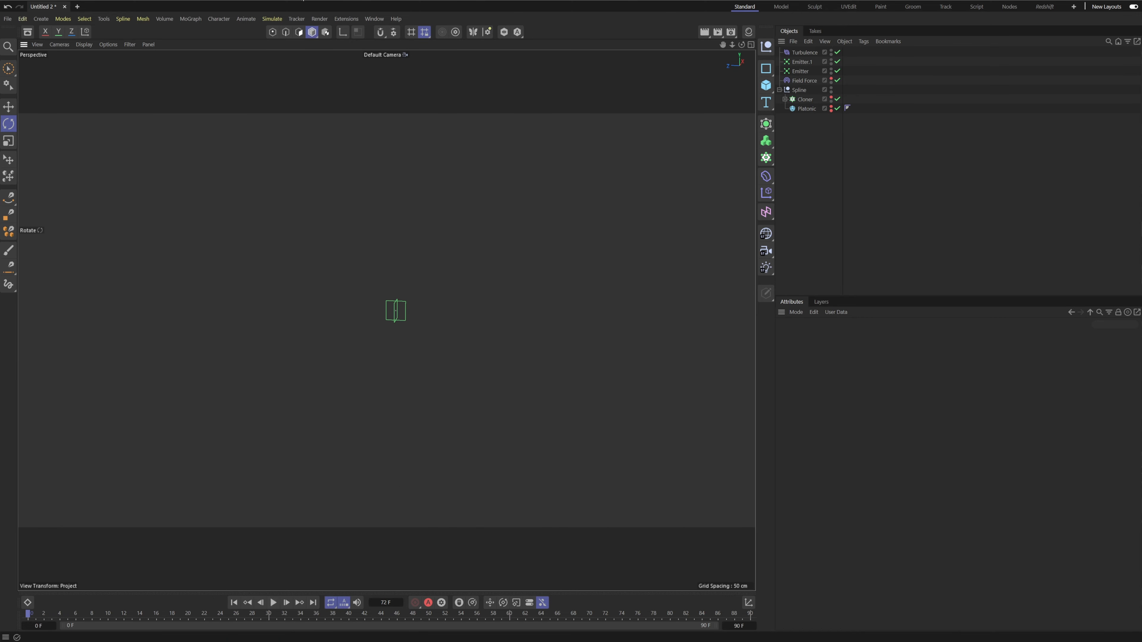
pyautogui.click(271, 18)
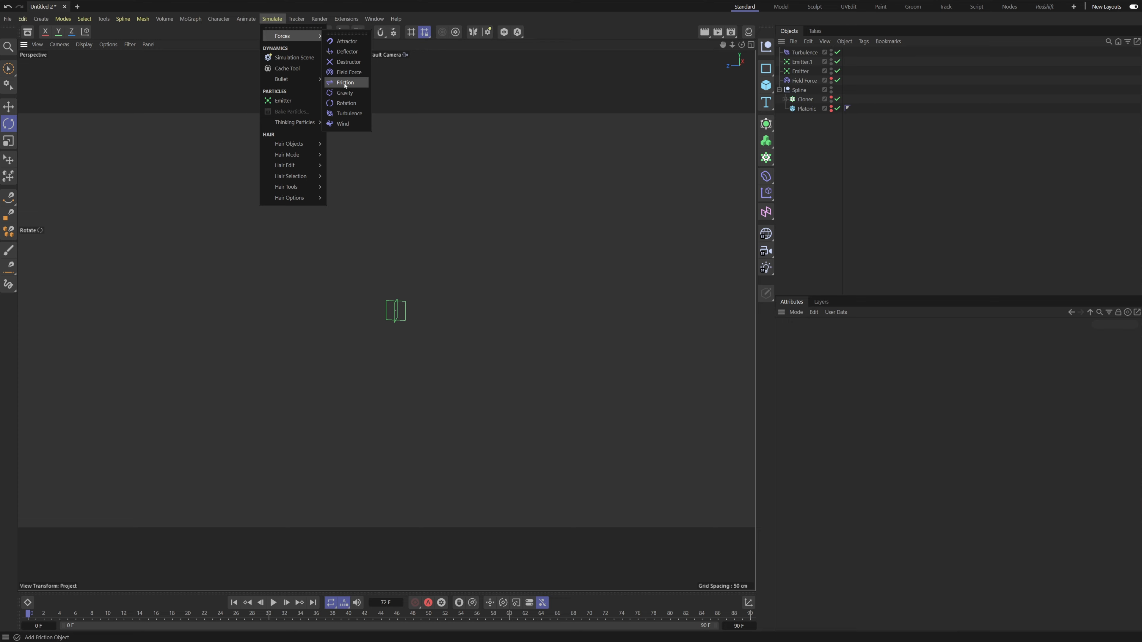
pyautogui.click(345, 82)
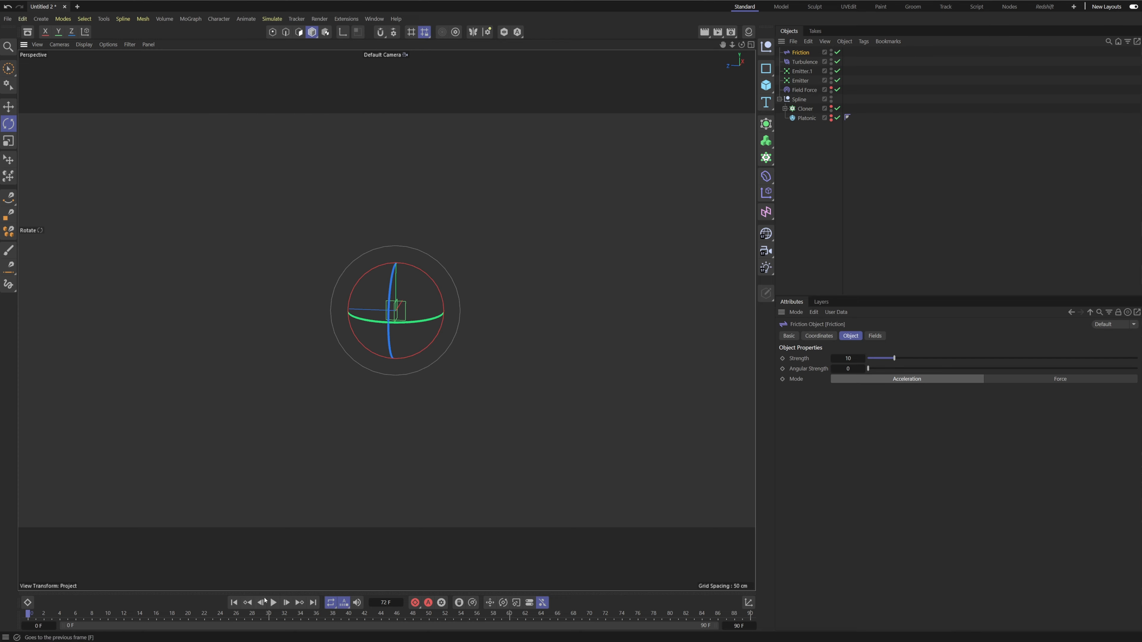
pyautogui.click(274, 603)
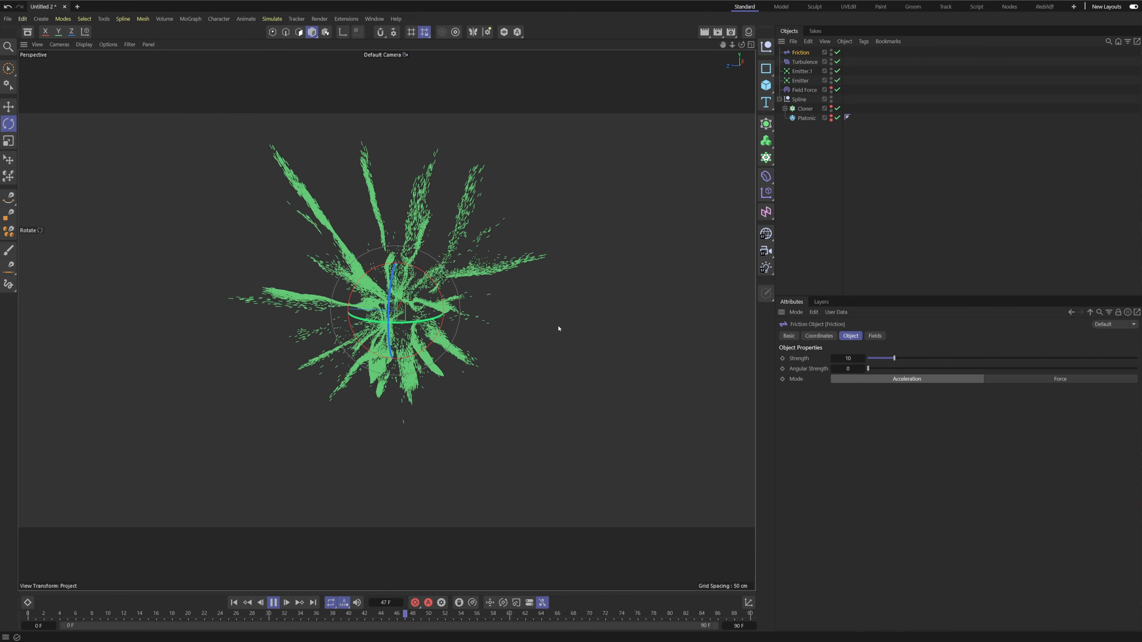
pyautogui.moveTo(882, 358); pyautogui.dragTo(957, 357)
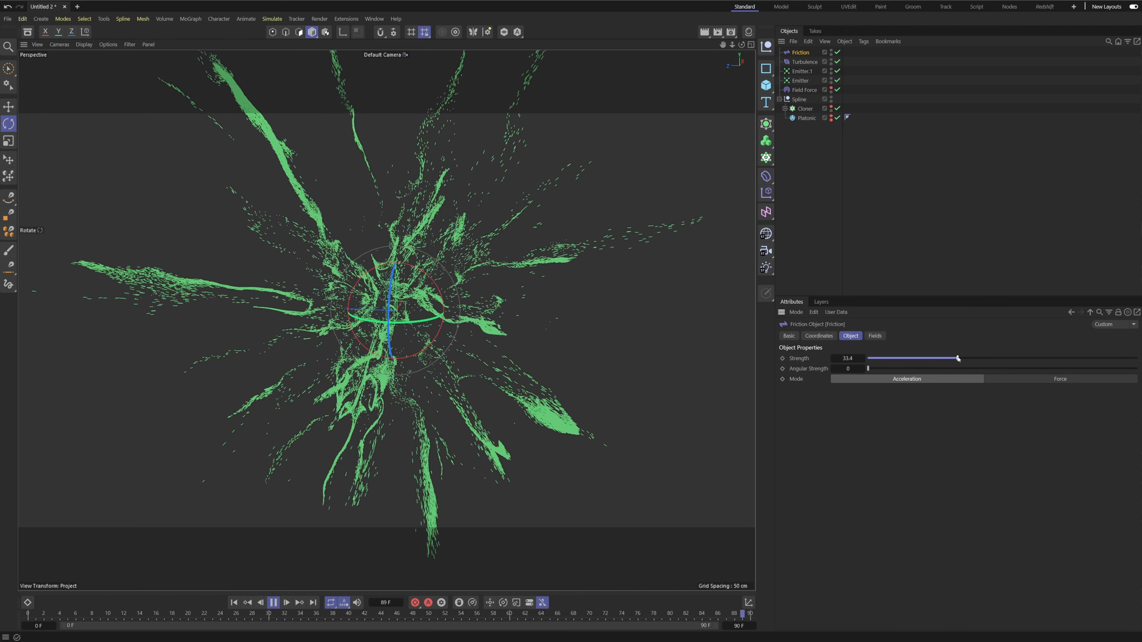
pyautogui.moveTo(957, 358); pyautogui.dragTo(1026, 358)
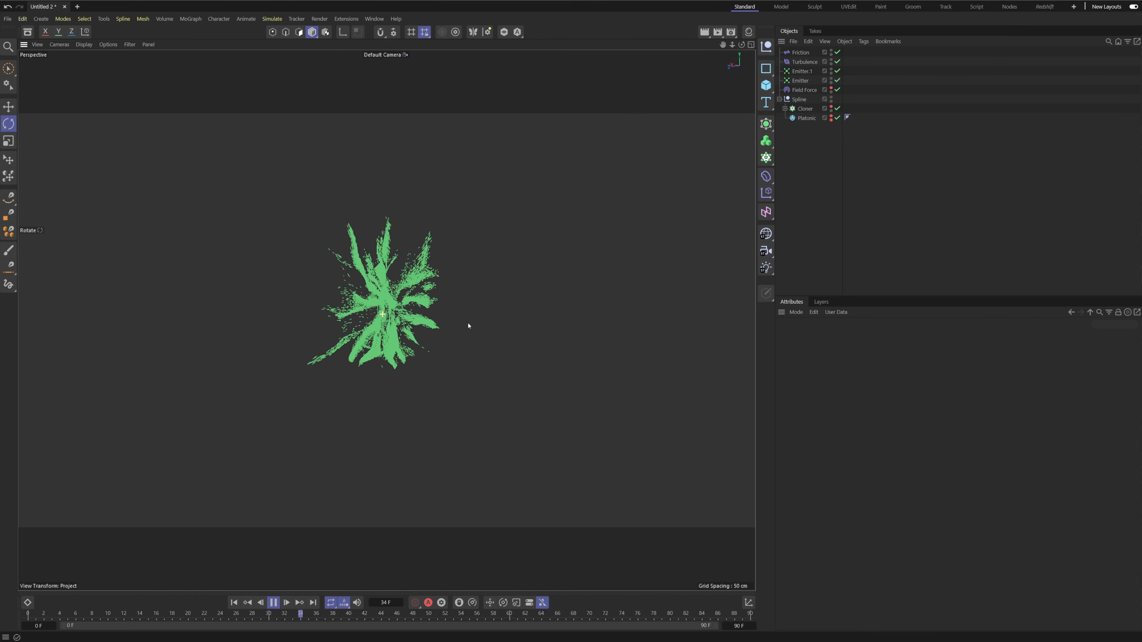
pyautogui.click(234, 603)
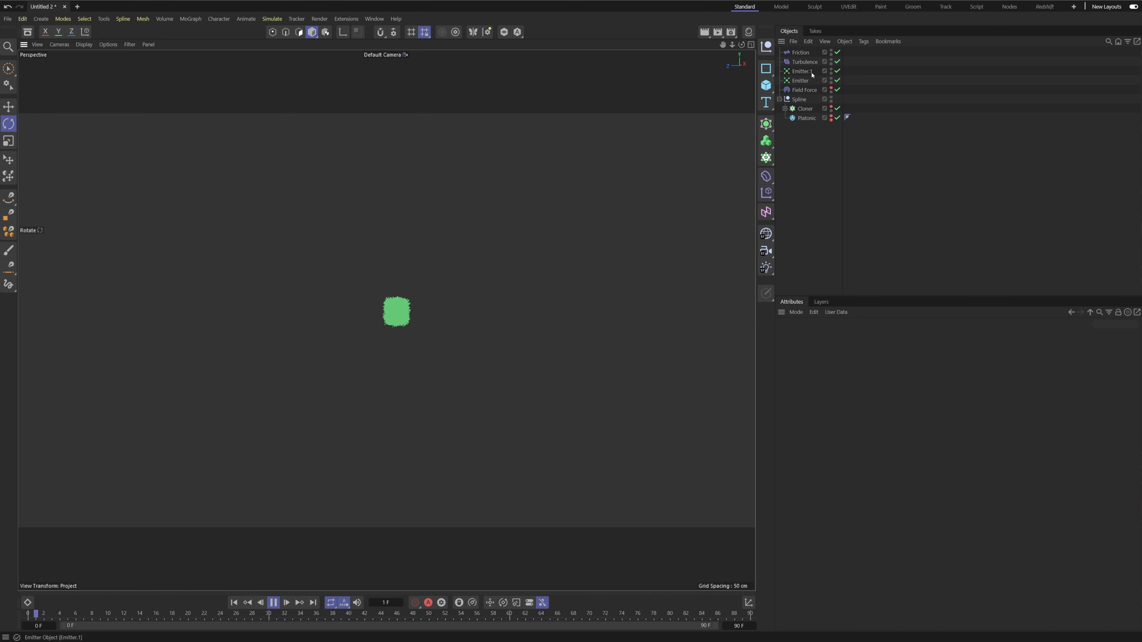
pyautogui.click(272, 602)
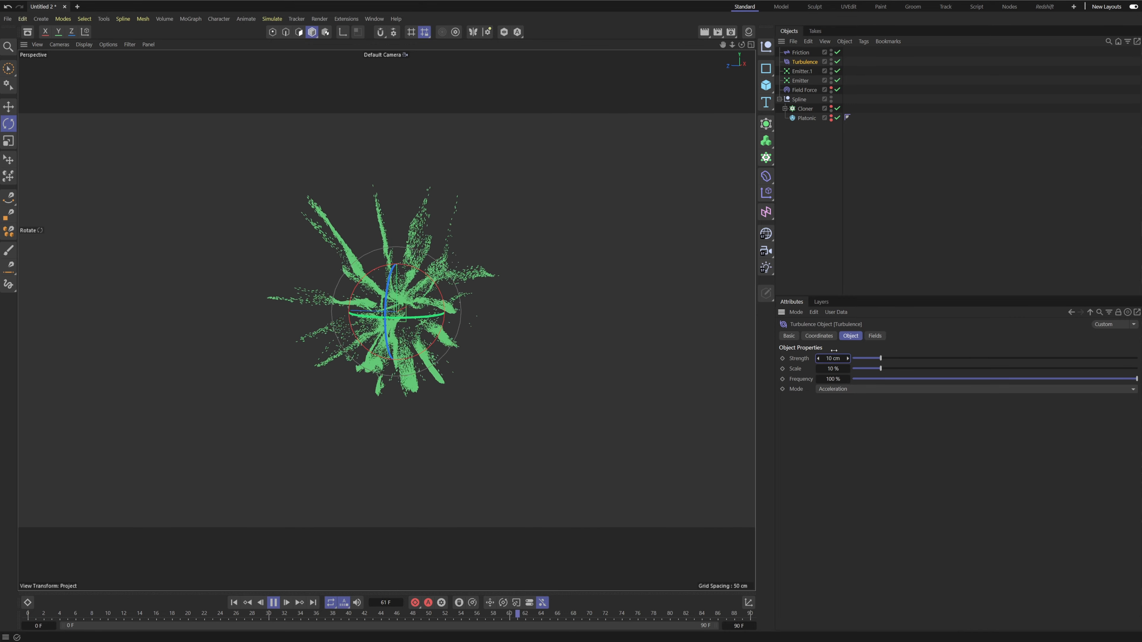
pyautogui.click(801, 53)
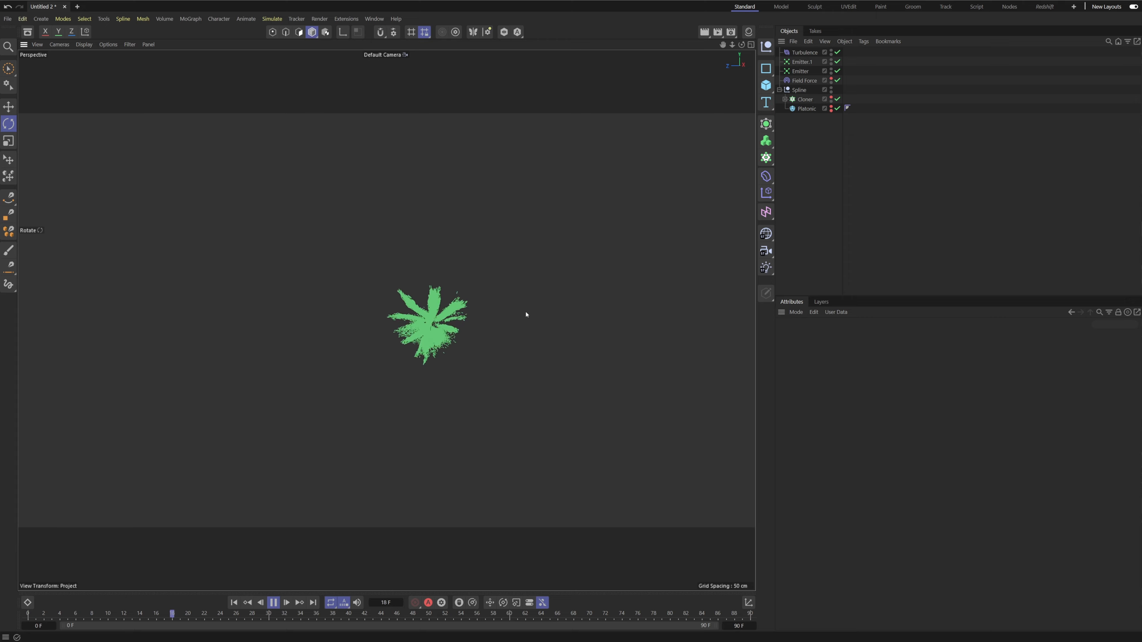
pyautogui.click(803, 62)
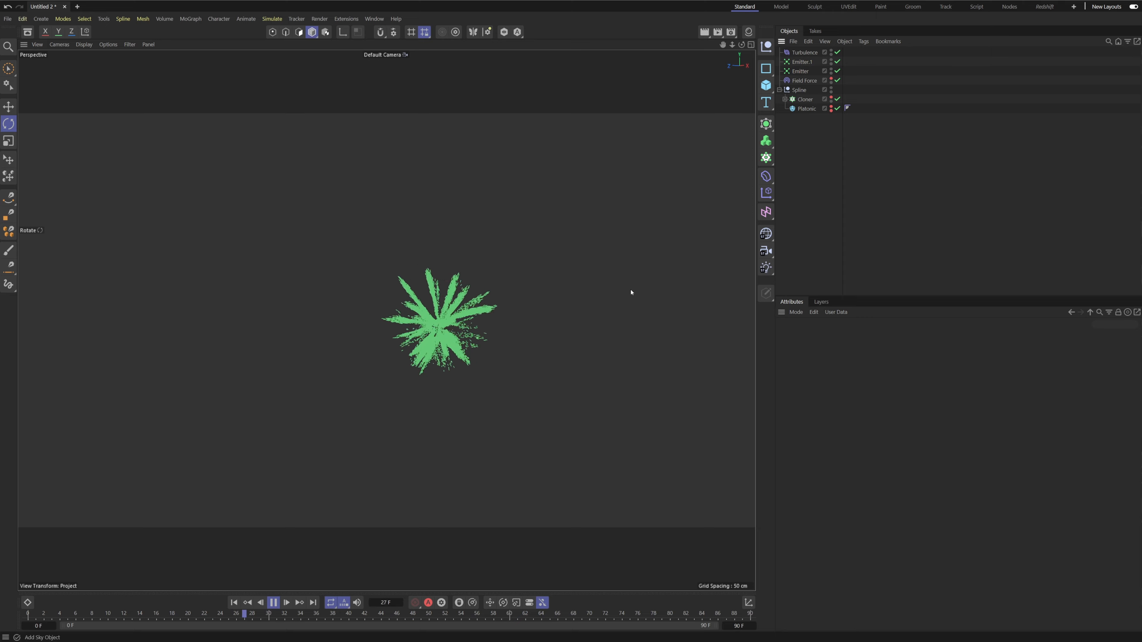
pyautogui.click(274, 603)
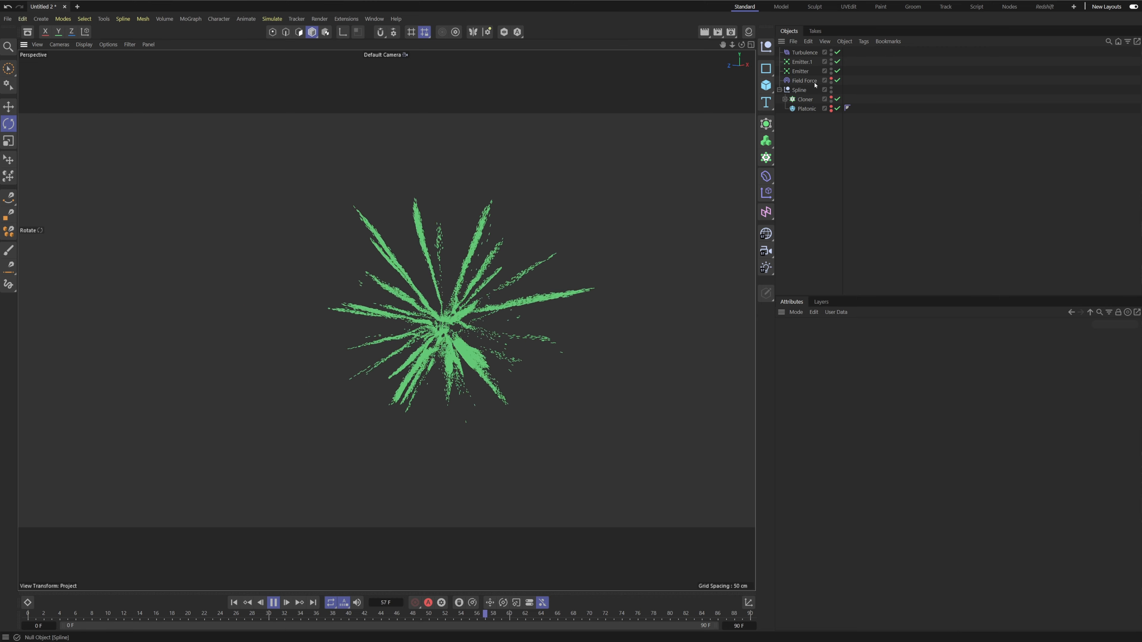
pyautogui.click(805, 52)
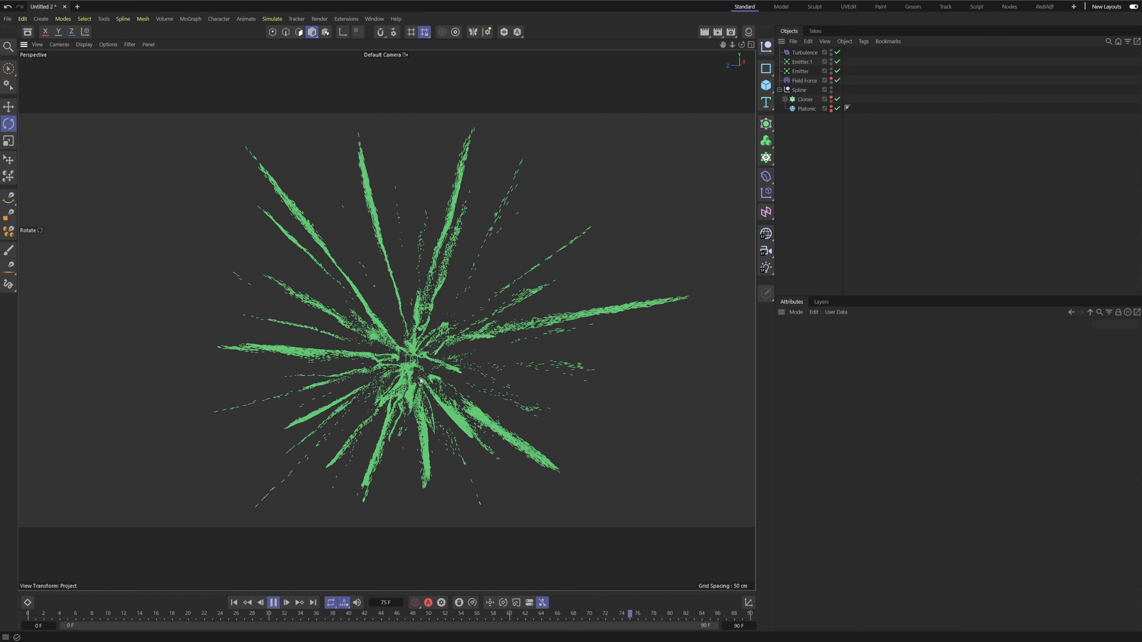
pyautogui.moveTo(629, 613); pyautogui.dragTo(371, 614)
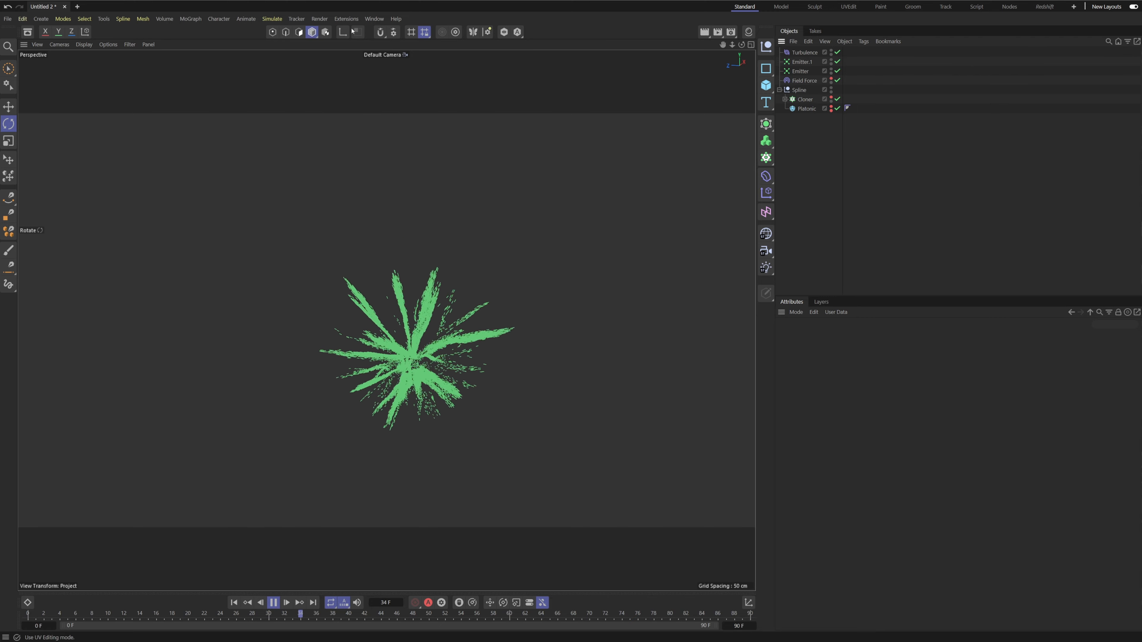
# Step: Add a new particle emitter (Emitter.2) with its modifier Mode set to Include
pyautogui.click(800, 72)
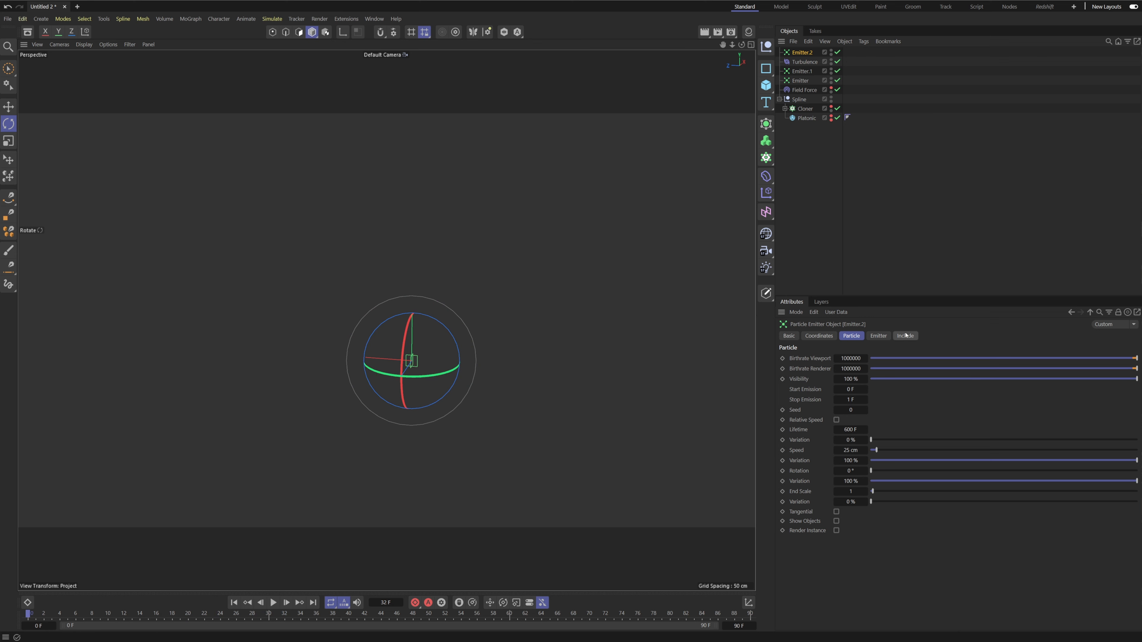
pyautogui.click(905, 335)
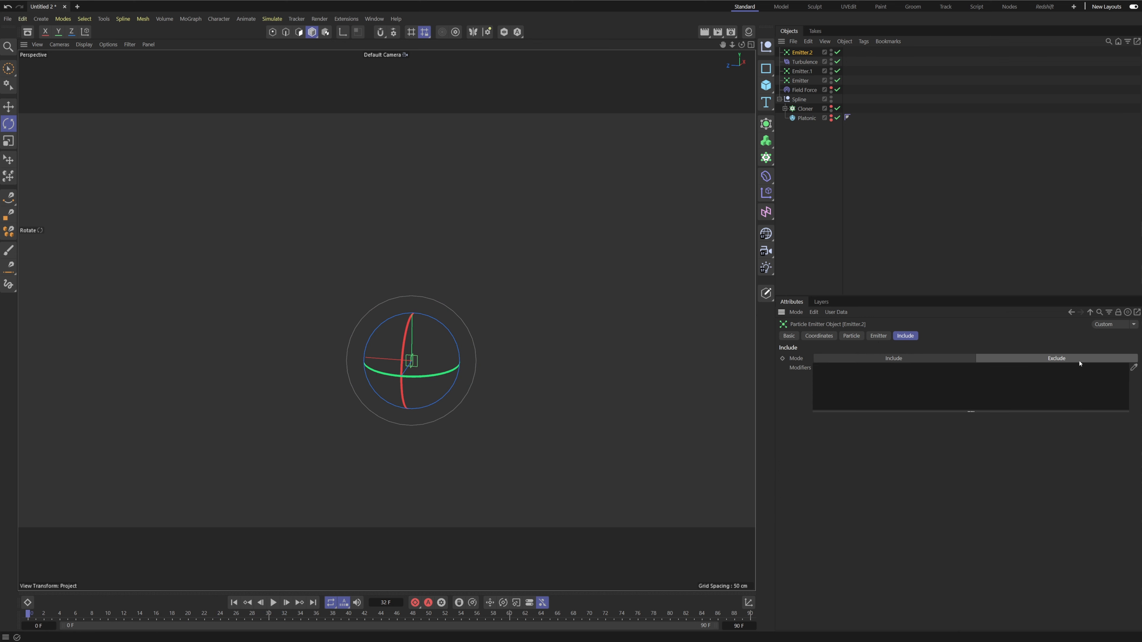
pyautogui.click(893, 359)
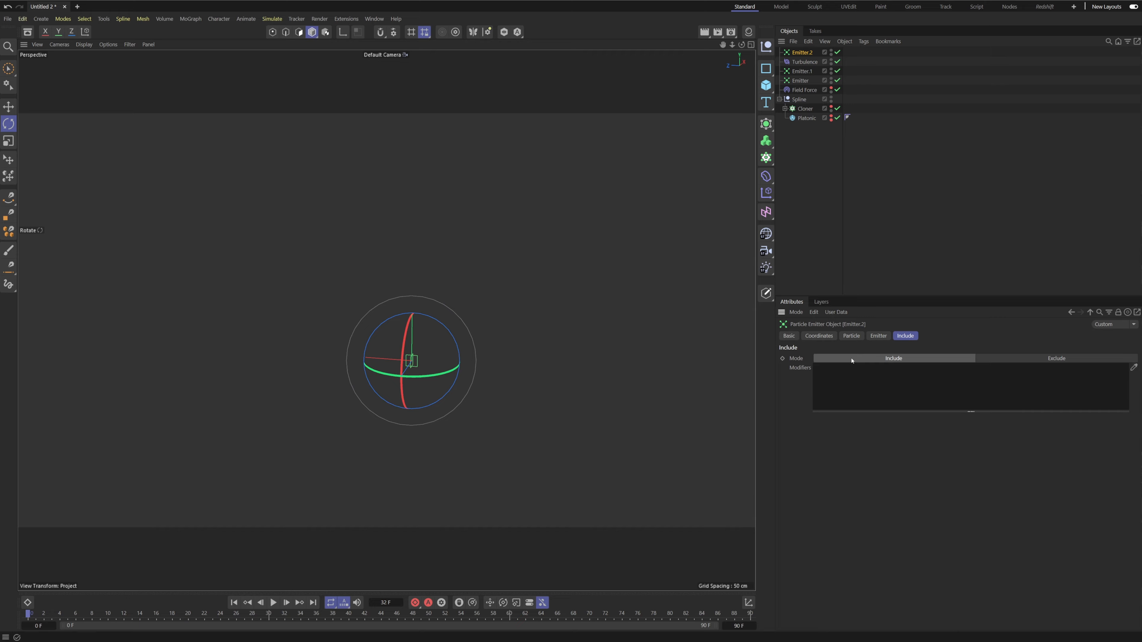
# Step: Switch off Turbulence, Emitter.1 and Field Force and play back the lone emitter's particle sphere
pyautogui.click(273, 604)
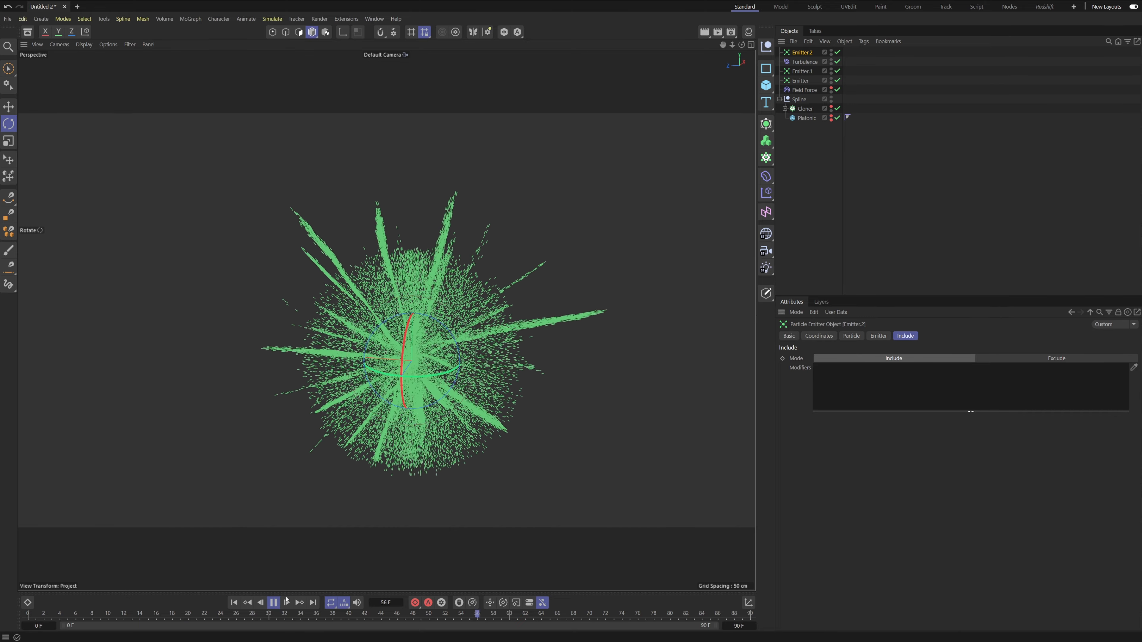
pyautogui.click(274, 603)
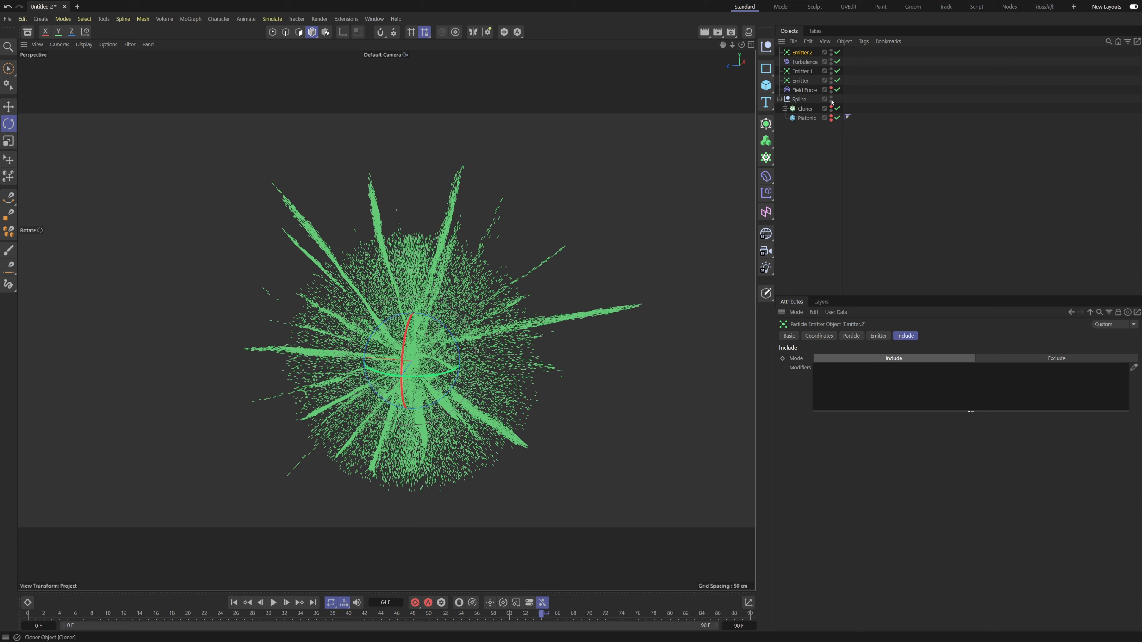
pyautogui.moveTo(815, 72)
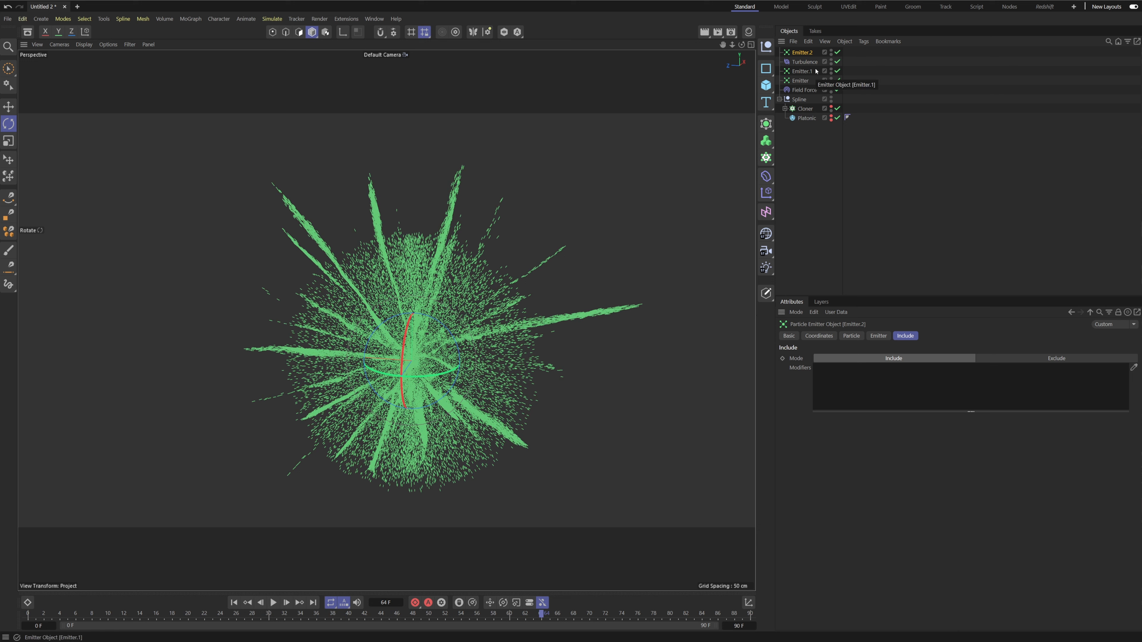
pyautogui.moveTo(804, 66)
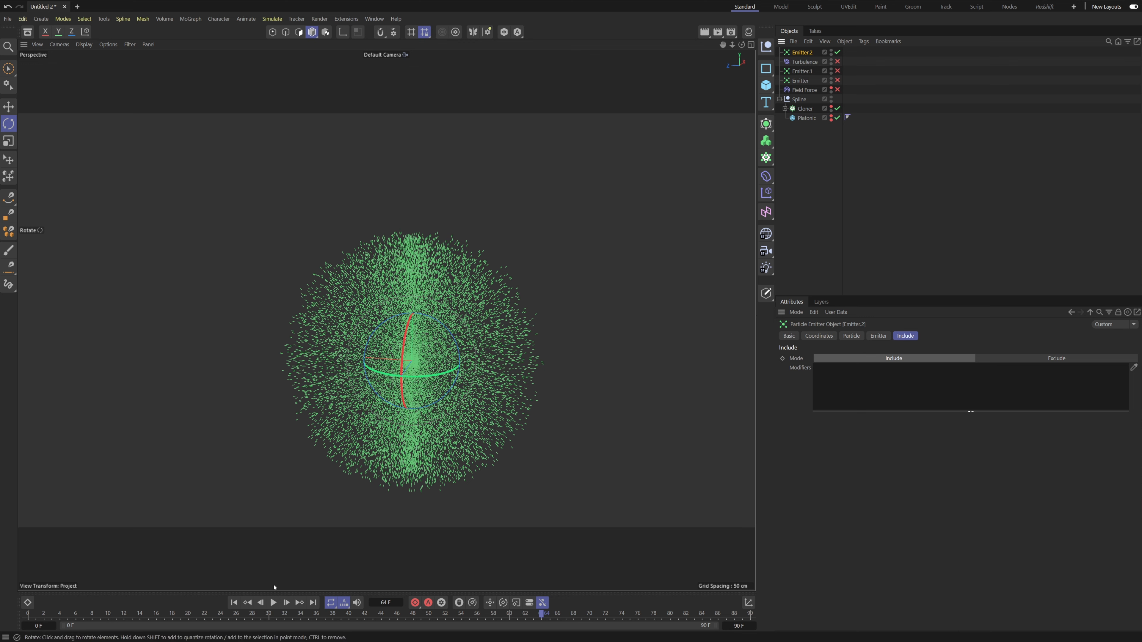
pyautogui.click(274, 603)
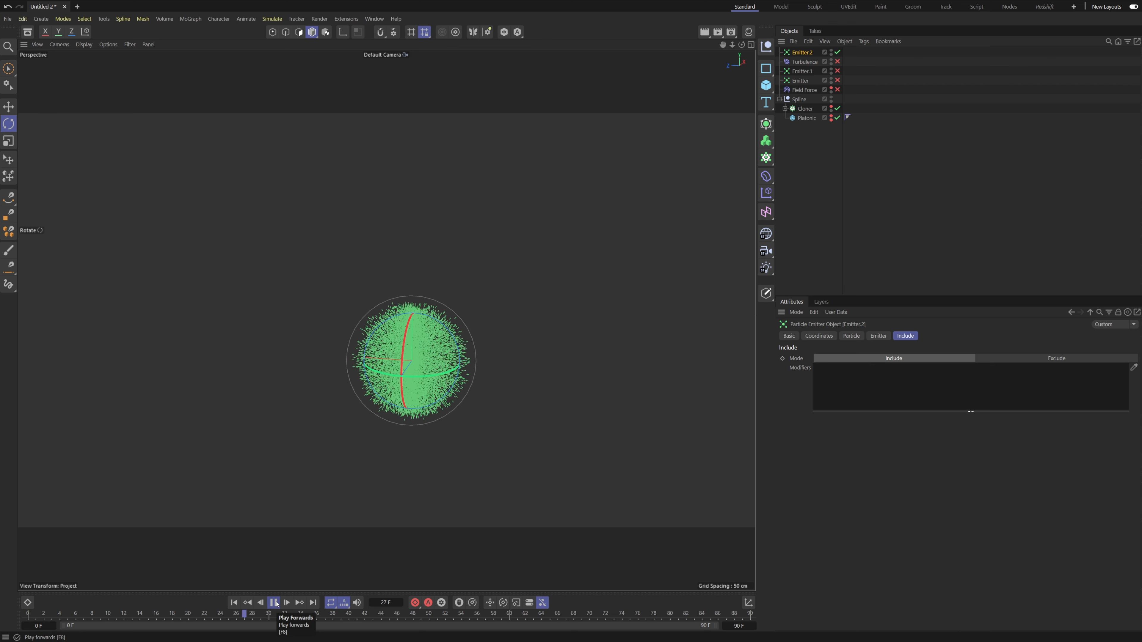
pyautogui.click(272, 19)
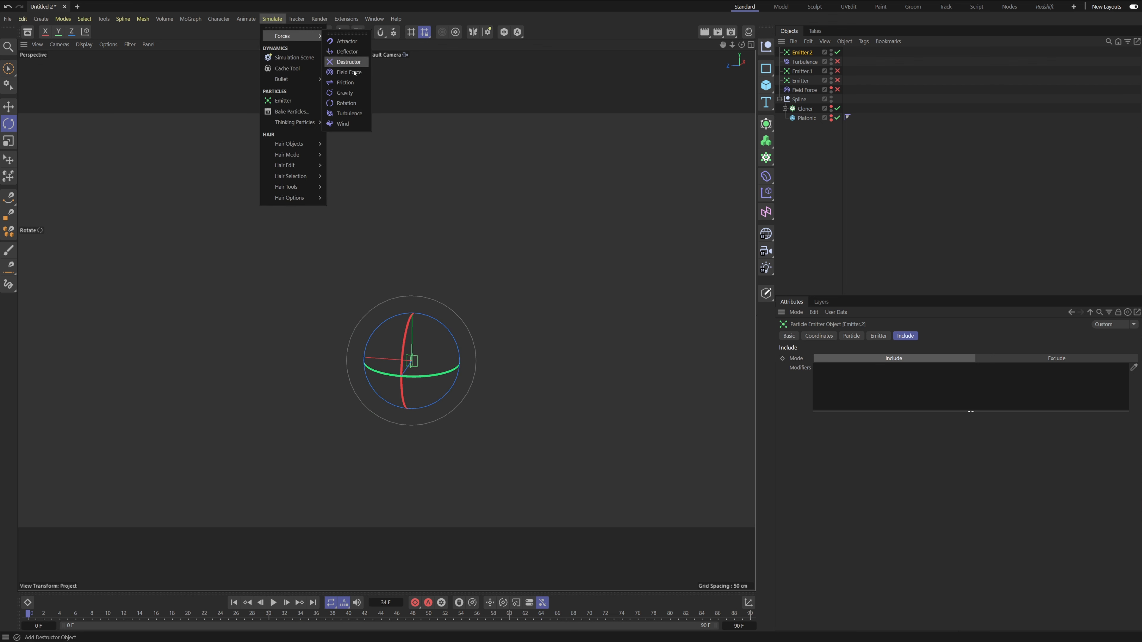
pyautogui.moveTo(348, 119)
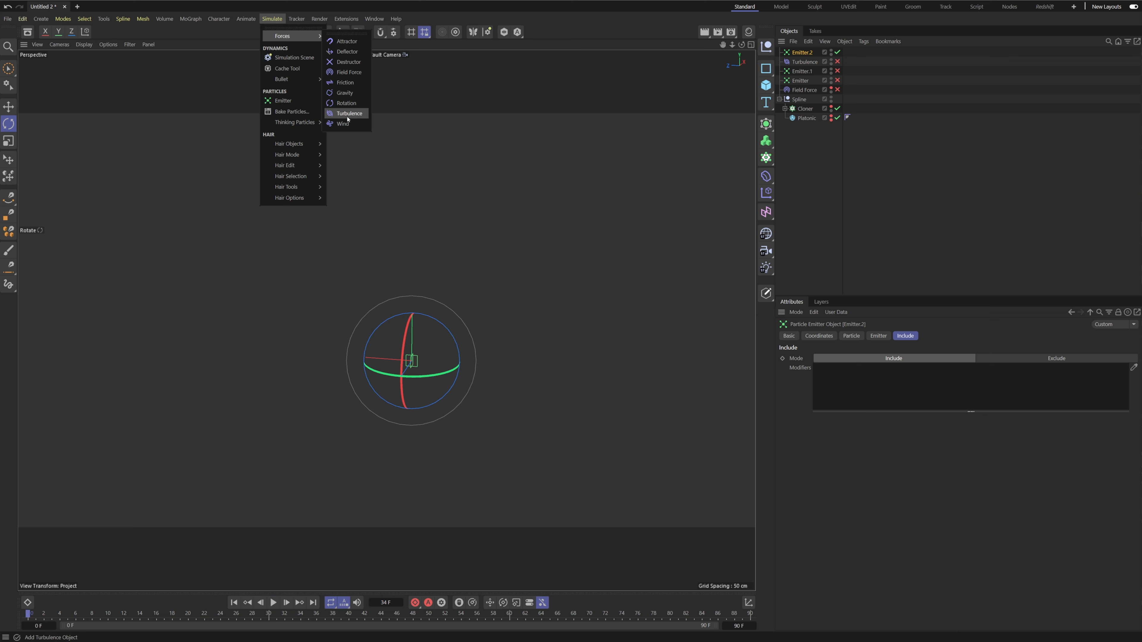
# Step: Add a Friction force and check which forces Emitter.2 includes
pyautogui.click(350, 113)
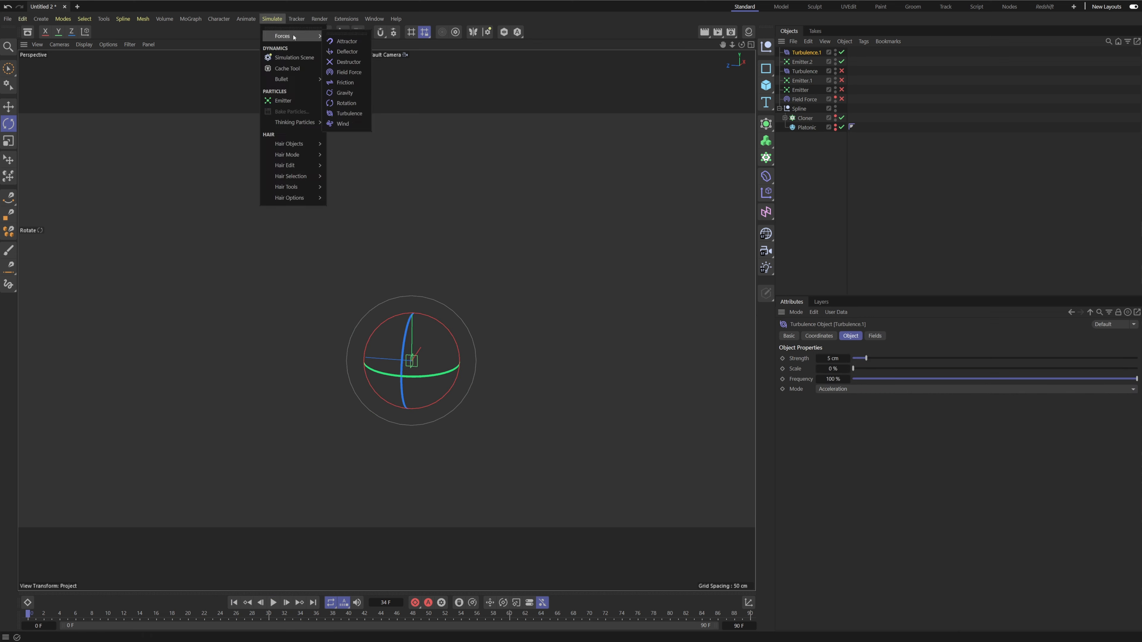
pyautogui.click(344, 83)
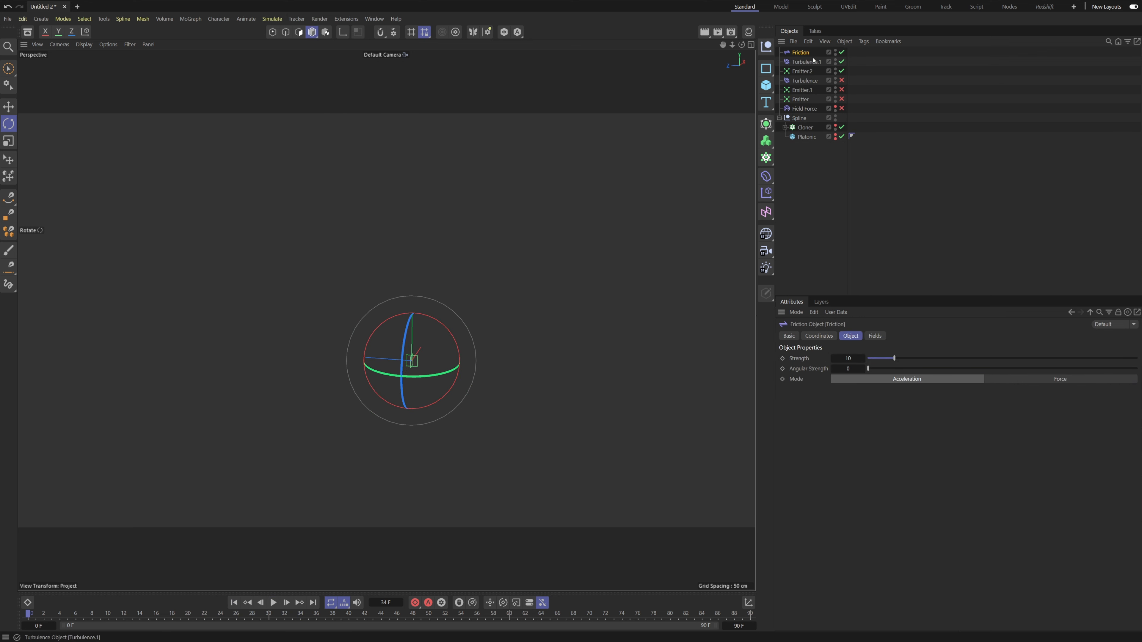
pyautogui.click(803, 71)
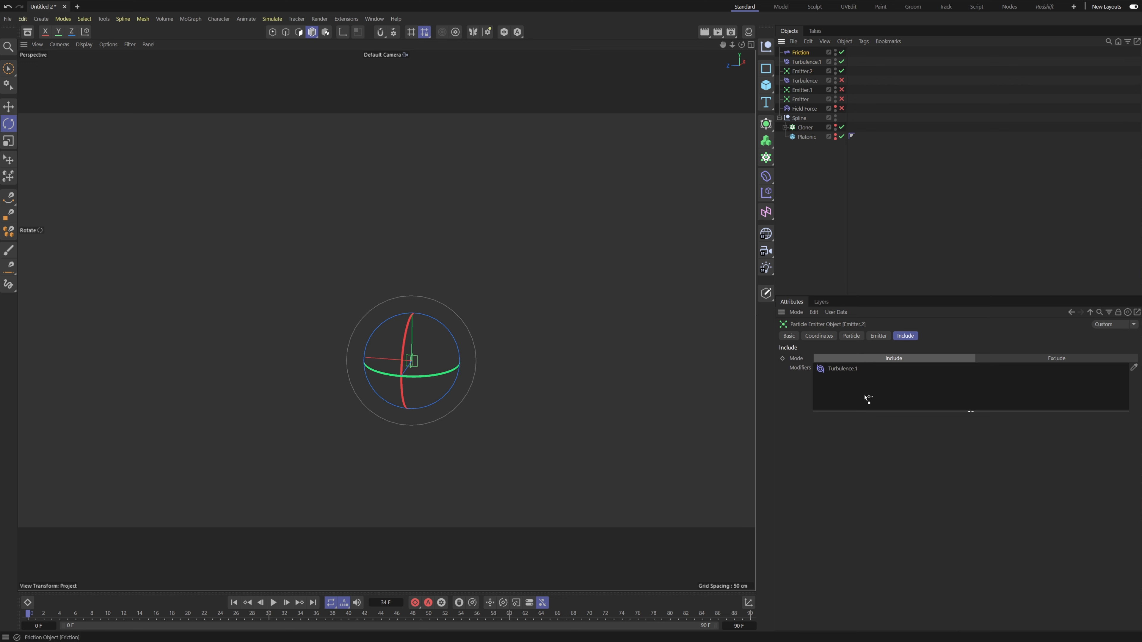
# Step: Set Emitter and Emitter.1 to Include mode so only the Field Force affects them
pyautogui.click(801, 99)
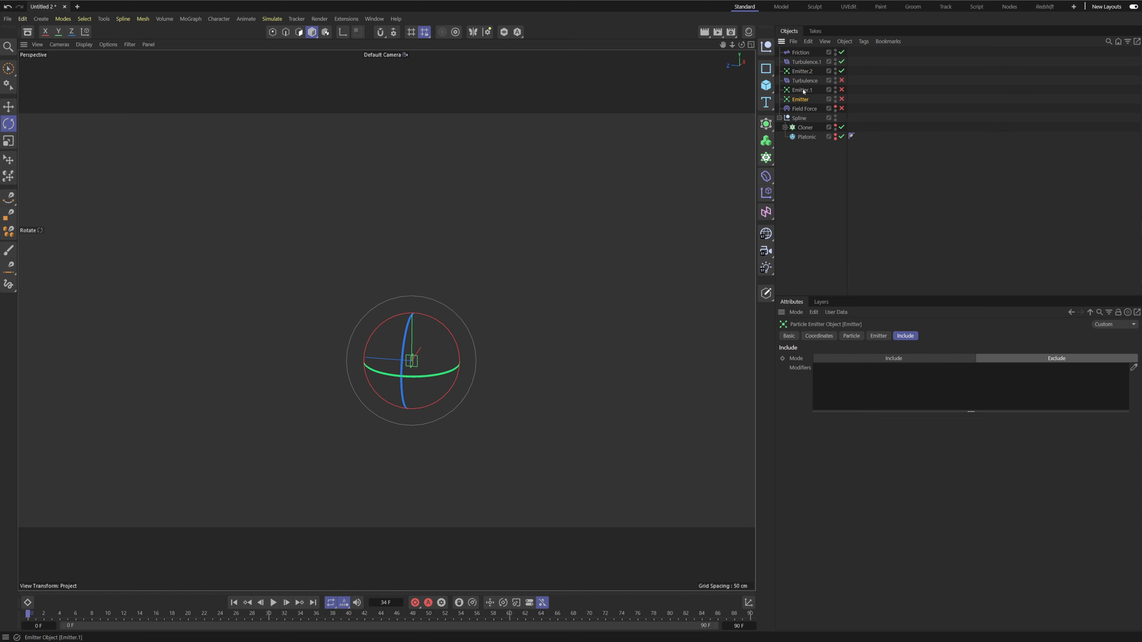
pyautogui.click(802, 90)
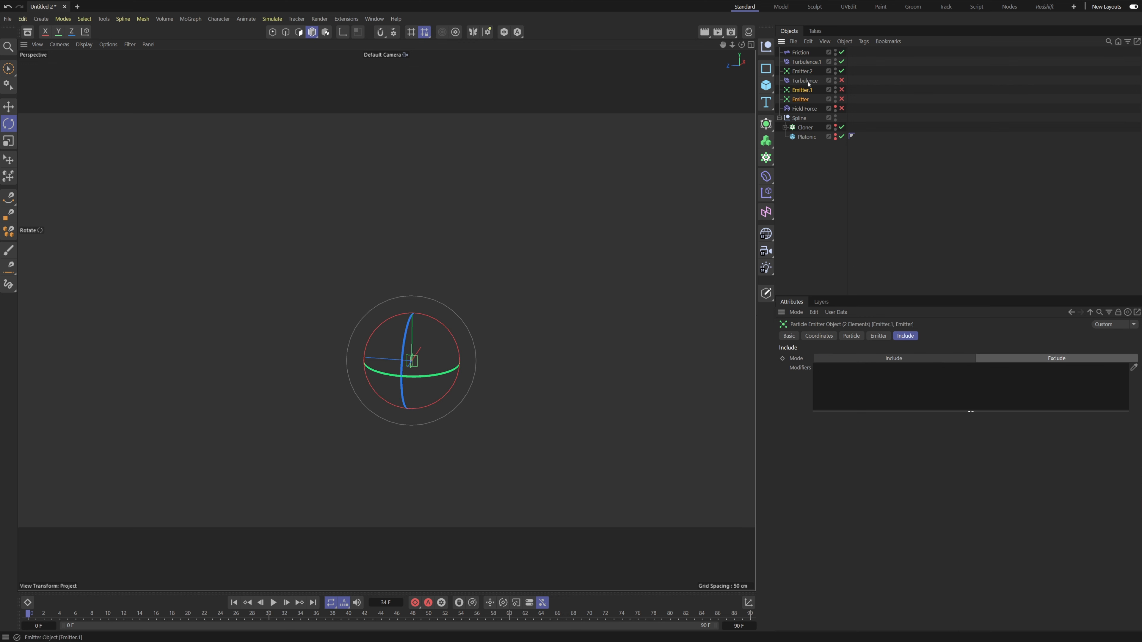
pyautogui.click(894, 359)
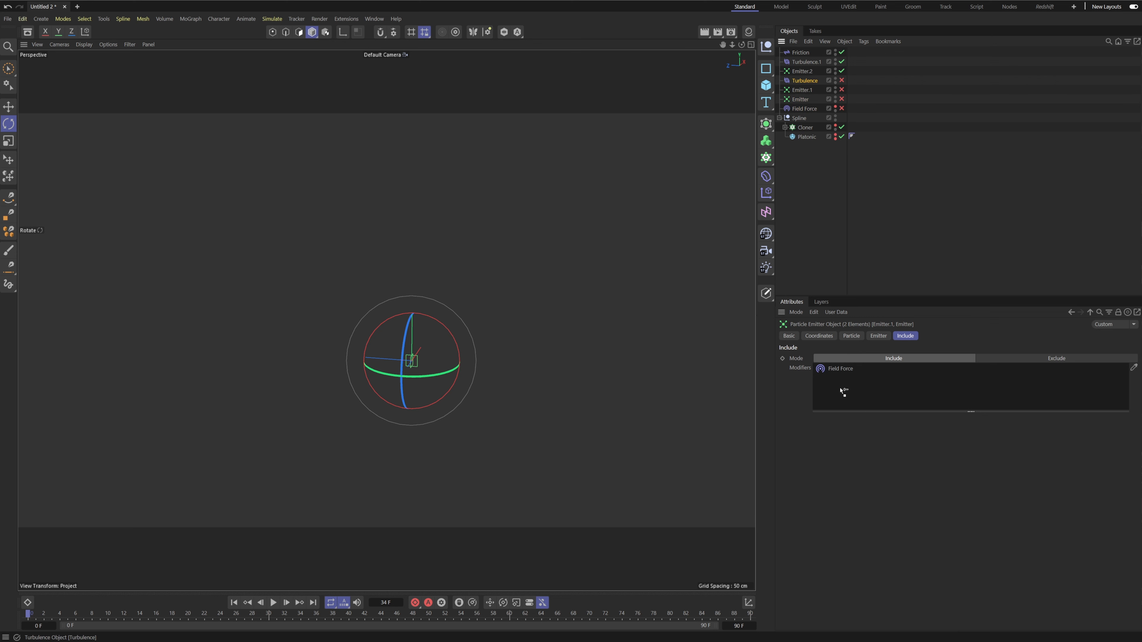
# Step: Tune Turbulence.1 to 10 cm strength and 25% scale, previewing the particle cluster
pyautogui.click(805, 61)
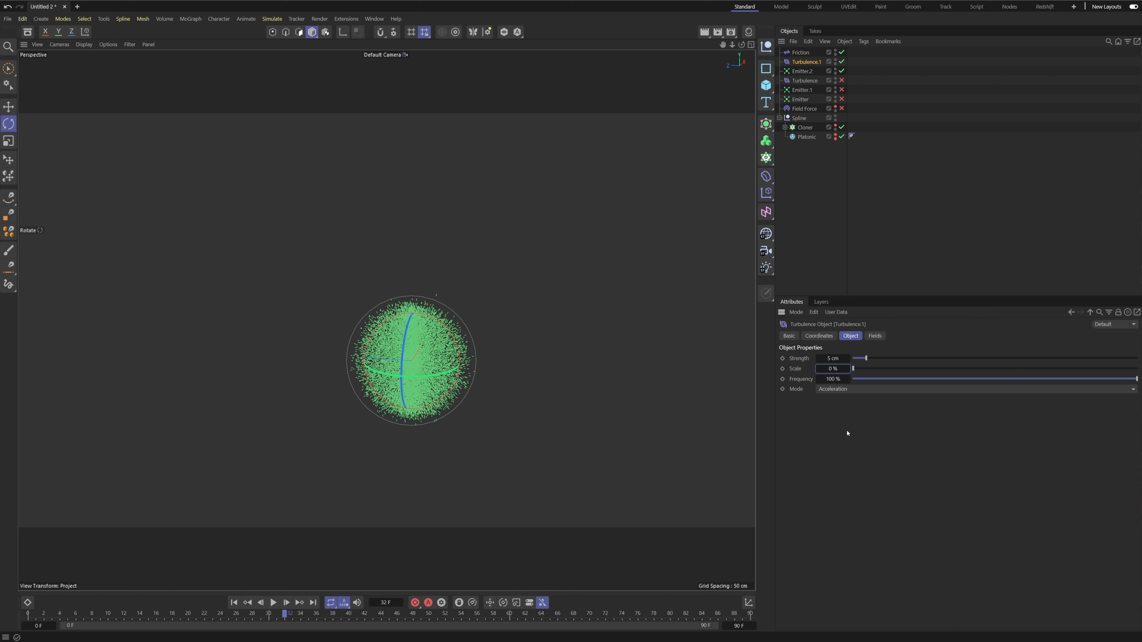
pyautogui.click(833, 368)
pyautogui.write('10')
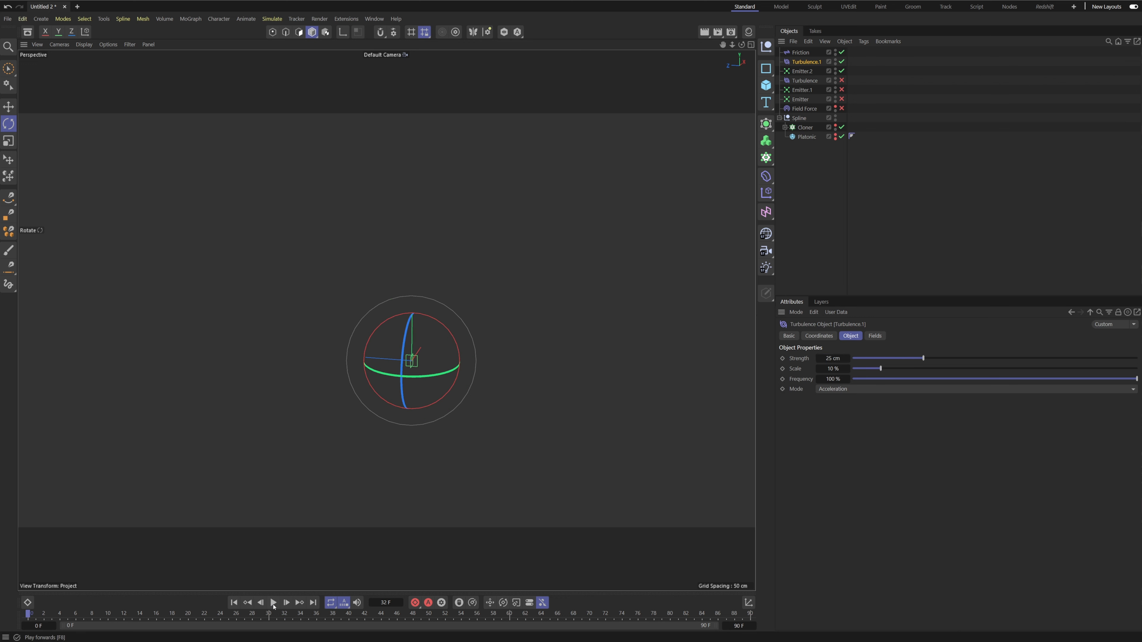
pyautogui.click(274, 603)
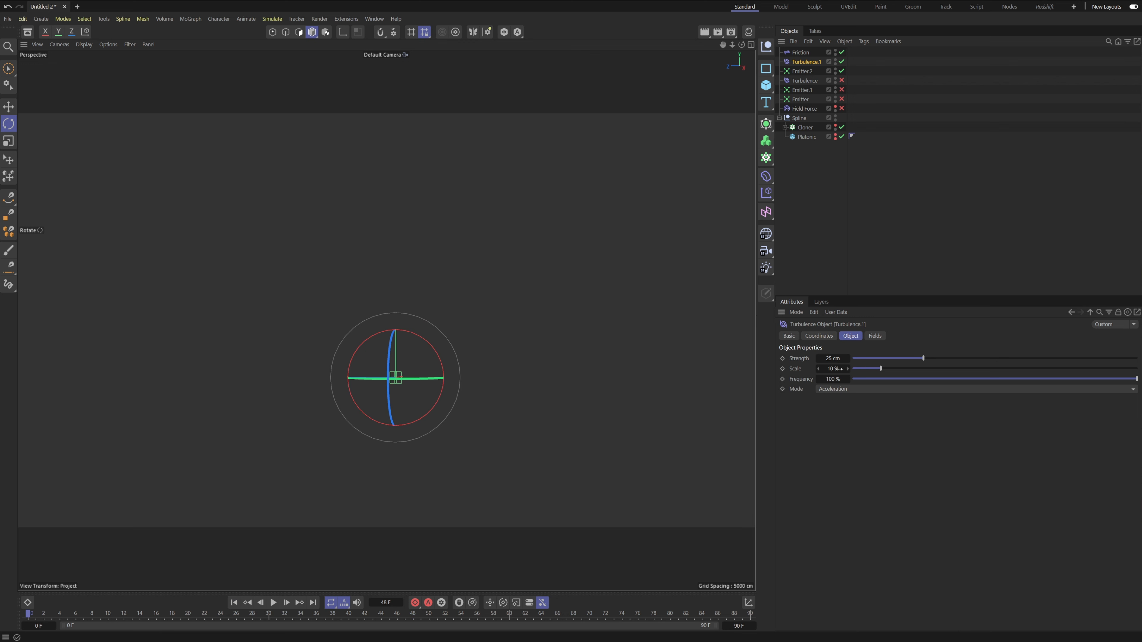
pyautogui.click(833, 368)
pyautogui.write('25')
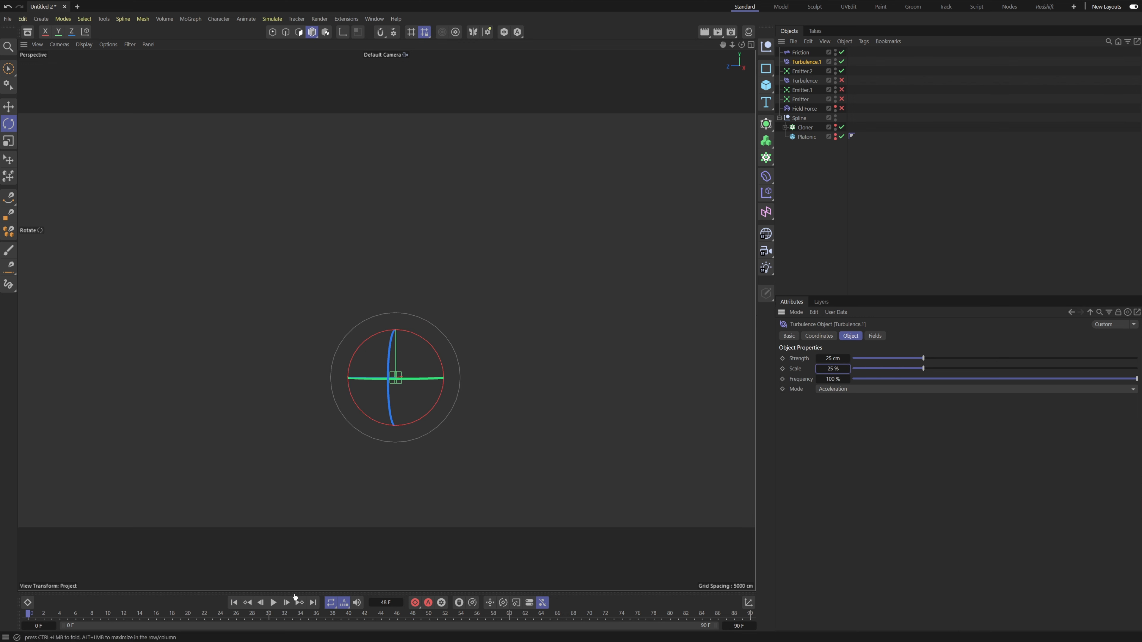
pyautogui.click(274, 603)
pyautogui.write('10')
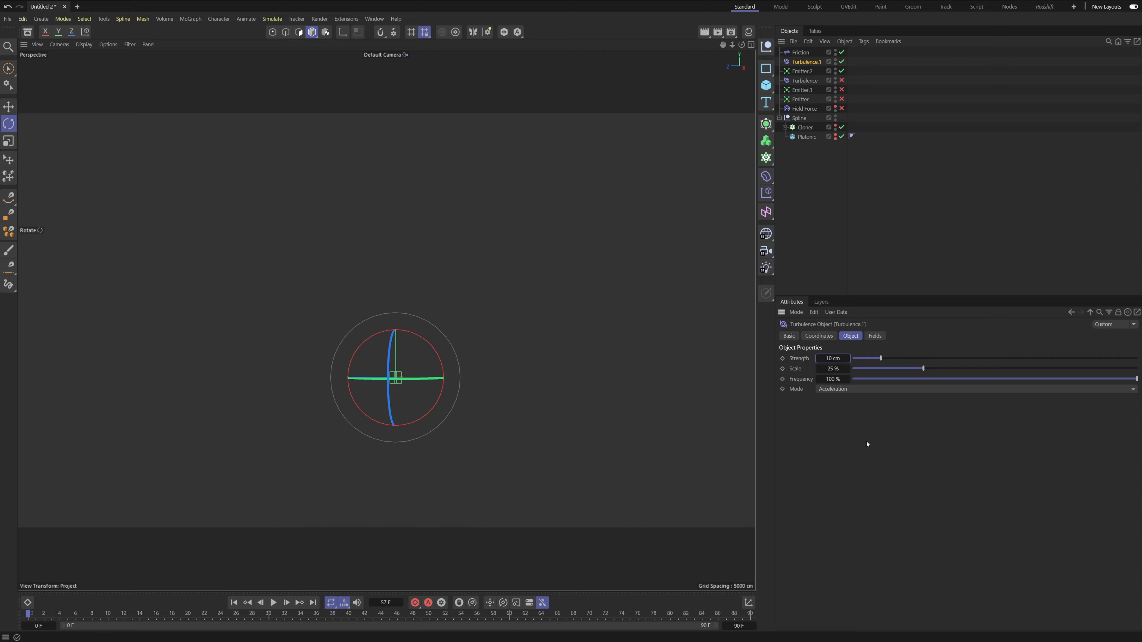
pyautogui.click(275, 604)
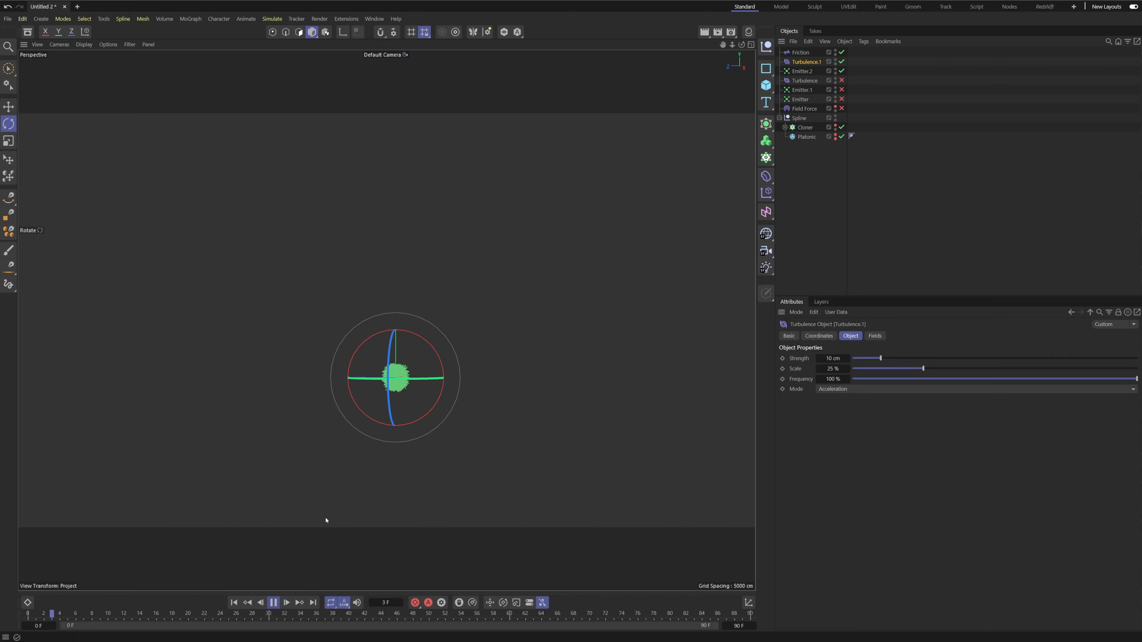
pyautogui.click(274, 604)
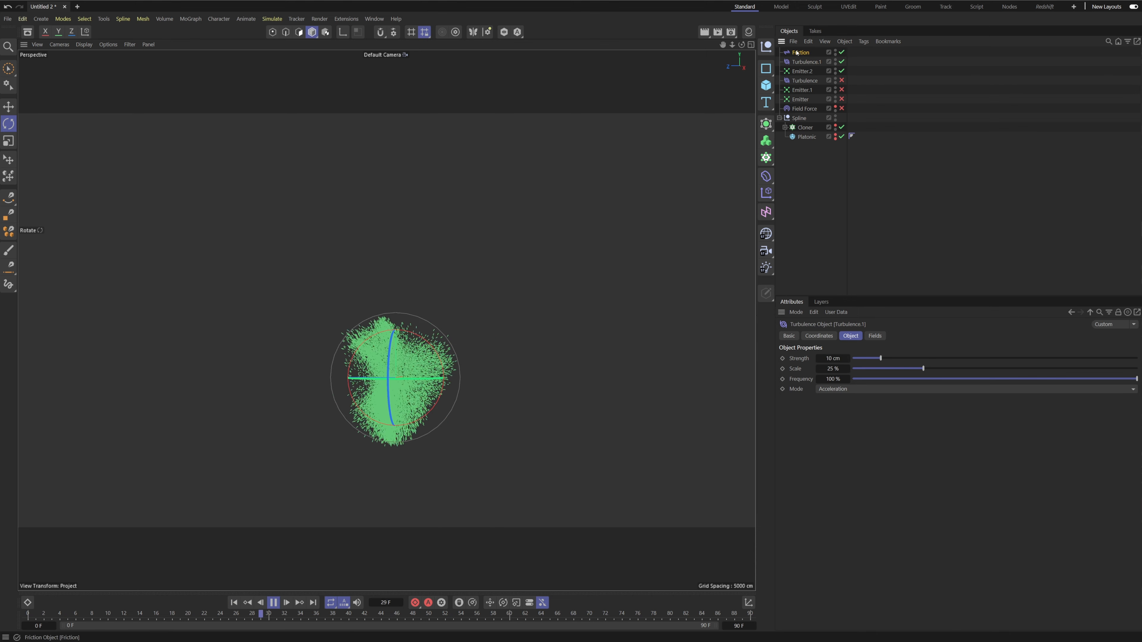
# Step: Raise the Friction force strength to 58.5
pyautogui.click(800, 52)
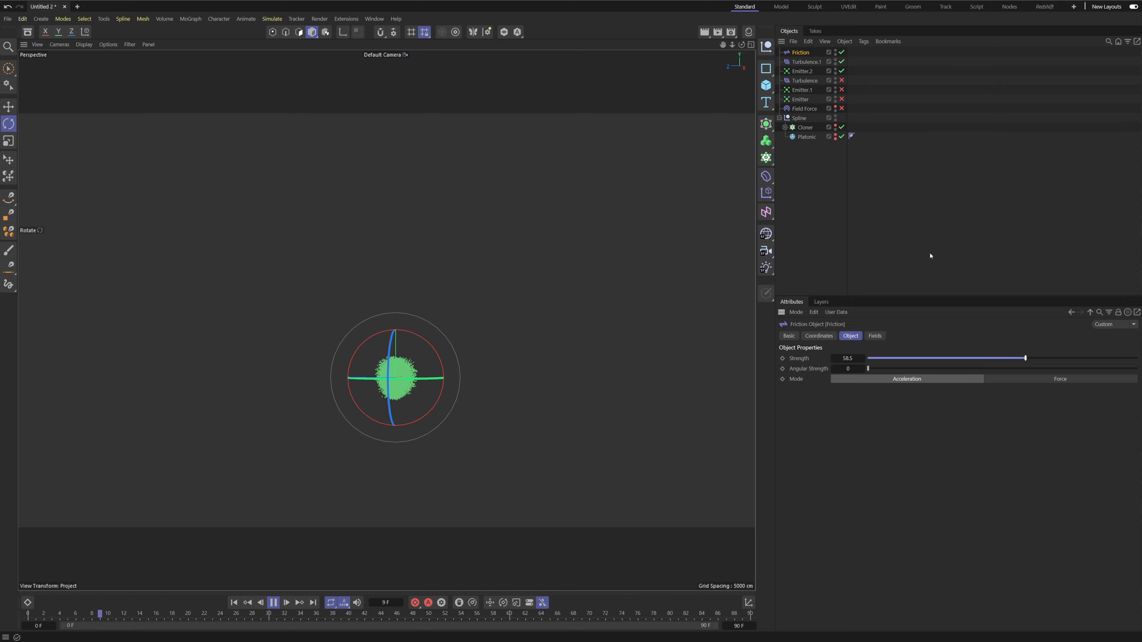
# Step: Re-enable all emitters and forces and add Friction to Emitter.2's included modifiers
pyautogui.click(806, 62)
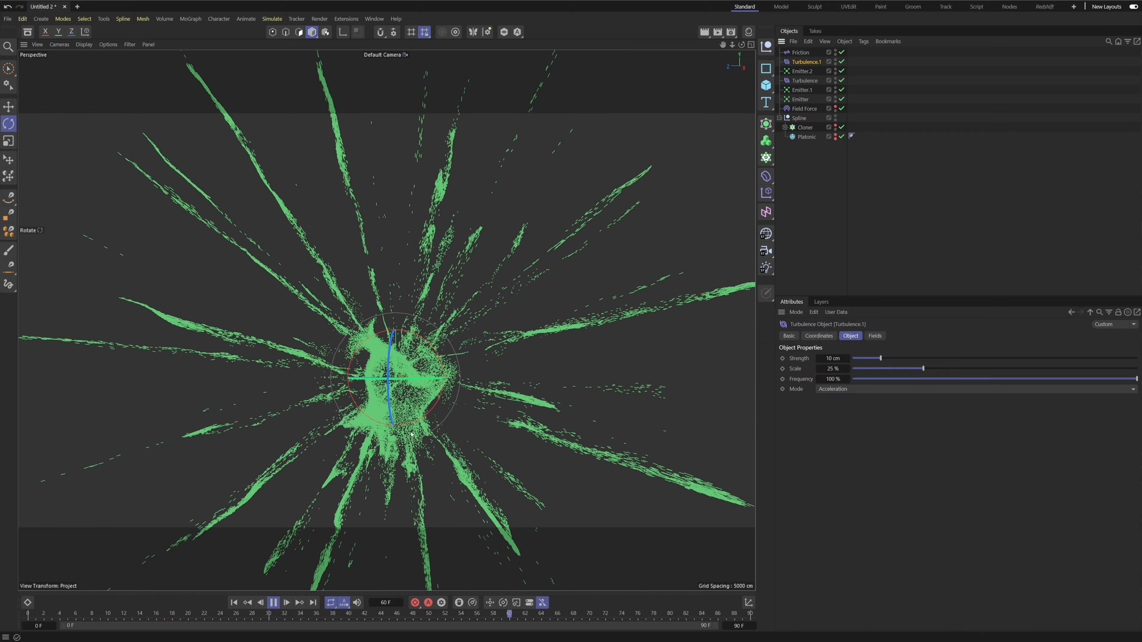
pyautogui.click(124, 621)
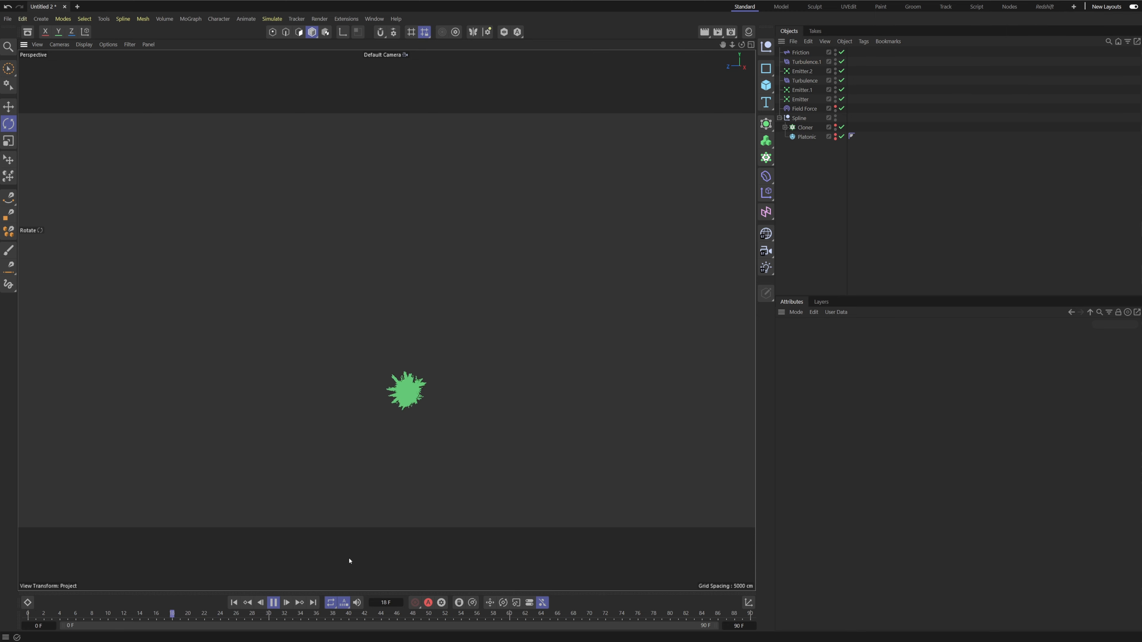
pyautogui.click(274, 603)
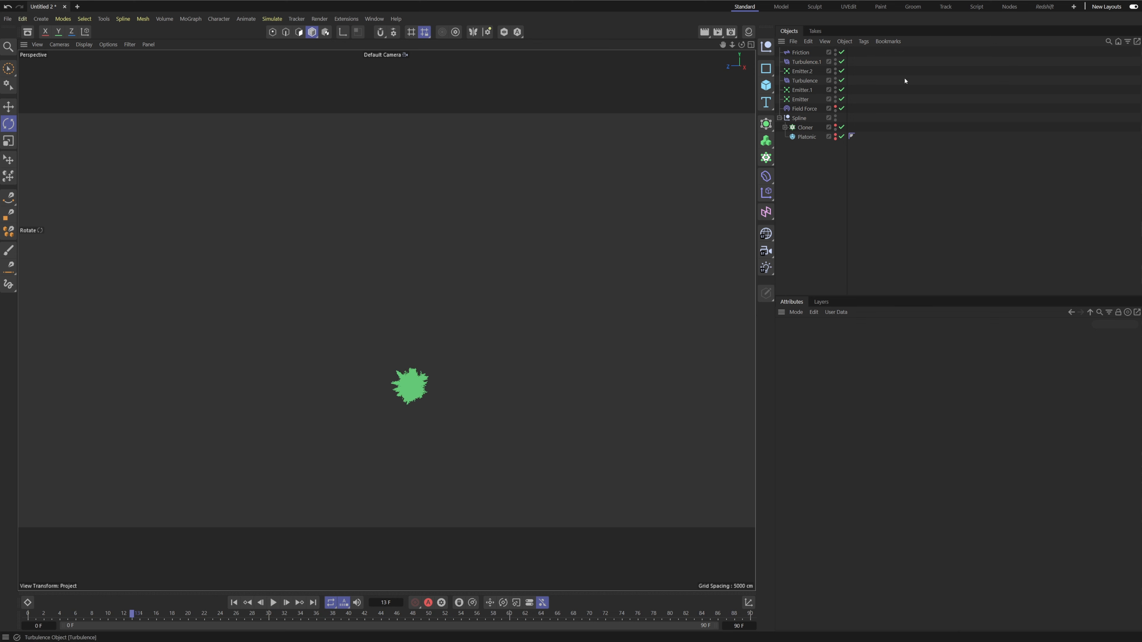
pyautogui.click(802, 71)
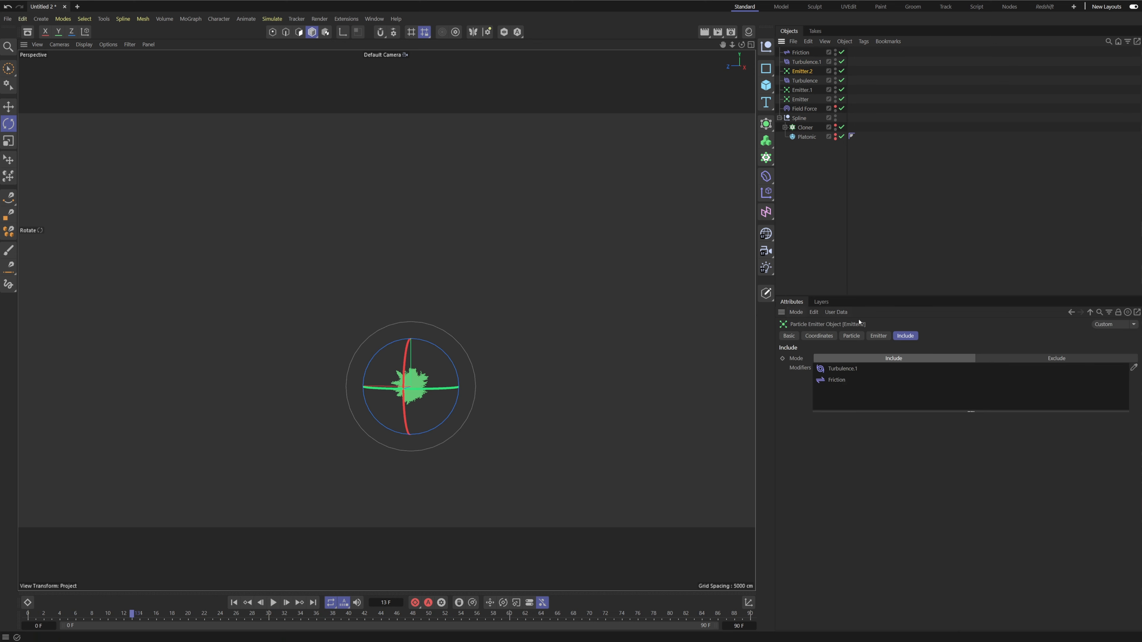
# Step: Set Emitter.2's particle Speed to 50 cm and play back the burst with its fuzzy core
pyautogui.click(852, 336)
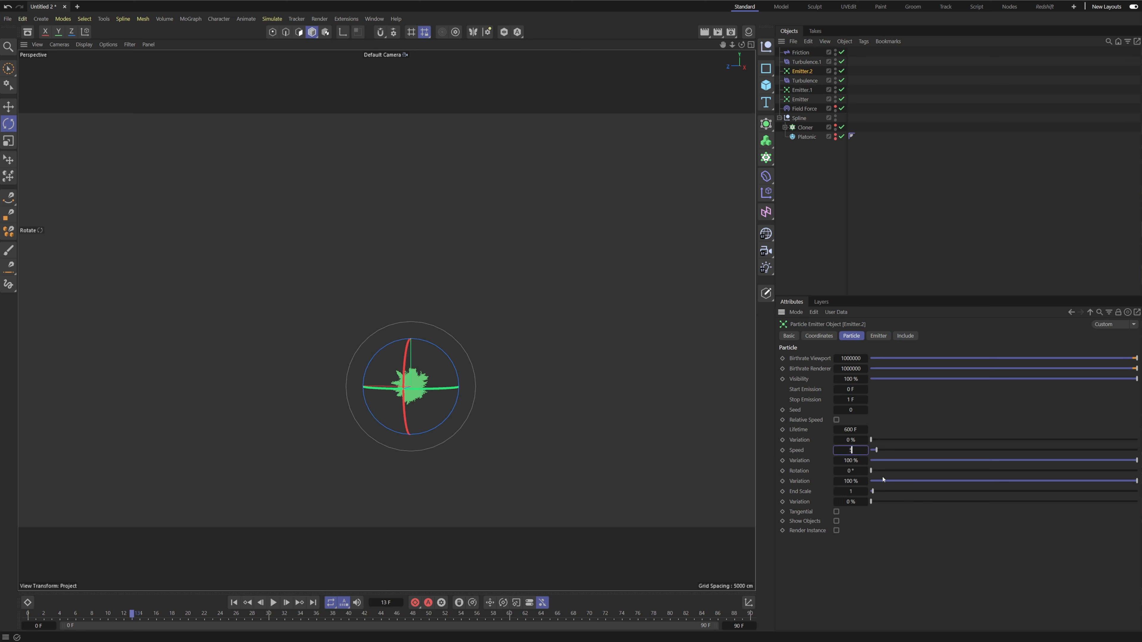
pyautogui.write('50 cm')
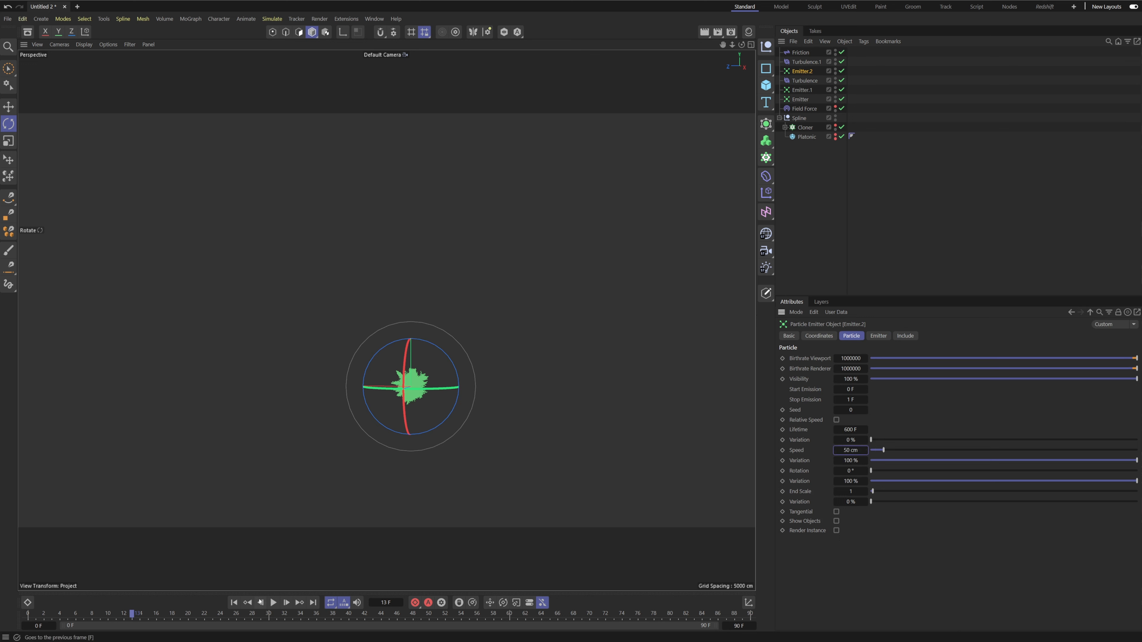
pyautogui.click(275, 603)
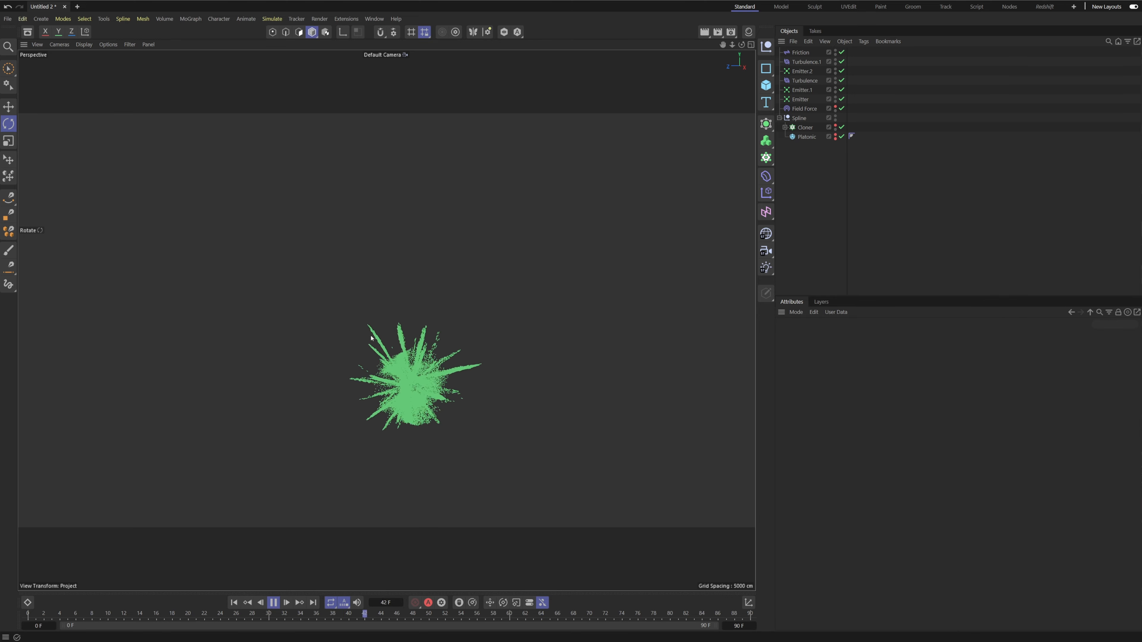
pyautogui.click(233, 603)
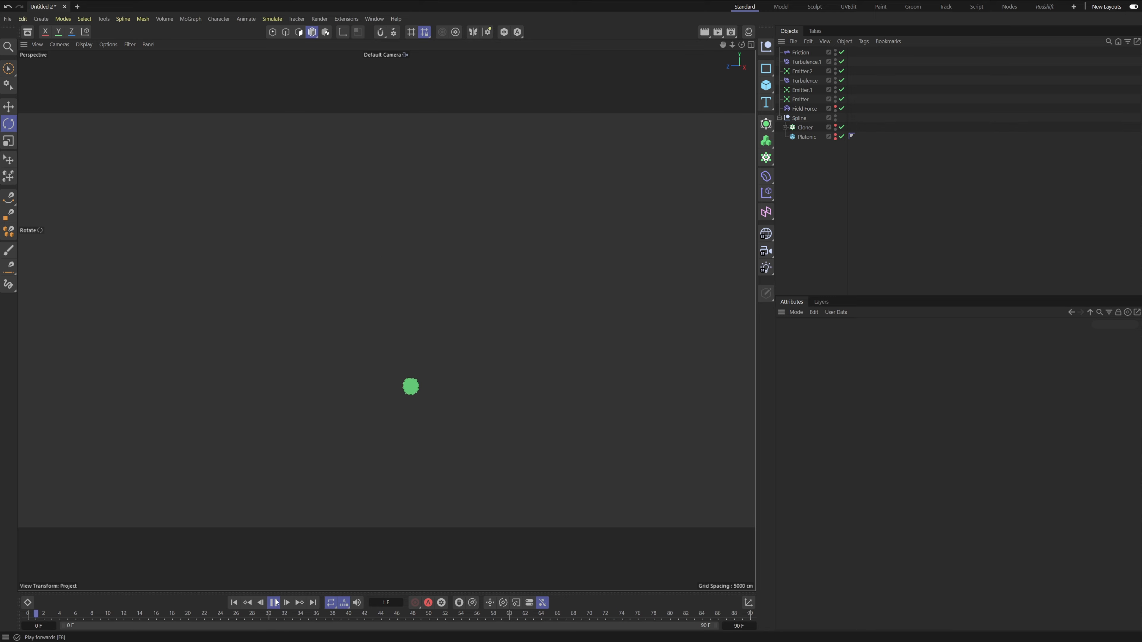
pyautogui.click(273, 603)
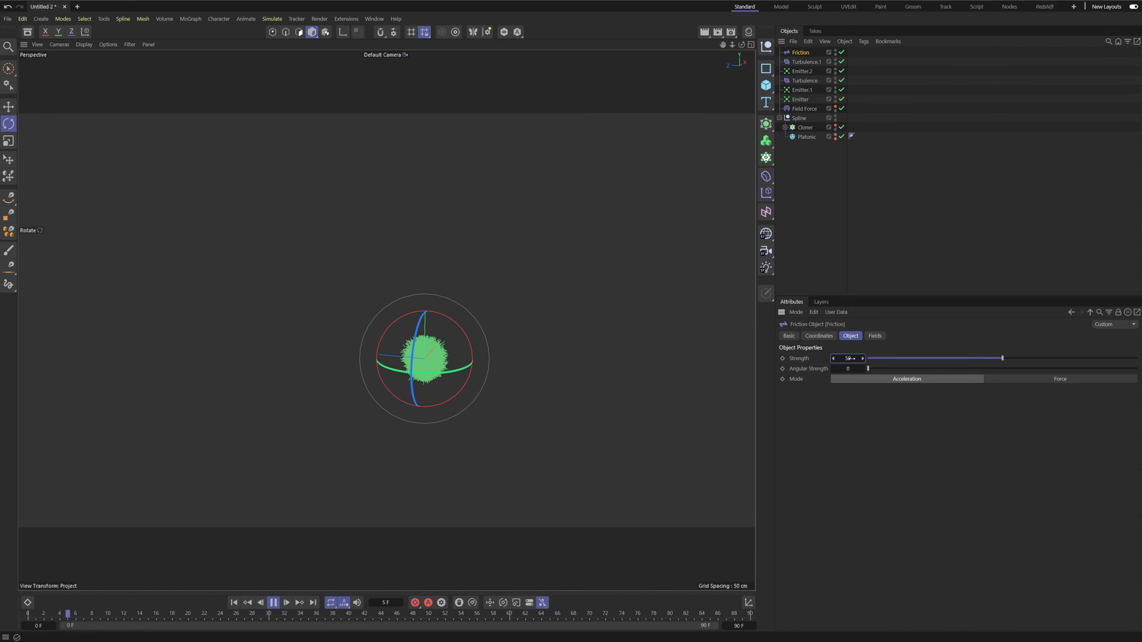
# Step: Replay the spark explosion to check the friction, then return to the first frame
pyautogui.click(286, 603)
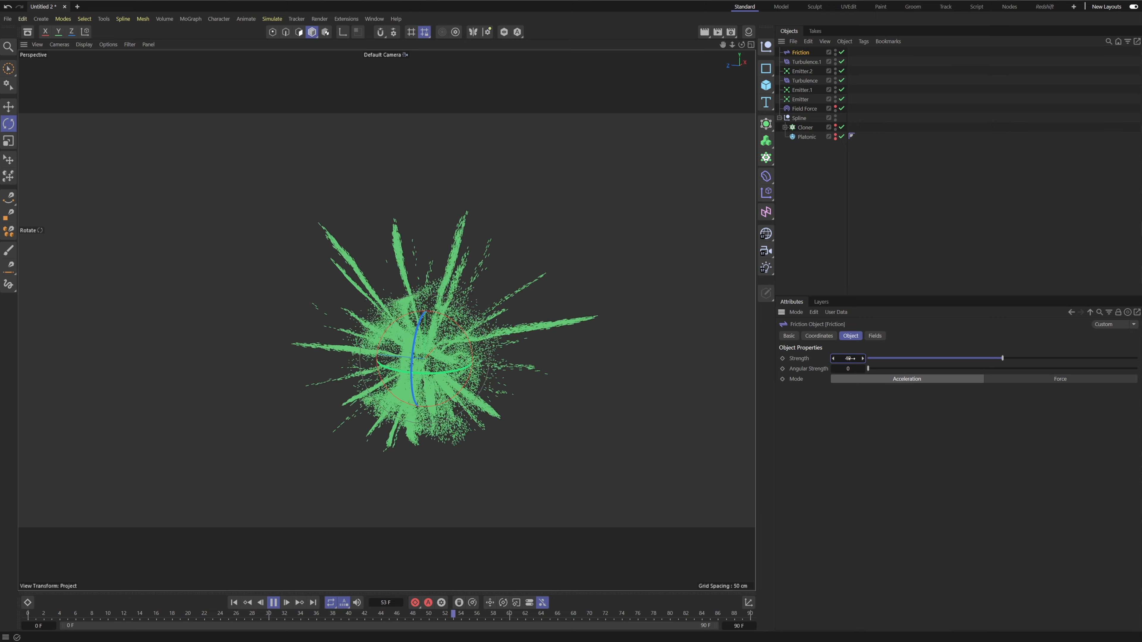
pyautogui.click(234, 602)
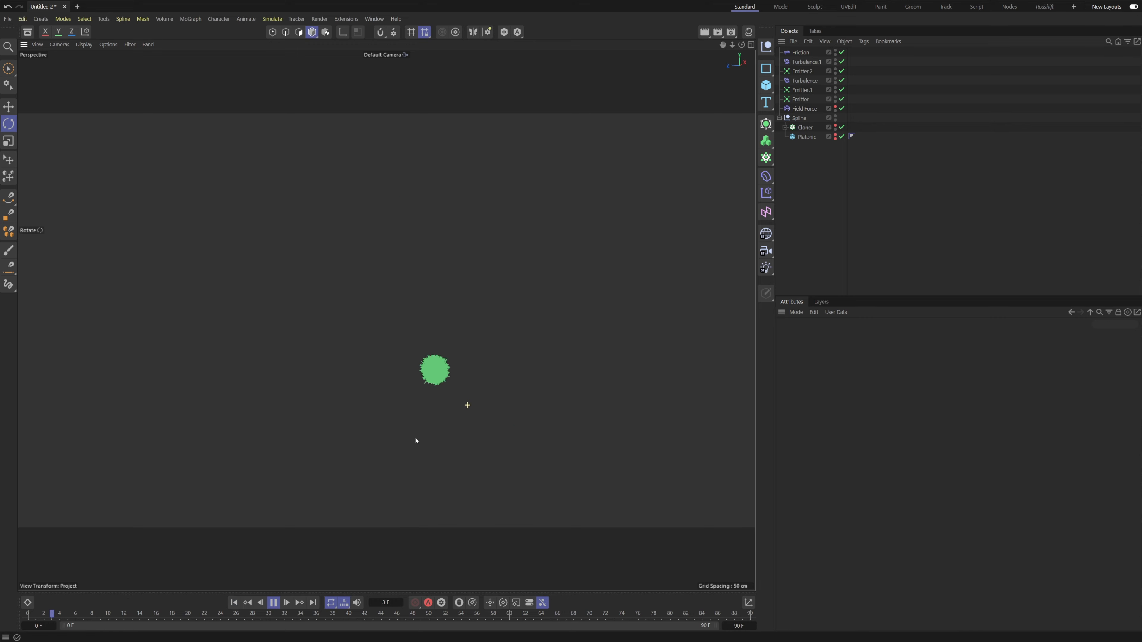
pyautogui.click(274, 603)
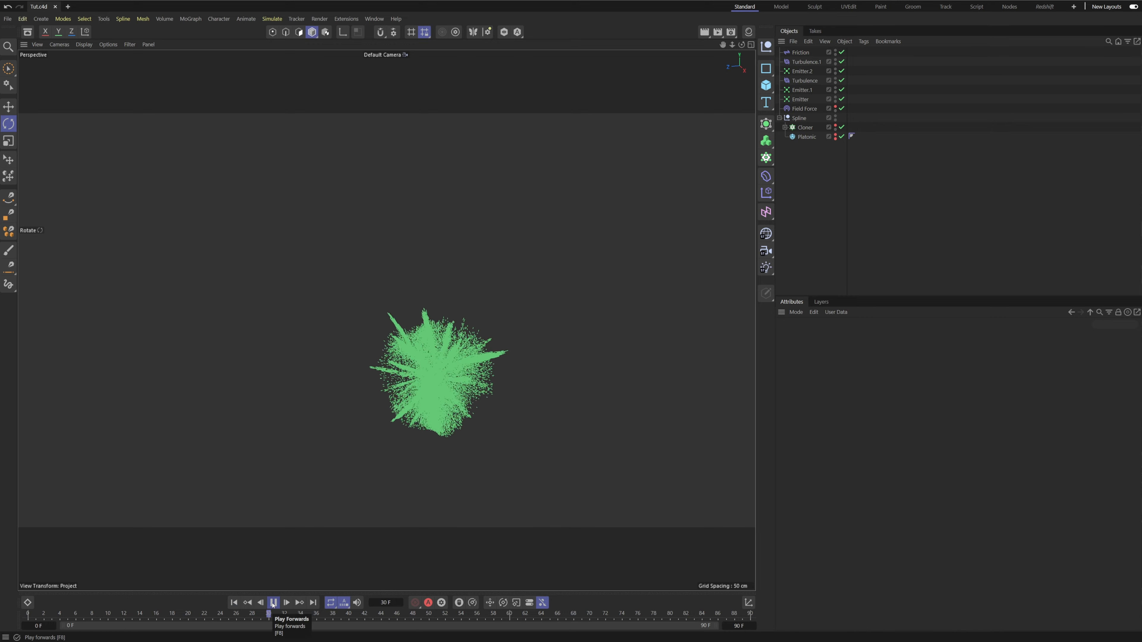
pyautogui.click(273, 603)
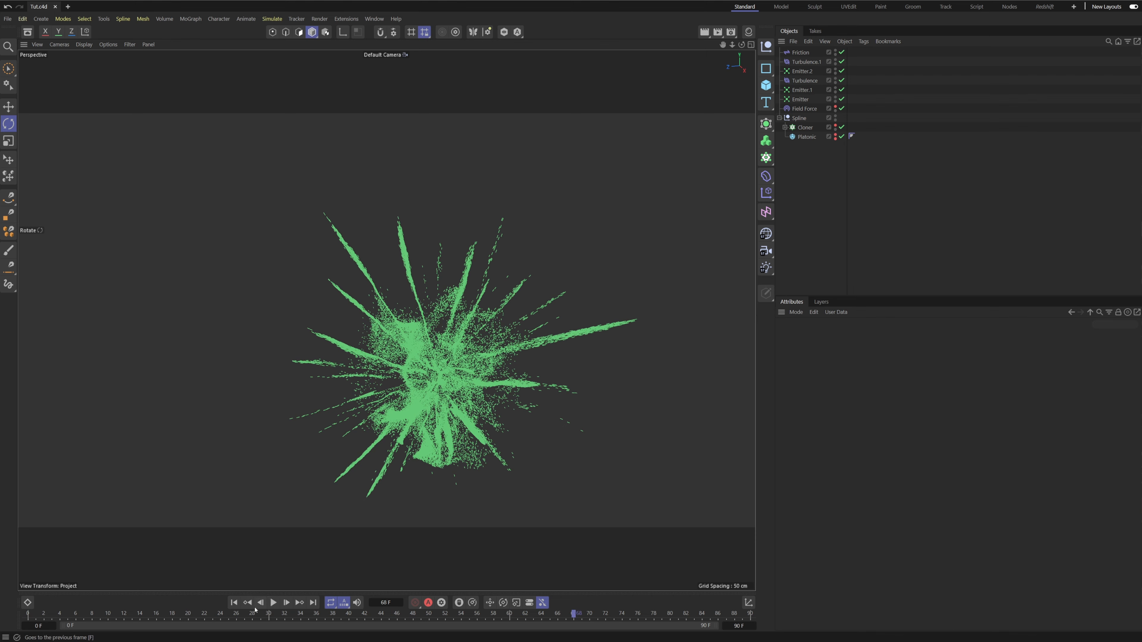
pyautogui.click(275, 604)
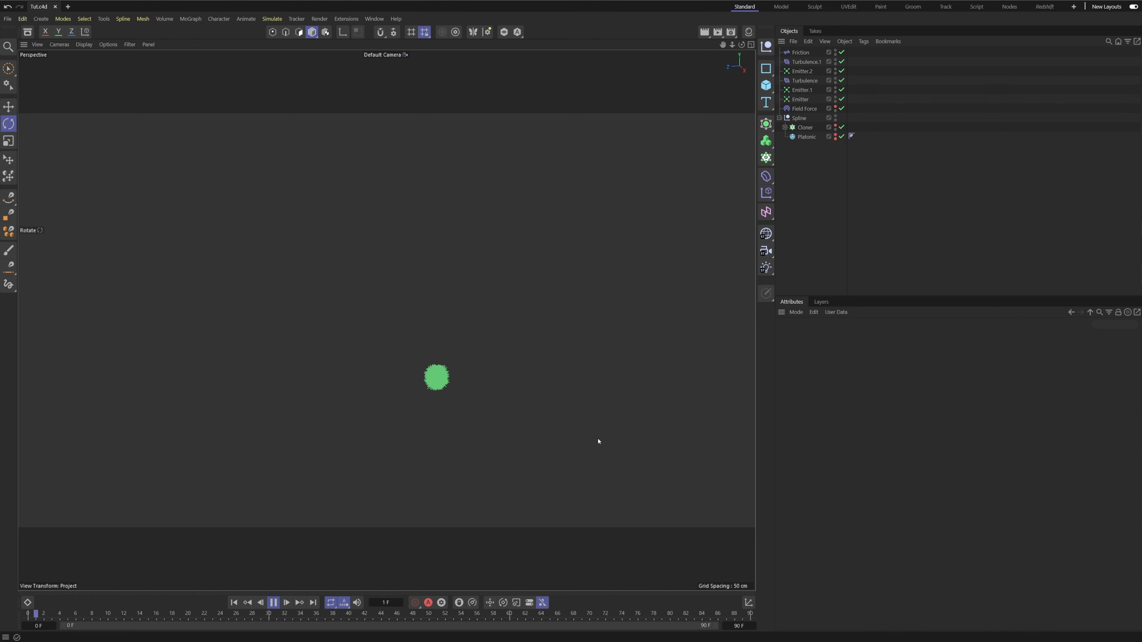
pyautogui.click(274, 603)
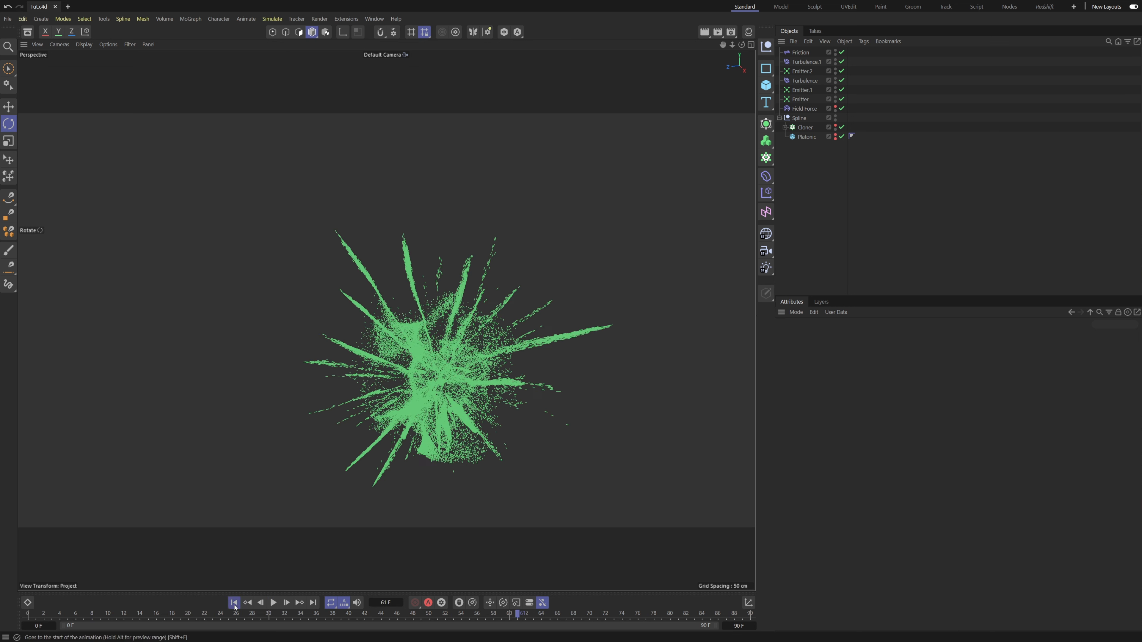
pyautogui.click(233, 603)
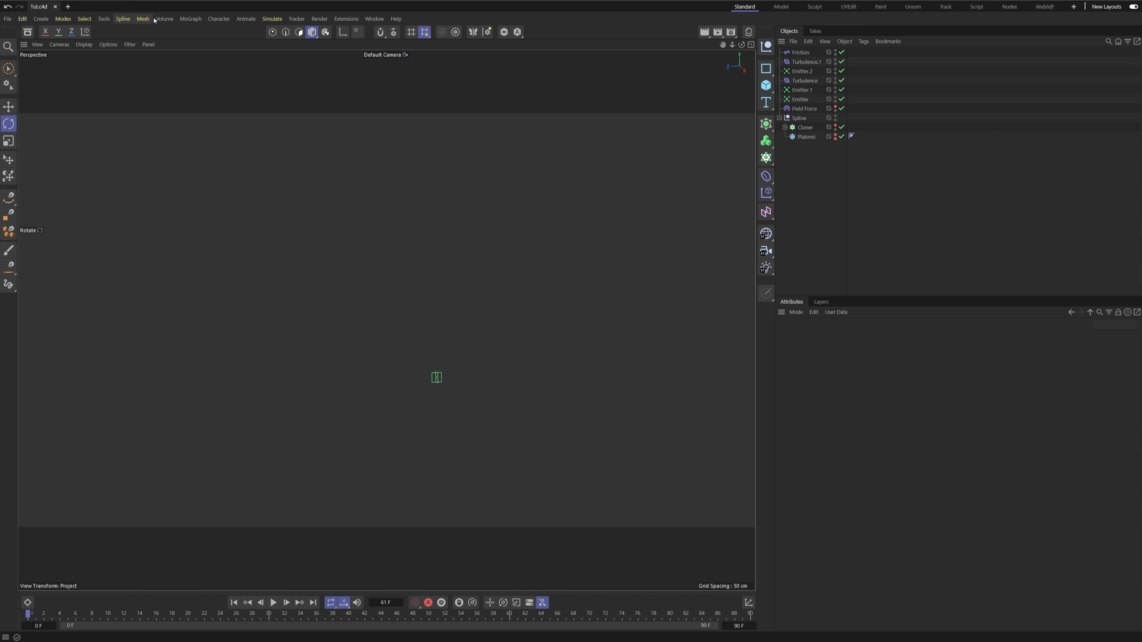
# Step: Add a Destructor force and review the three emitters' included modifiers
pyautogui.click(272, 19)
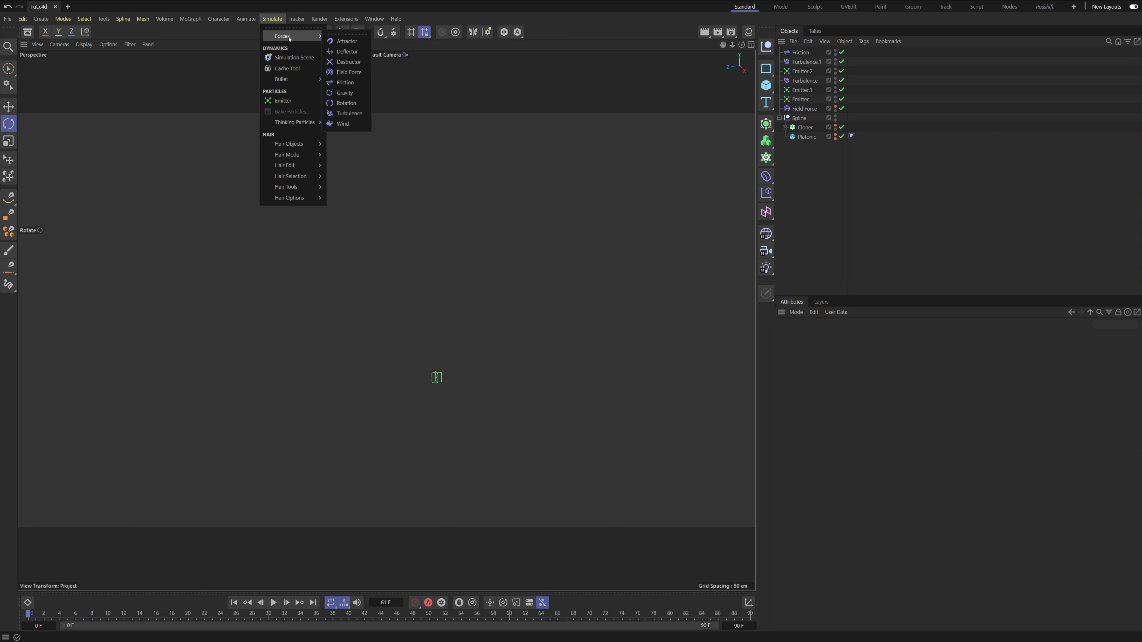
pyautogui.moveTo(356, 63)
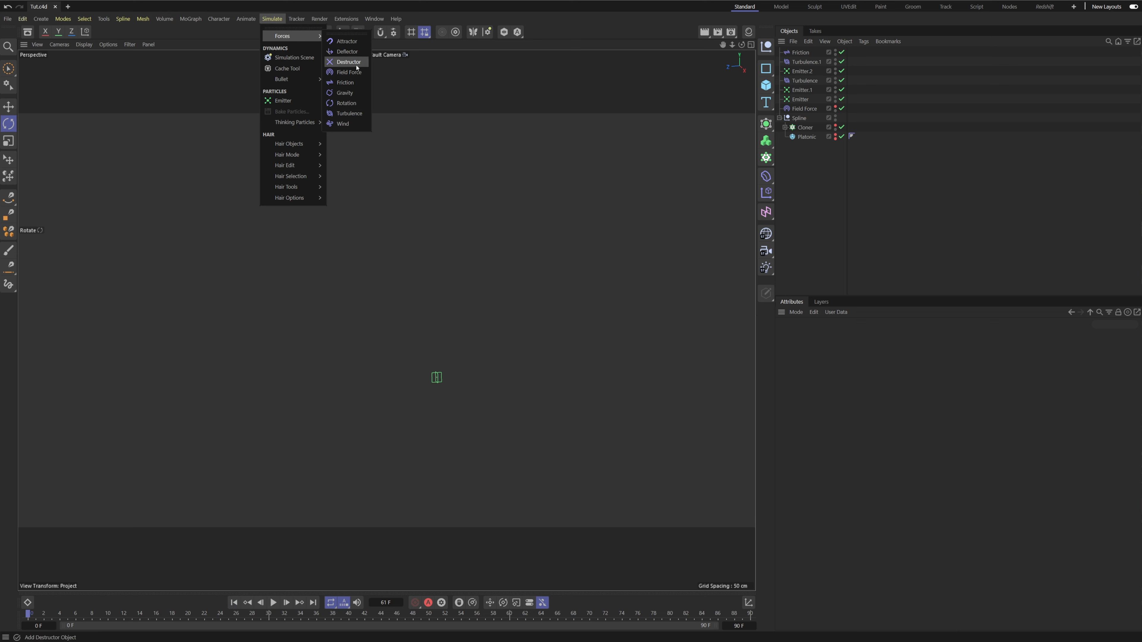
pyautogui.click(350, 62)
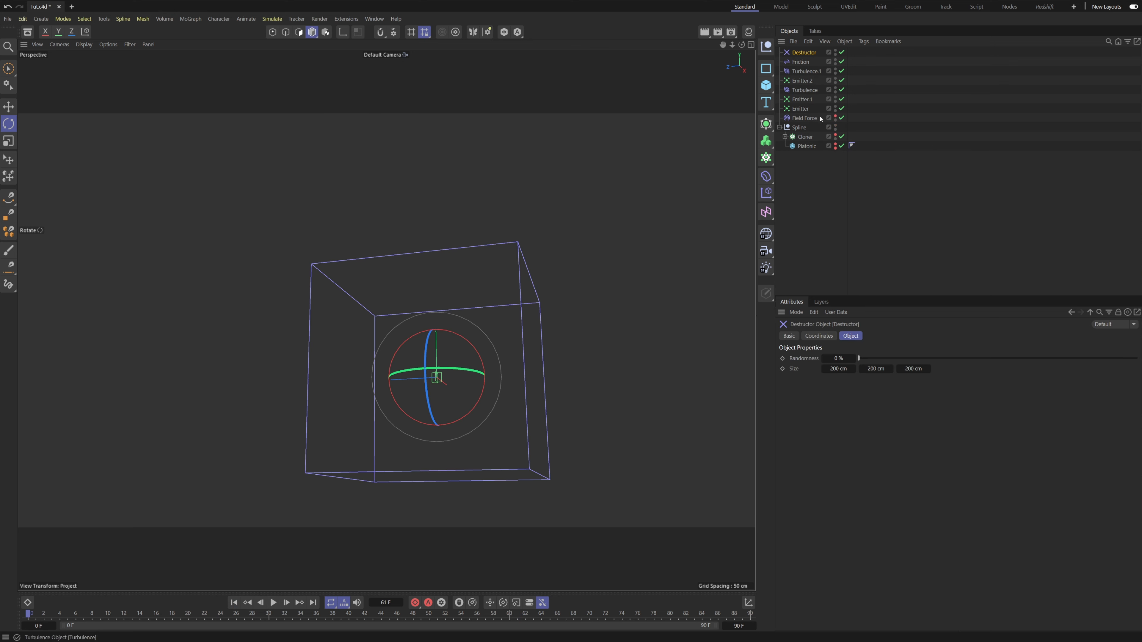
pyautogui.click(801, 108)
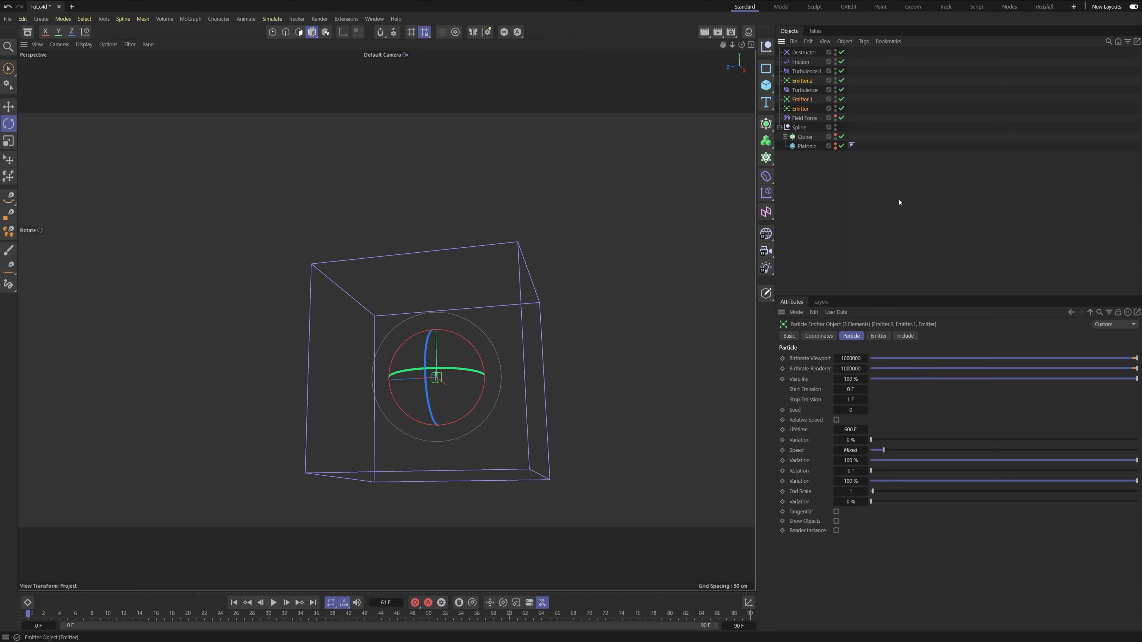
pyautogui.click(905, 335)
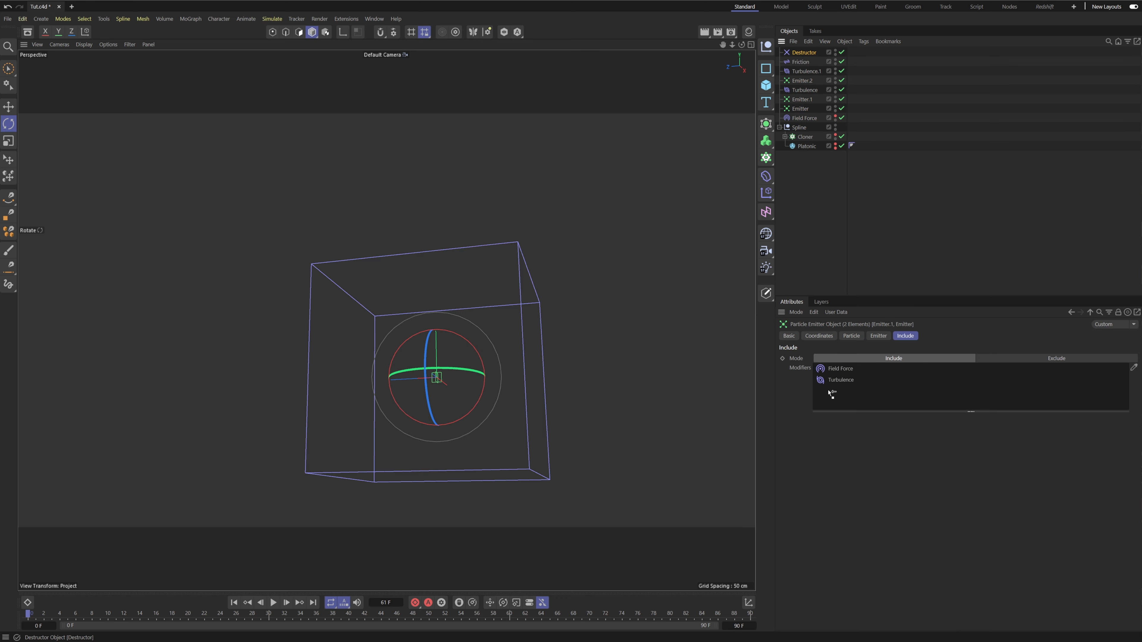
pyautogui.click(802, 80)
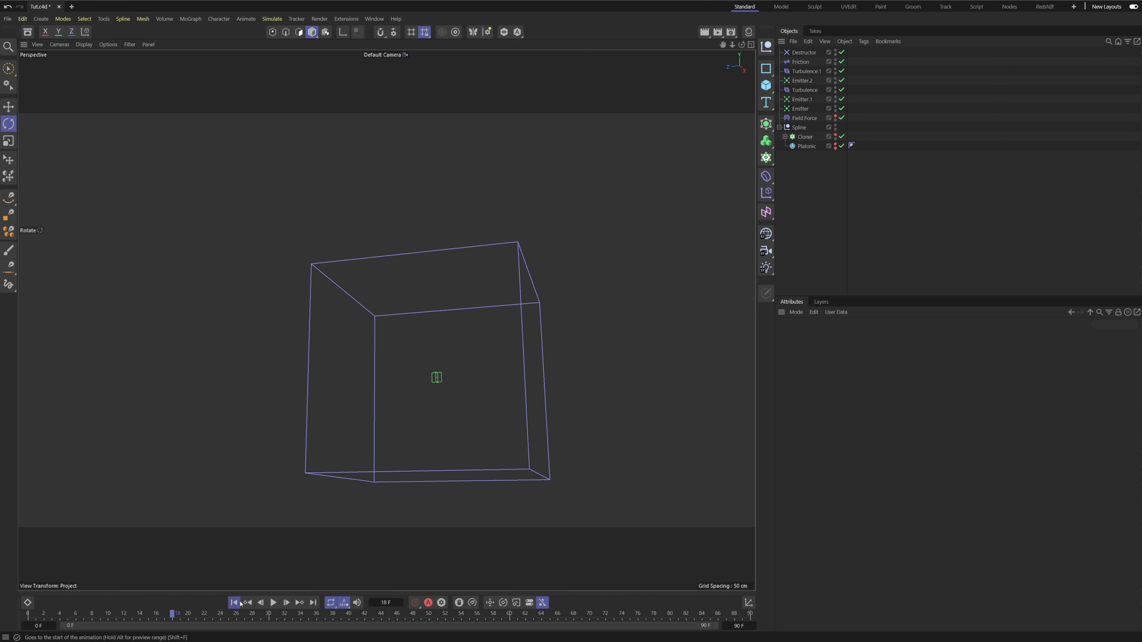
# Step: Drag the Destructor's Randomness up to roughly 98% and play back the destruction
pyautogui.click(245, 604)
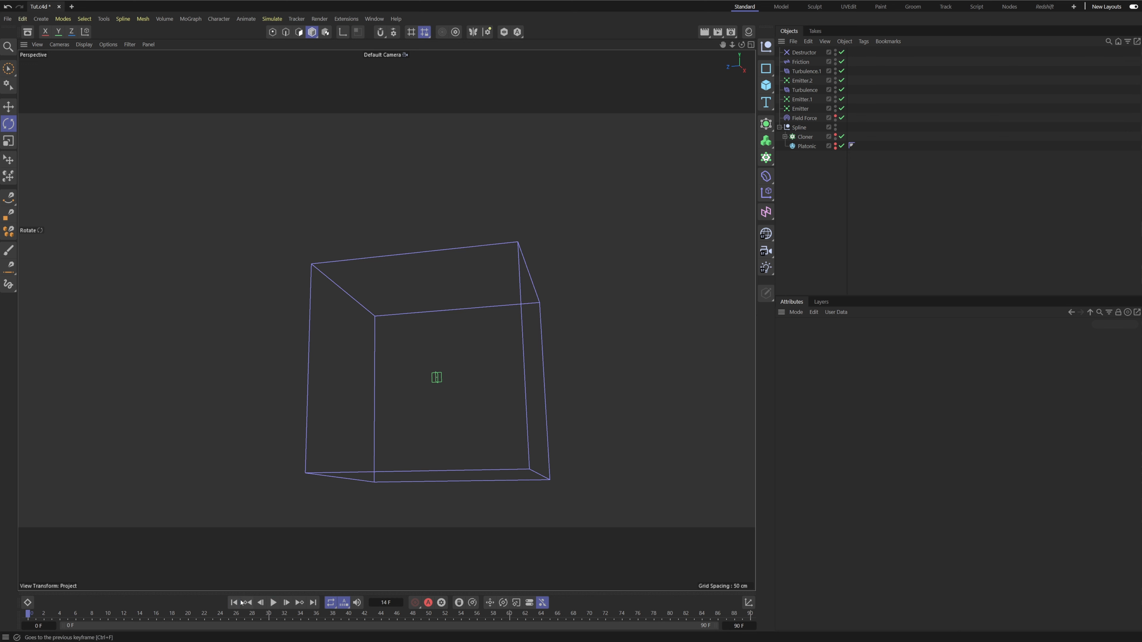
pyautogui.click(804, 52)
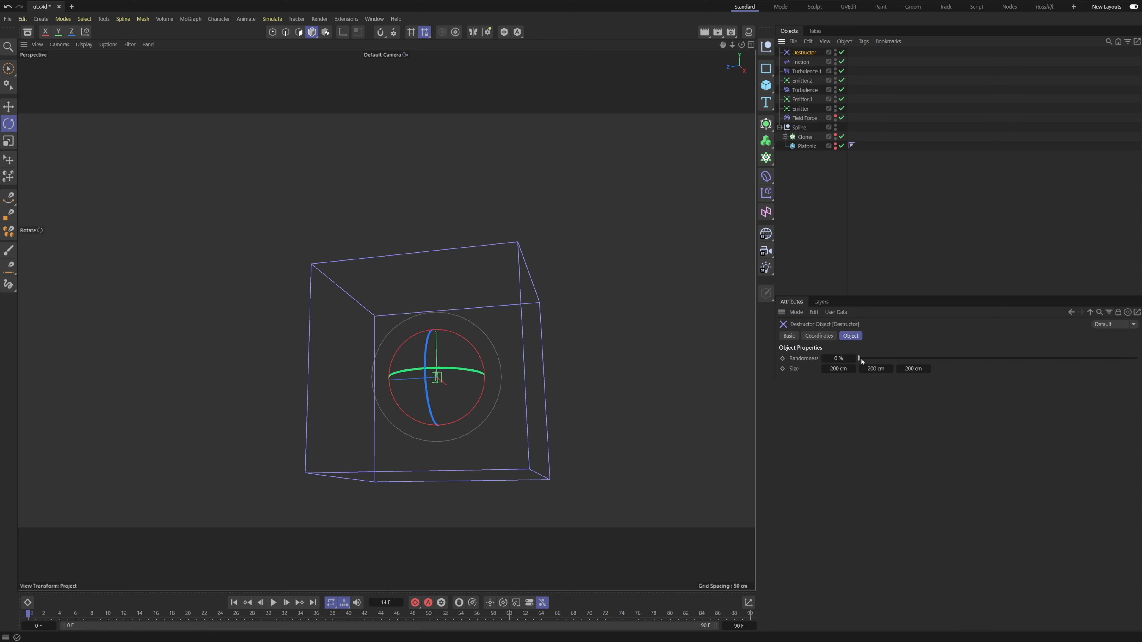
pyautogui.moveTo(860, 358); pyautogui.dragTo(1136, 357)
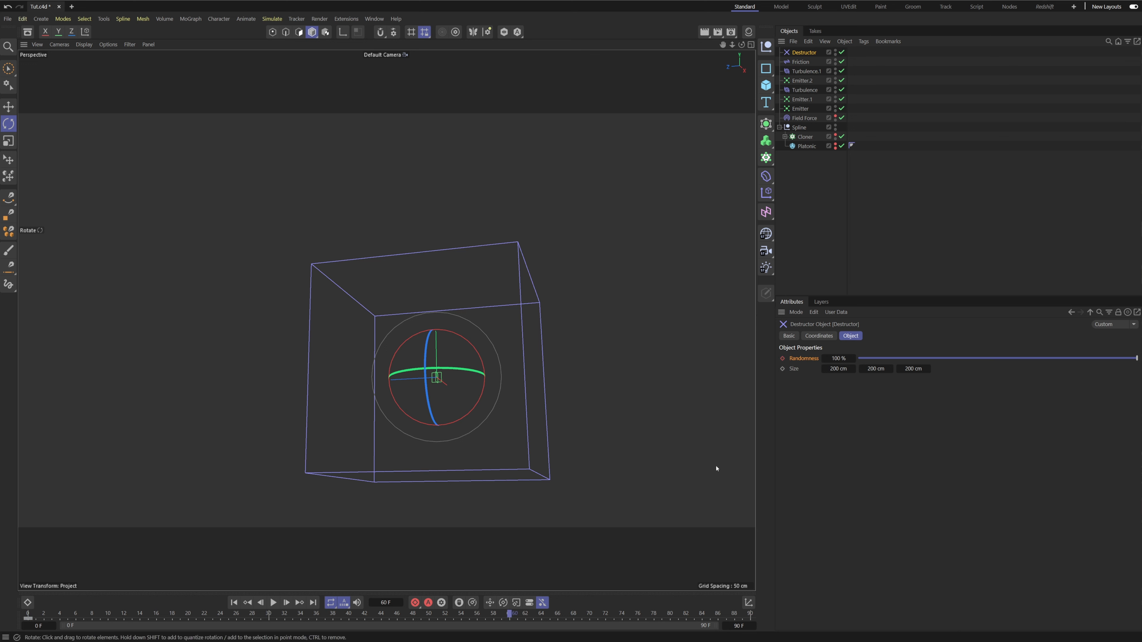
pyautogui.moveTo(1136, 357); pyautogui.dragTo(952, 357)
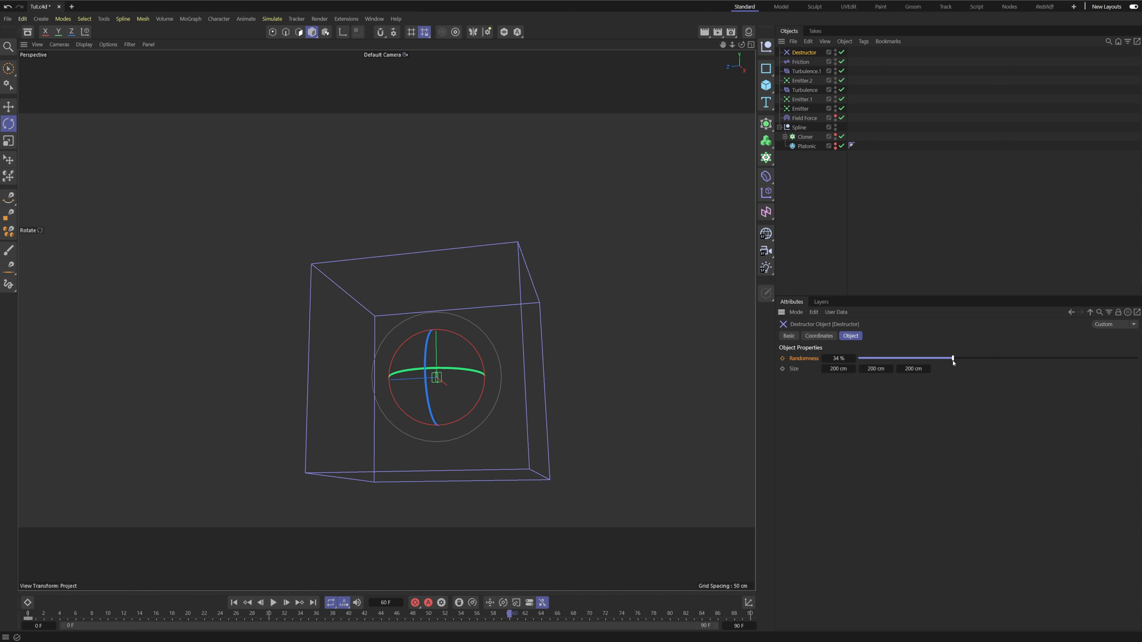
pyautogui.moveTo(951, 357); pyautogui.dragTo(980, 358)
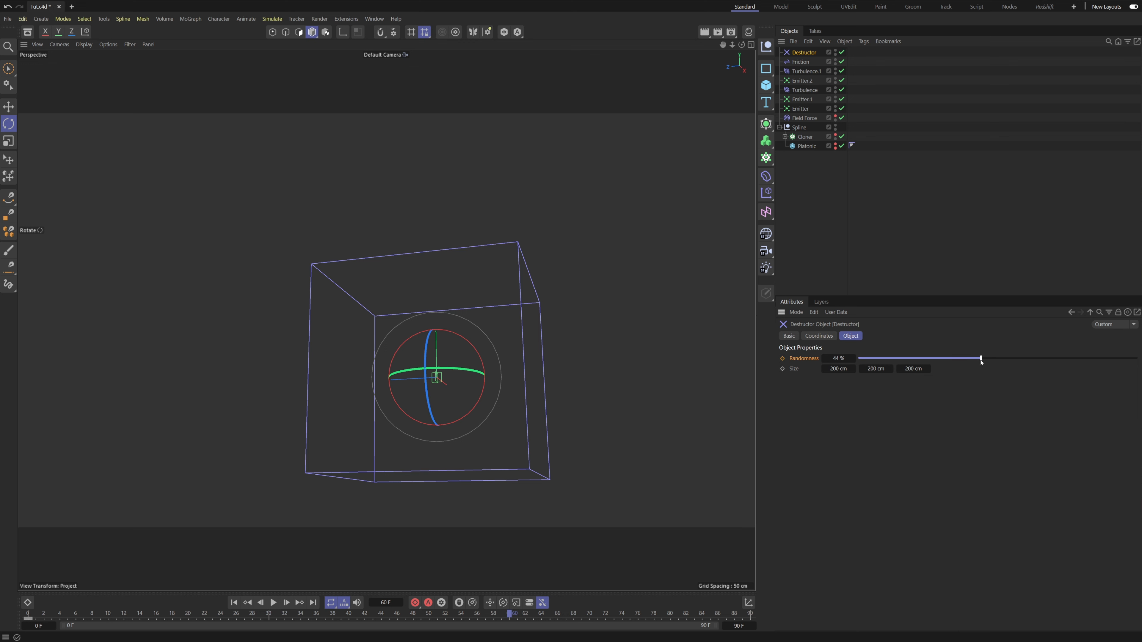
pyautogui.moveTo(980, 358); pyautogui.dragTo(968, 358)
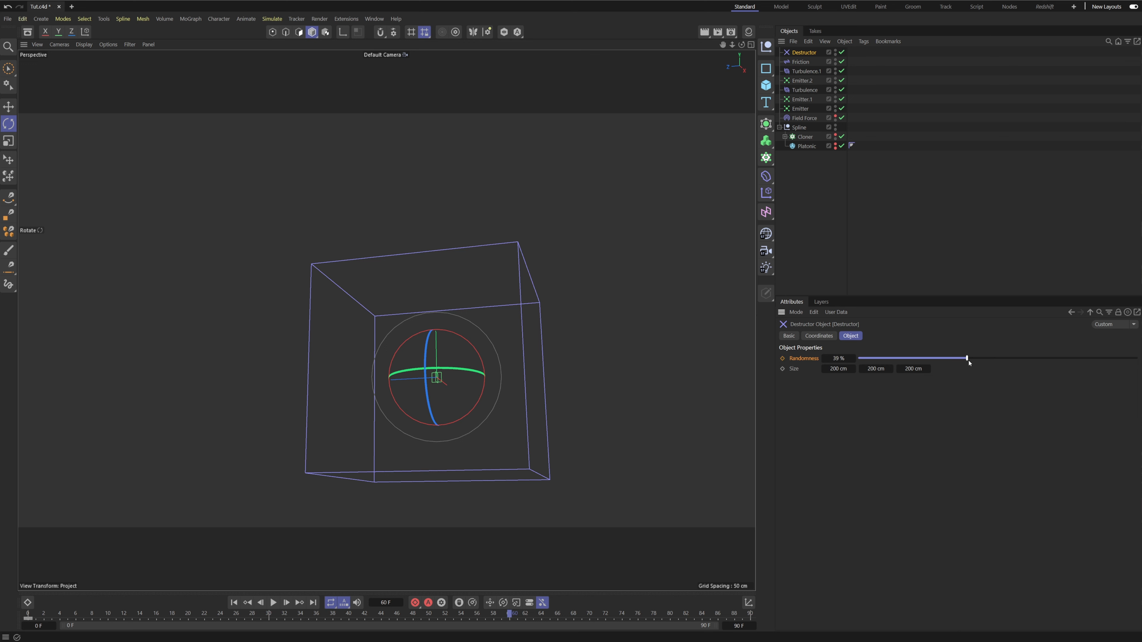
pyautogui.moveTo(967, 357); pyautogui.dragTo(970, 357)
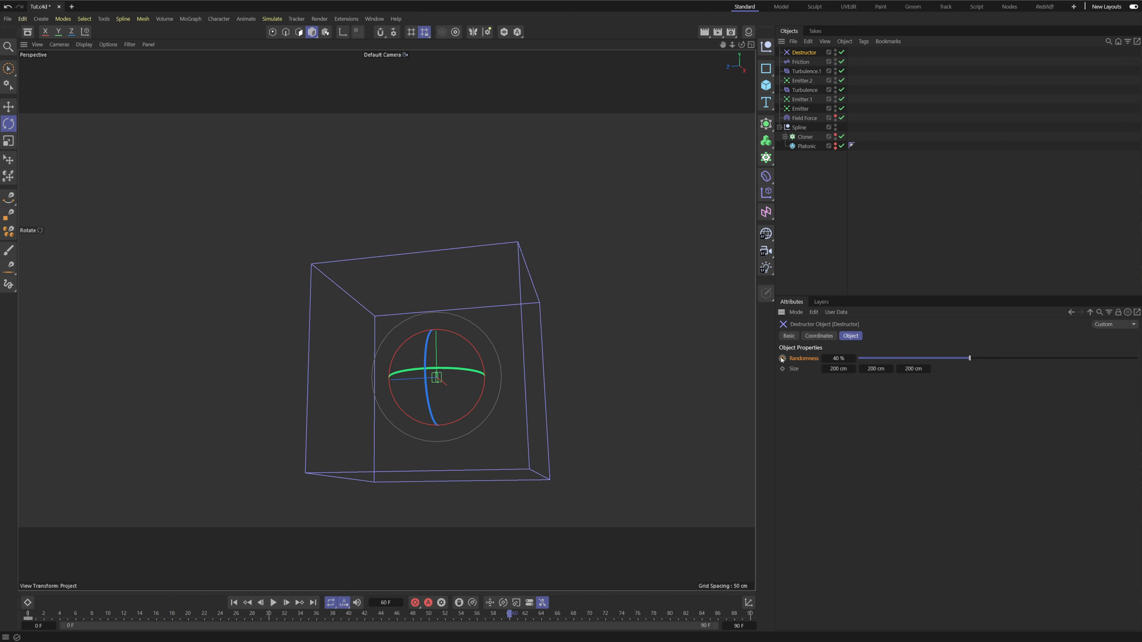
pyautogui.moveTo(969, 358); pyautogui.dragTo(1130, 357)
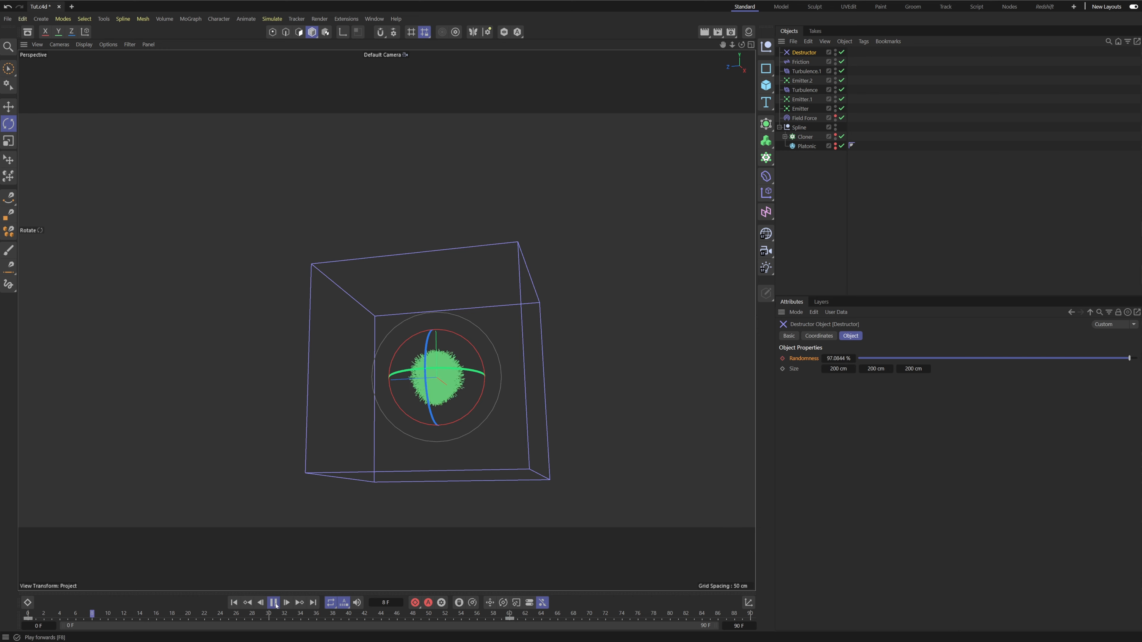
pyautogui.click(273, 602)
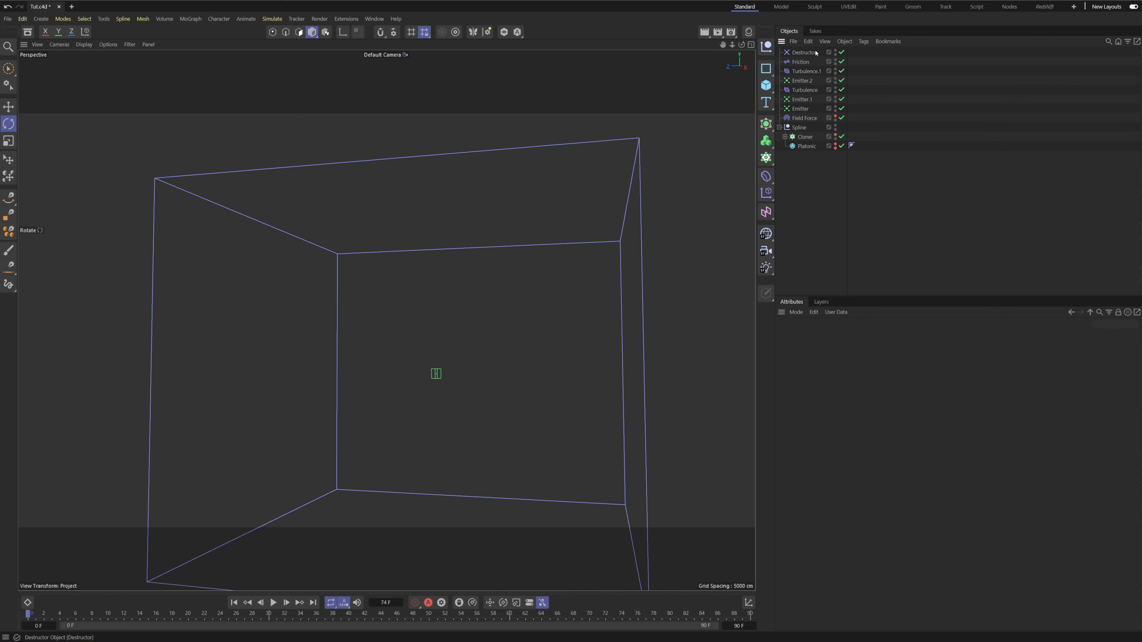
# Step: Resize the Destructor box to 436×329×380 cm and key Randomness at 100% on frame 45
pyautogui.click(802, 52)
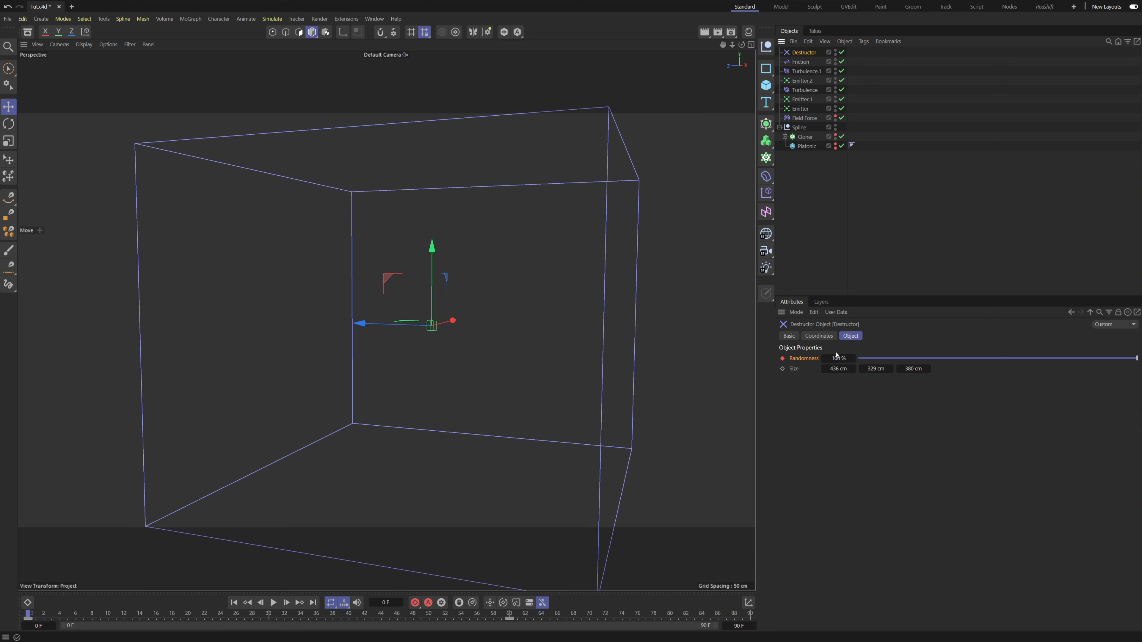
pyautogui.moveTo(839, 387)
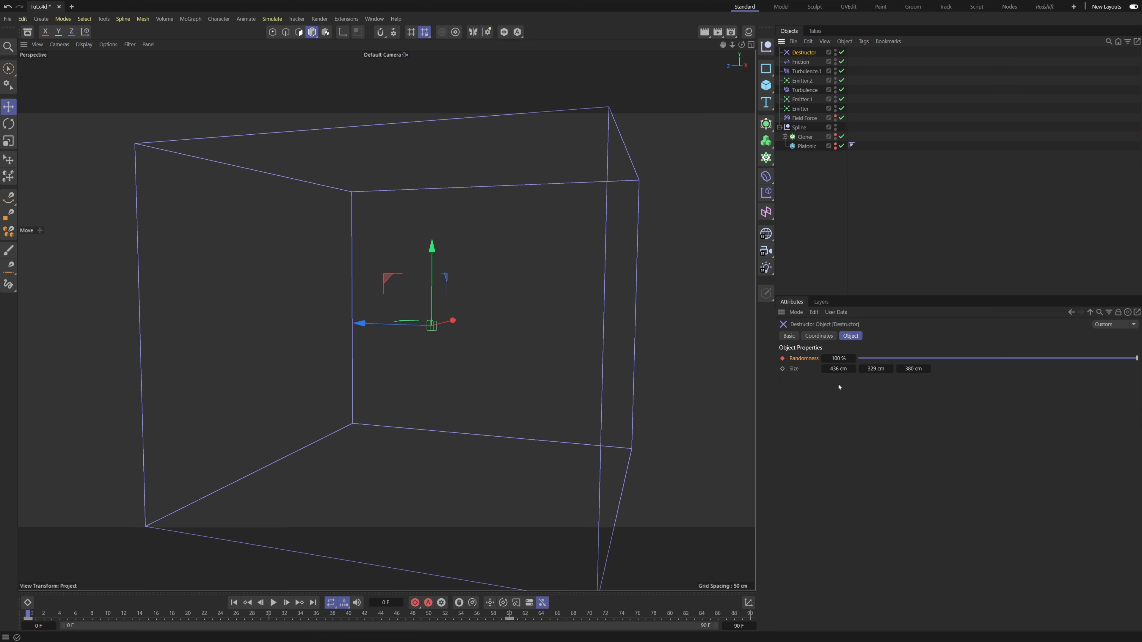
pyautogui.moveTo(828, 353)
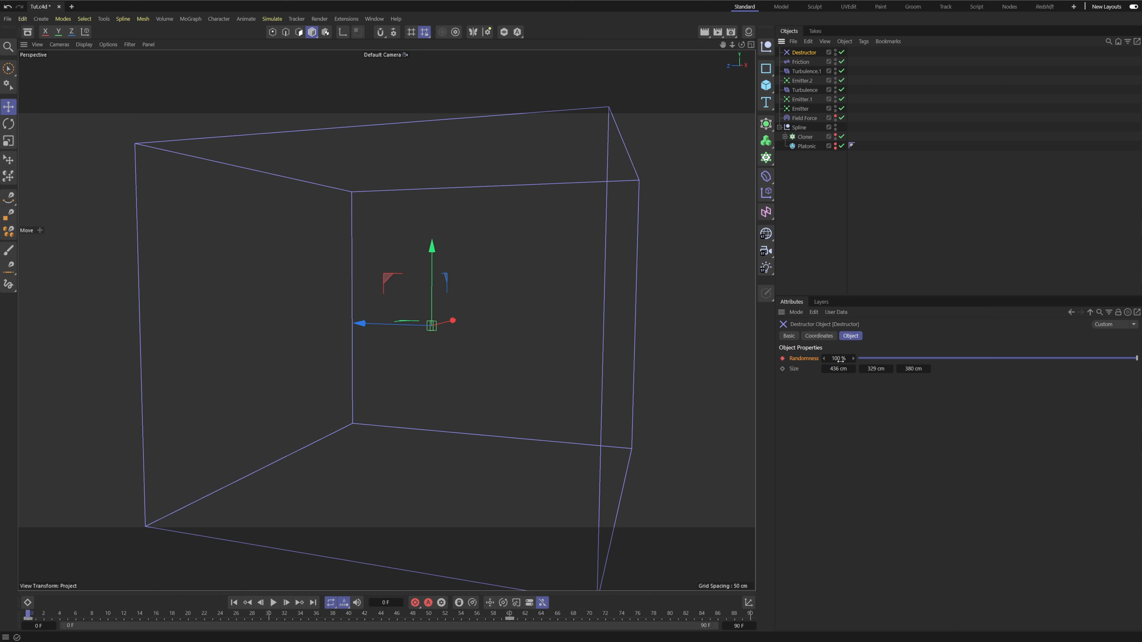
pyautogui.click(274, 602)
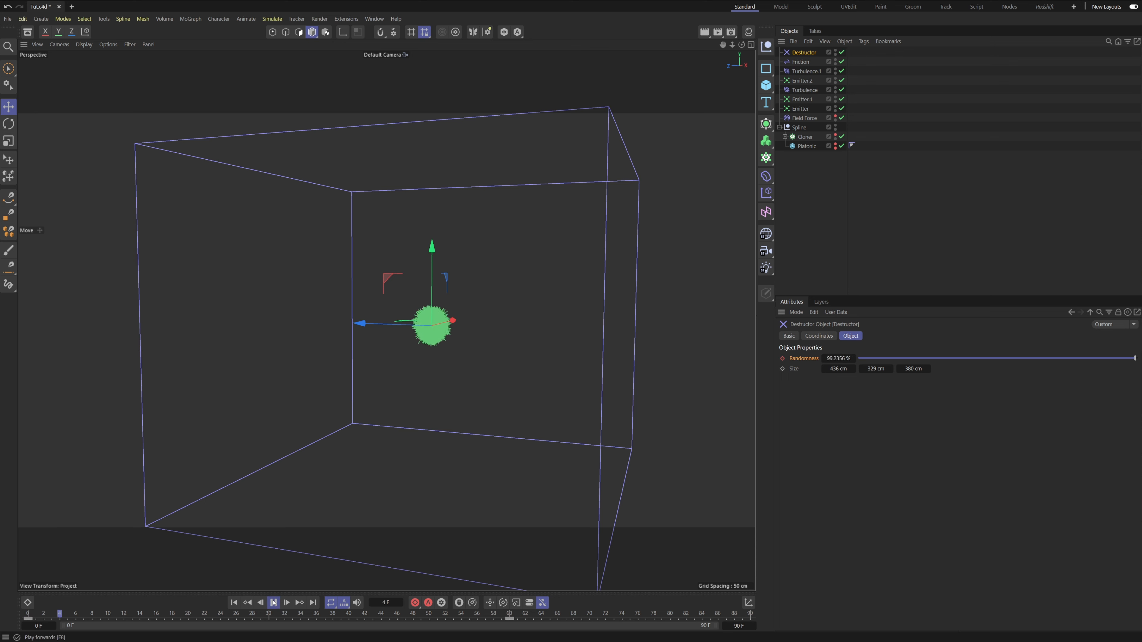
pyautogui.click(272, 603)
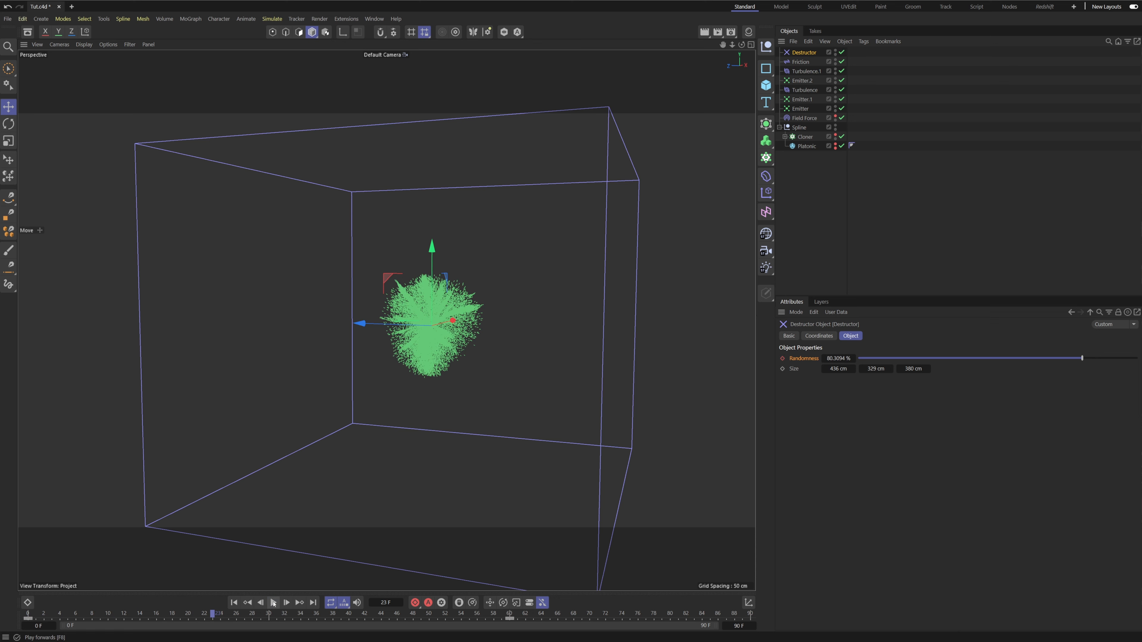
pyautogui.moveTo(273, 603)
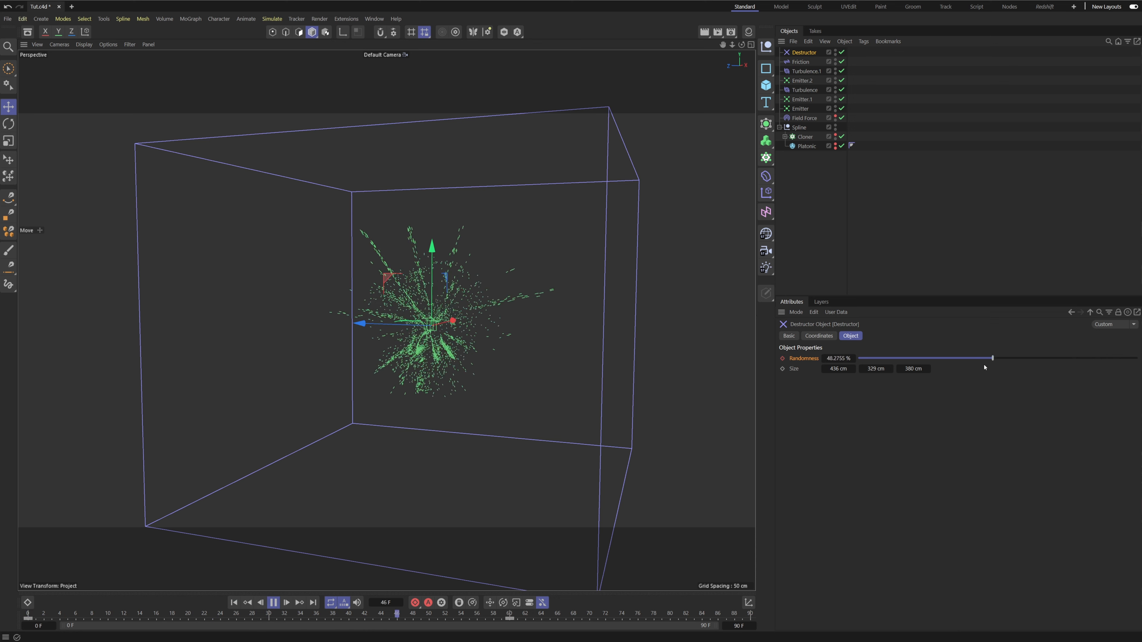
pyautogui.moveTo(992, 357); pyautogui.dragTo(1117, 358)
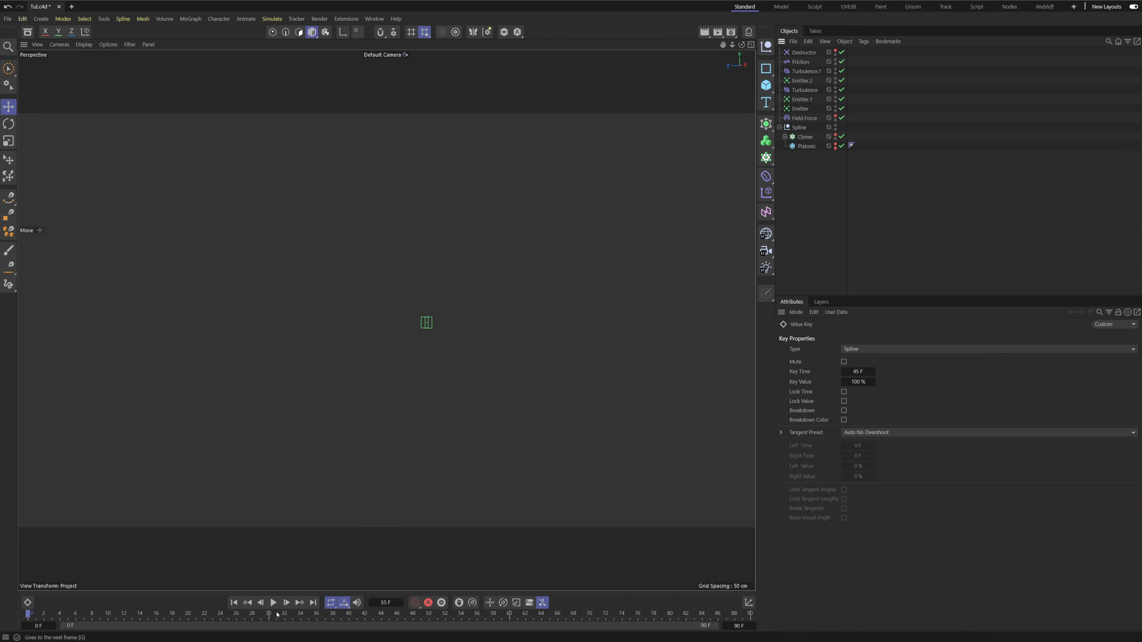
# Step: Confirm Emitter.2 includes the Destructor, then switch it off to leave long spark streaks
pyautogui.click(274, 603)
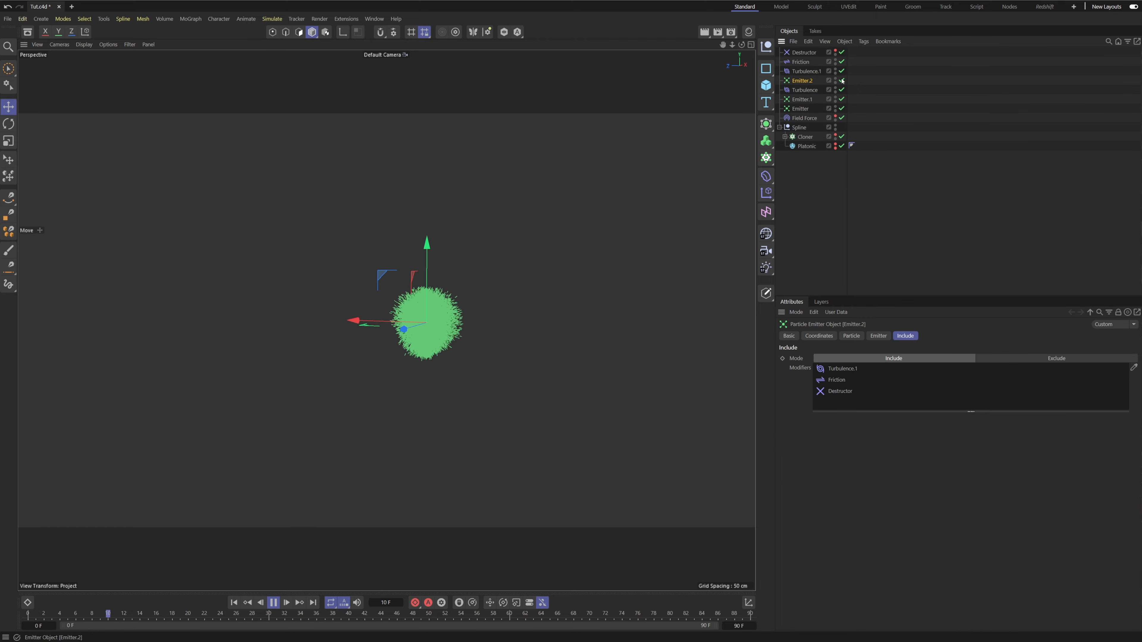
pyautogui.click(286, 603)
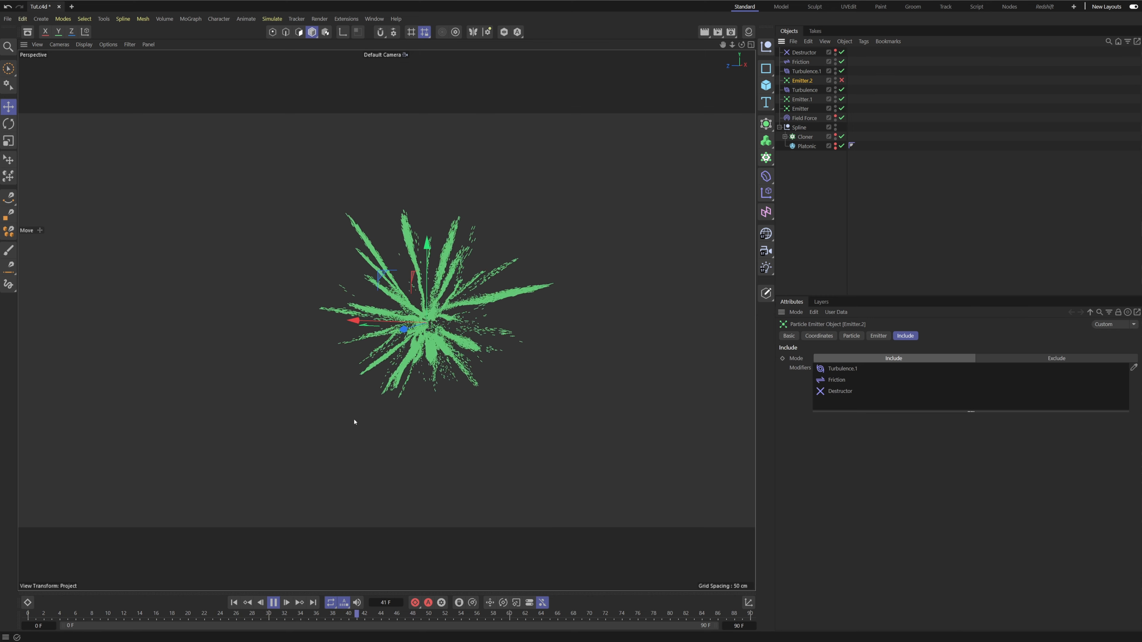
pyautogui.click(99, 614)
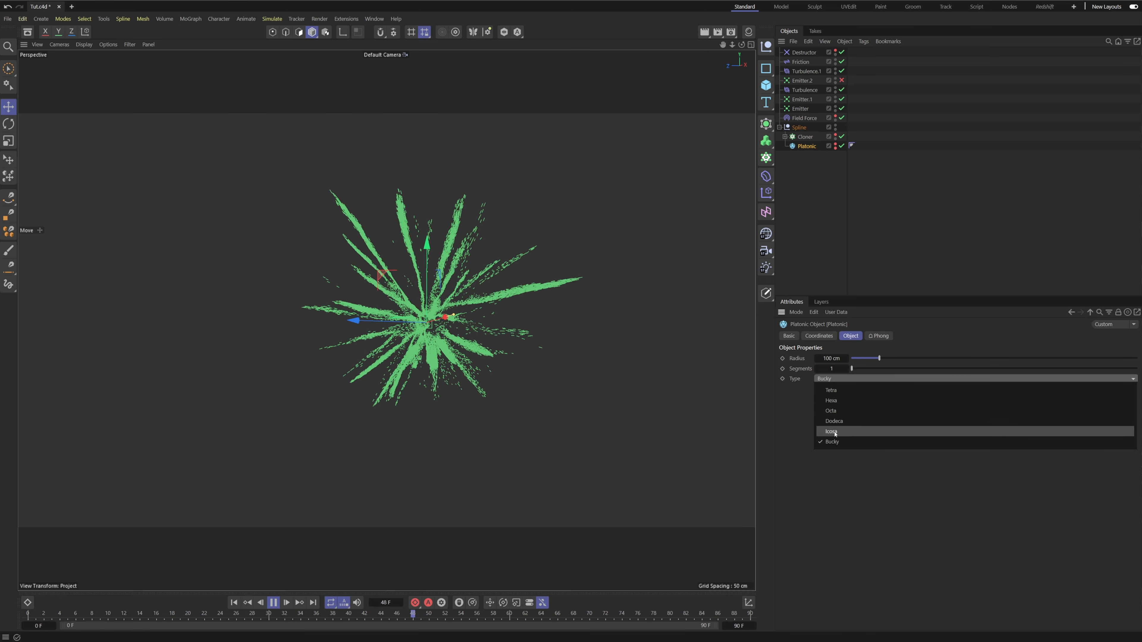
# Step: Switch the Platonic emitter's Type from Icosa to Dodeca
pyautogui.click(831, 401)
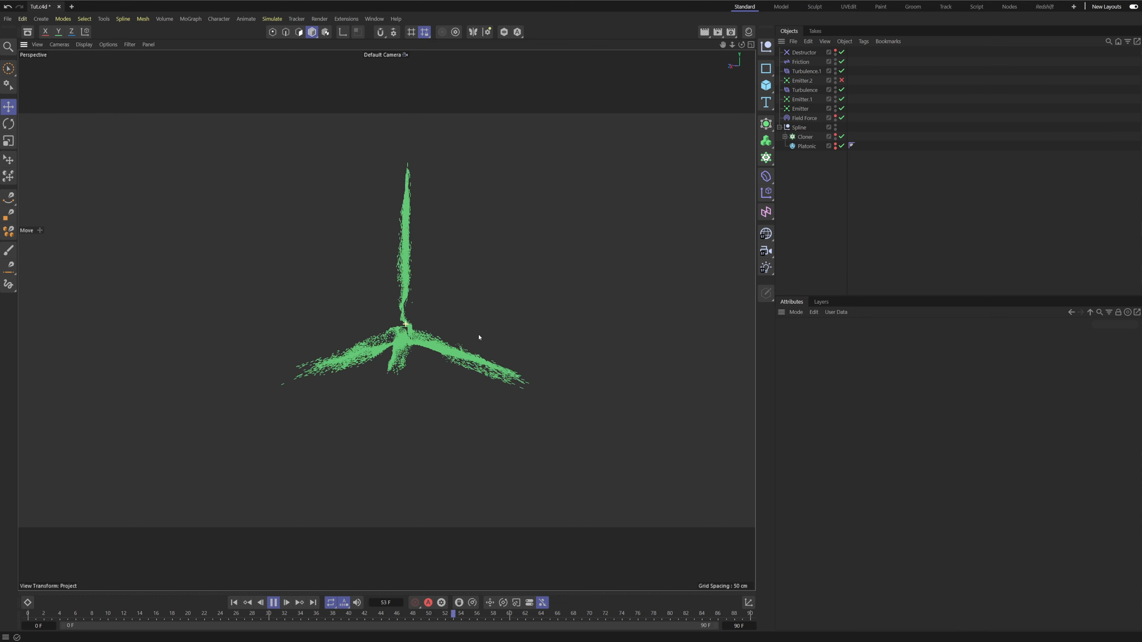
pyautogui.click(807, 147)
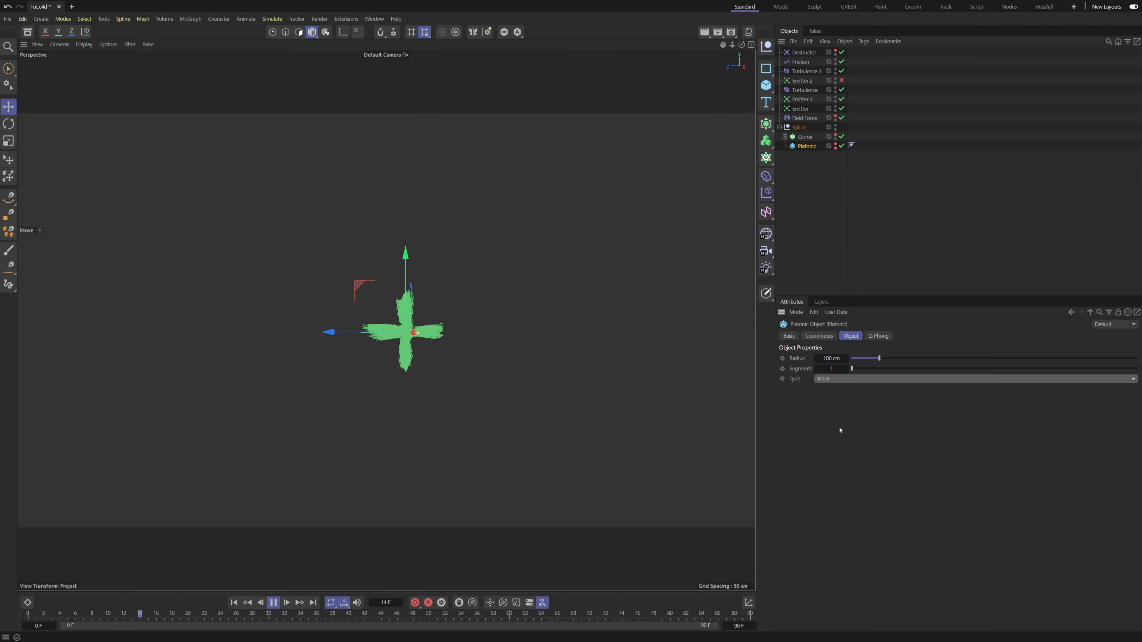
pyautogui.click(975, 377)
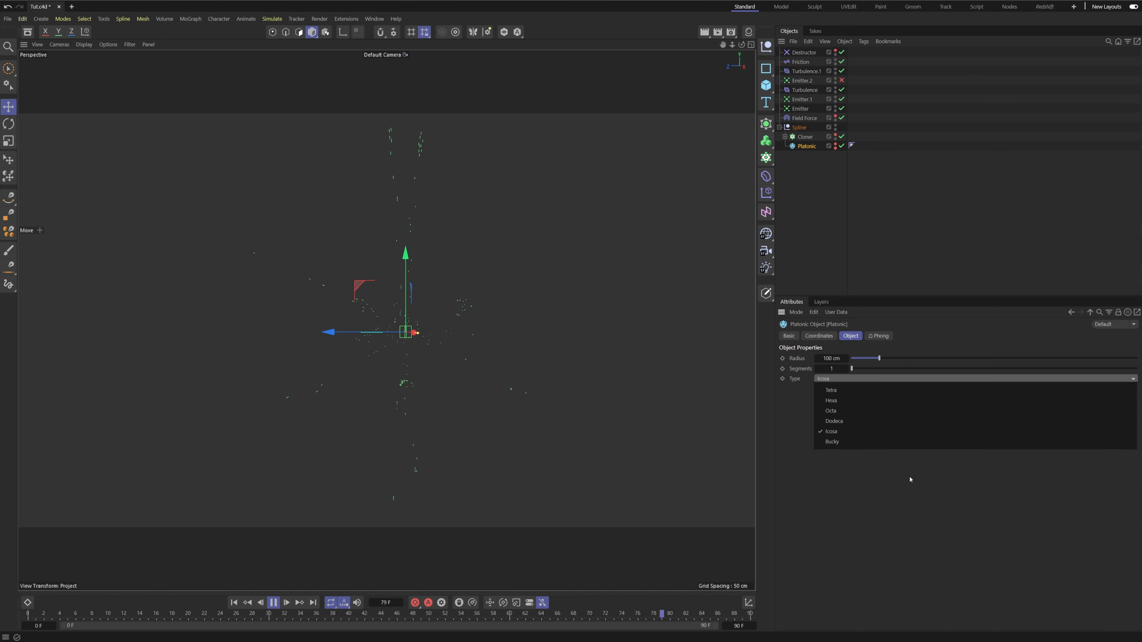
pyautogui.click(834, 421)
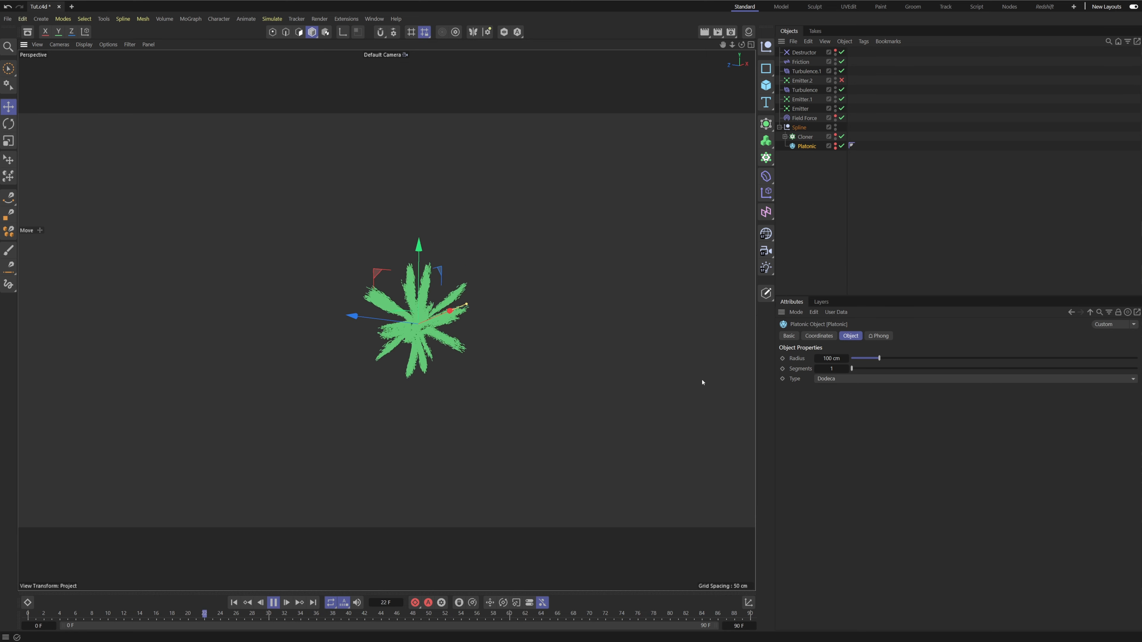
# Step: Set Turbulence.1 to Strength 100 cm and Scale about 54.6%
pyautogui.click(807, 71)
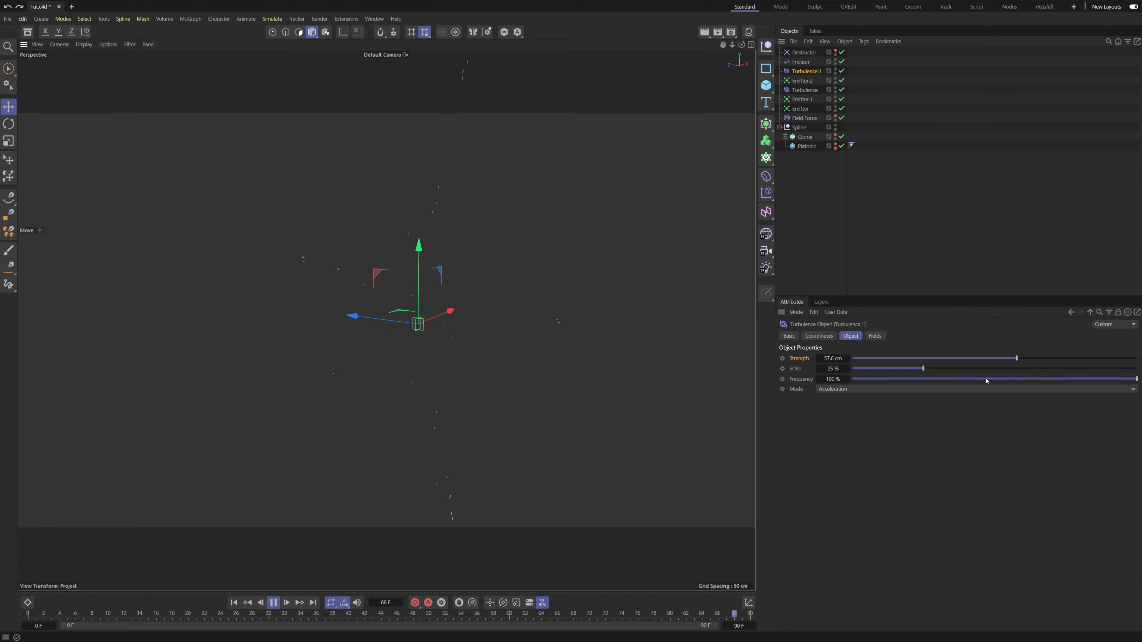
pyautogui.moveTo(1016, 357); pyautogui.dragTo(1138, 358)
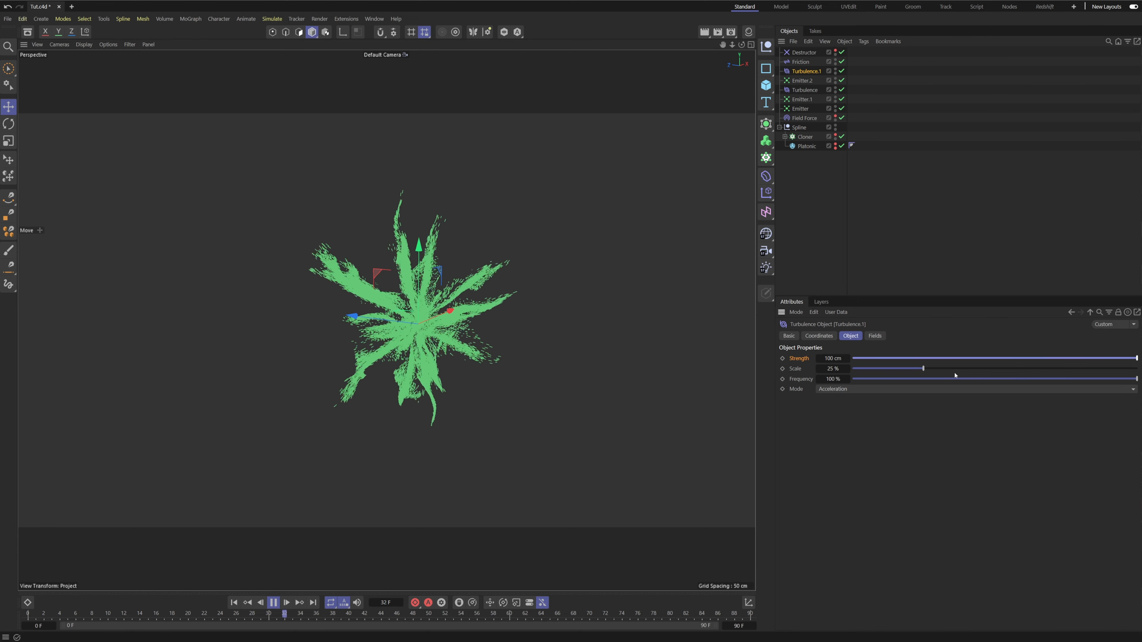
pyautogui.moveTo(924, 368); pyautogui.dragTo(1009, 367)
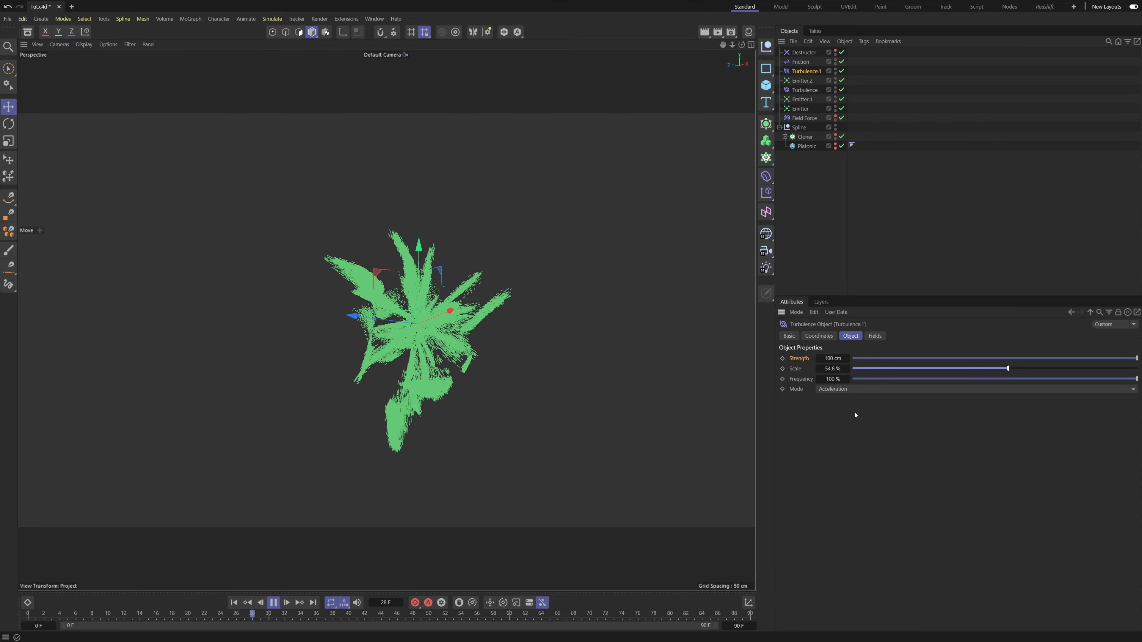
# Step: Rewind and replay the timeline to preview the wilder spark trails
pyautogui.click(235, 603)
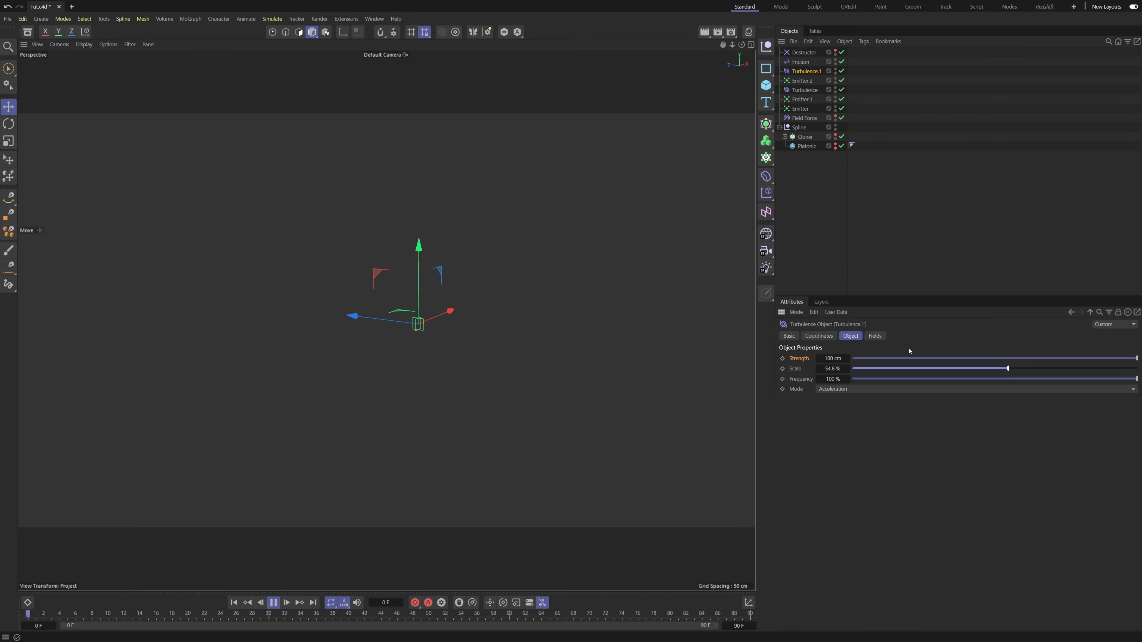
pyautogui.click(273, 604)
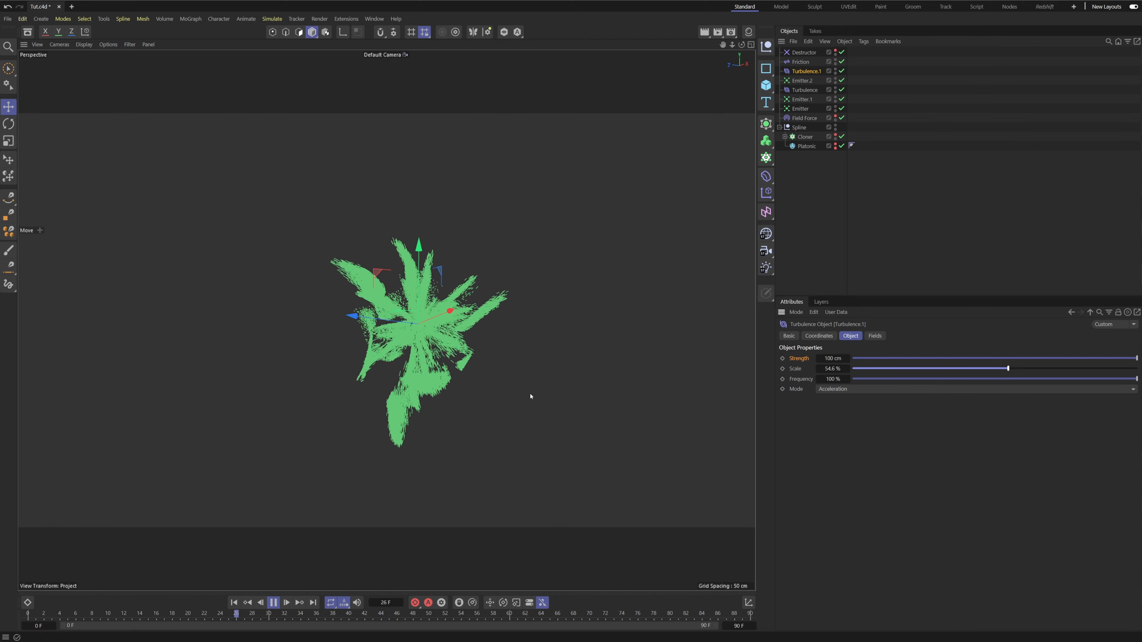
pyautogui.click(313, 603)
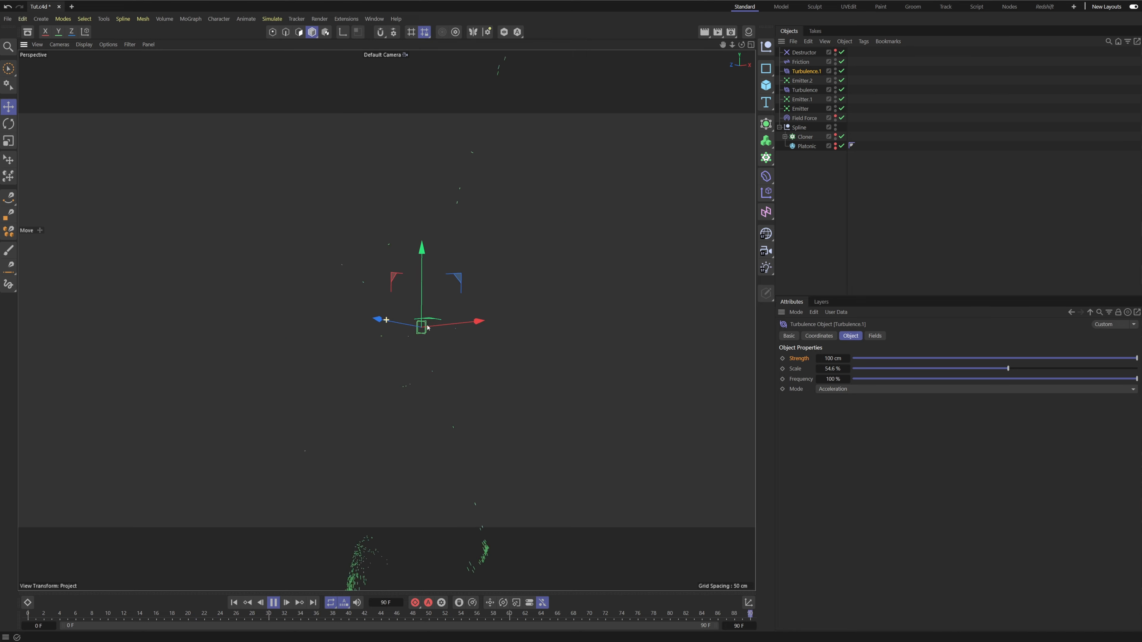
pyautogui.click(287, 603)
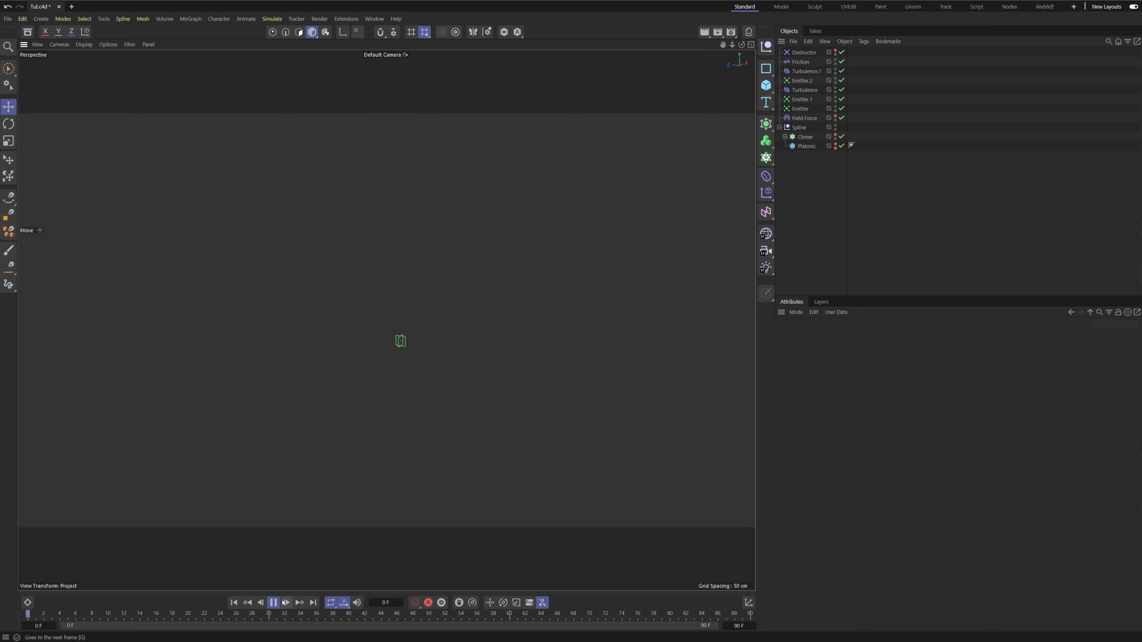
# Step: Add a MoGraph Tracer on the emitters, limited From End with Amount 2, and replay
pyautogui.click(274, 603)
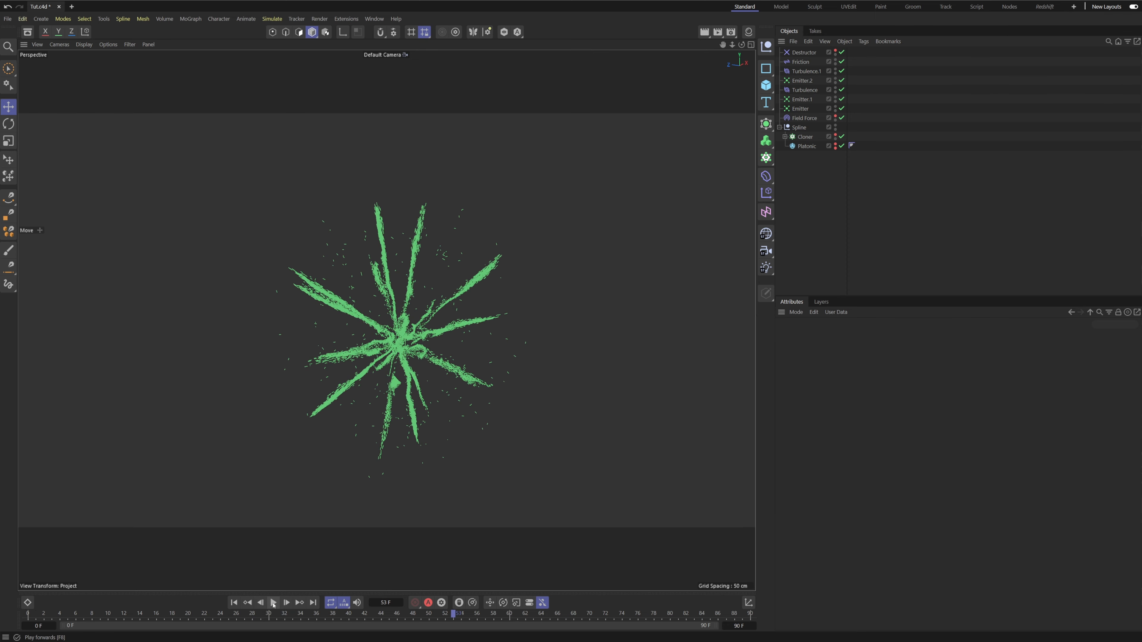
pyautogui.click(766, 157)
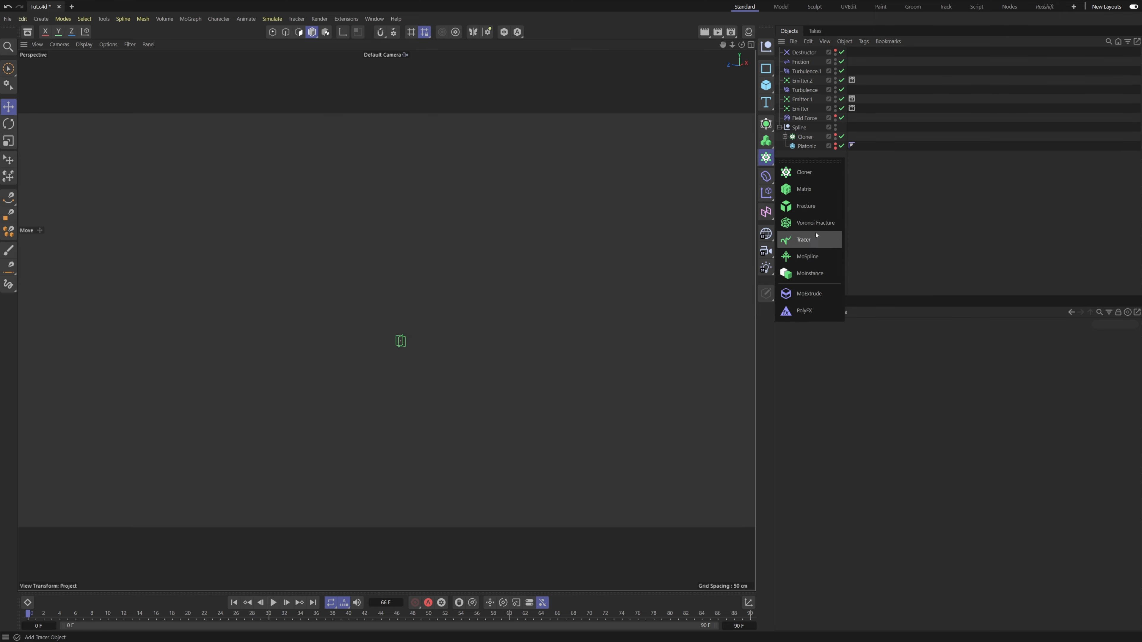
pyautogui.click(803, 239)
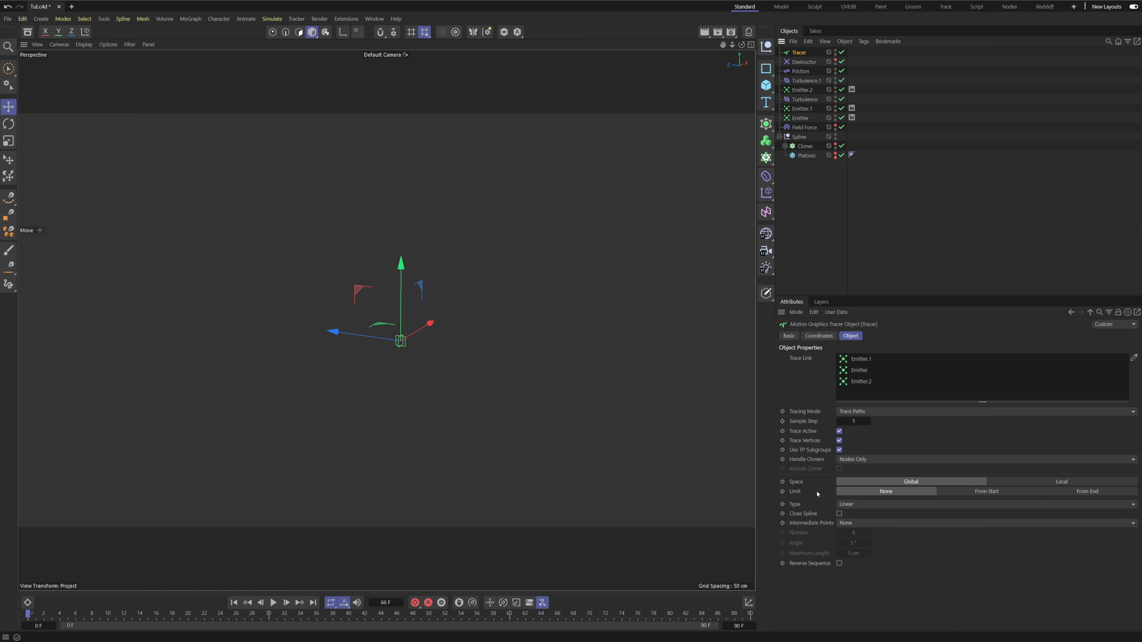
pyautogui.click(1087, 491)
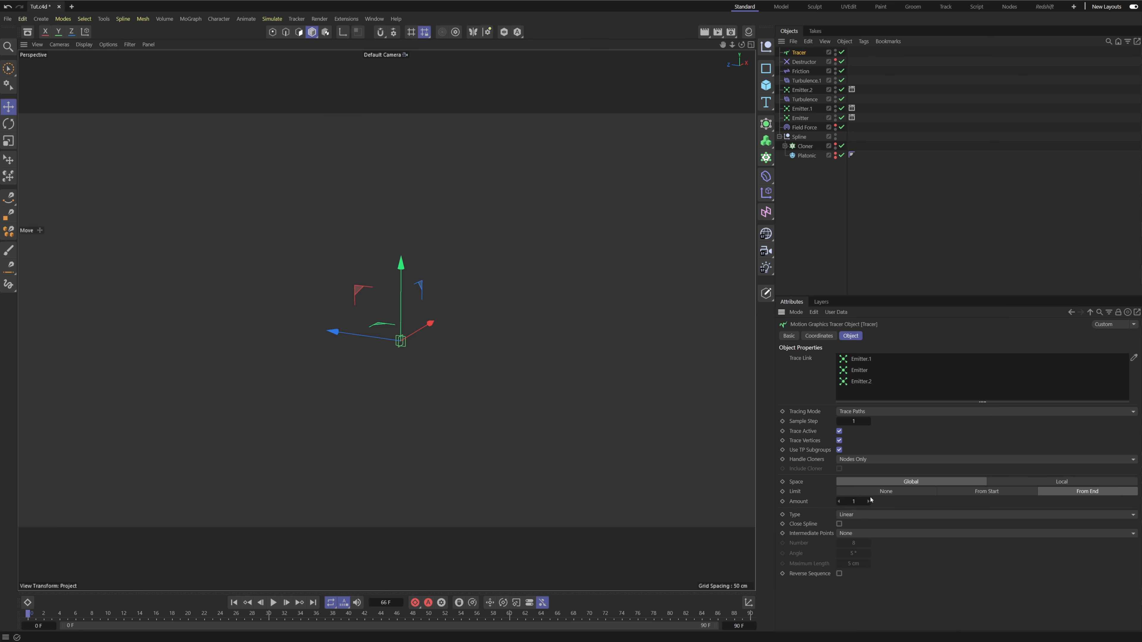
pyautogui.click(868, 501)
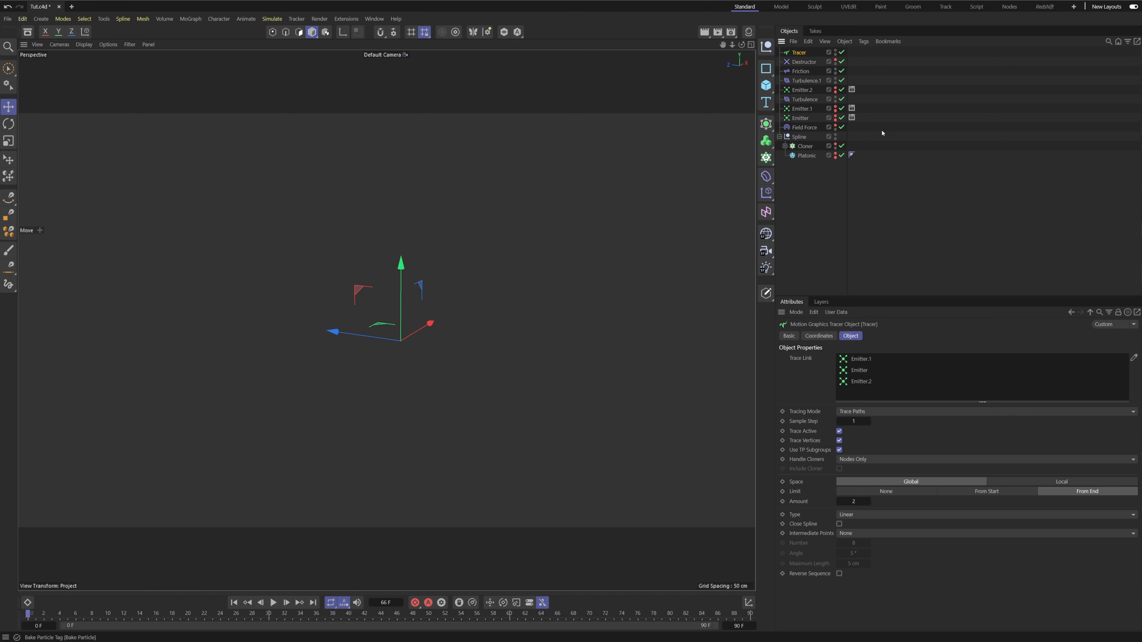
pyautogui.click(274, 603)
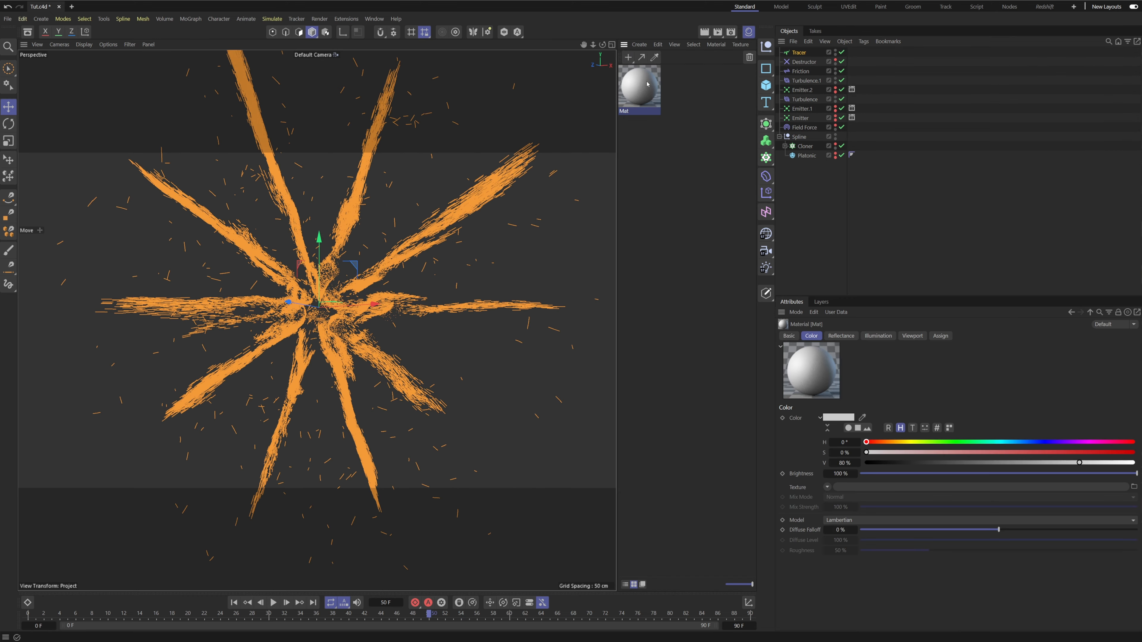
# Step: Create a Hair Material on the Tracer and preview the strands with a viewport render
pyautogui.click(628, 57)
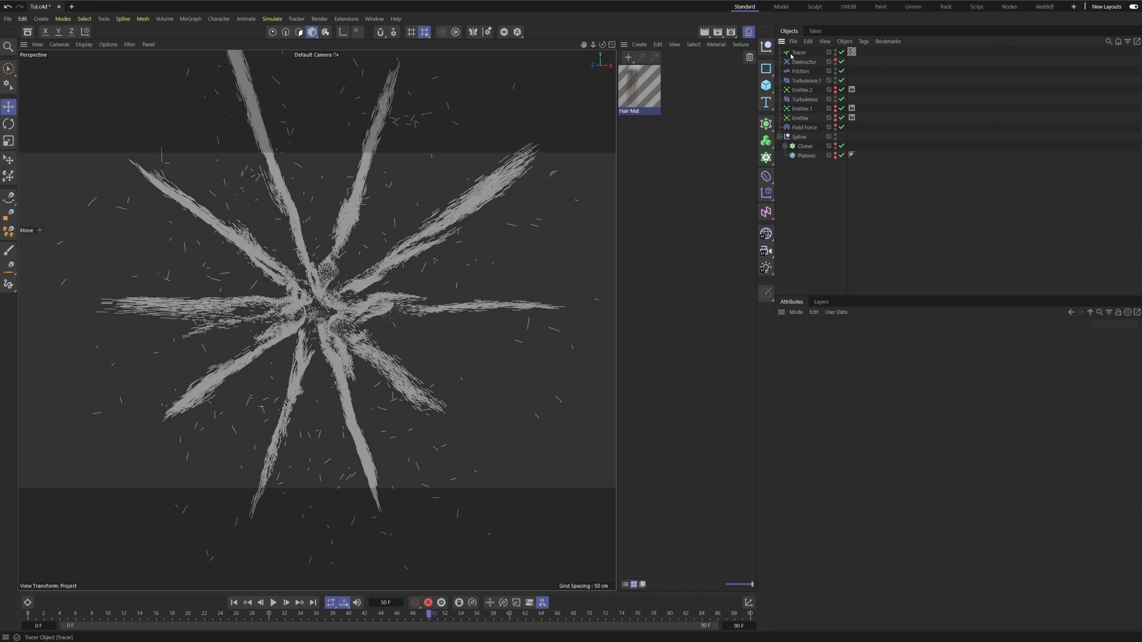
pyautogui.click(799, 53)
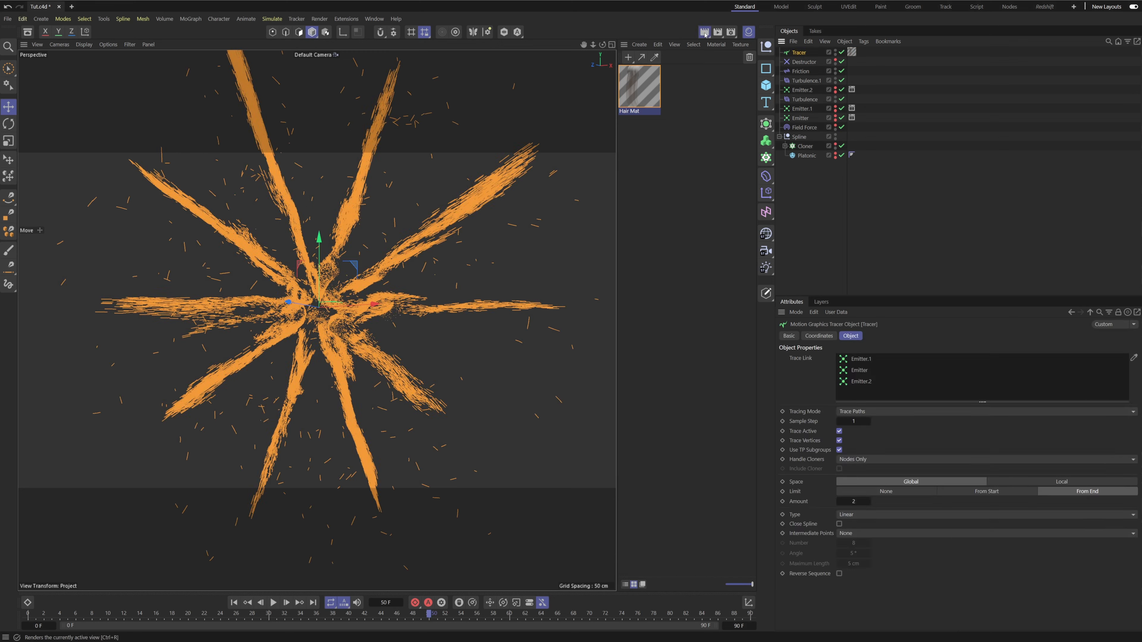
pyautogui.click(704, 31)
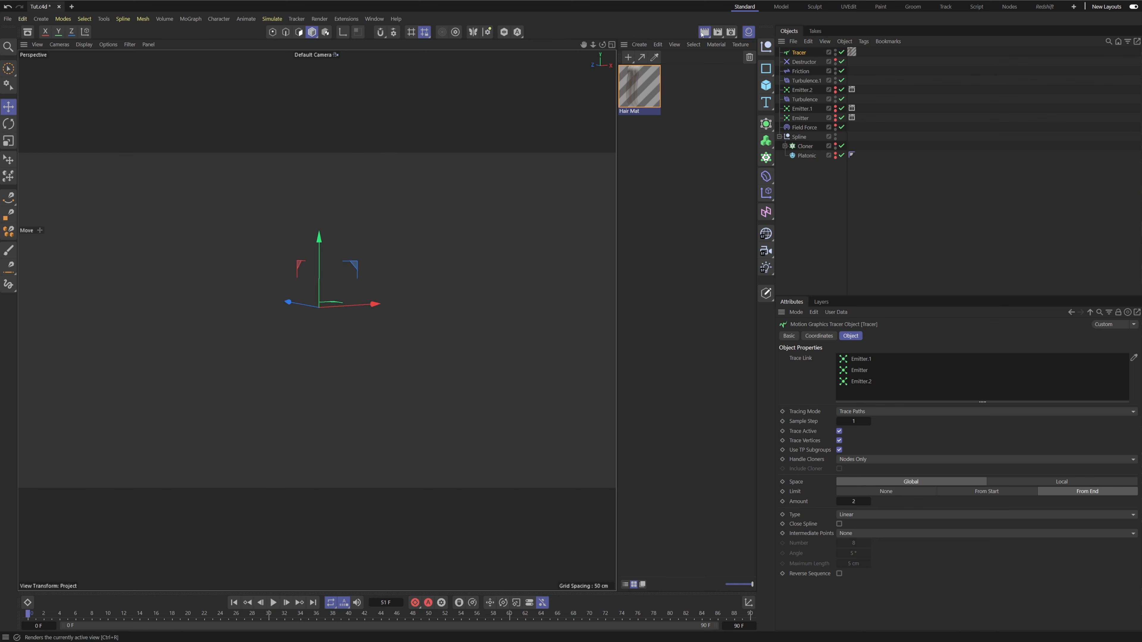
pyautogui.click(274, 603)
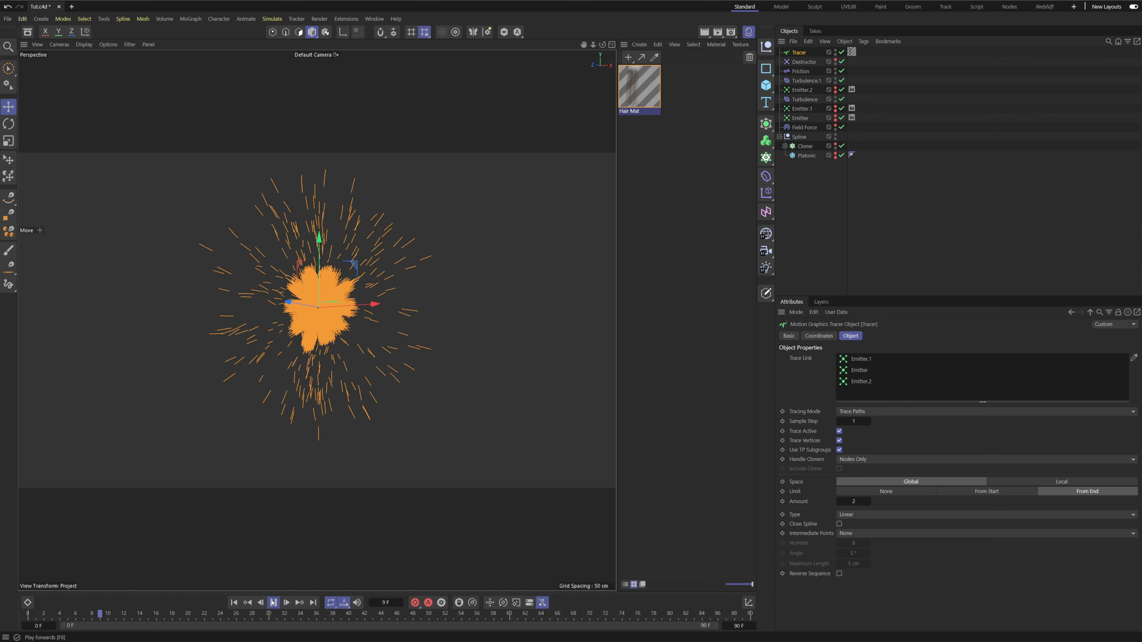
pyautogui.click(273, 604)
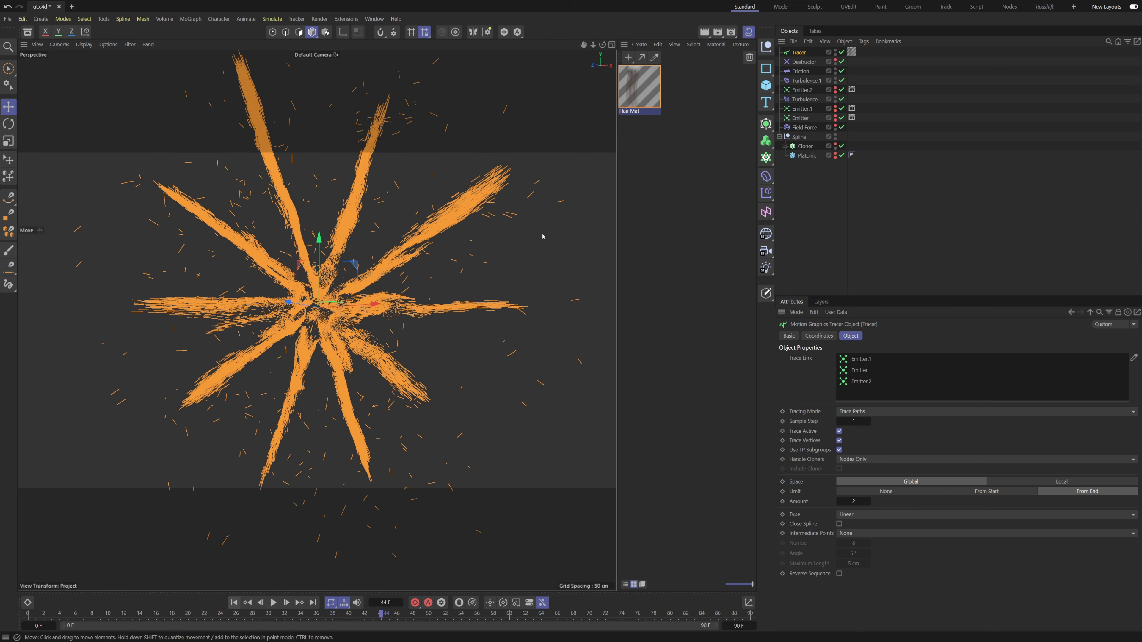
# Step: Set the Hair Mat colour gradient knots to orange and pale yellow
pyautogui.doubleClick(639, 86)
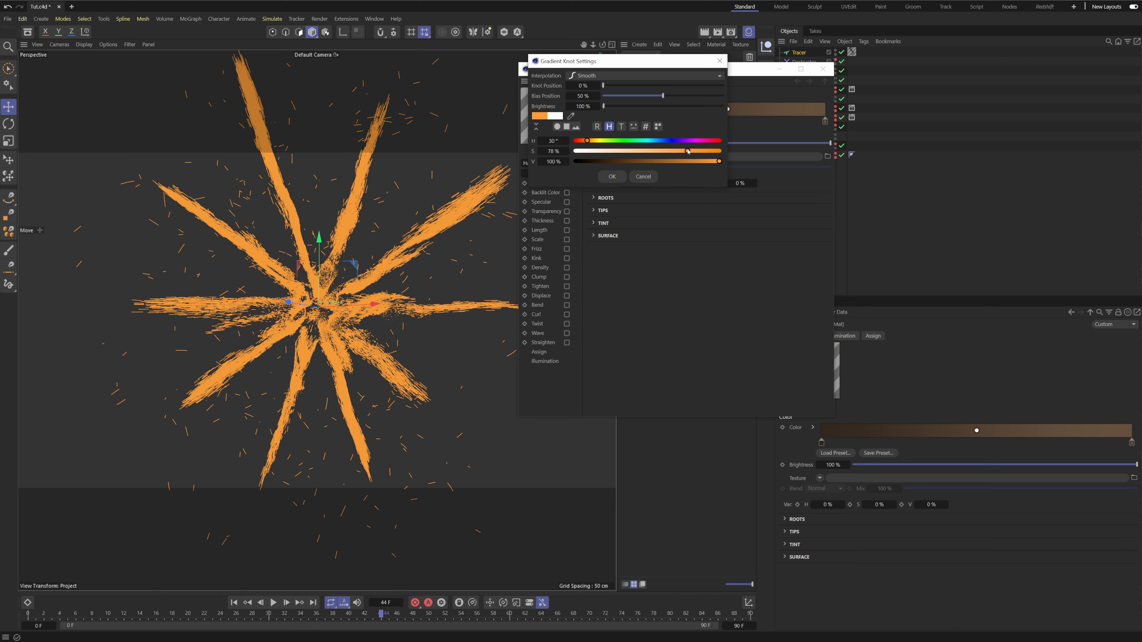
pyautogui.click(612, 177)
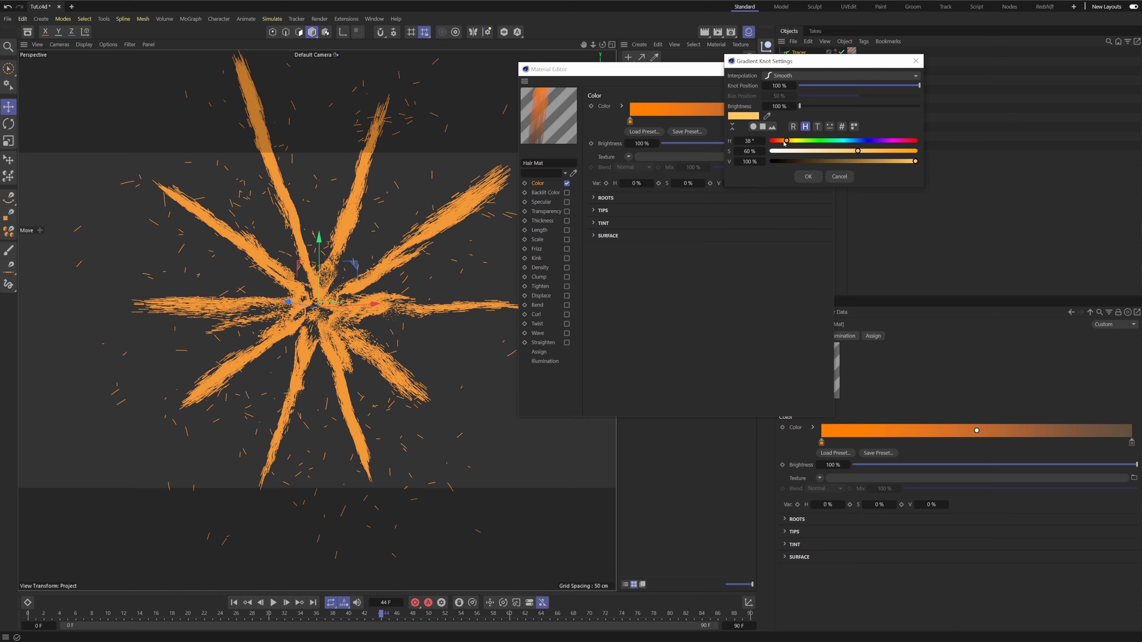
pyautogui.click(808, 176)
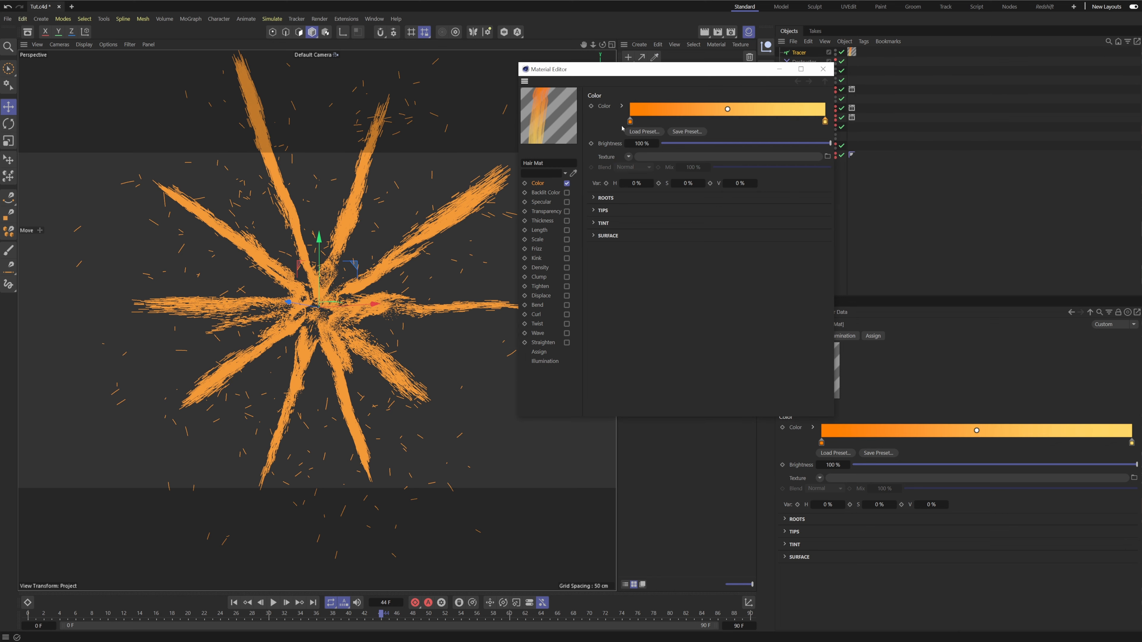
pyautogui.moveTo(562, 228)
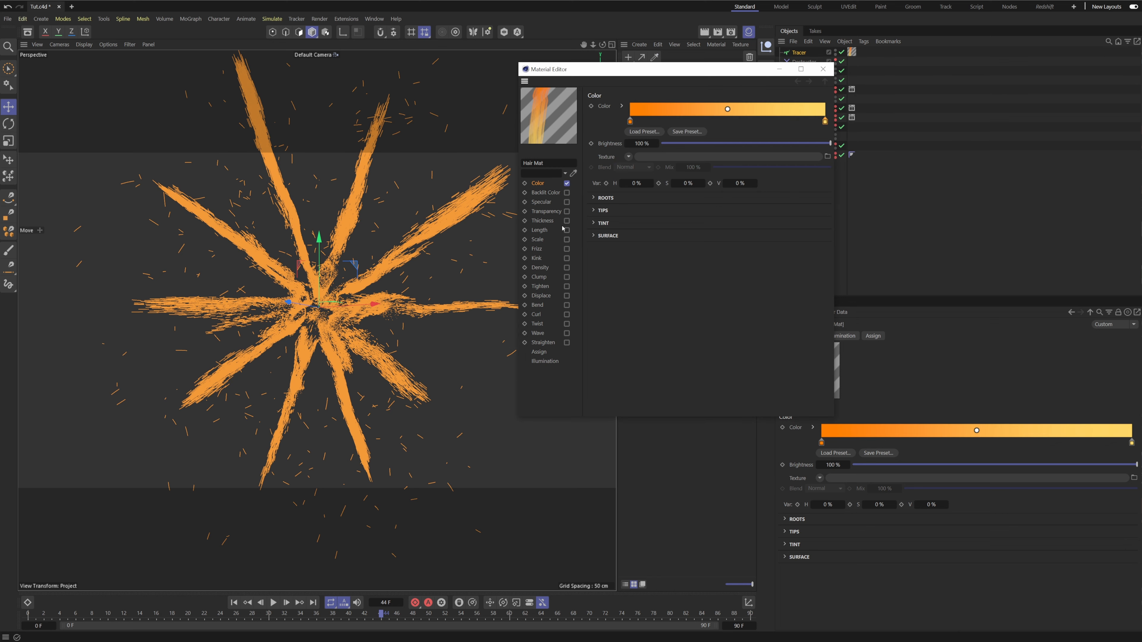
# Step: Keep Hair Mat thickness at 0.1 cm for root and tip and close the editor
pyautogui.click(567, 221)
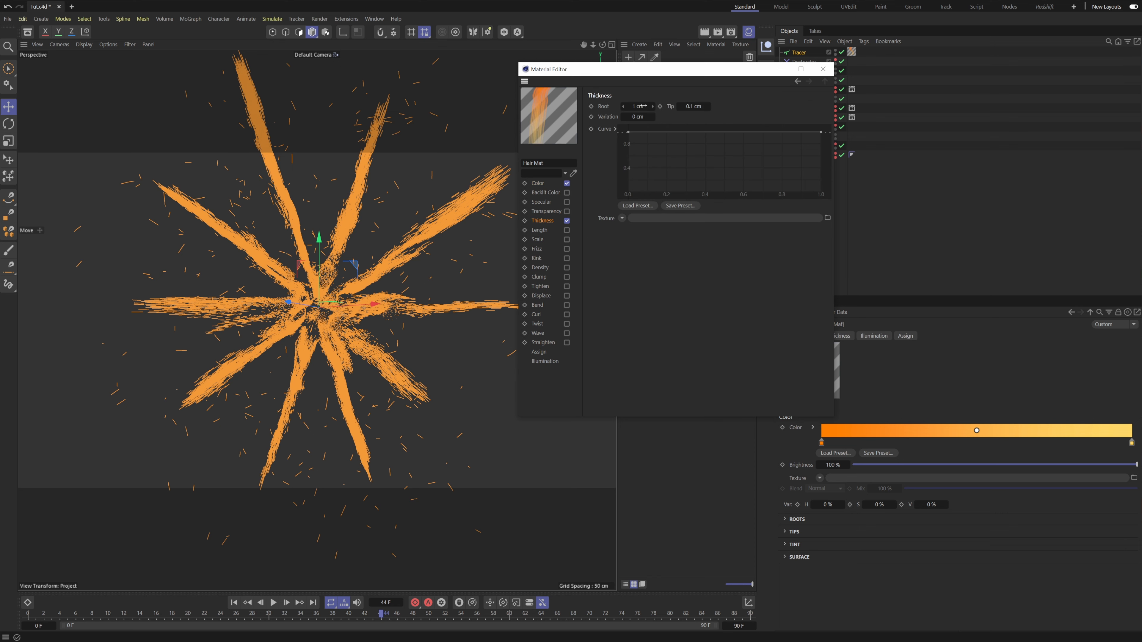
pyautogui.click(693, 107)
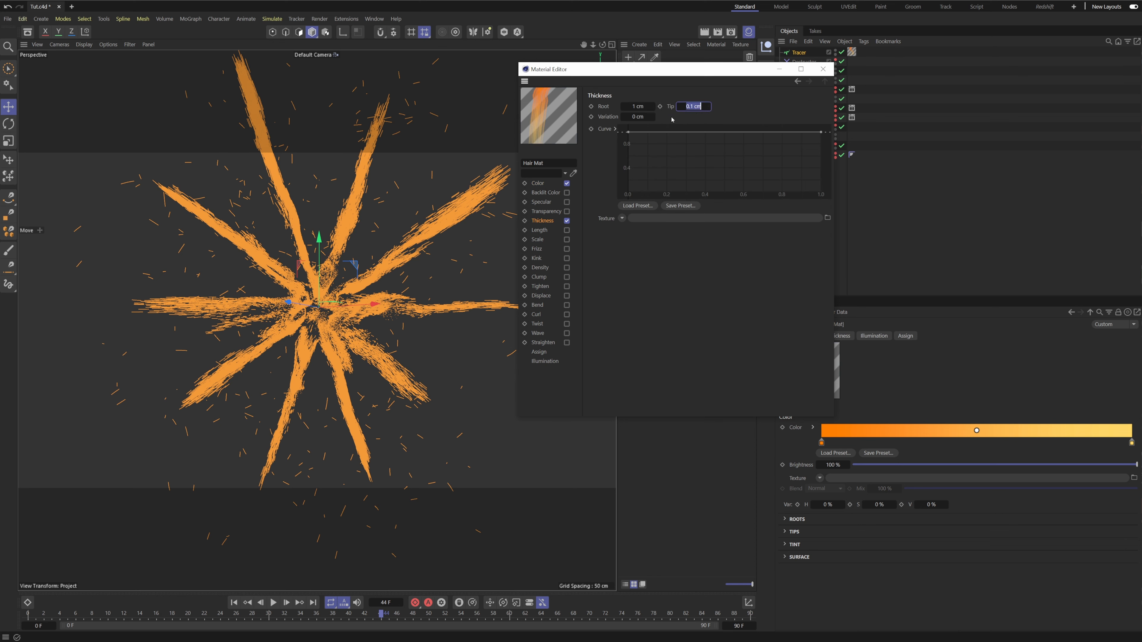
pyautogui.click(637, 106)
pyautogui.write('0.1')
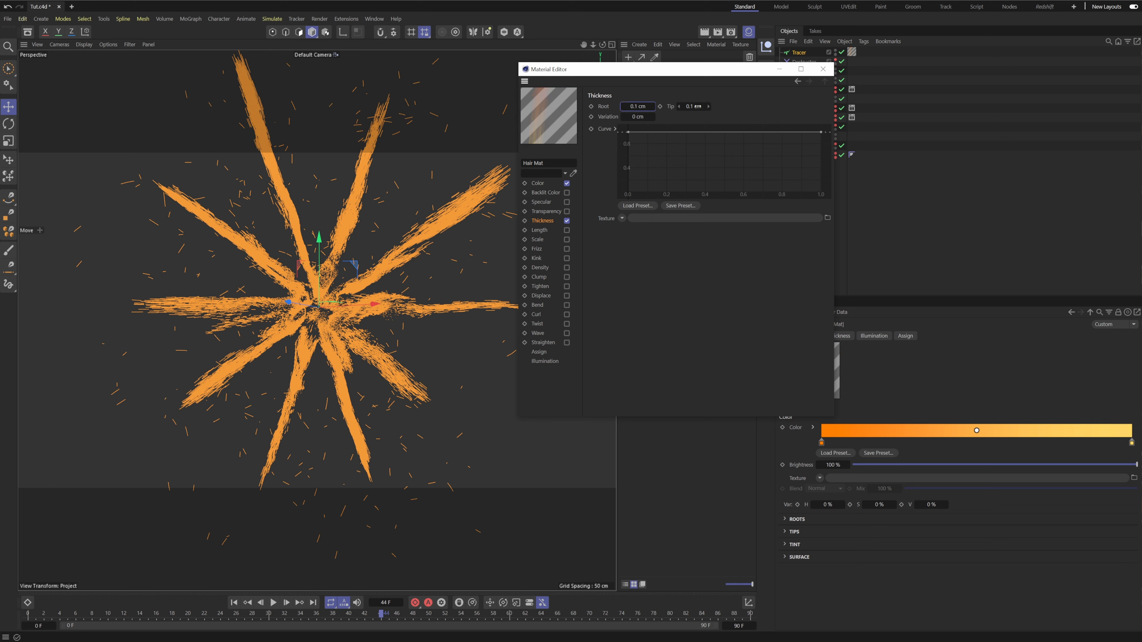
pyautogui.moveTo(823, 77)
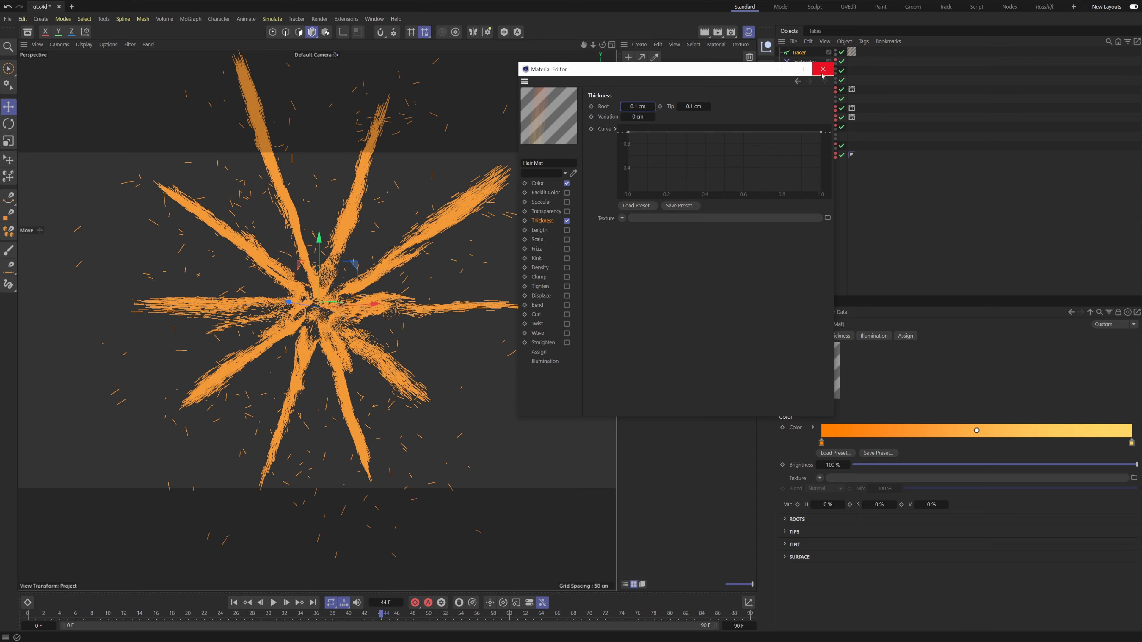
pyautogui.click(823, 69)
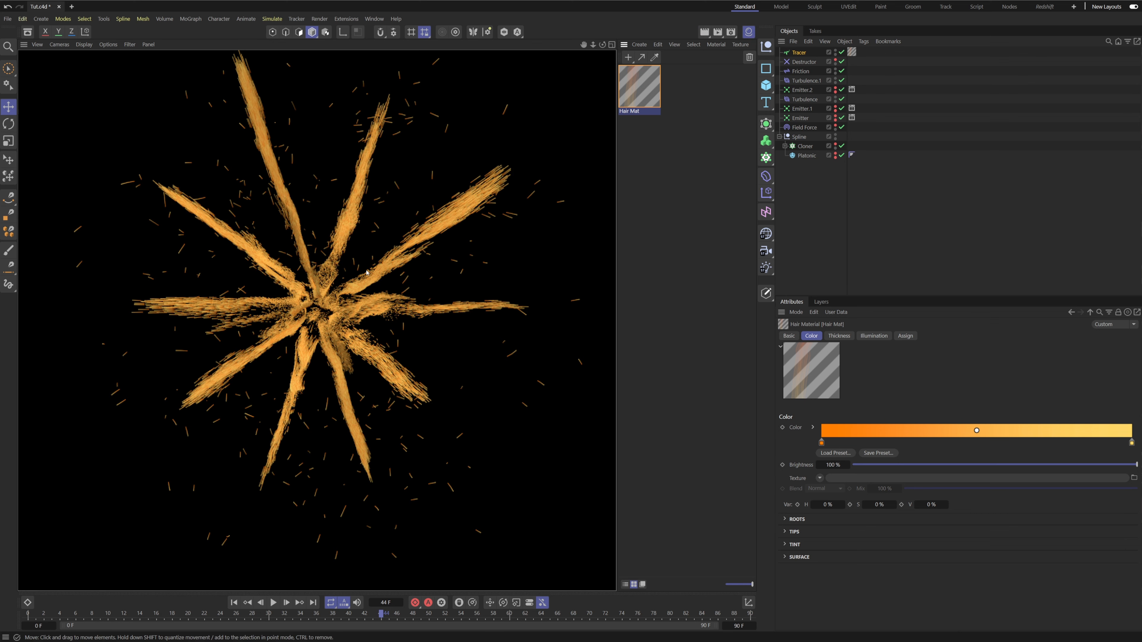
pyautogui.moveTo(432, 324)
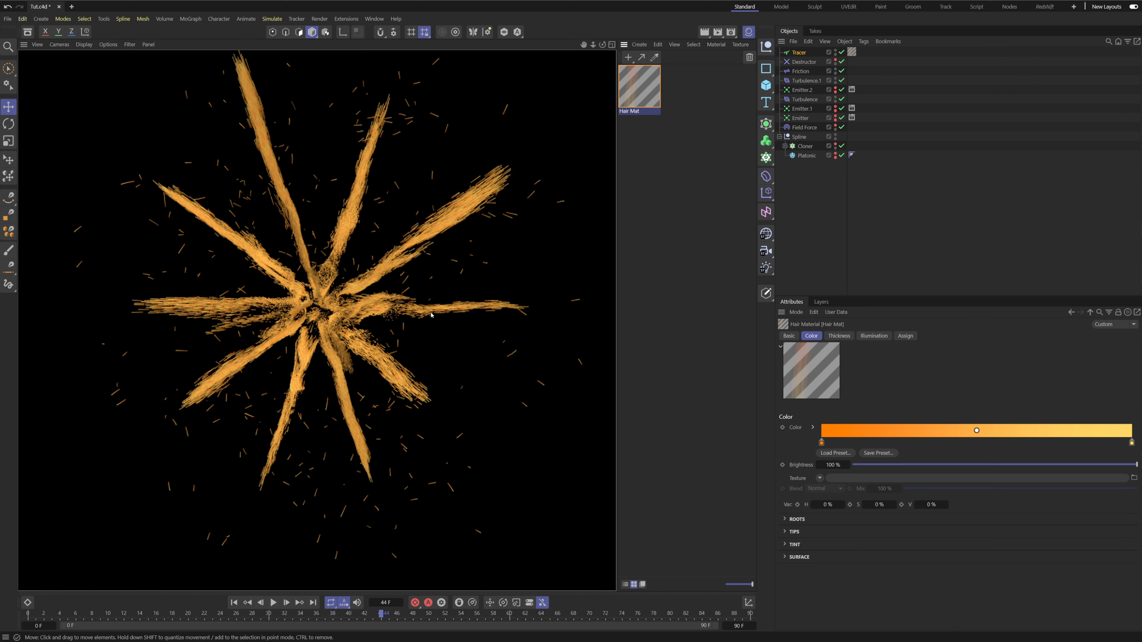
pyautogui.moveTo(433, 401)
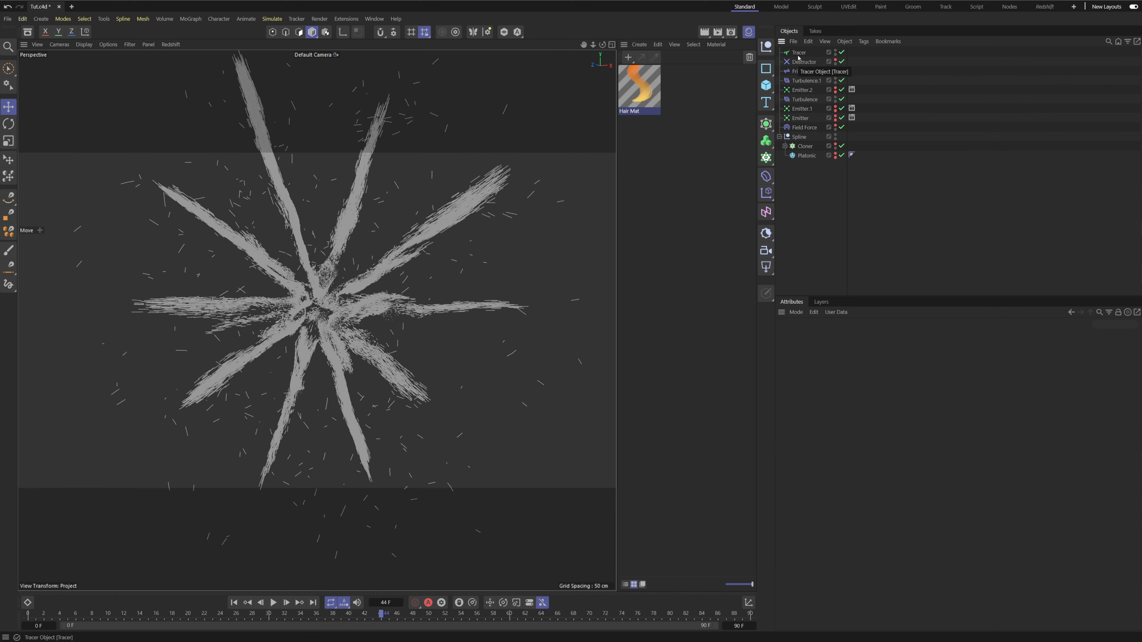
# Step: Give the Tracer a Redshift Object tag rendering curves as Hair Strands at thickness 0.1
pyautogui.rightClick(799, 53)
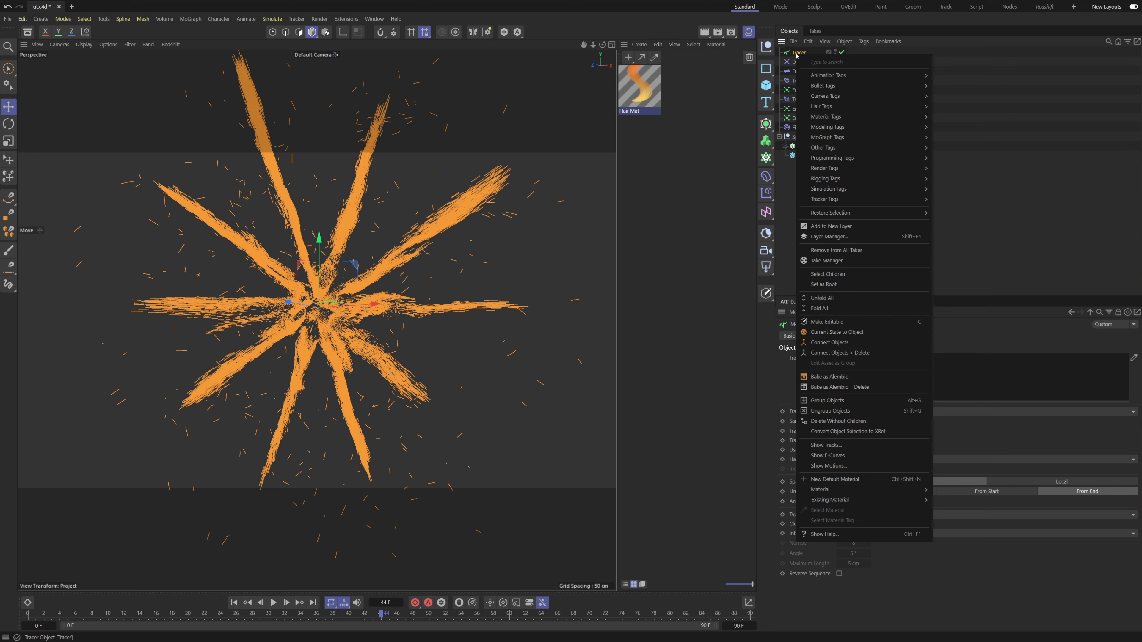
pyautogui.moveTo(825, 168)
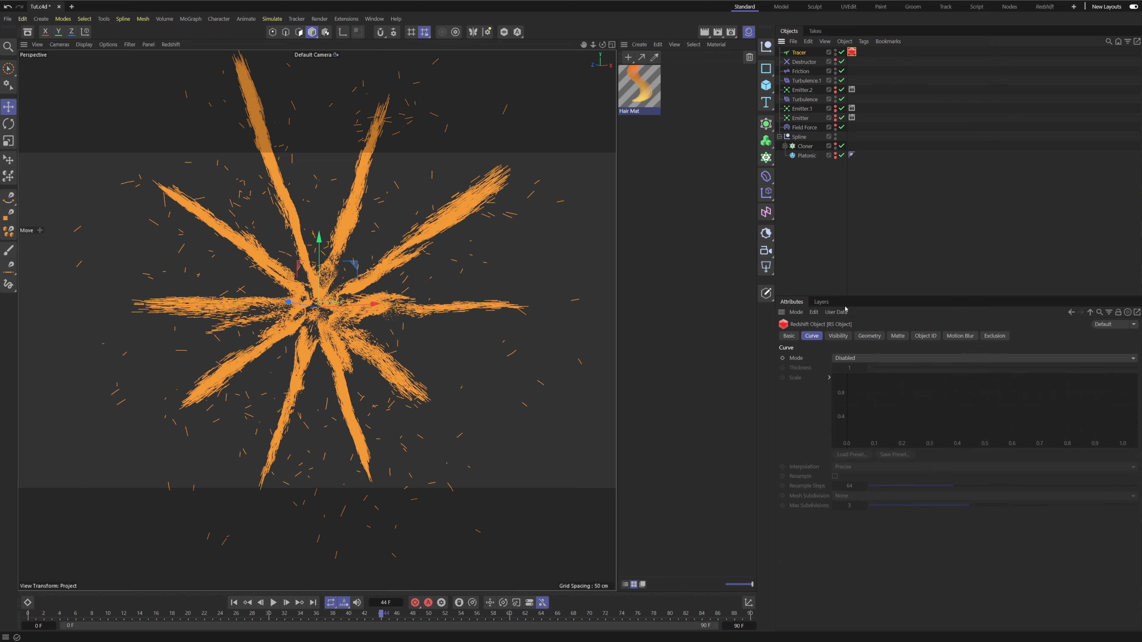
pyautogui.click(963, 365)
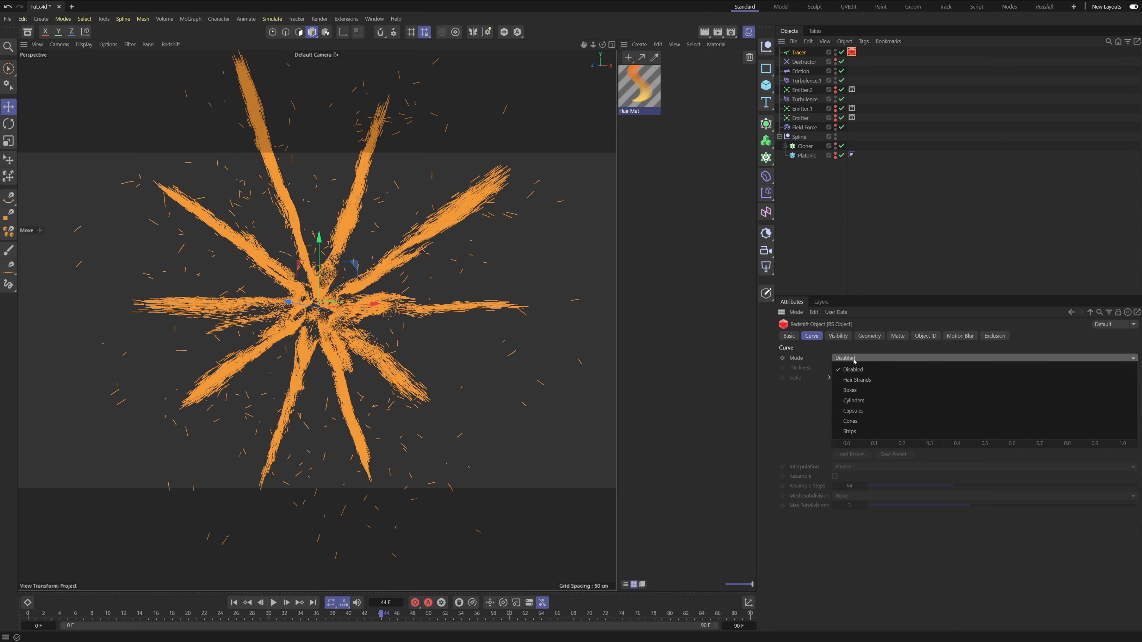
pyautogui.moveTo(866, 371)
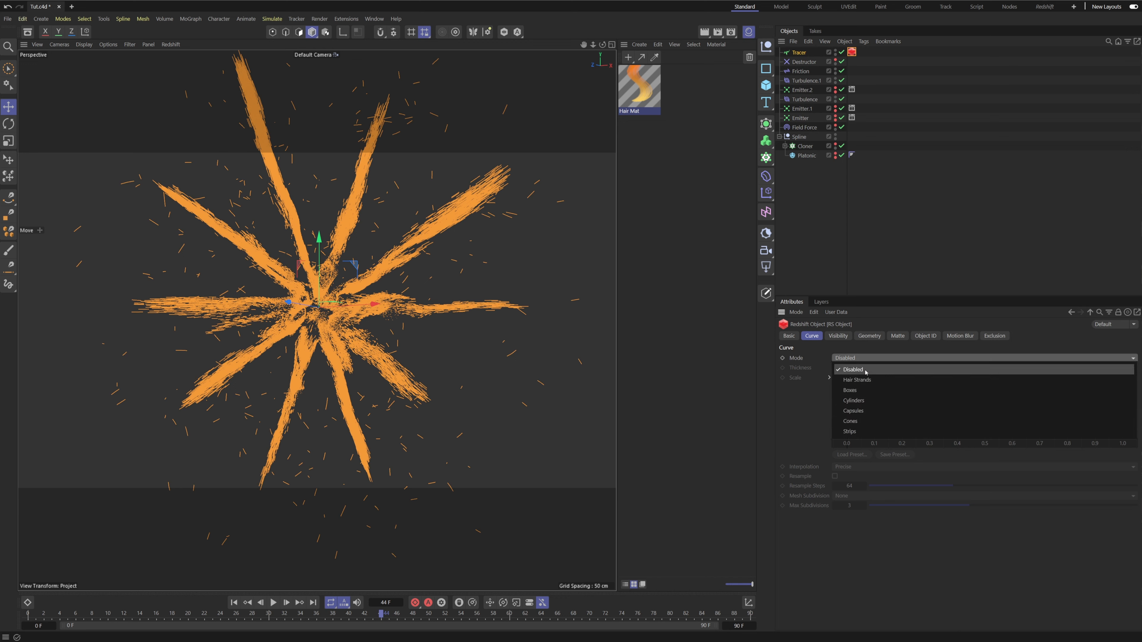
pyautogui.click(857, 379)
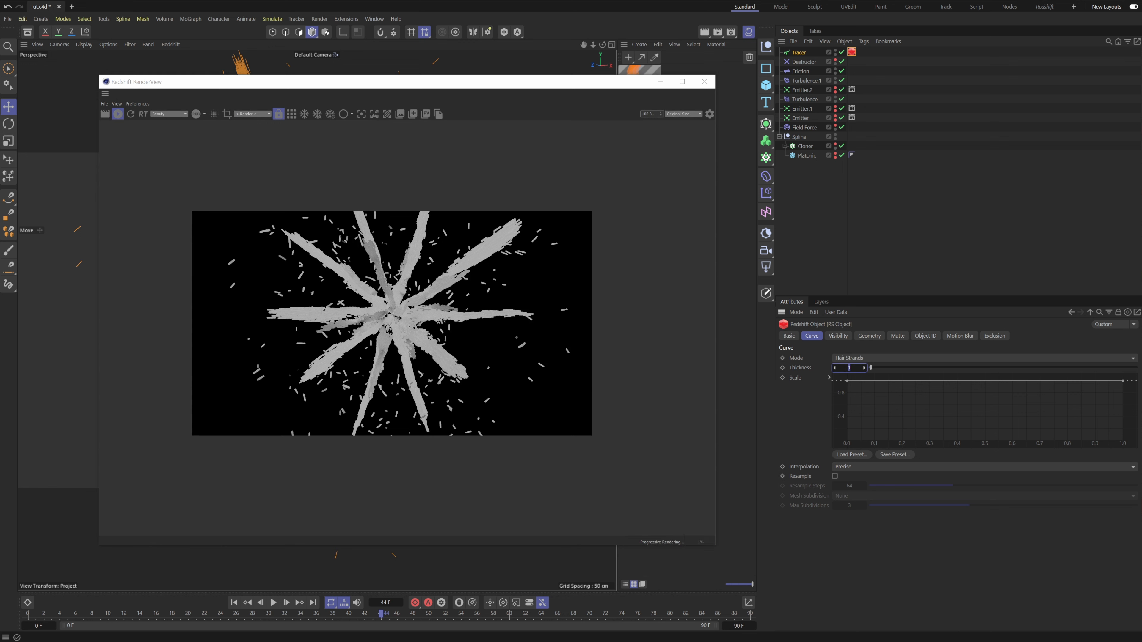
pyautogui.click(850, 368)
pyautogui.write('0.1')
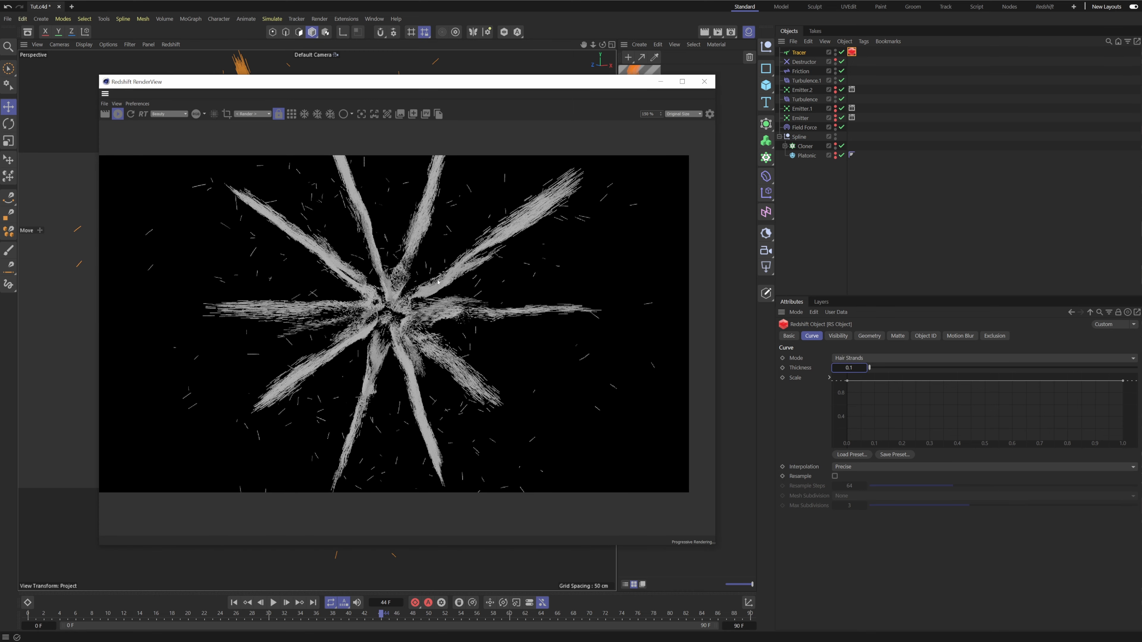
pyautogui.moveTo(371, 81); pyautogui.dragTo(319, 136)
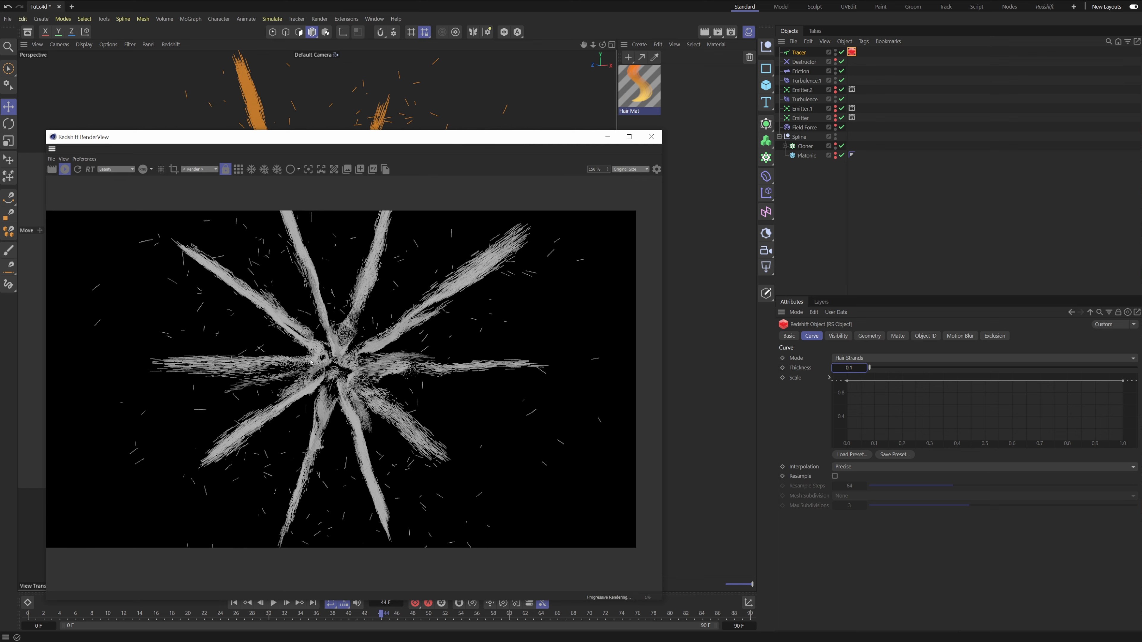
# Step: Create an RS Standard material for the Tracer and open its shader graph
pyautogui.click(628, 57)
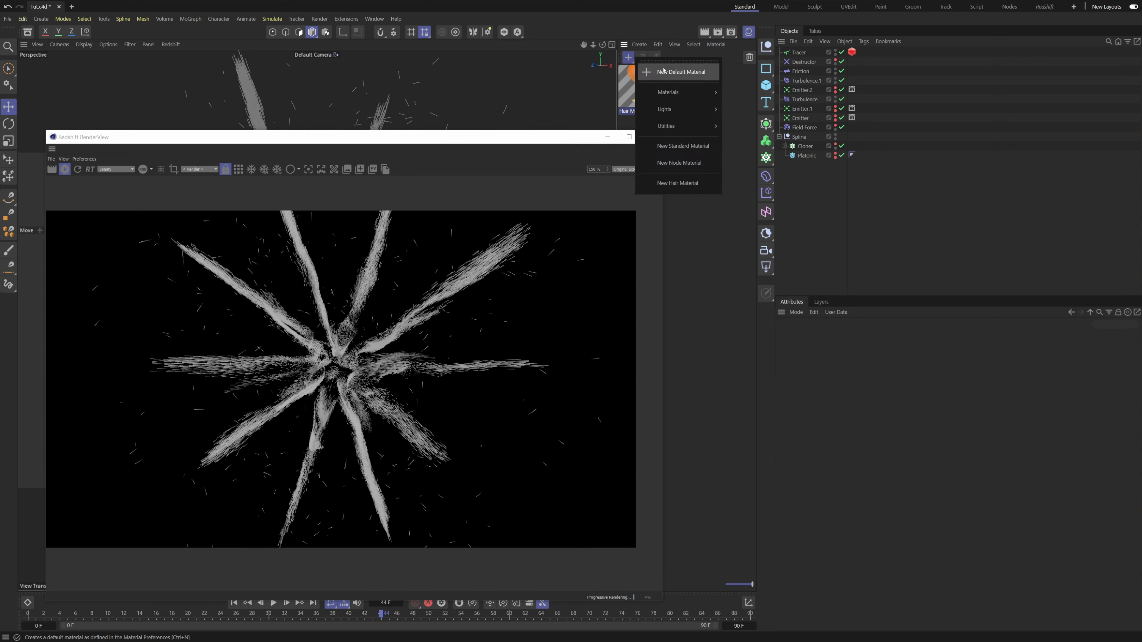
pyautogui.moveTo(668, 92)
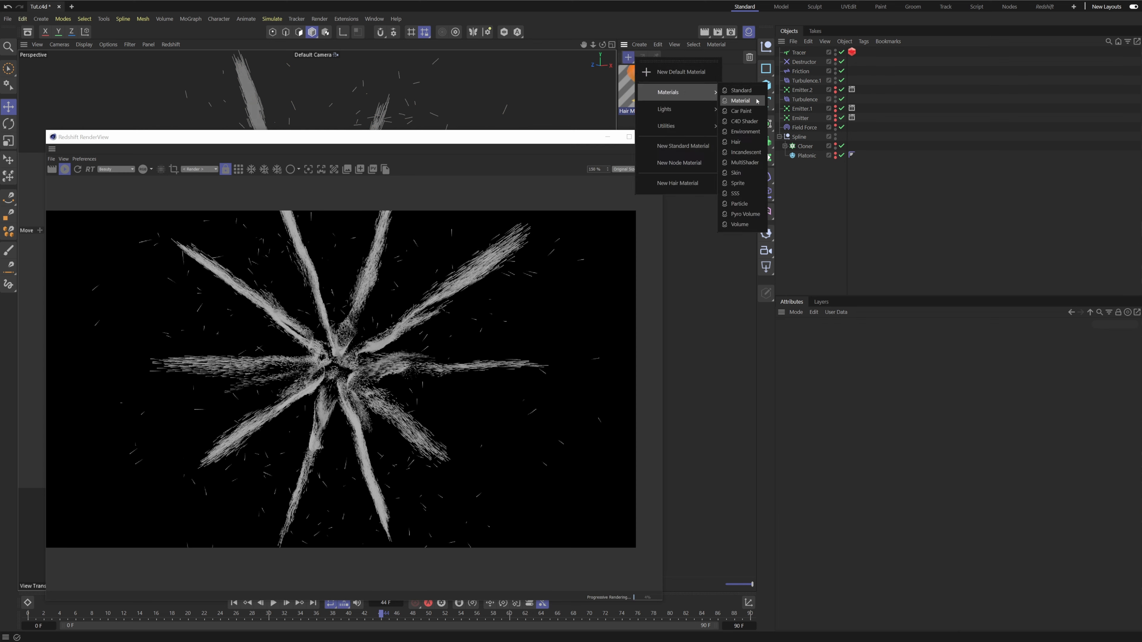
pyautogui.click(739, 91)
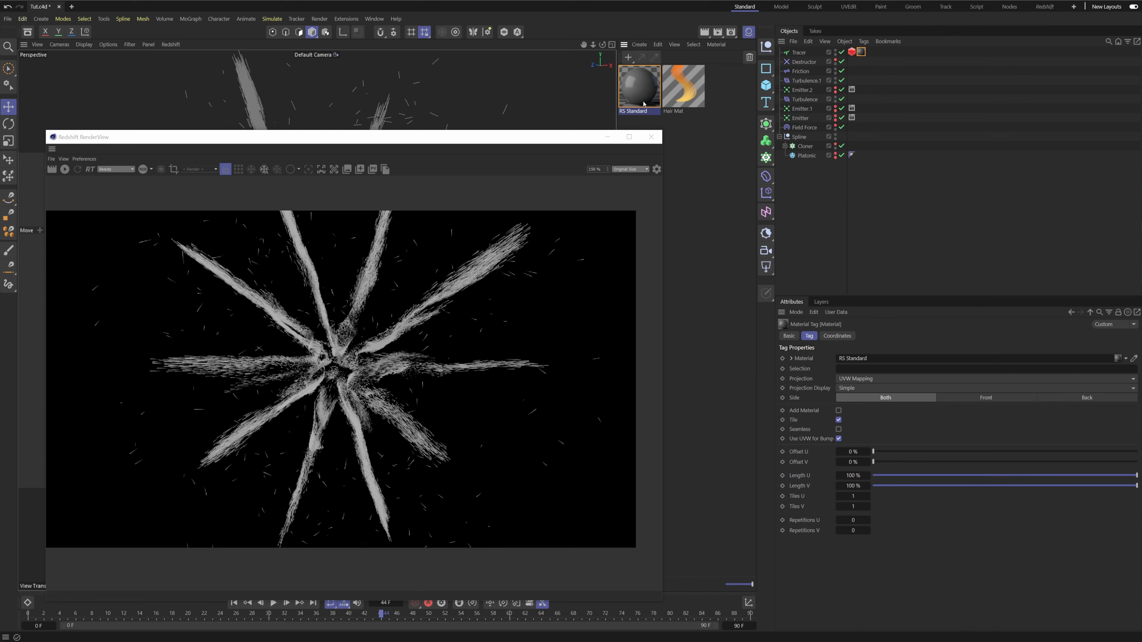
pyautogui.doubleClick(639, 86)
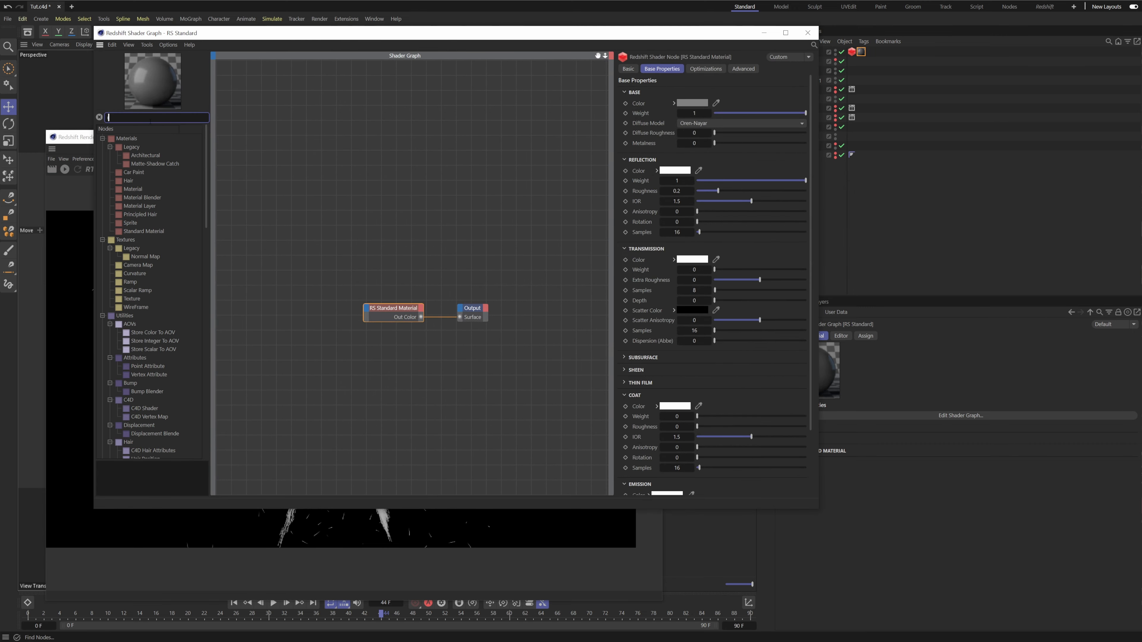
# Step: Add an RS Hair Random Color node wired into the material's Base Color
pyautogui.write('random')
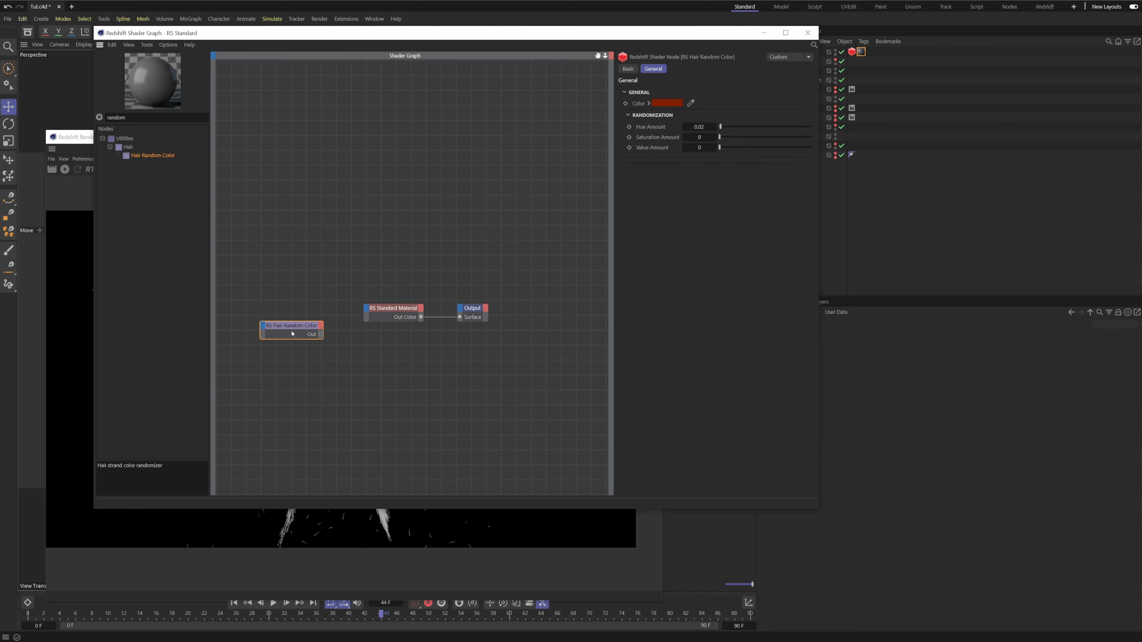
pyautogui.moveTo(292, 329); pyautogui.dragTo(296, 311)
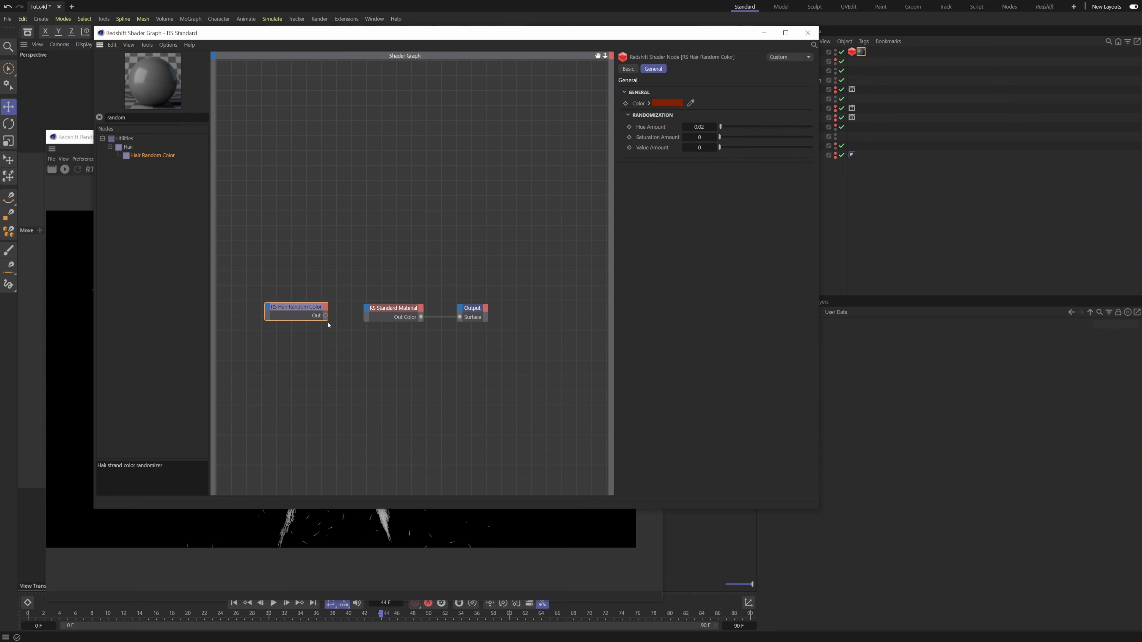
pyautogui.moveTo(325, 315); pyautogui.dragTo(367, 307)
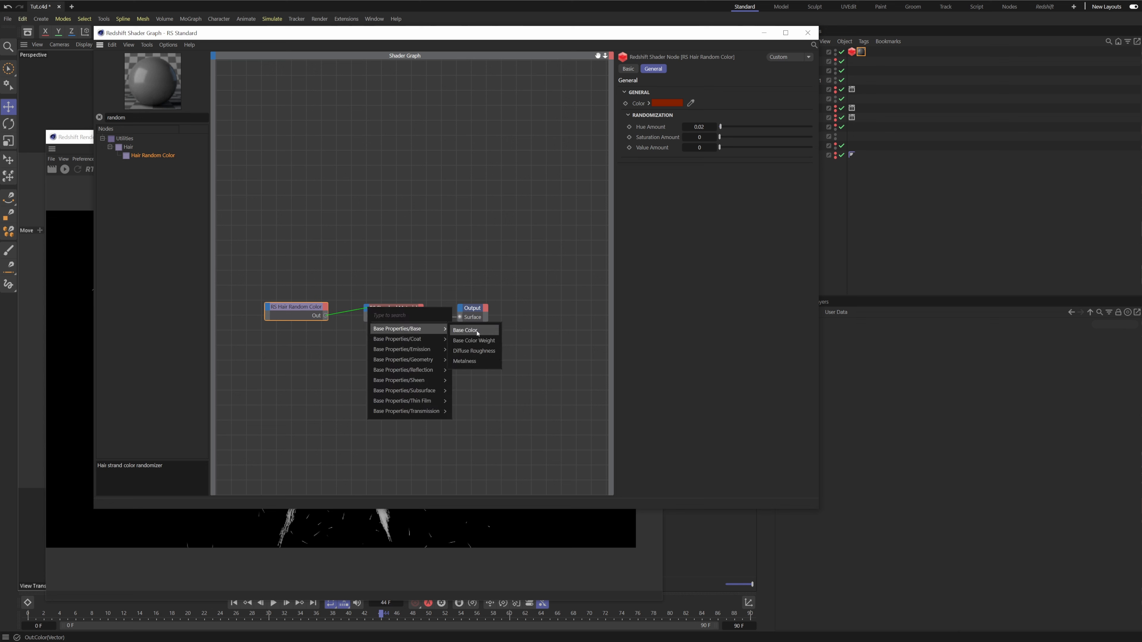
pyautogui.click(465, 330)
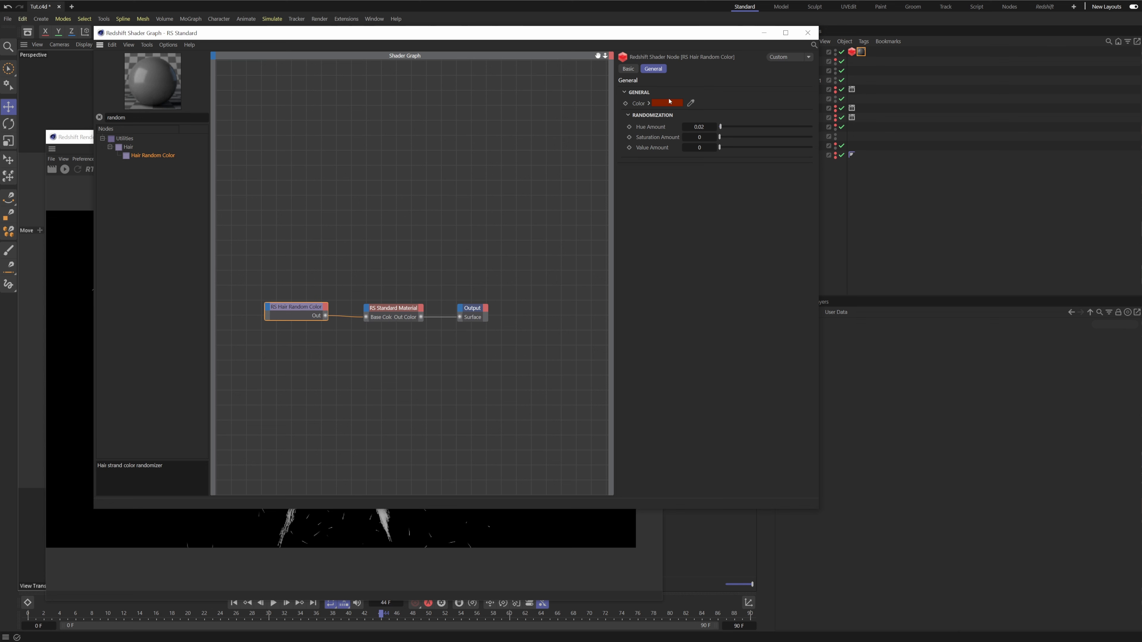
# Step: Pick a yellow colour with Hue 0.177, Saturation 0.197 and Value 0.467 randomization
pyautogui.click(667, 103)
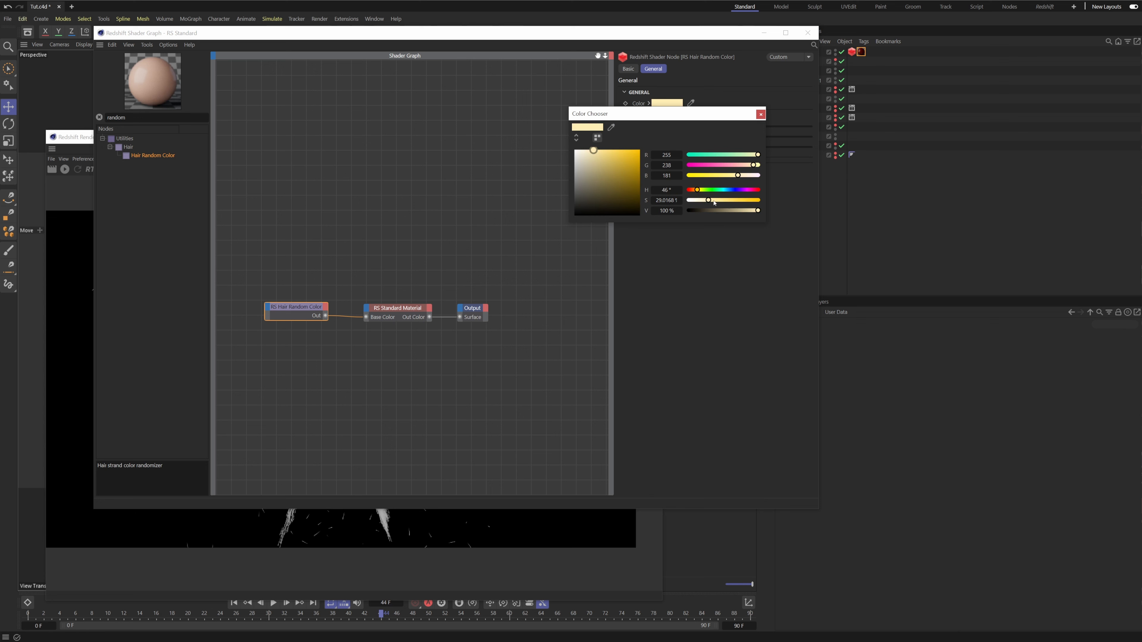
pyautogui.click(761, 114)
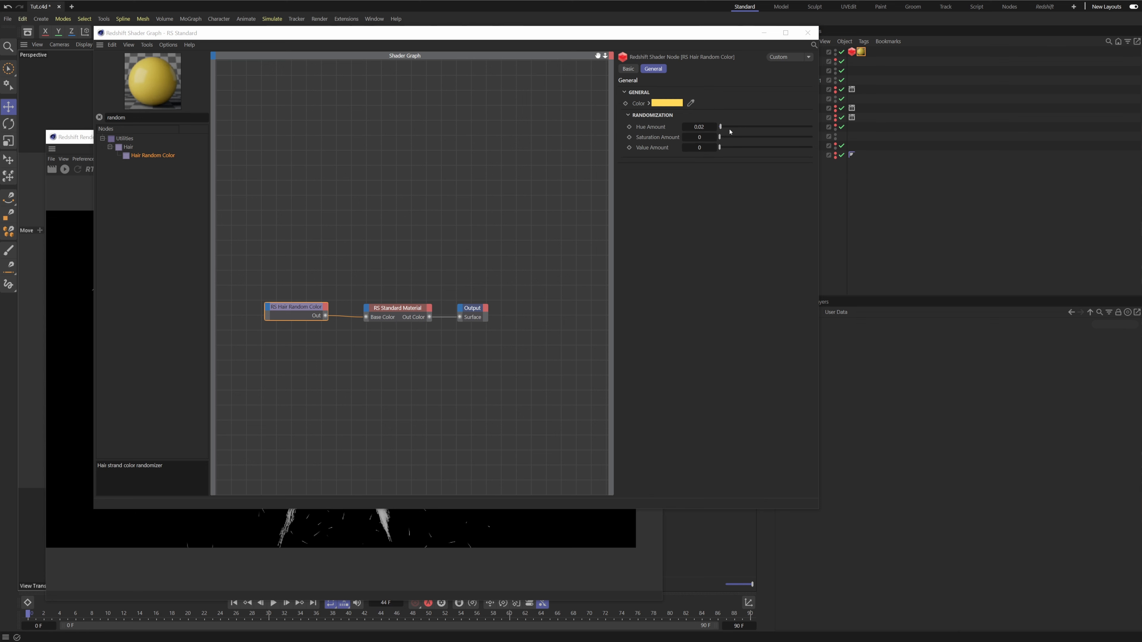
pyautogui.moveTo(720, 126); pyautogui.dragTo(730, 126)
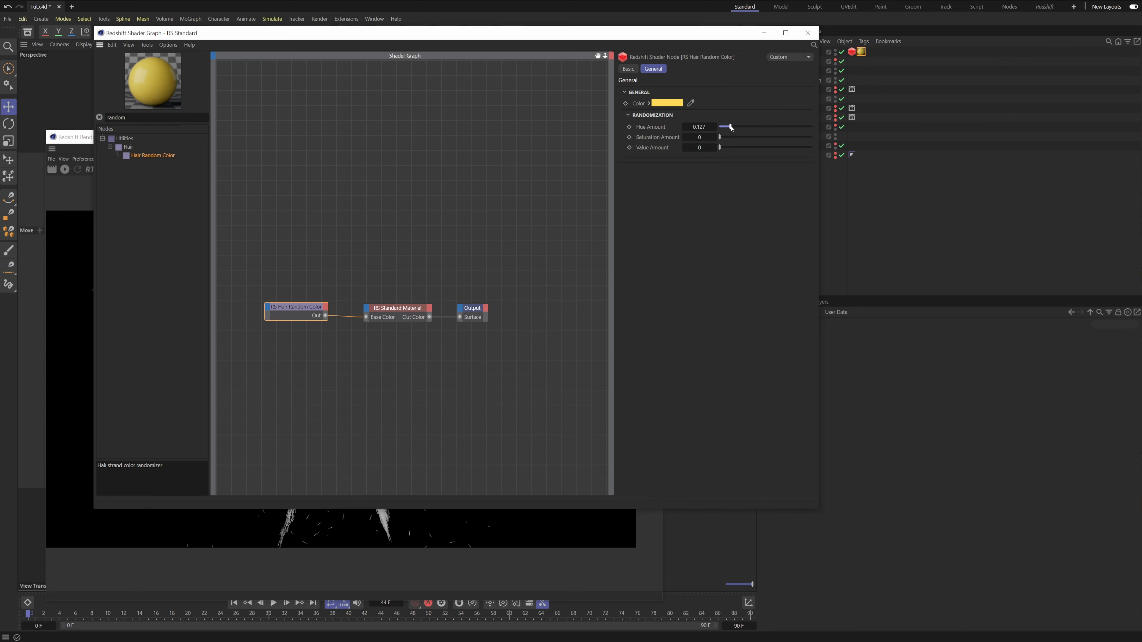
pyautogui.moveTo(731, 127); pyautogui.dragTo(736, 127)
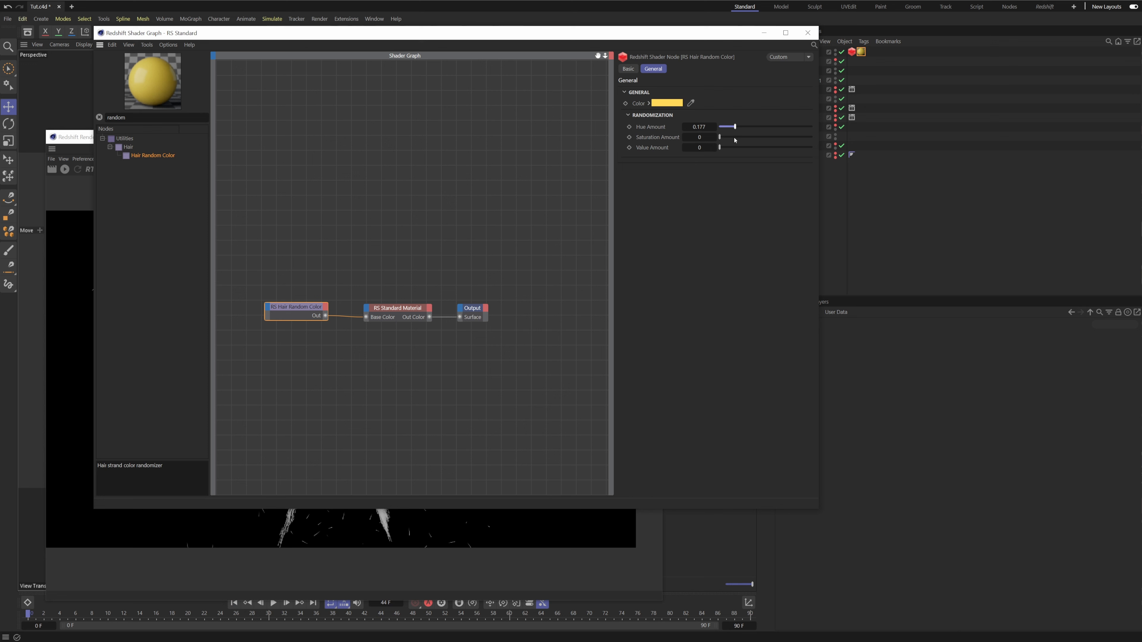
pyautogui.moveTo(738, 140)
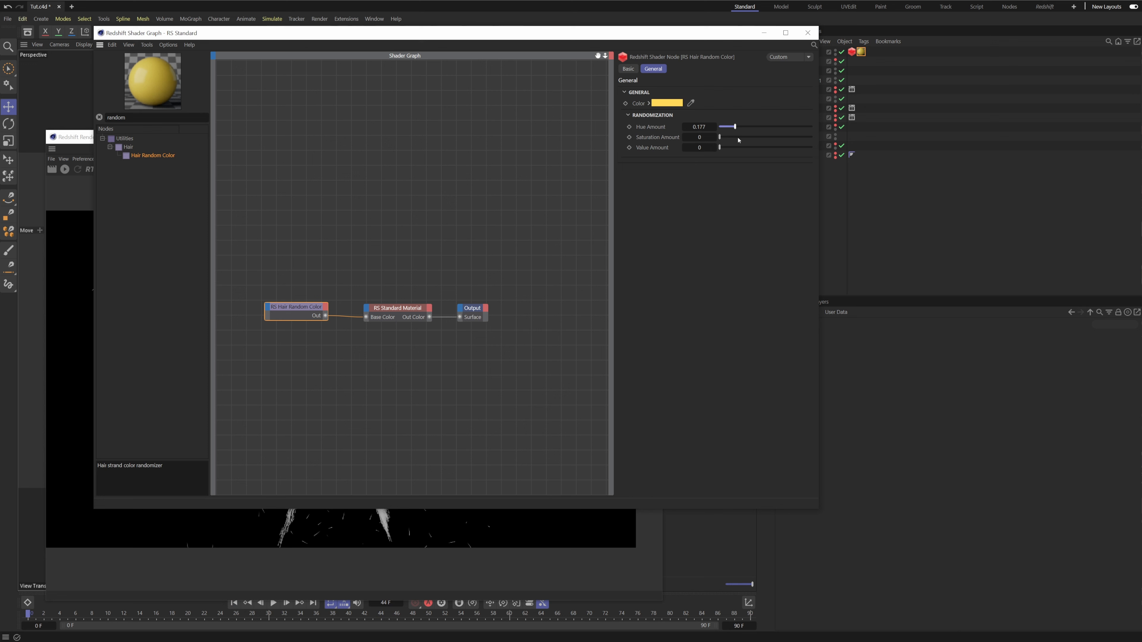
pyautogui.moveTo(721, 137); pyautogui.dragTo(737, 137)
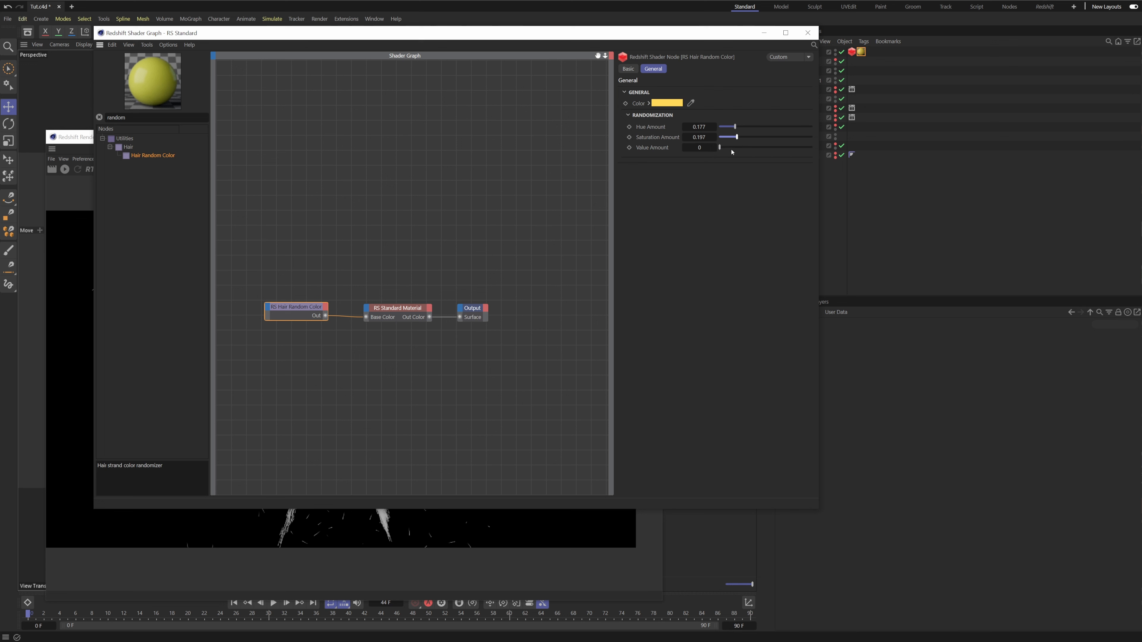
pyautogui.moveTo(720, 147); pyautogui.dragTo(763, 147)
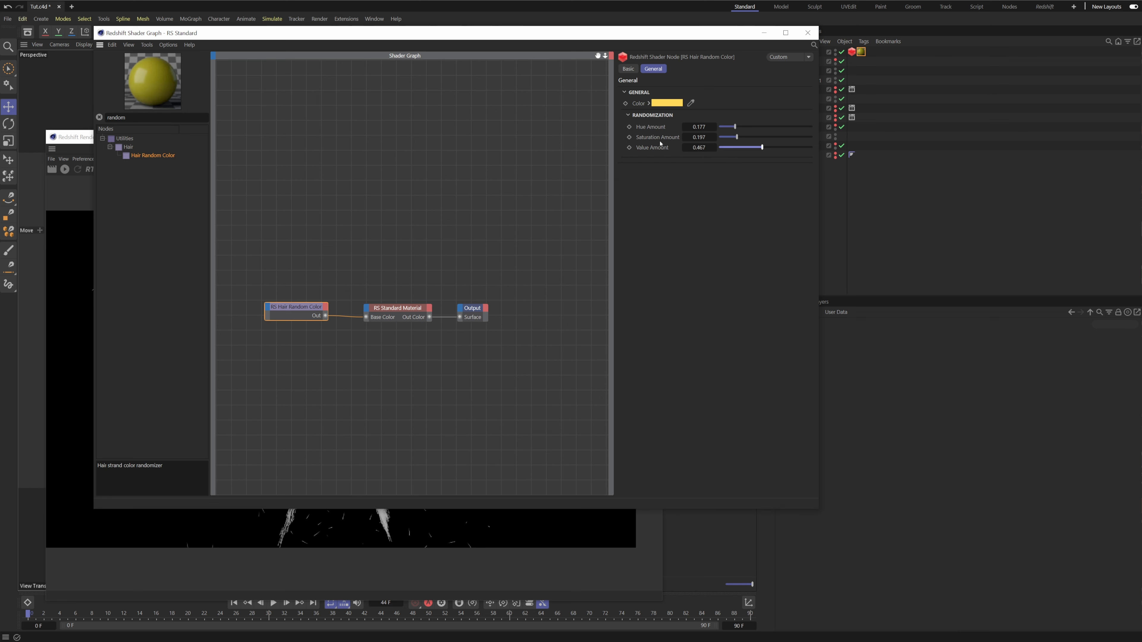
pyautogui.moveTo(667, 139)
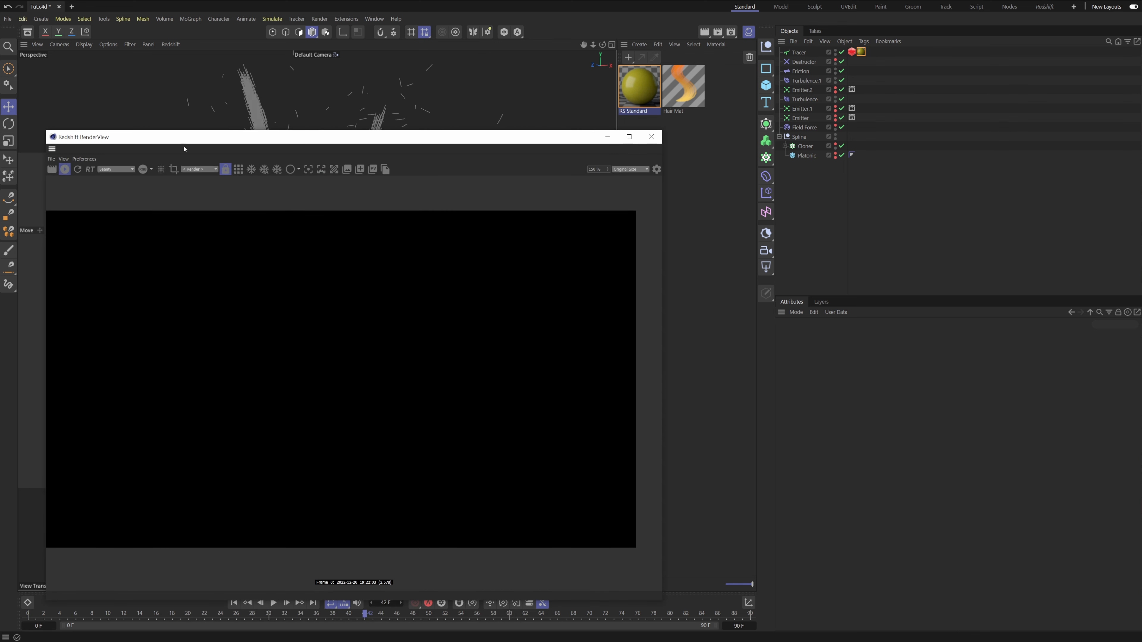
pyautogui.moveTo(227, 141)
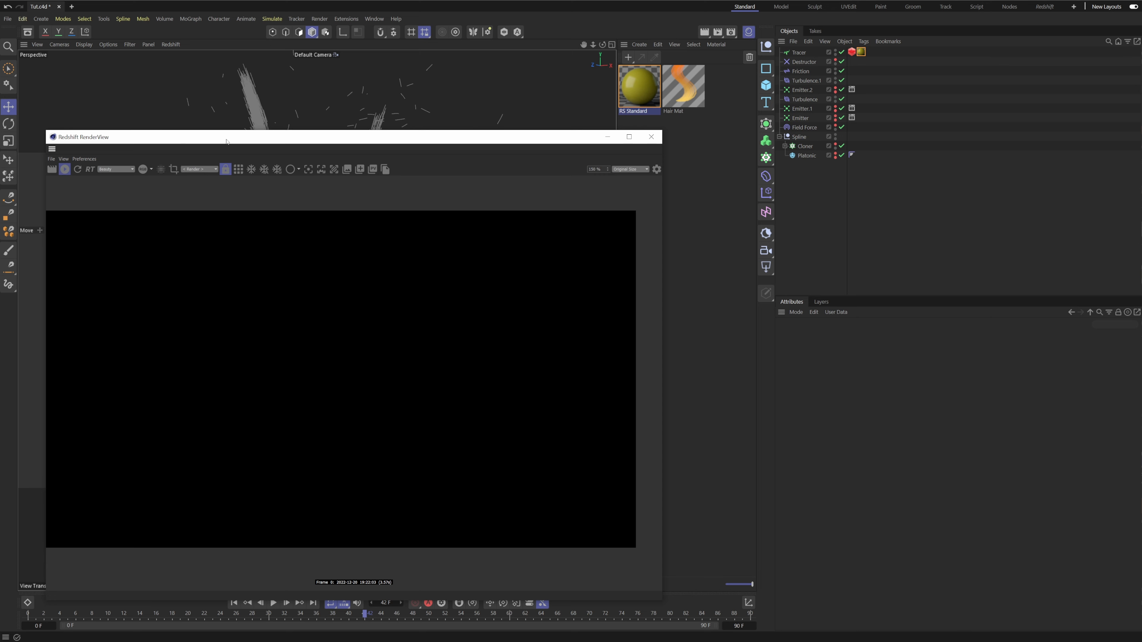